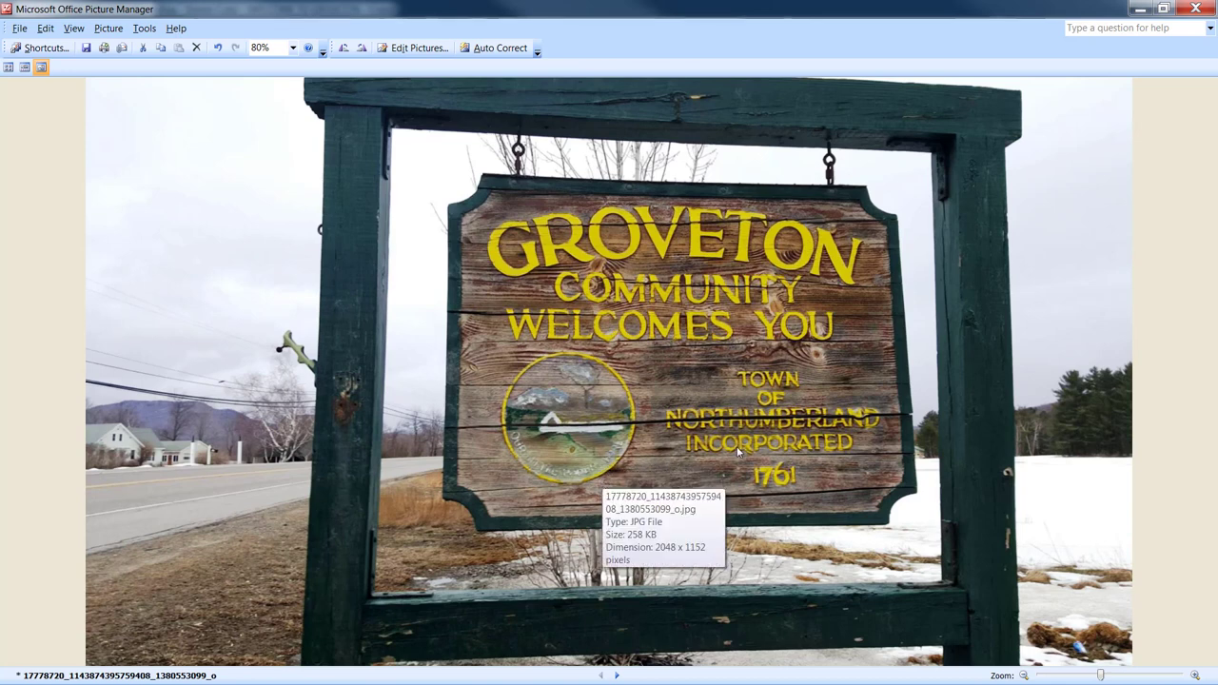
pyautogui.moveTo(739, 451)
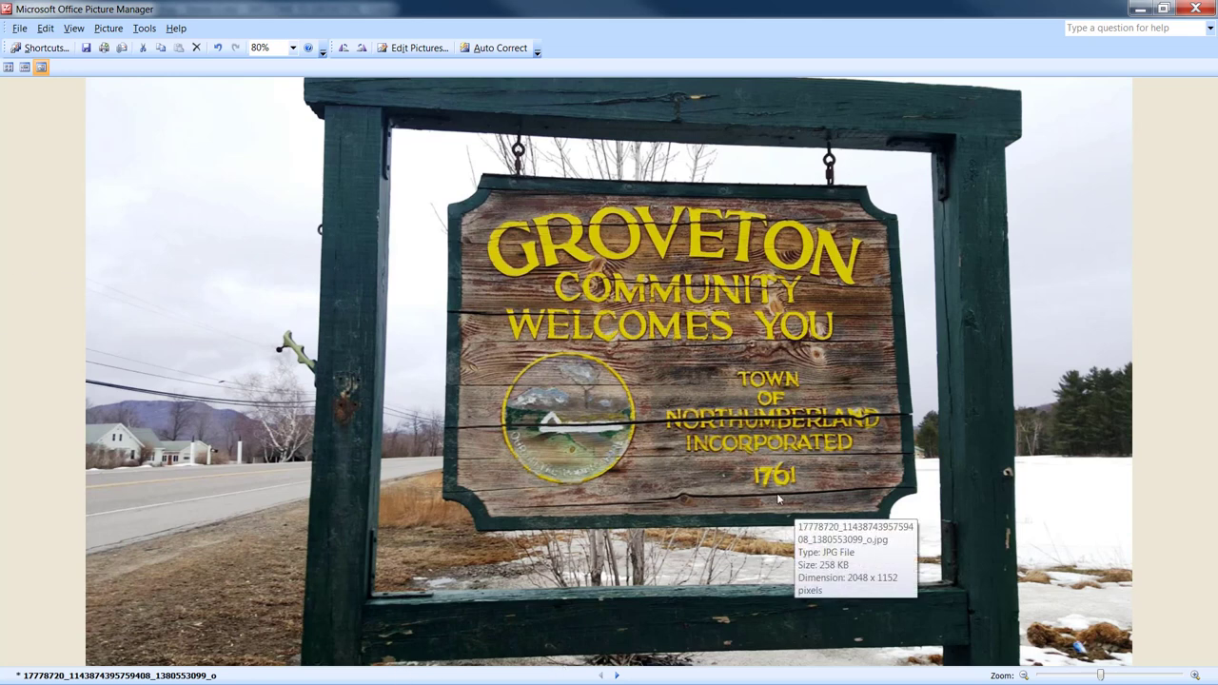
pyautogui.moveTo(860, 450)
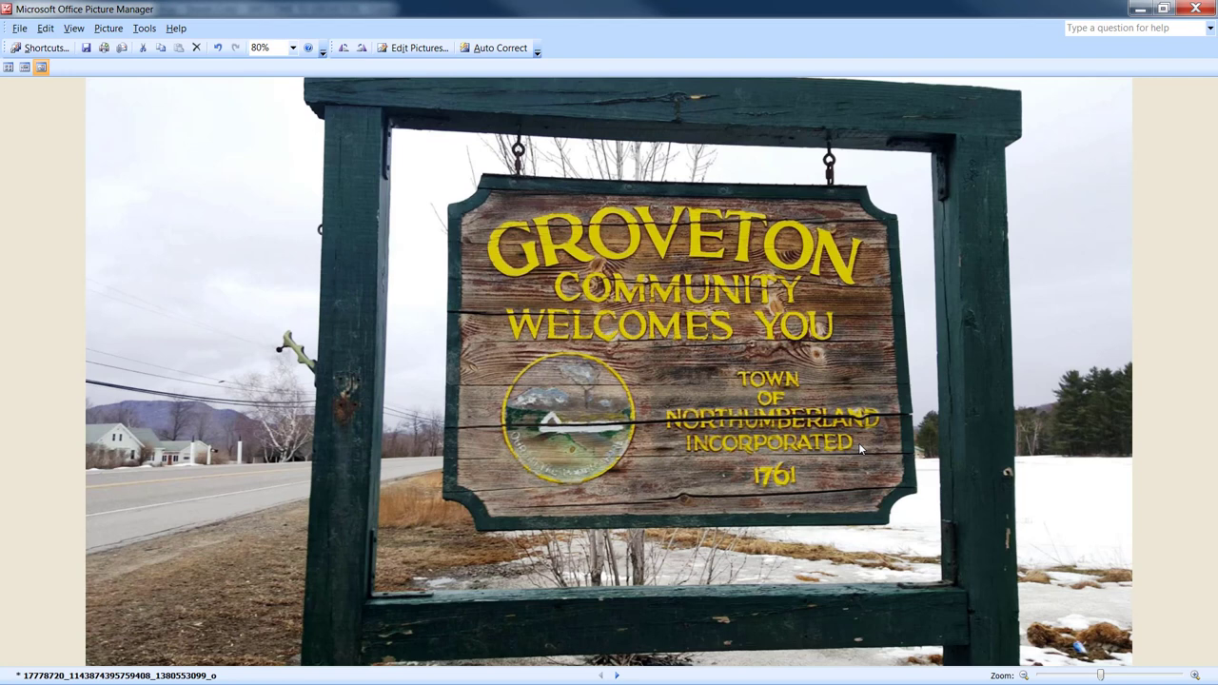
pyautogui.moveTo(894, 472)
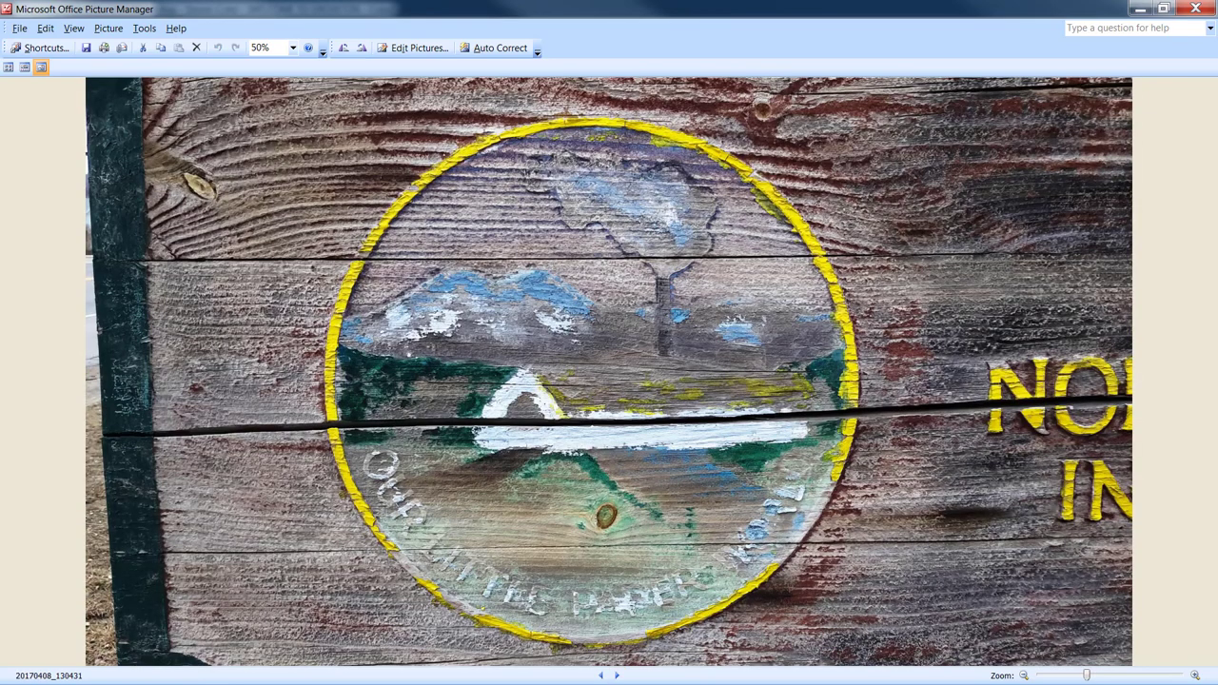
pyautogui.moveTo(963, 526)
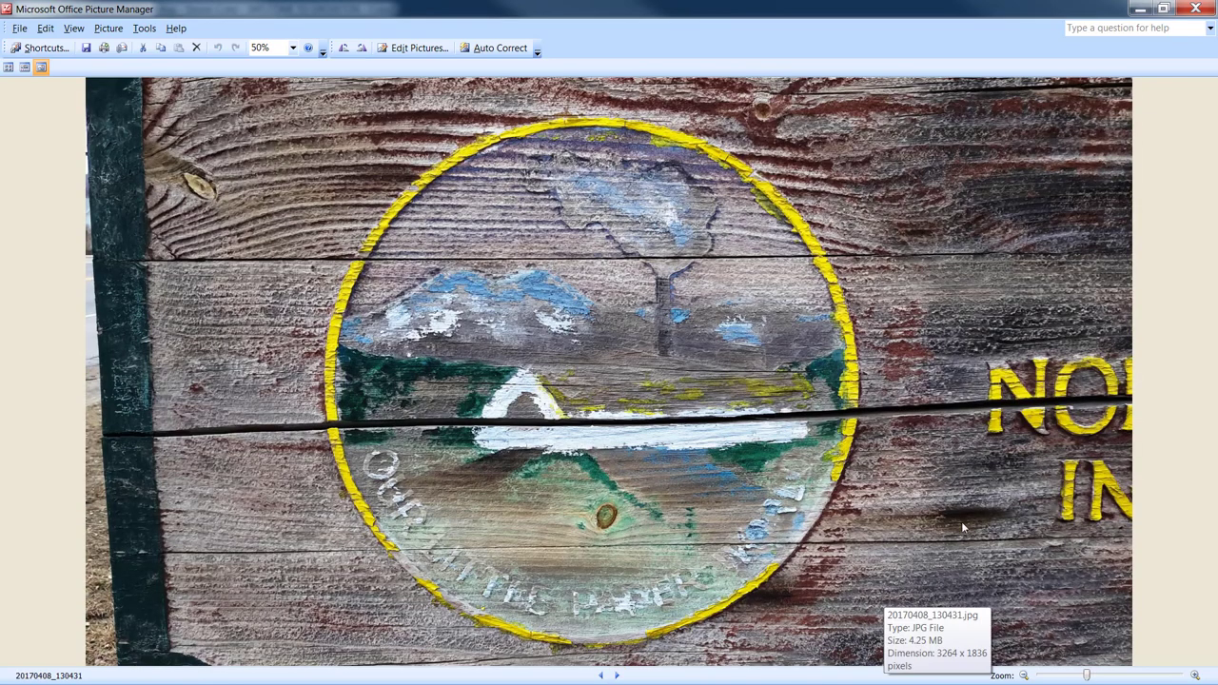
pyautogui.moveTo(598, 126)
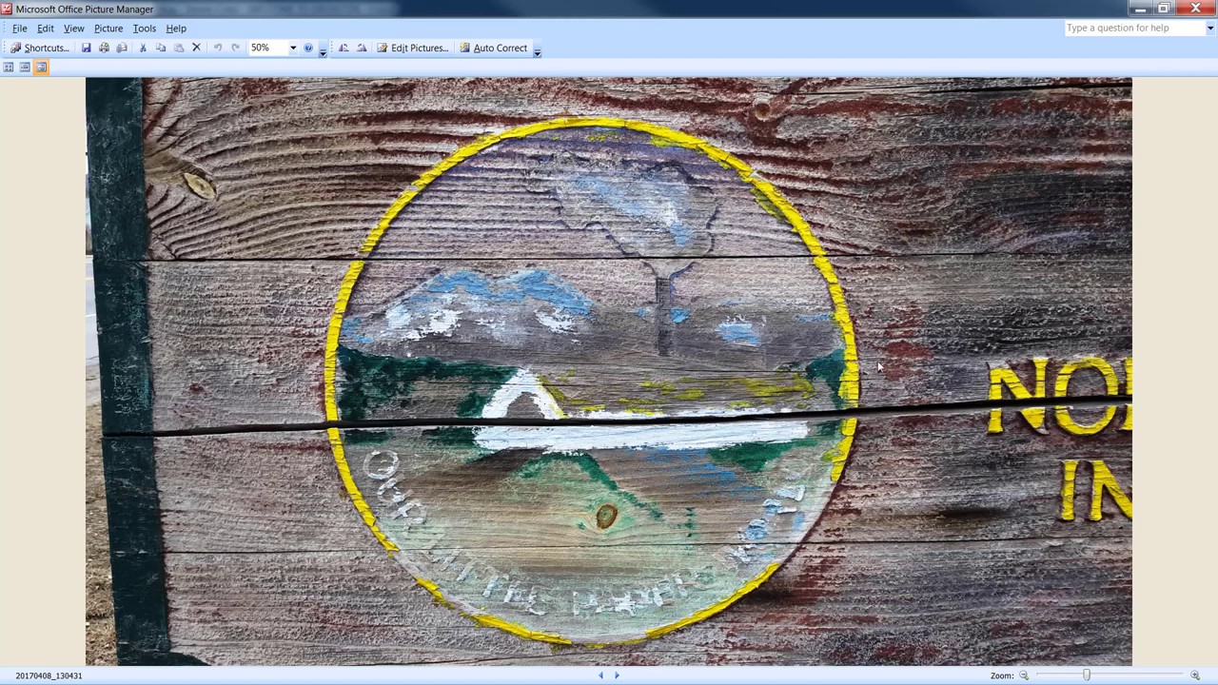
pyautogui.moveTo(853, 293)
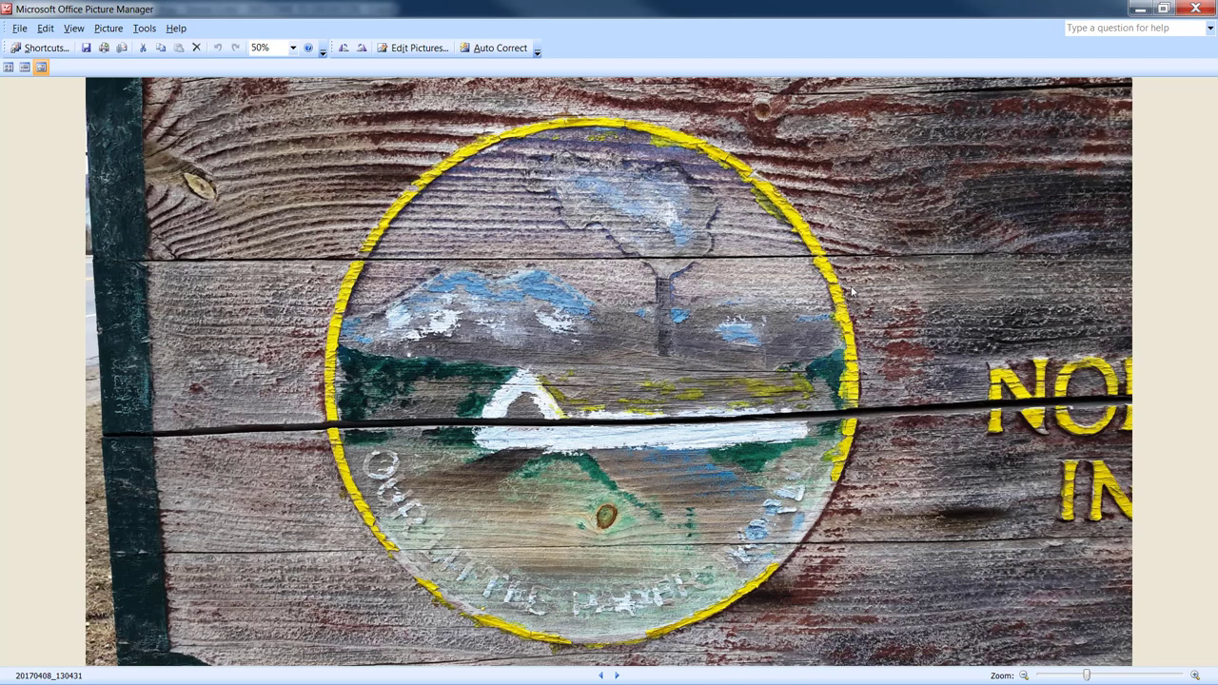
pyautogui.moveTo(603, 678)
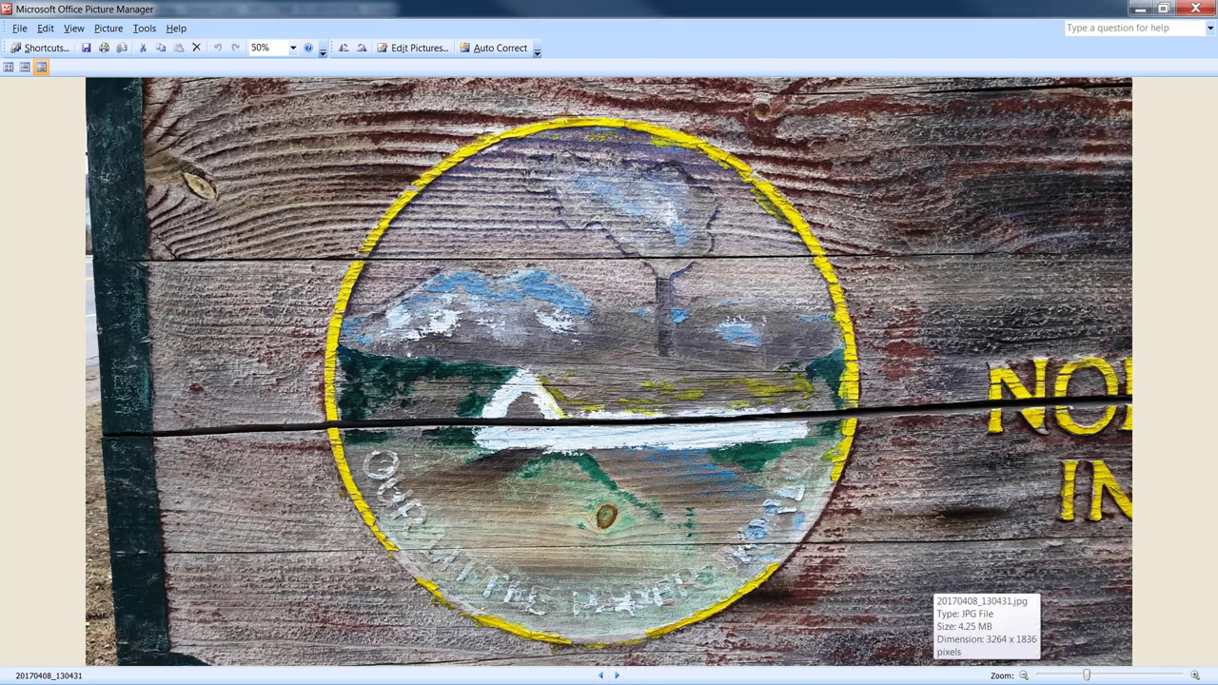
# Step: Browse forward through the sign measurement photos to the tape-and-phone corner bracket shot
pyautogui.click(617, 676)
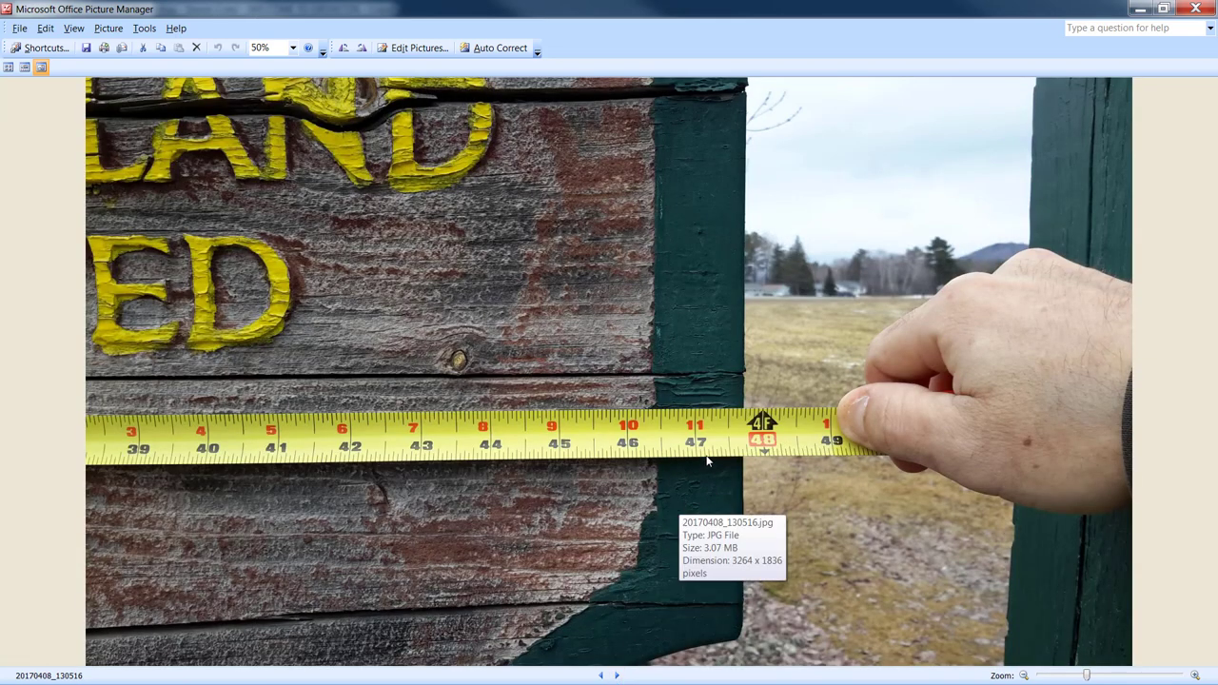
pyautogui.moveTo(724, 438)
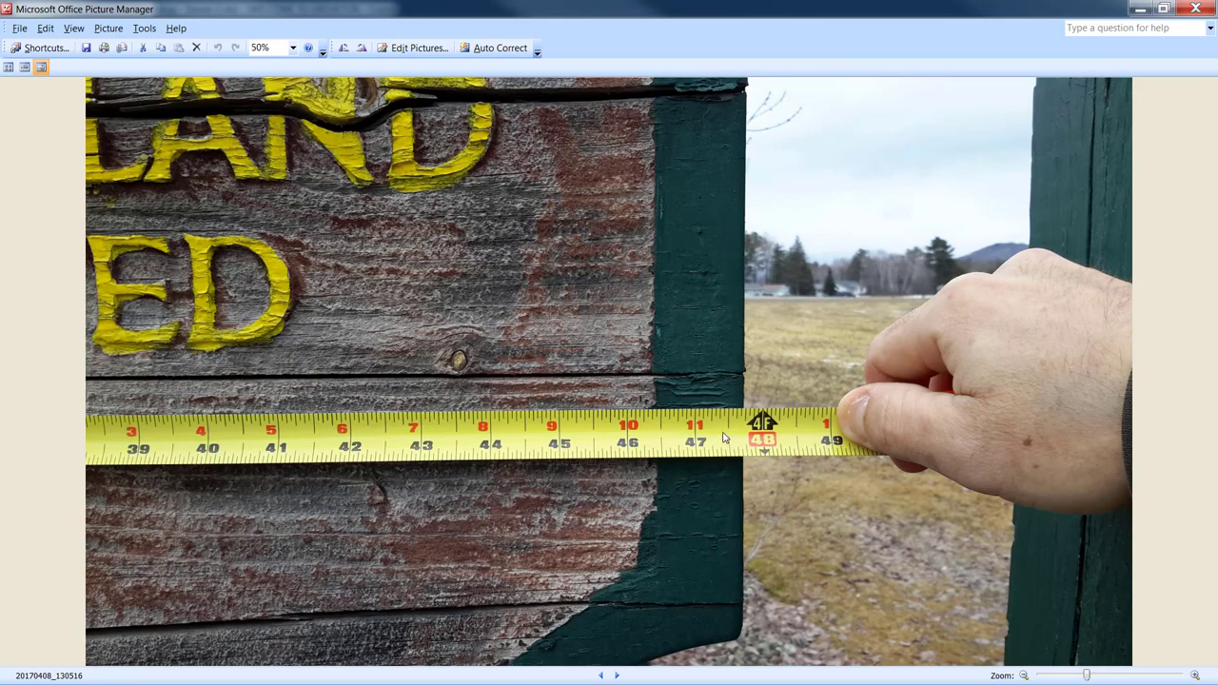
pyautogui.moveTo(887, 476)
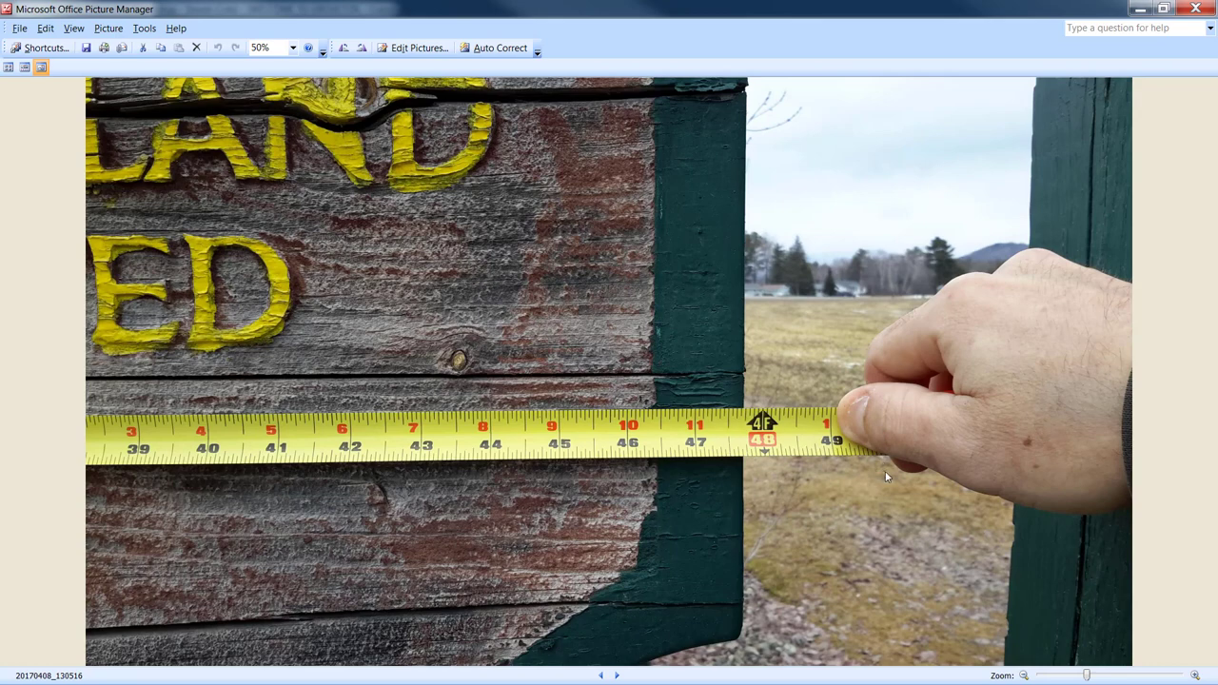
pyautogui.moveTo(901, 484)
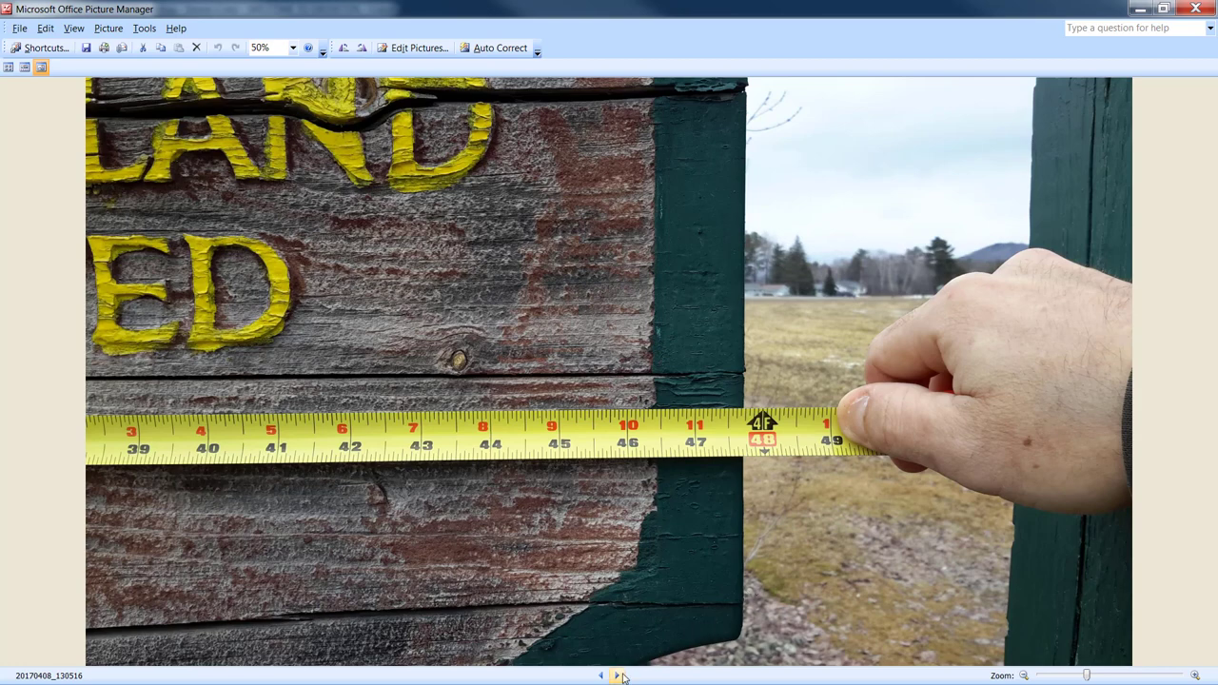
pyautogui.click(624, 678)
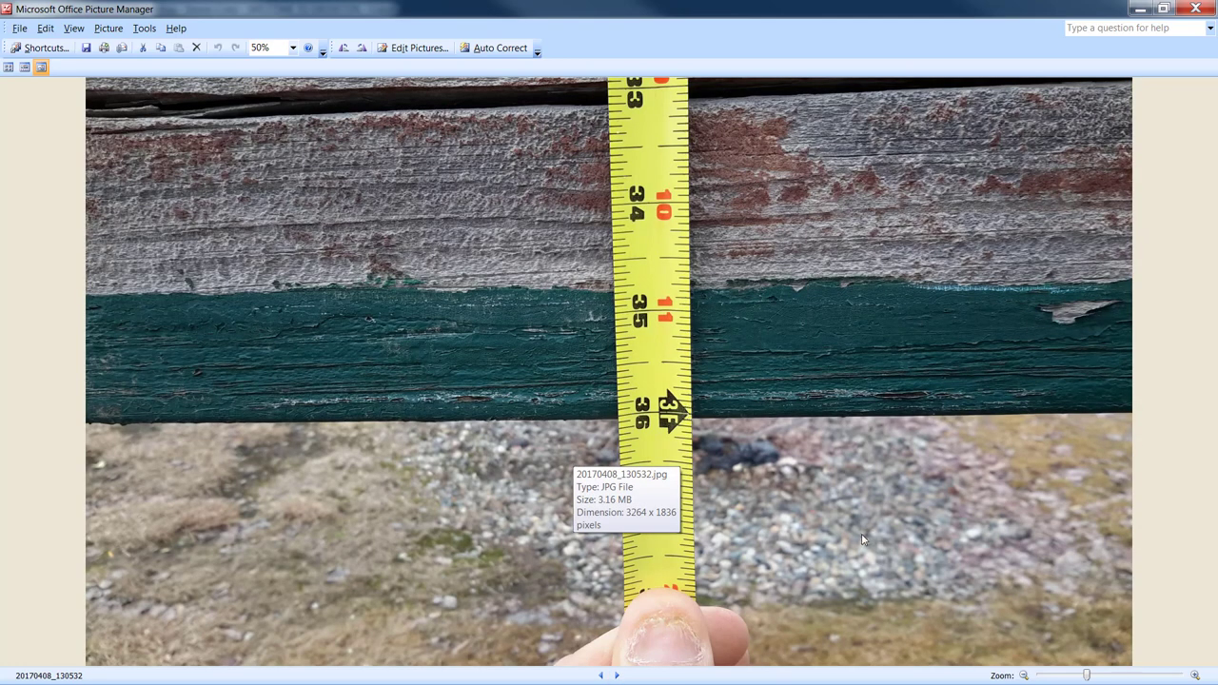
pyautogui.moveTo(834, 526)
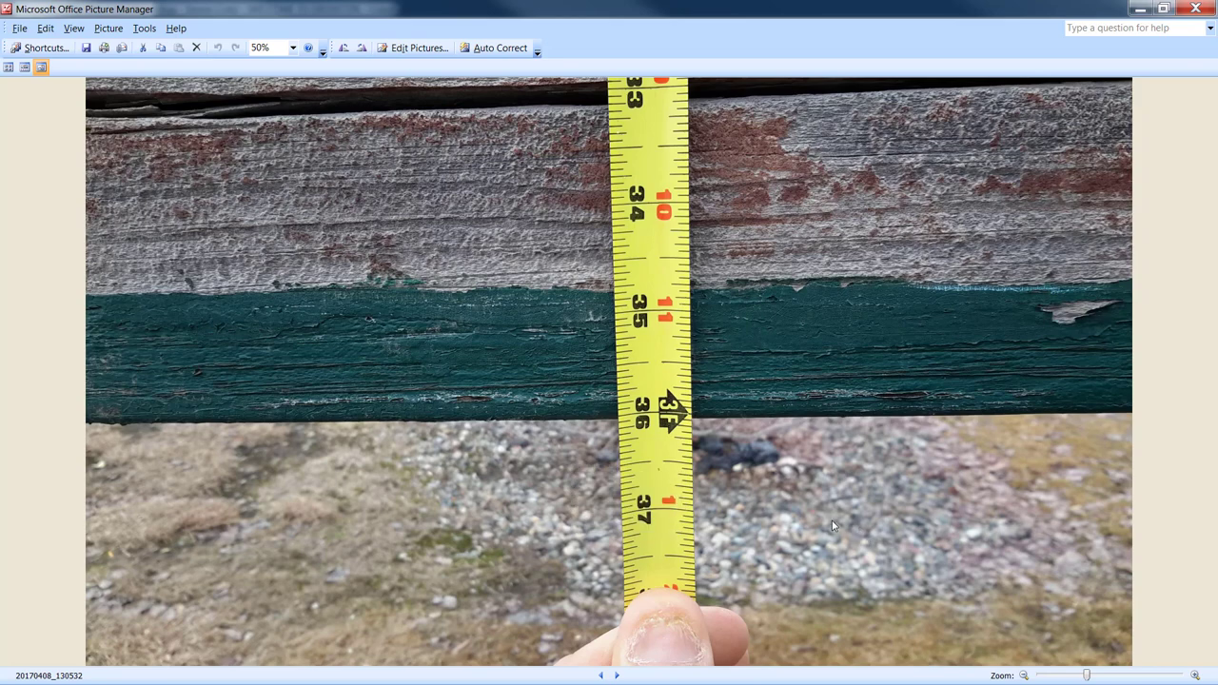
pyautogui.moveTo(620, 674)
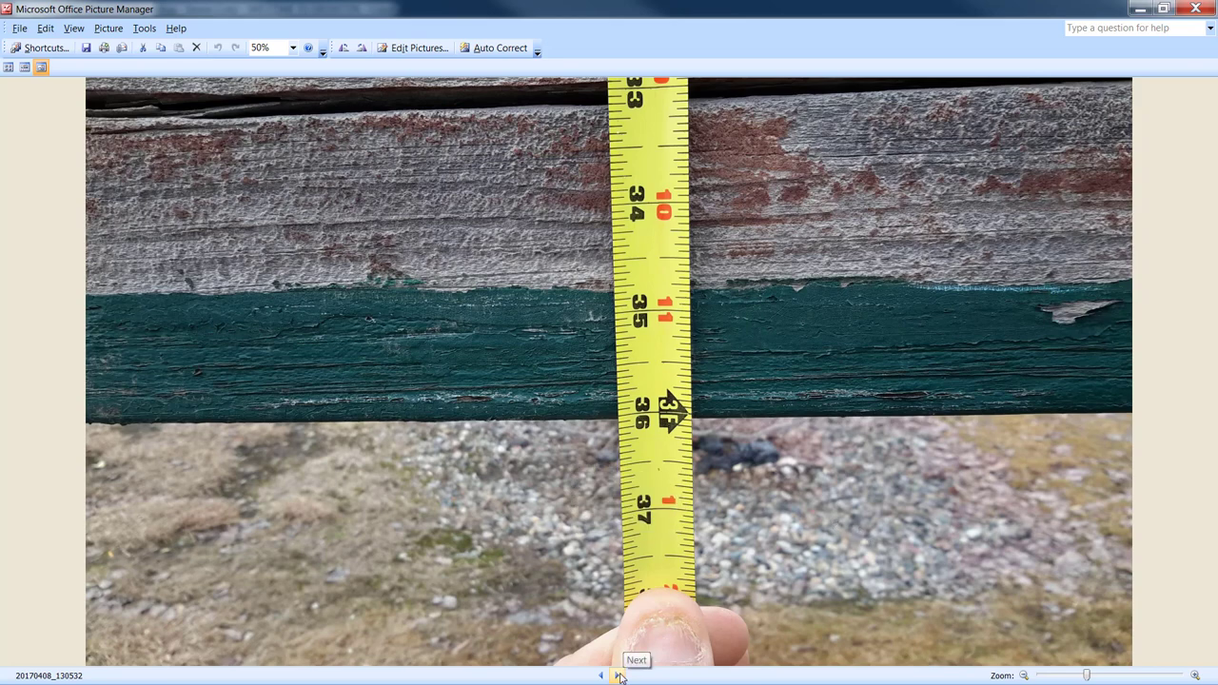
pyautogui.click(639, 676)
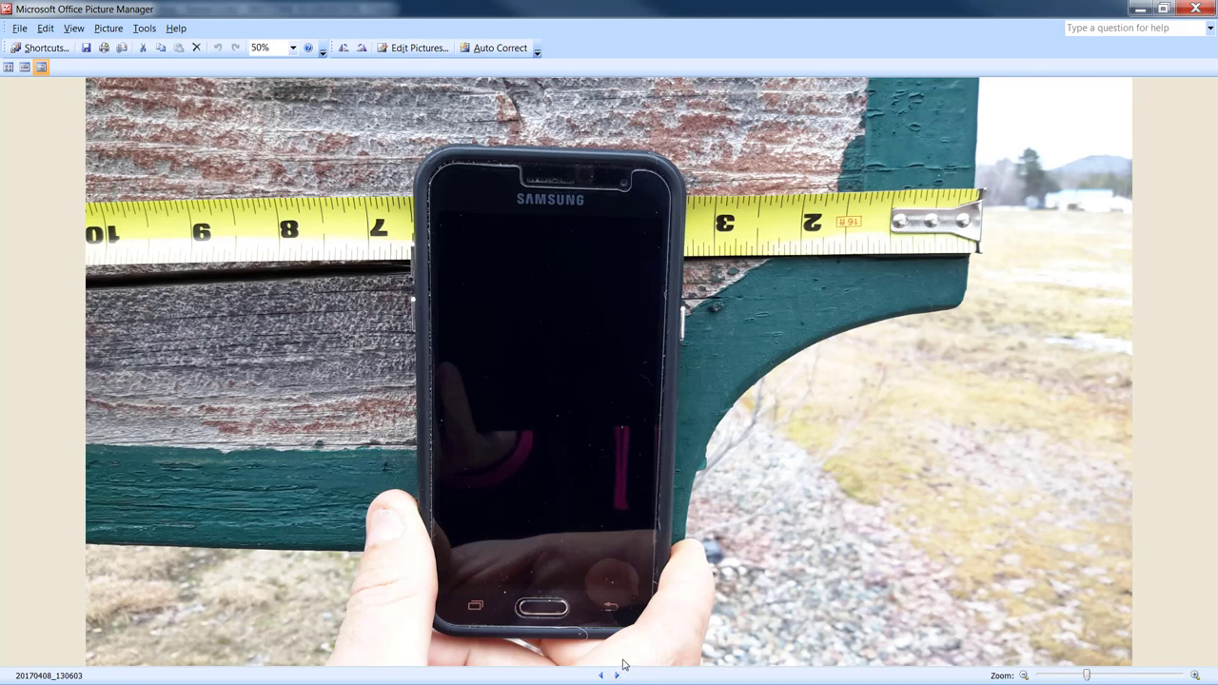
pyautogui.moveTo(609, 674)
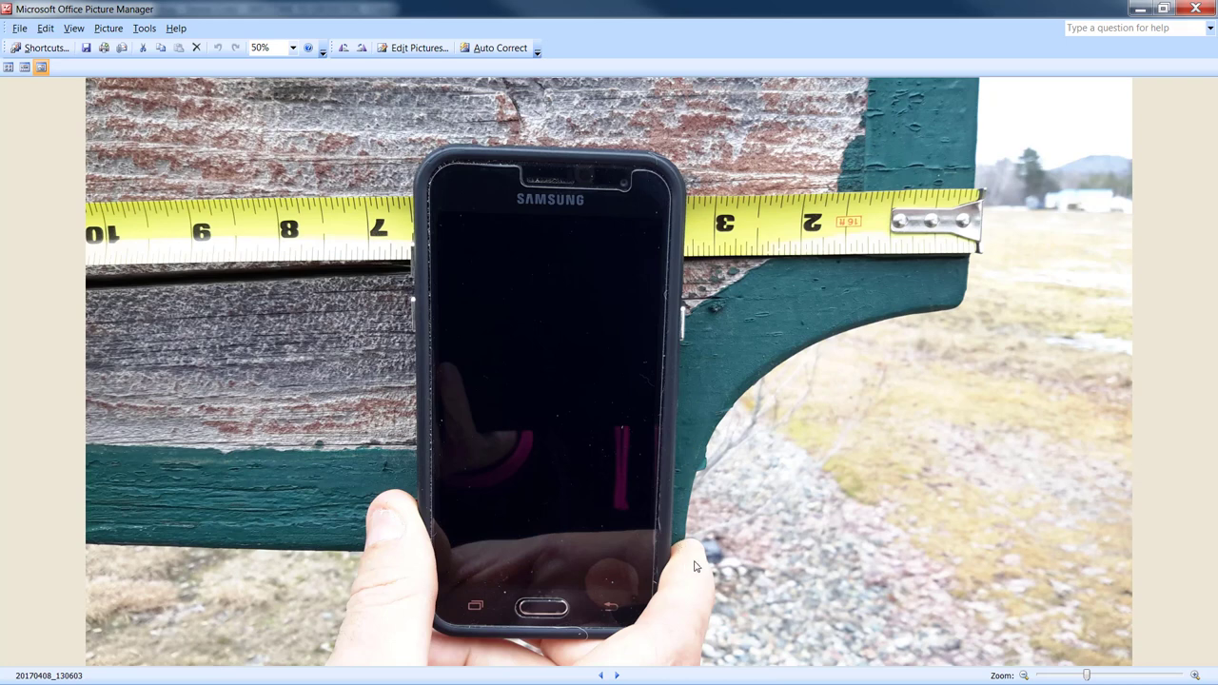
pyautogui.moveTo(769, 434)
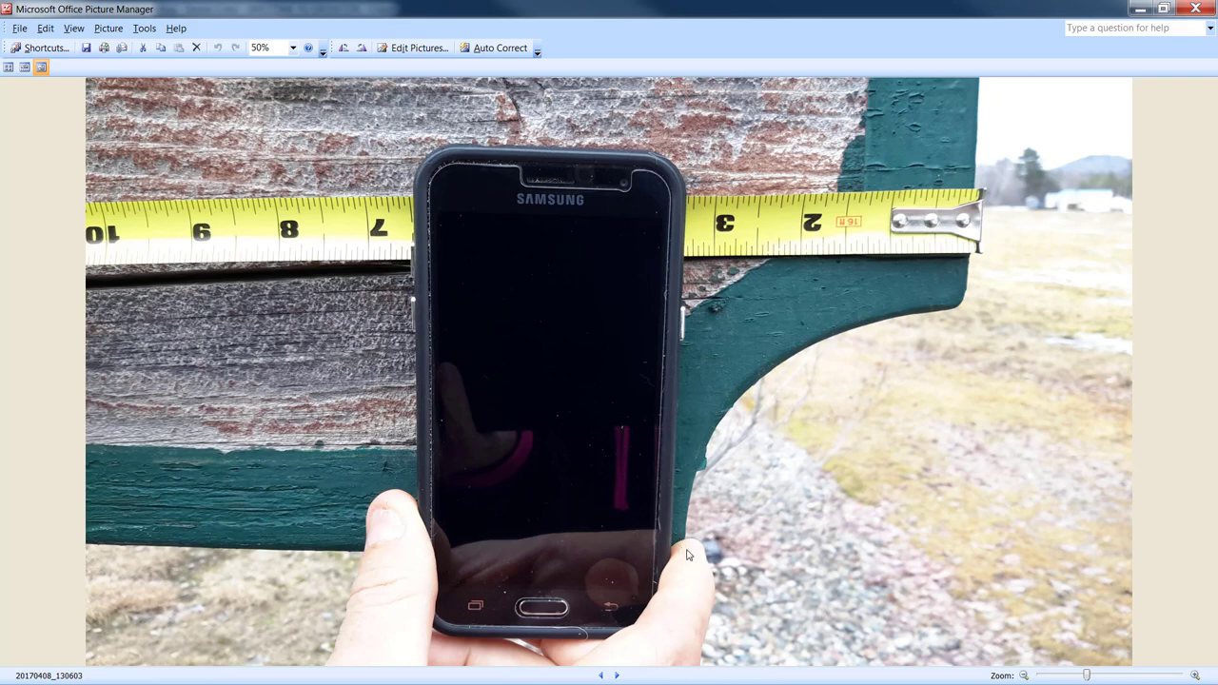
pyautogui.moveTo(697, 479)
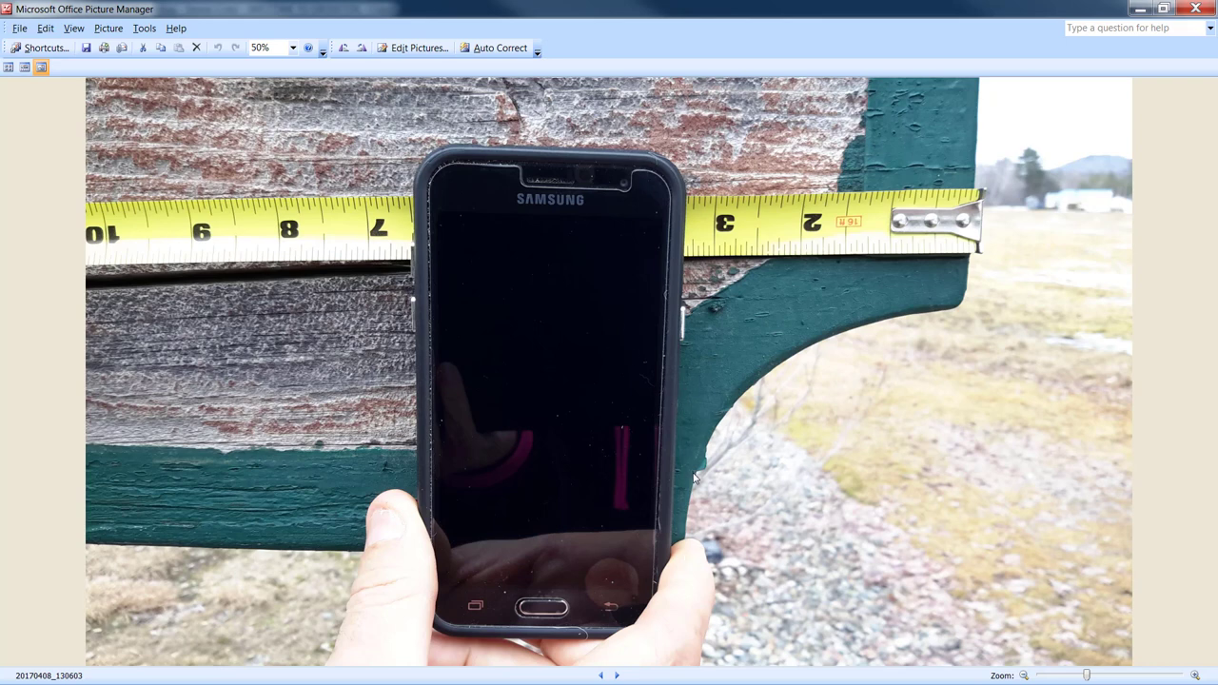
pyautogui.moveTo(769, 257)
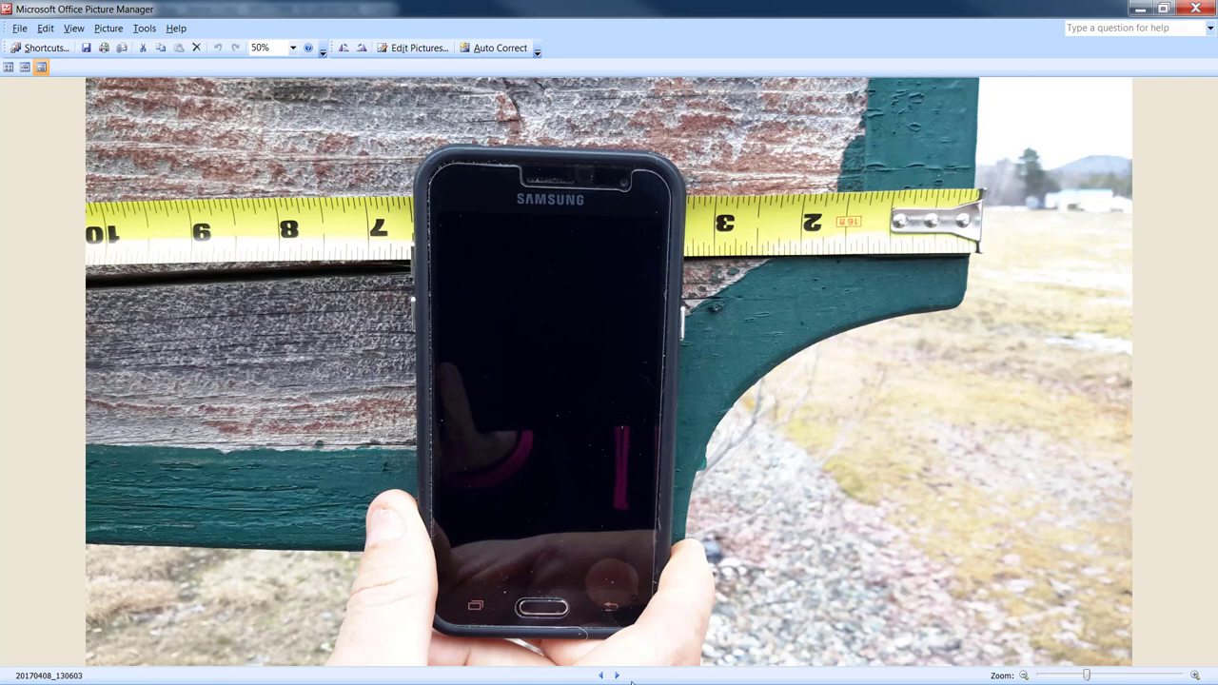
pyautogui.moveTo(613, 674)
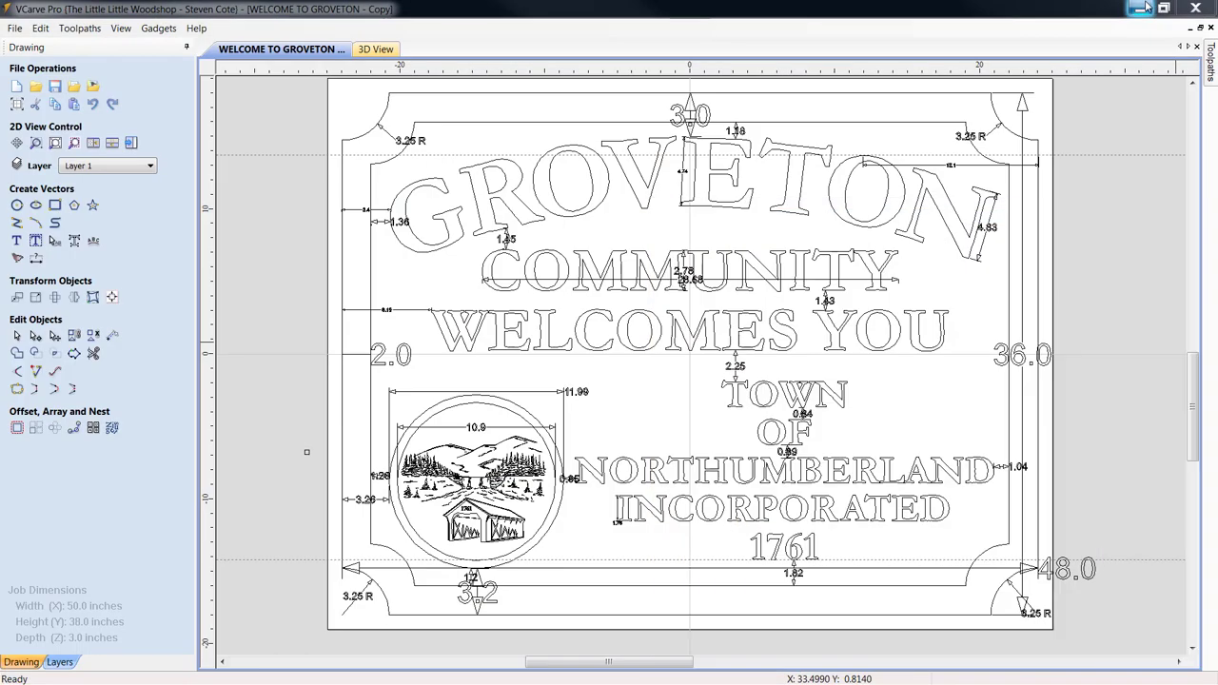
pyautogui.moveTo(1076, 617)
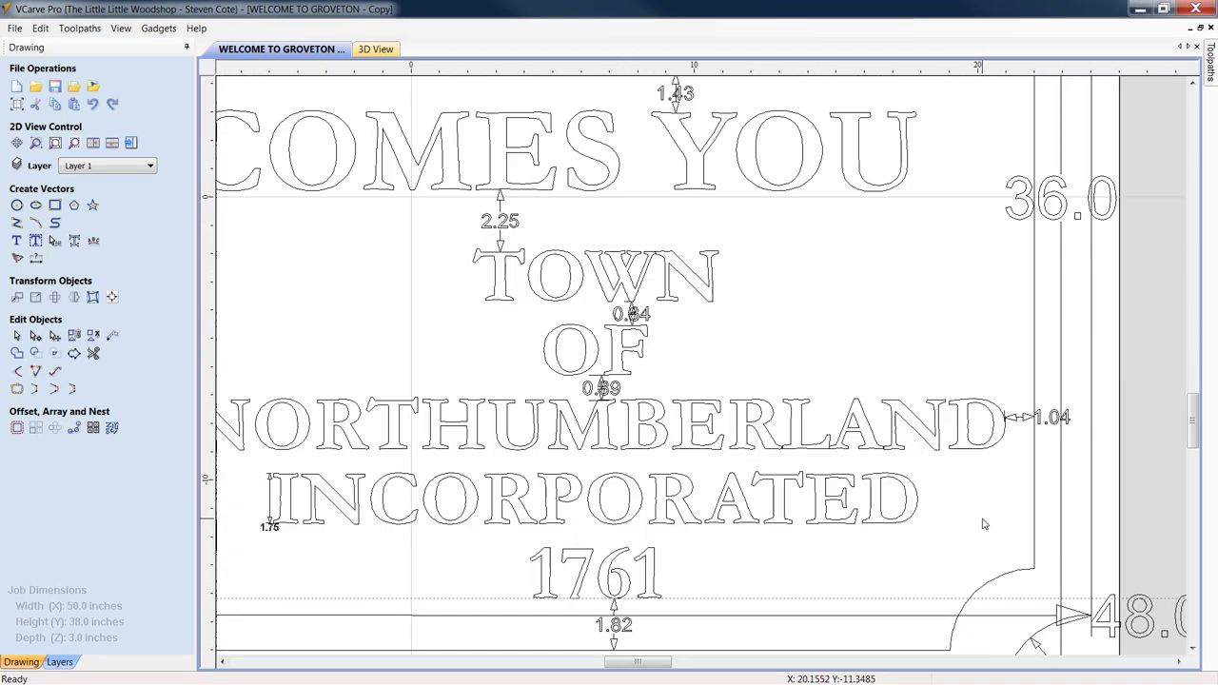
pyautogui.scroll(-3)
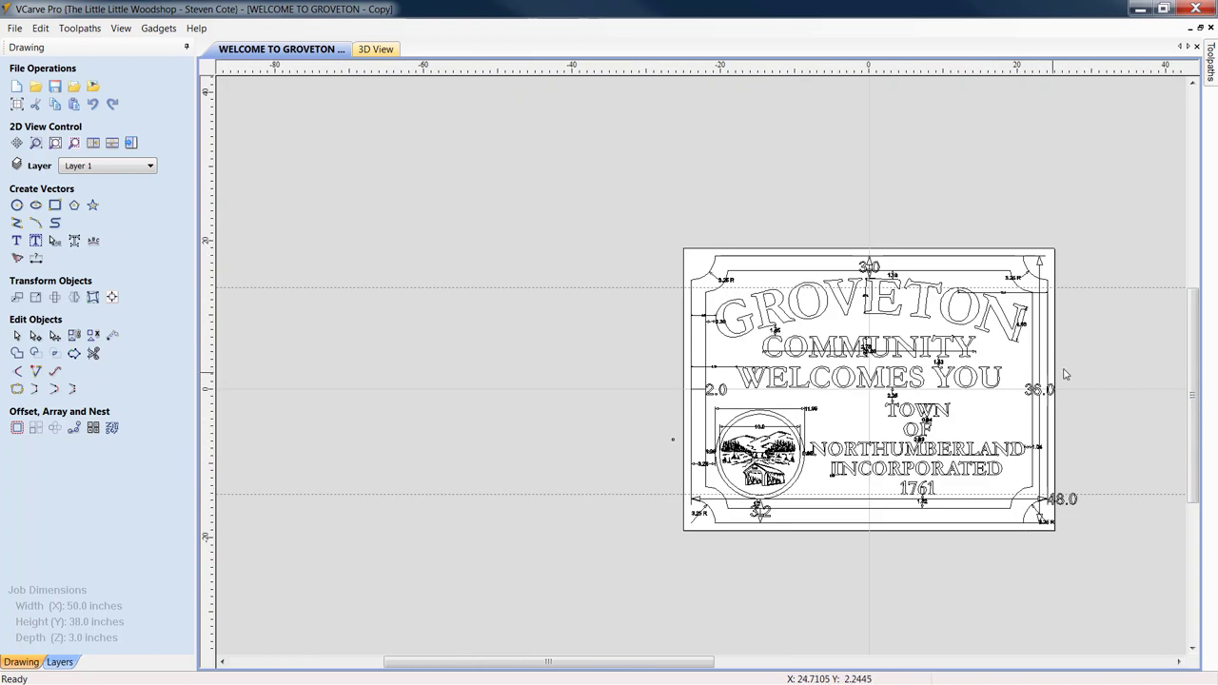
pyautogui.moveTo(952, 366)
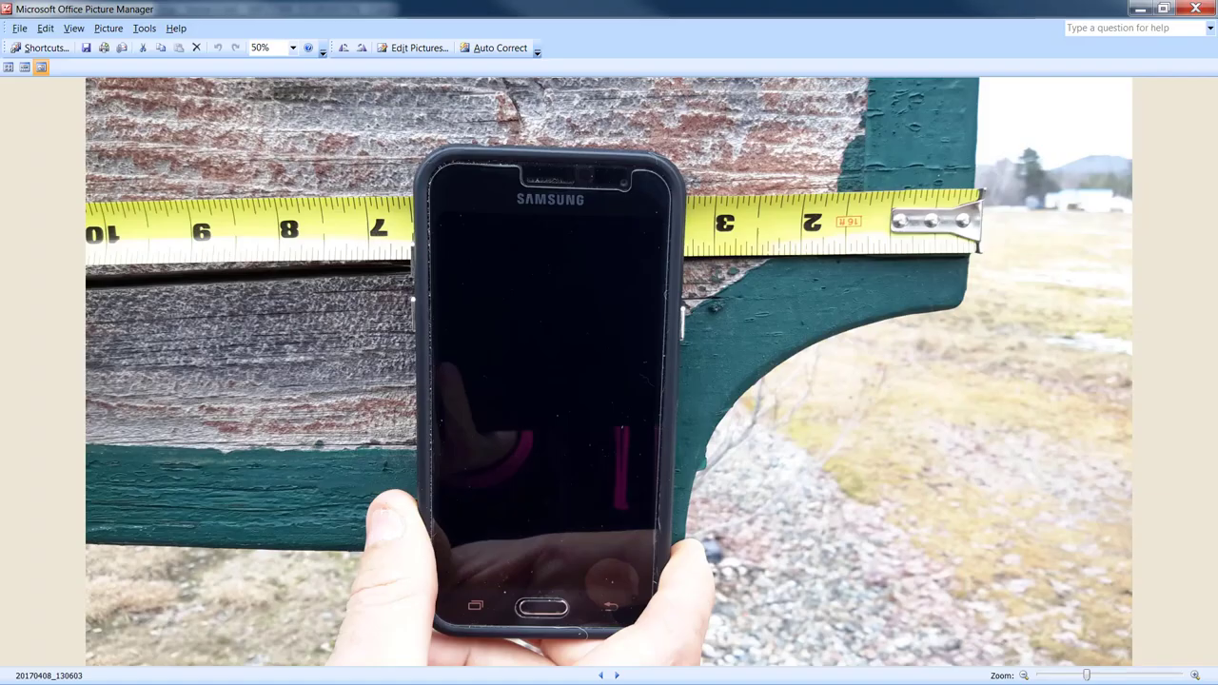
pyautogui.click(616, 675)
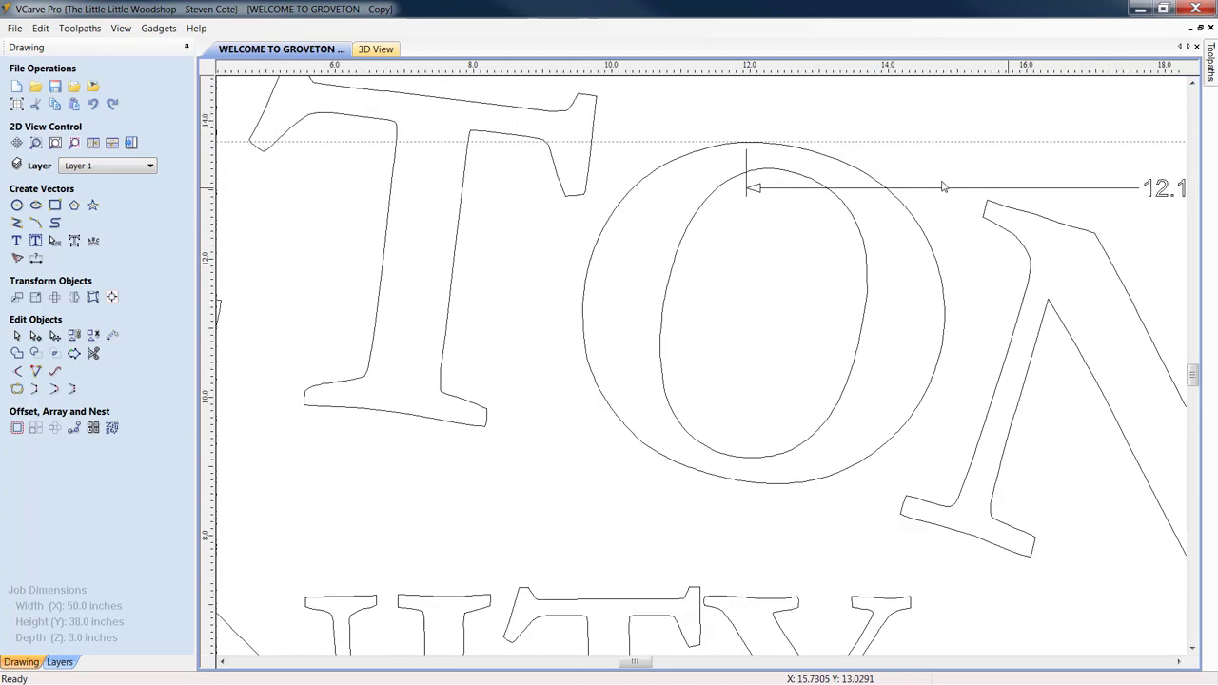
pyautogui.moveTo(773, 175)
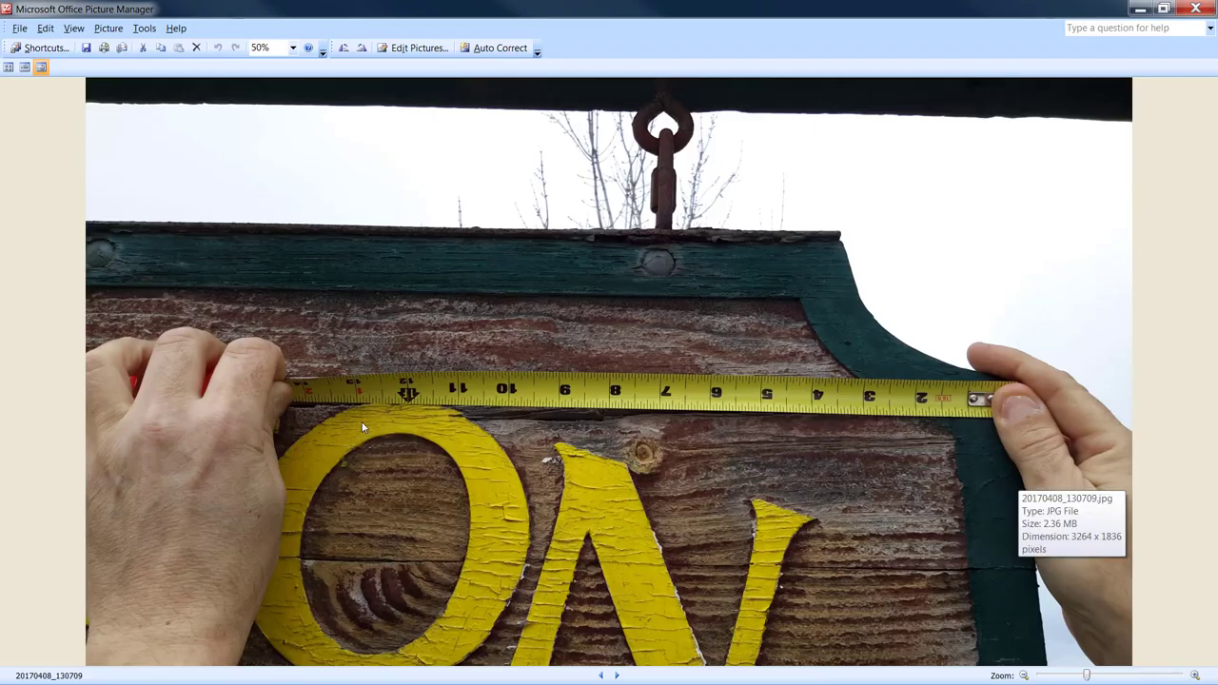
pyautogui.moveTo(937, 436)
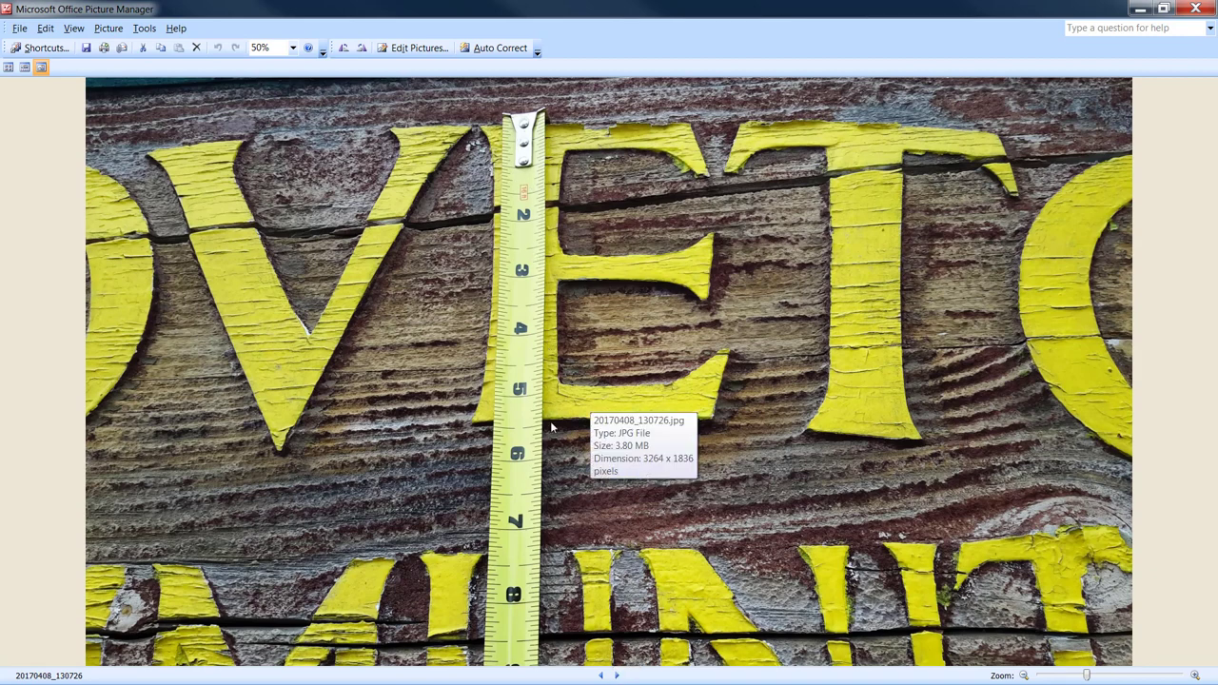
pyautogui.moveTo(537, 419)
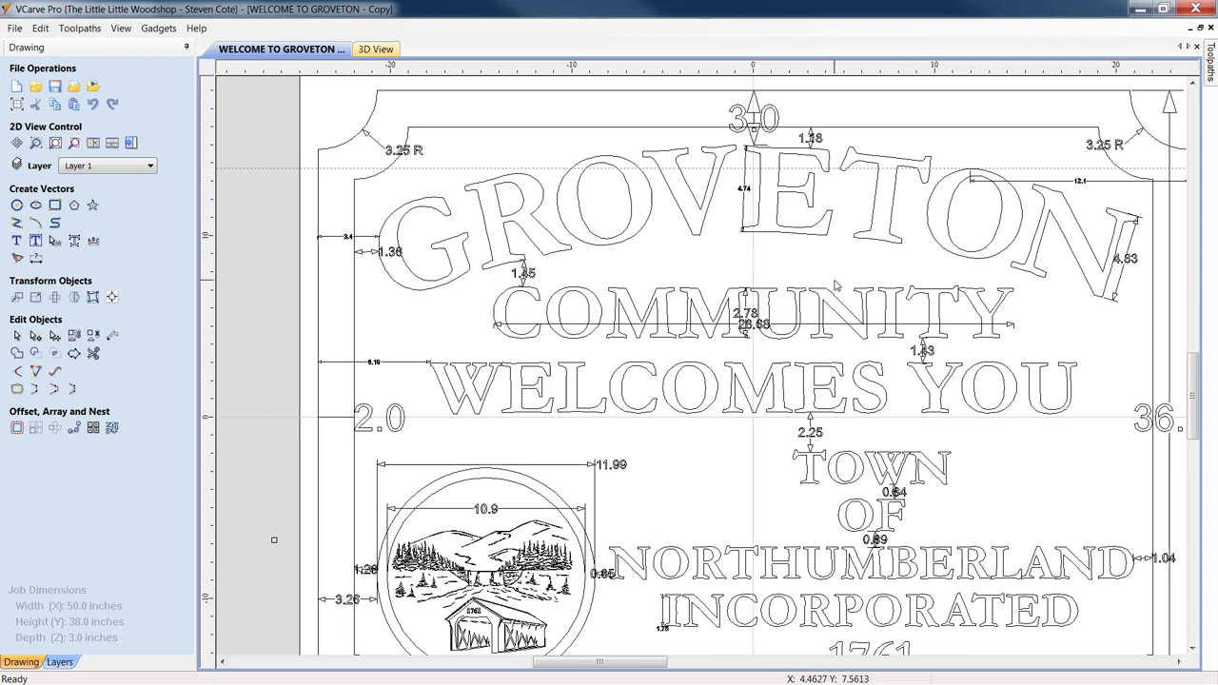
pyautogui.moveTo(833, 271)
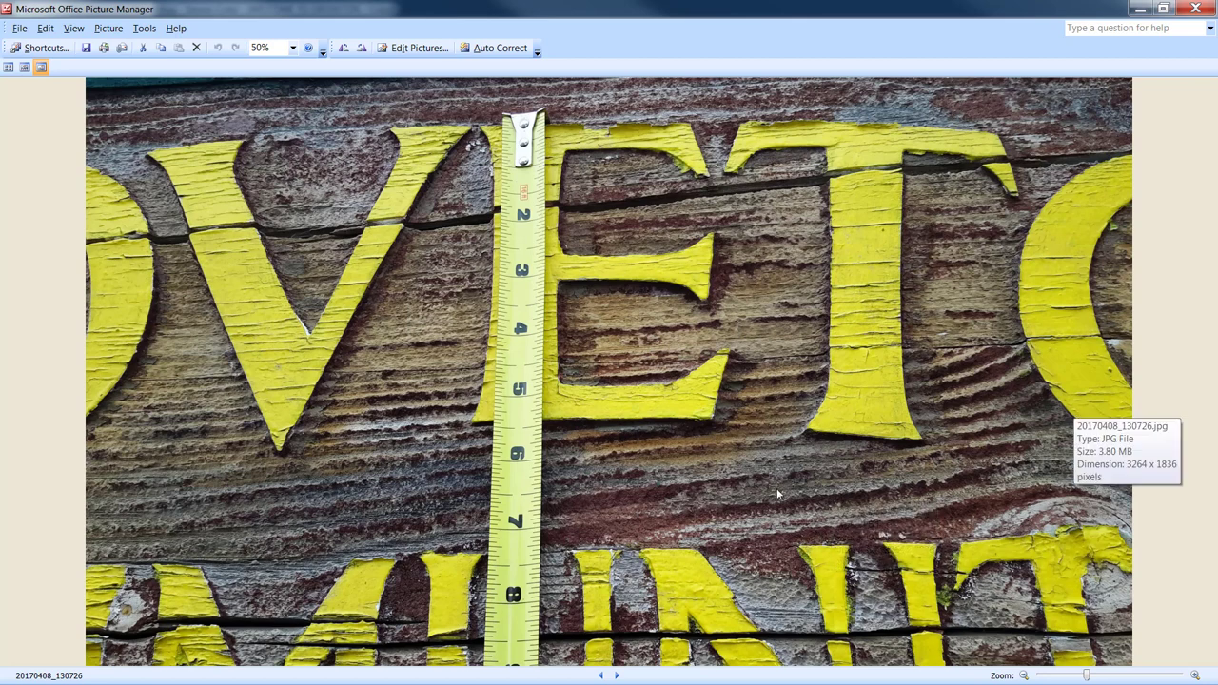
pyautogui.moveTo(840, 605)
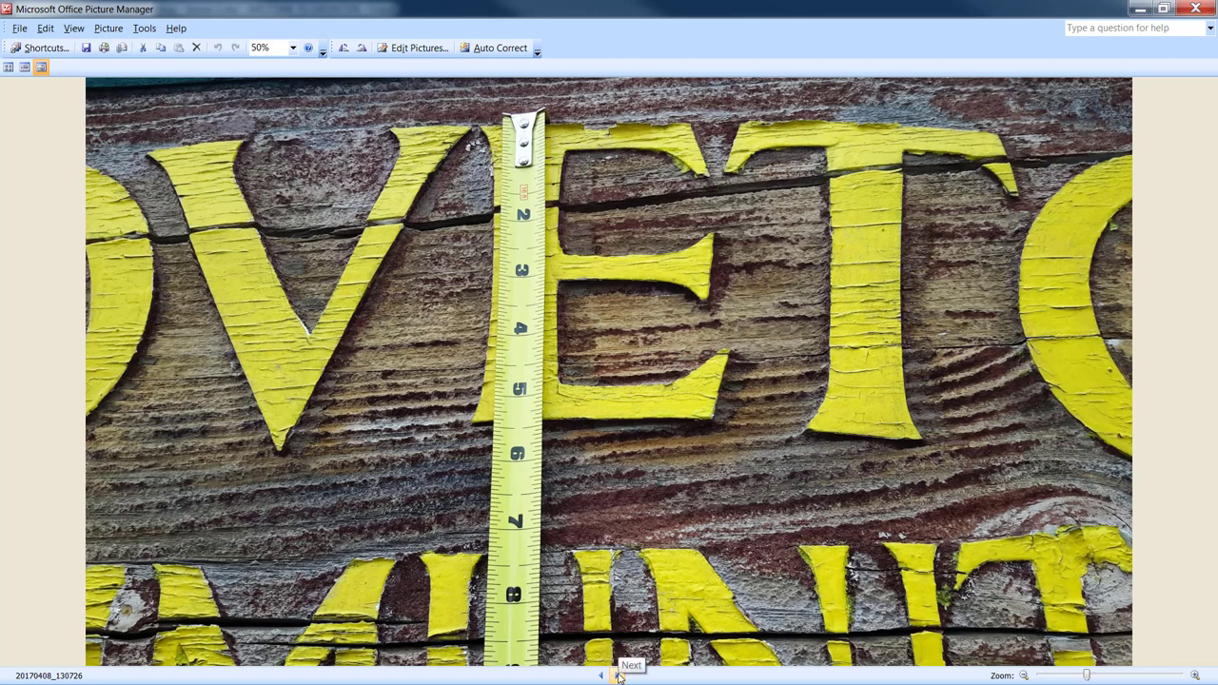
pyautogui.click(621, 674)
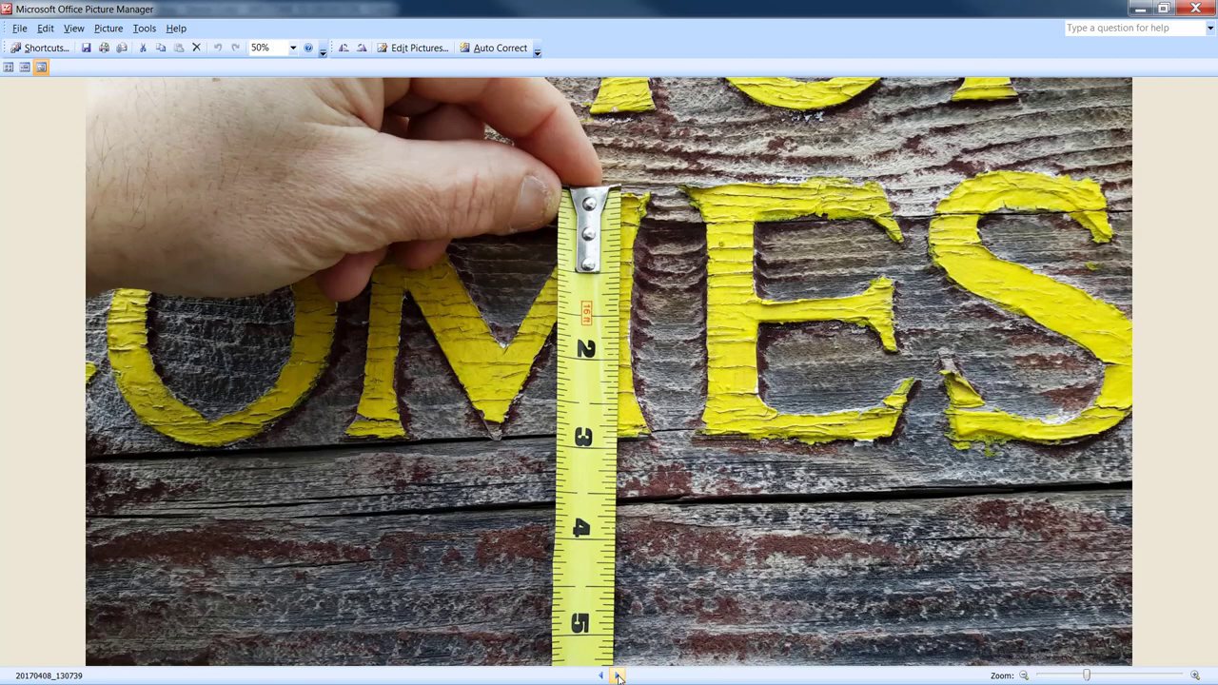
pyautogui.moveTo(659, 211)
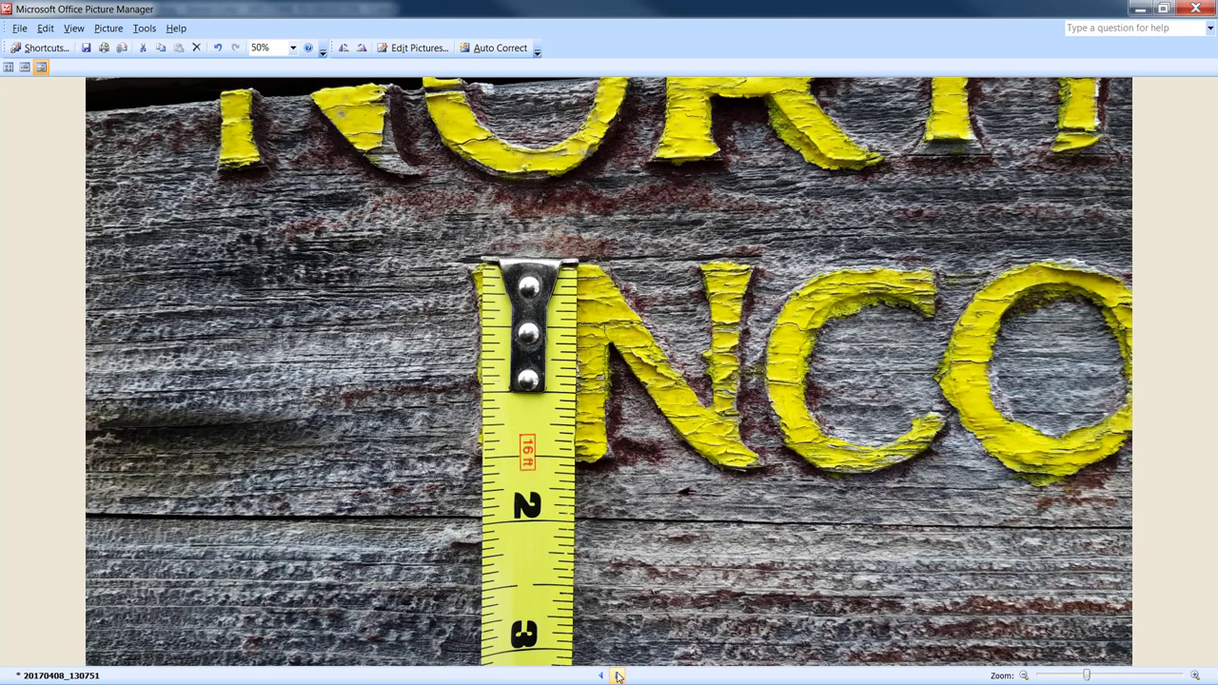
pyautogui.moveTo(567, 266)
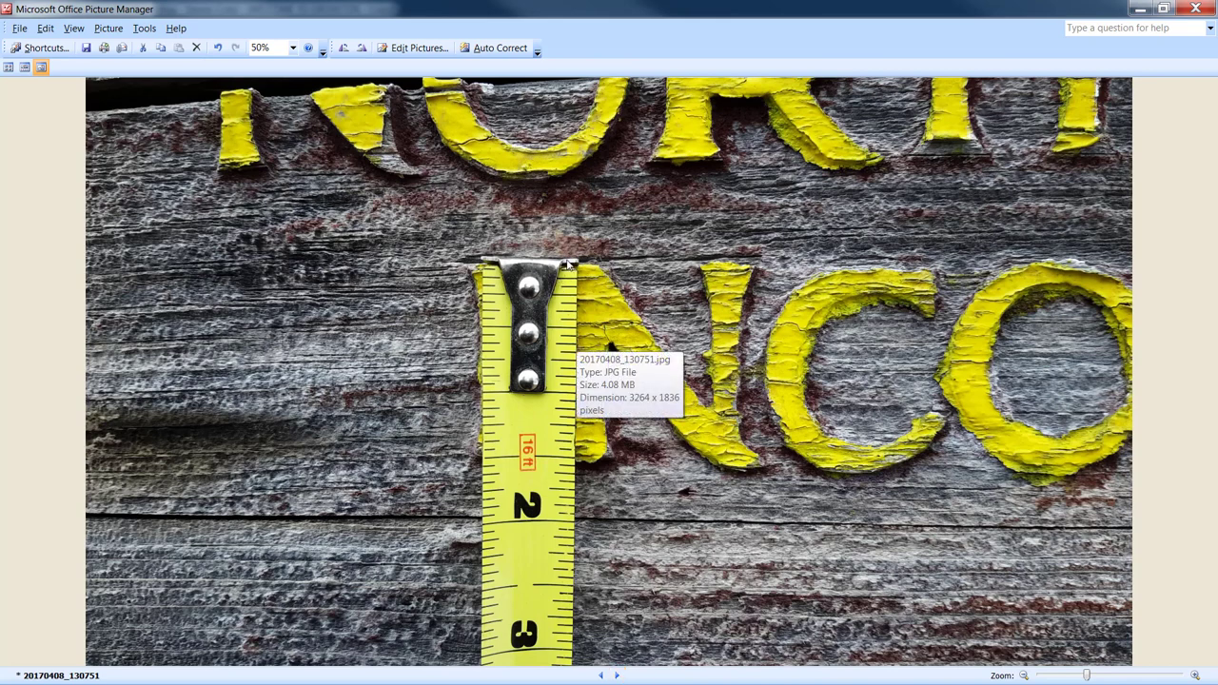
pyautogui.moveTo(569, 436)
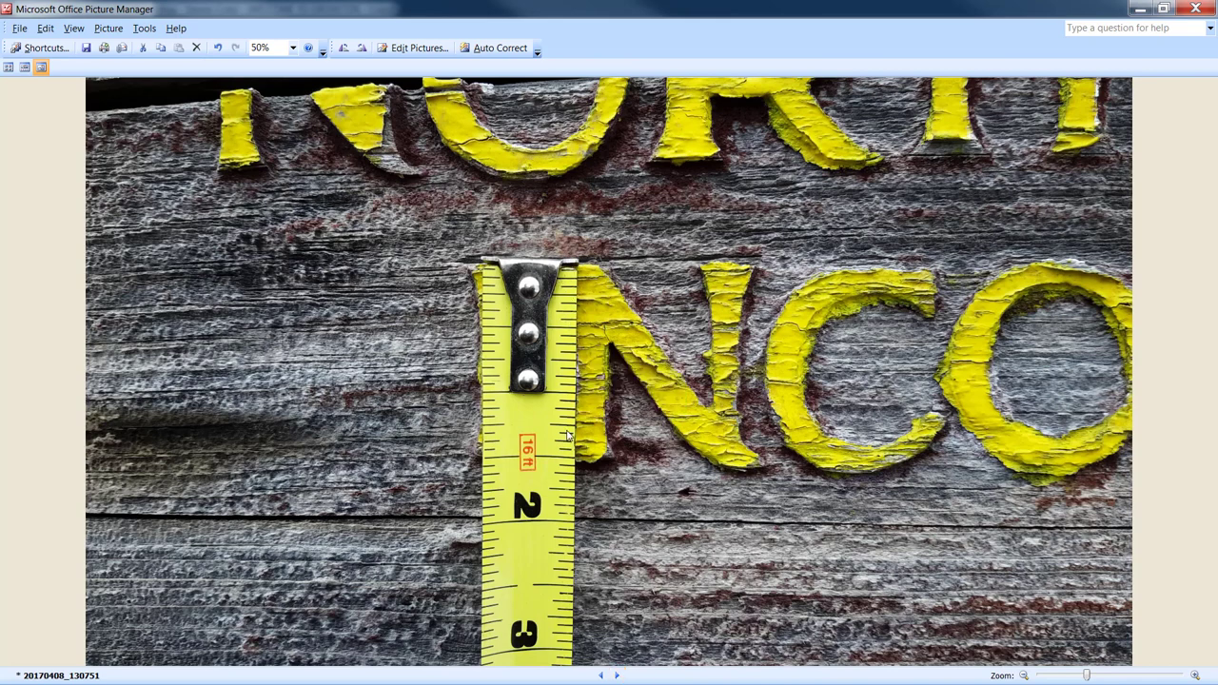
pyautogui.moveTo(1025, 403)
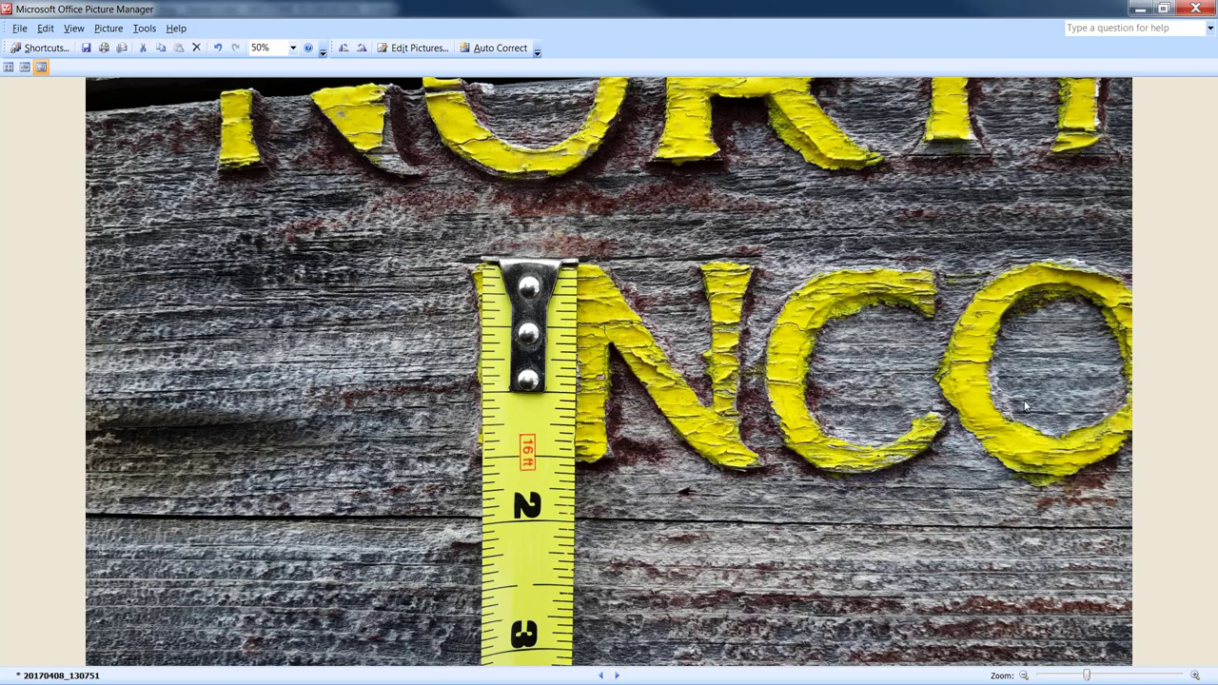
pyautogui.moveTo(1016, 394)
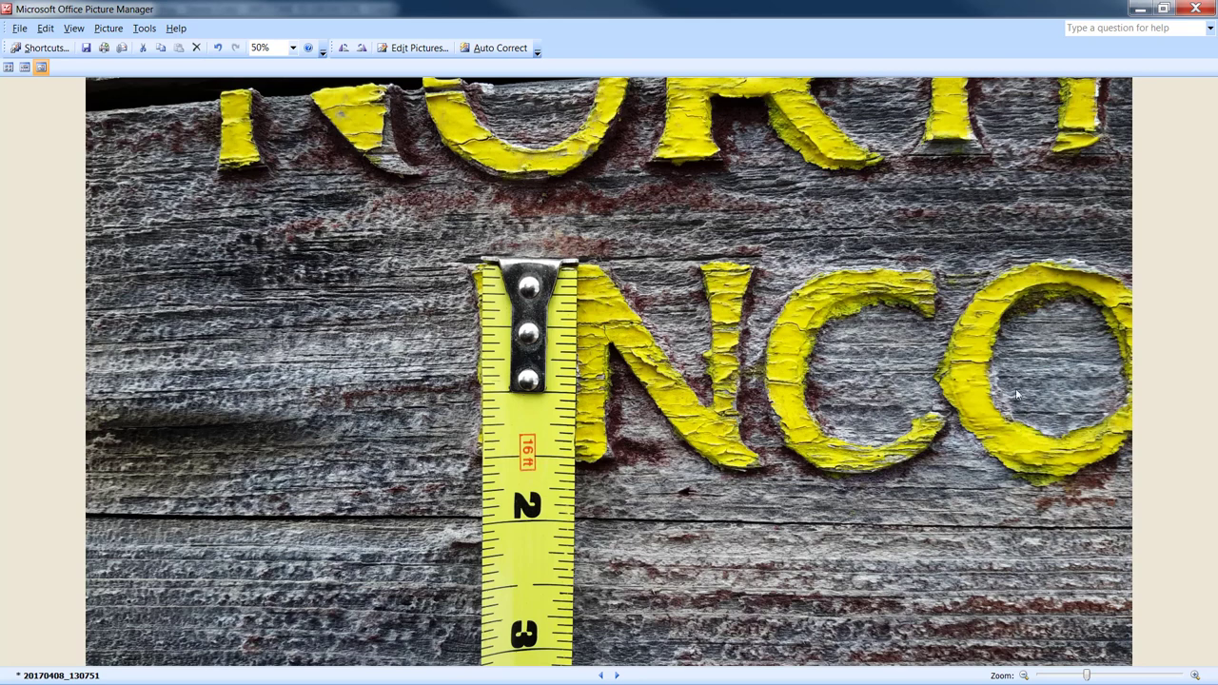
pyautogui.moveTo(567, 457)
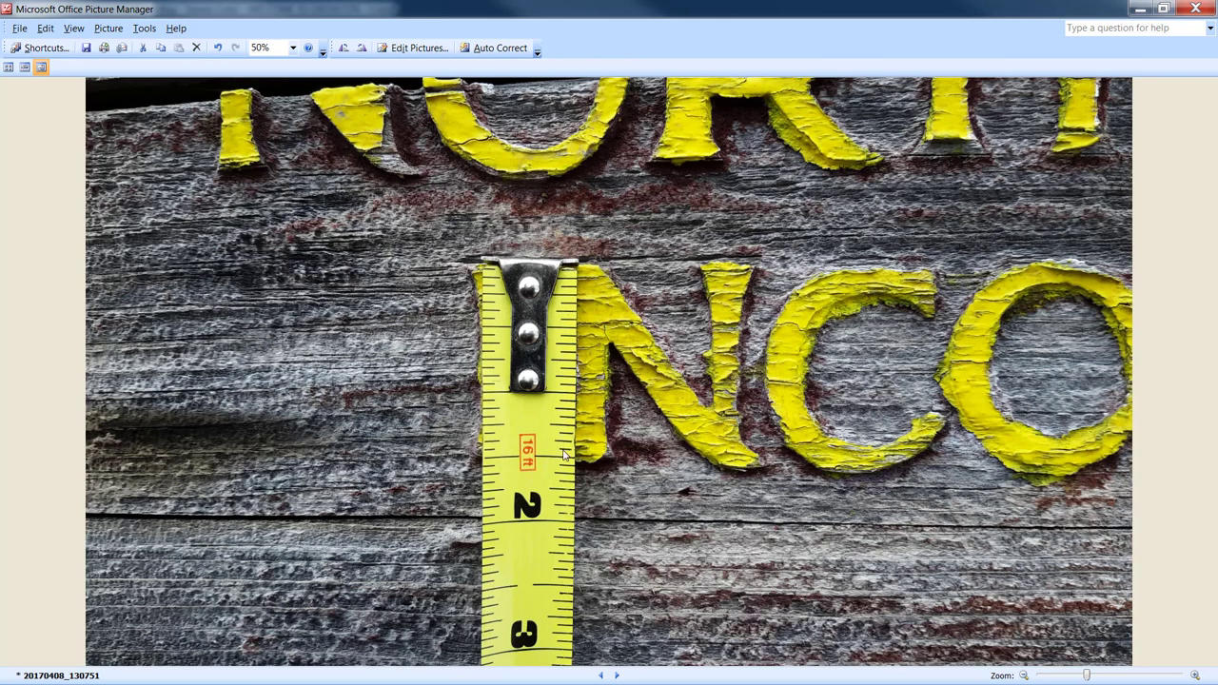
pyautogui.moveTo(758, 456)
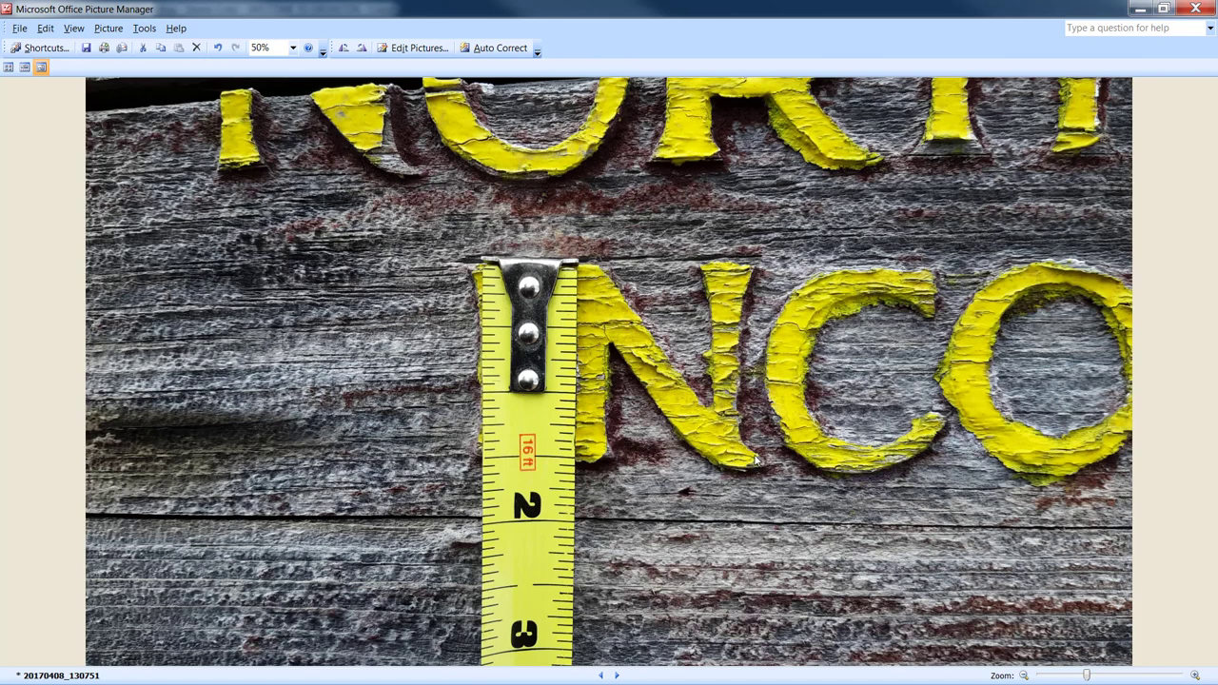
pyautogui.moveTo(700, 415)
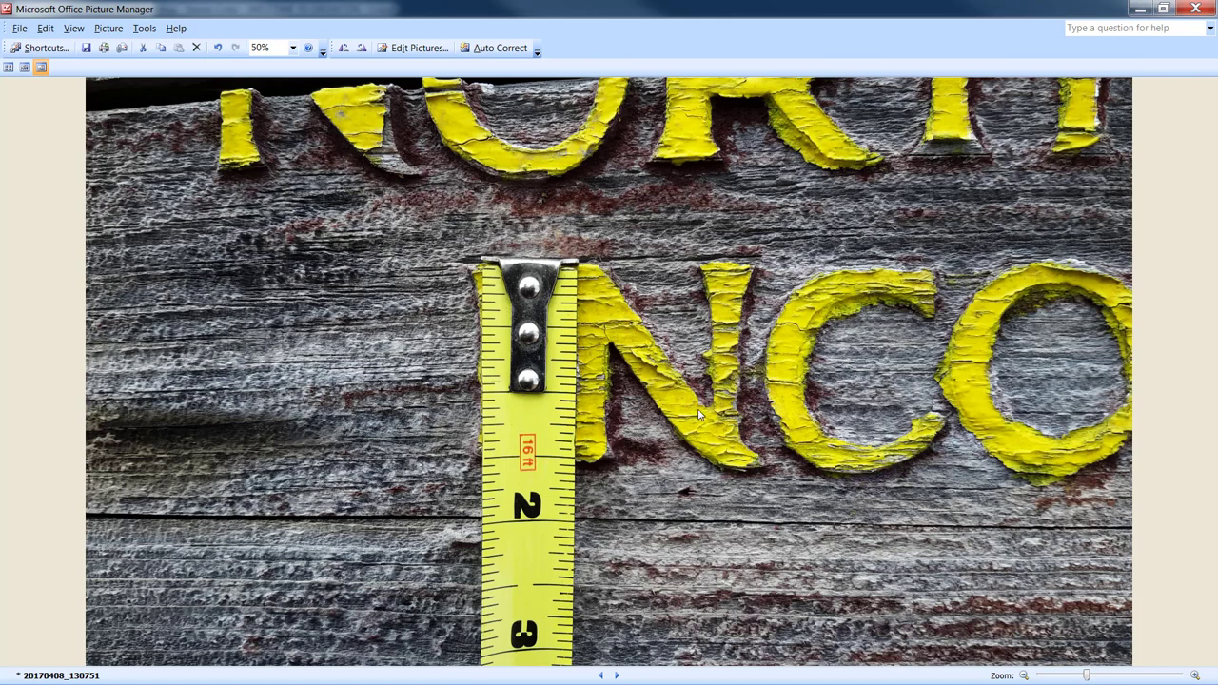
# Step: Browse forward through the emblem, side border and lettering measurement photos
pyautogui.click(623, 673)
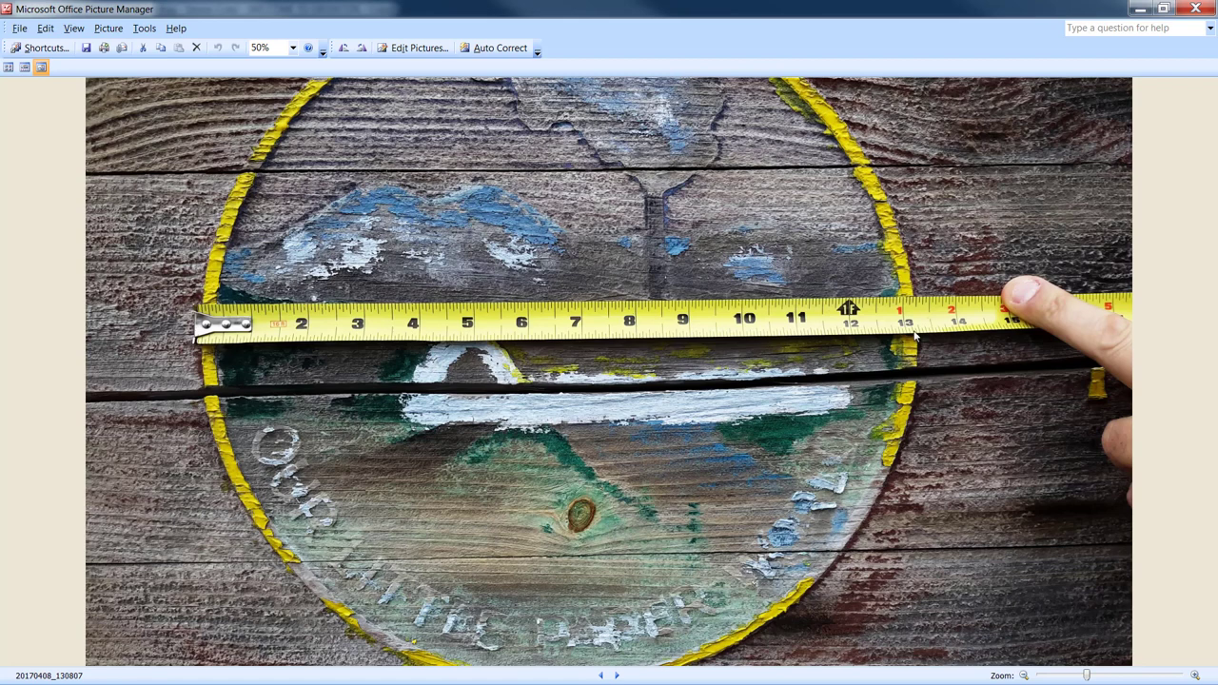
pyautogui.moveTo(913, 318)
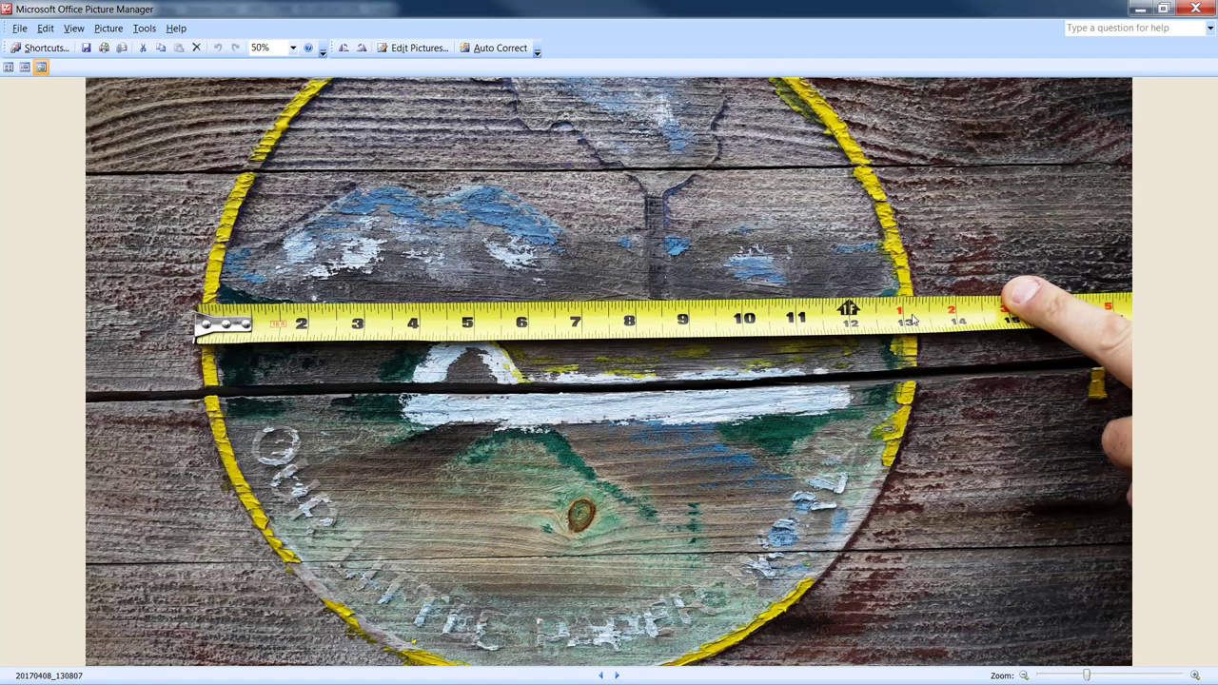
pyautogui.moveTo(929, 365)
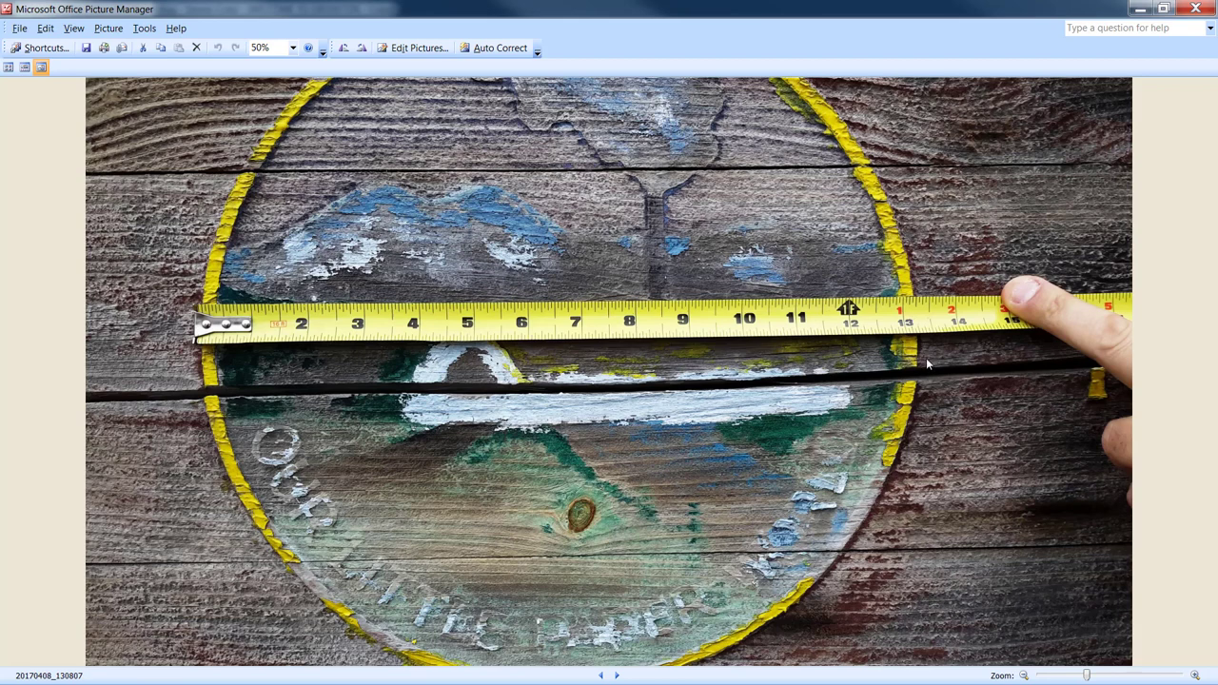
pyautogui.moveTo(910, 427)
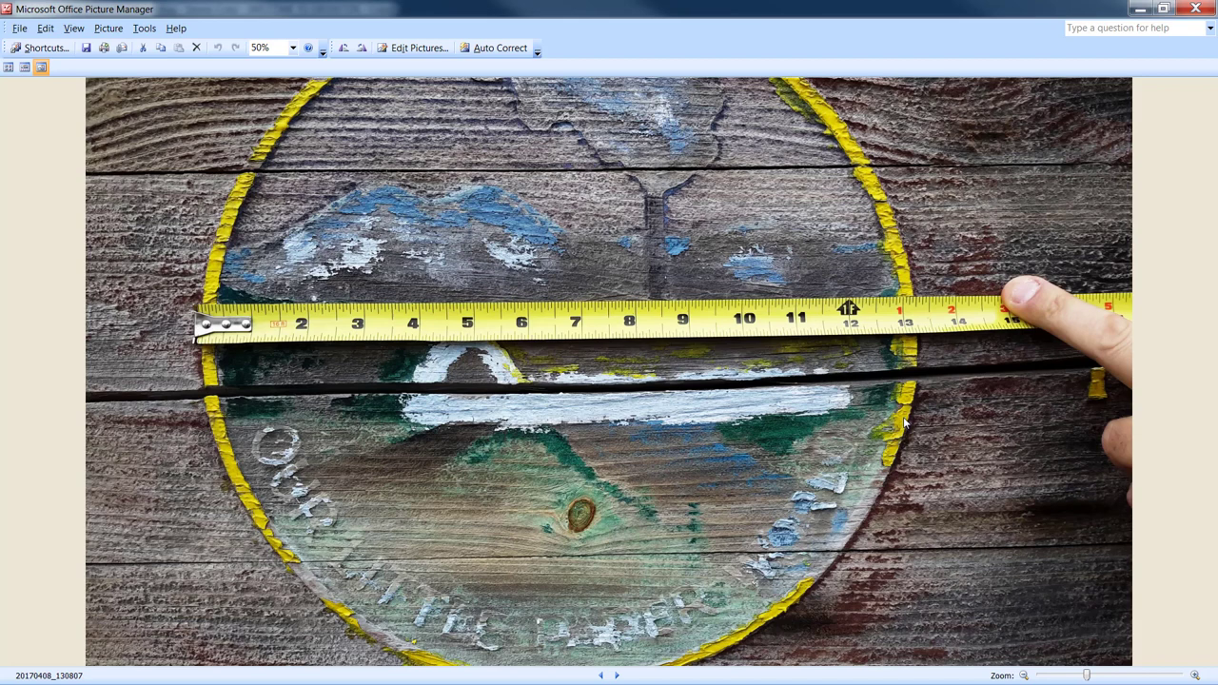
pyautogui.moveTo(918, 430)
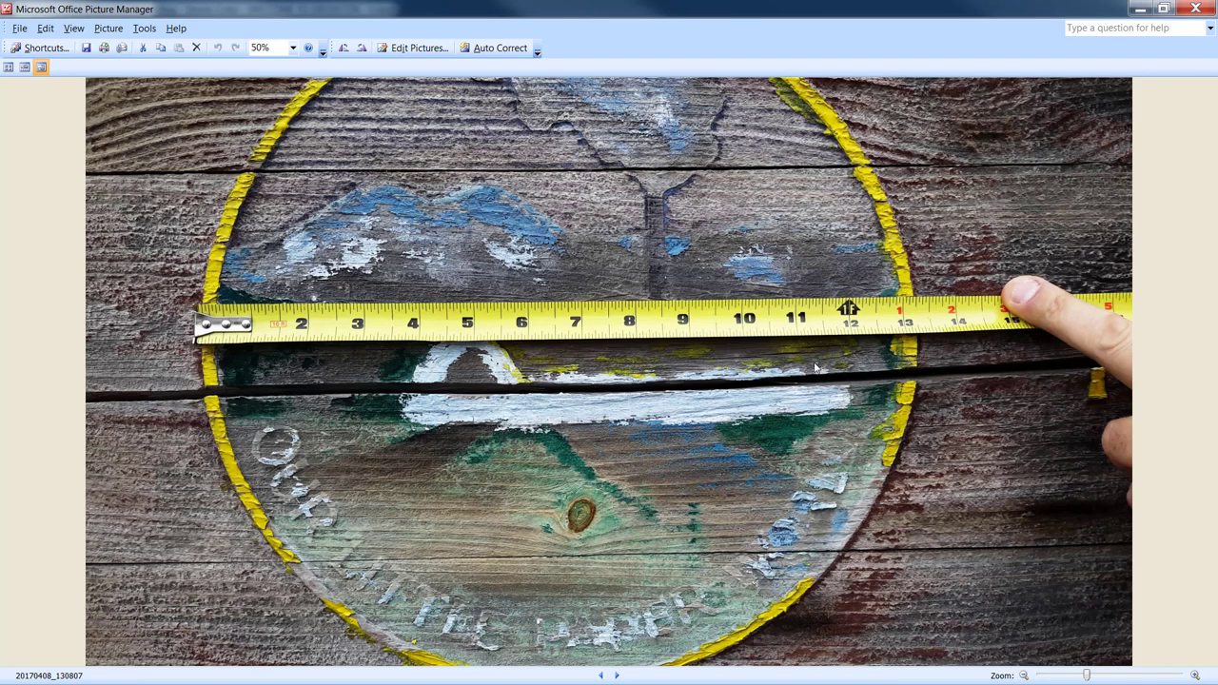
pyautogui.moveTo(847, 491)
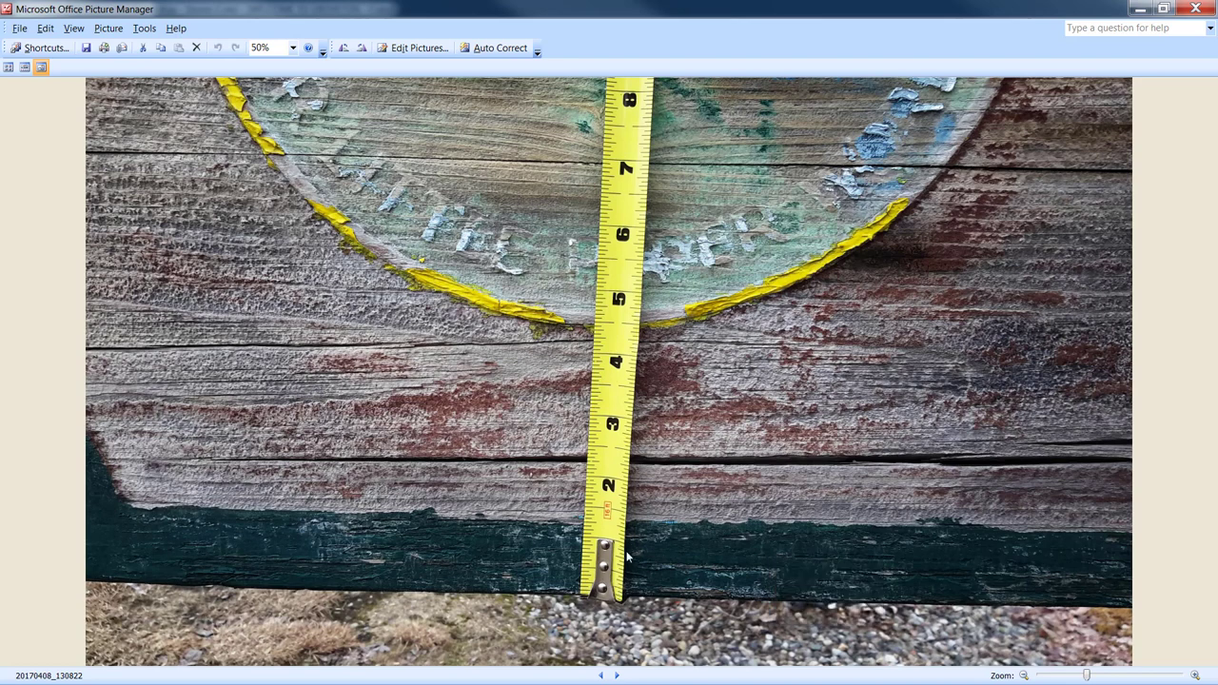
pyautogui.moveTo(639, 588)
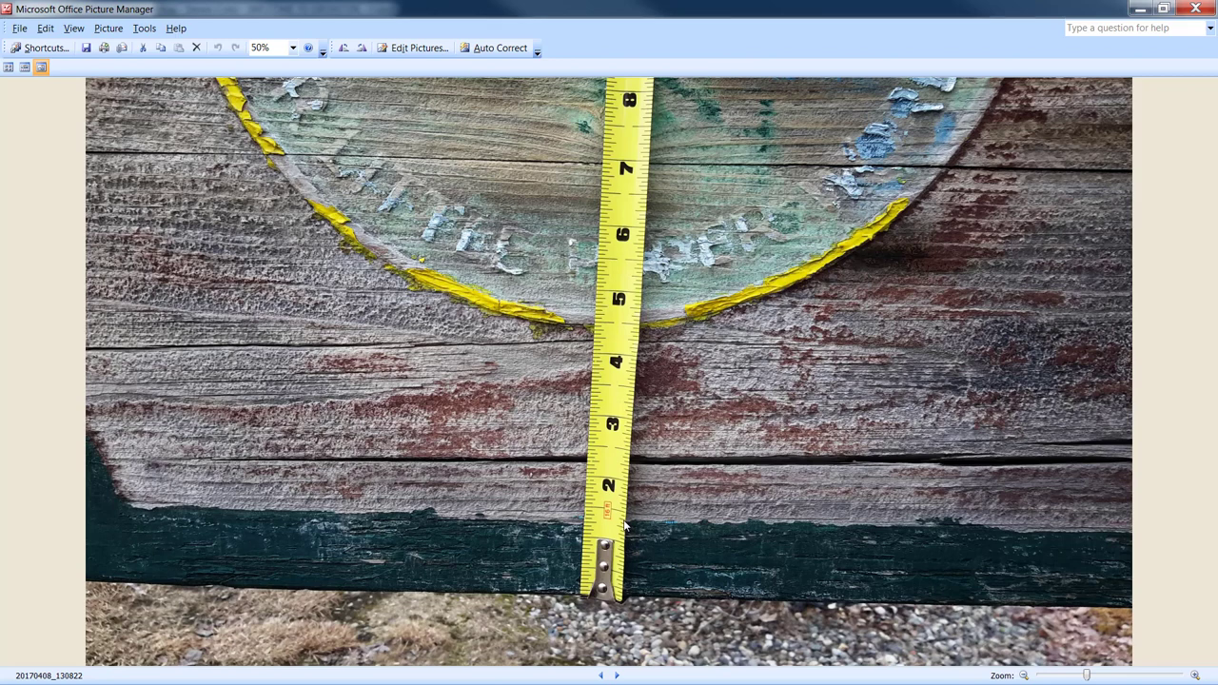
pyautogui.moveTo(724, 508)
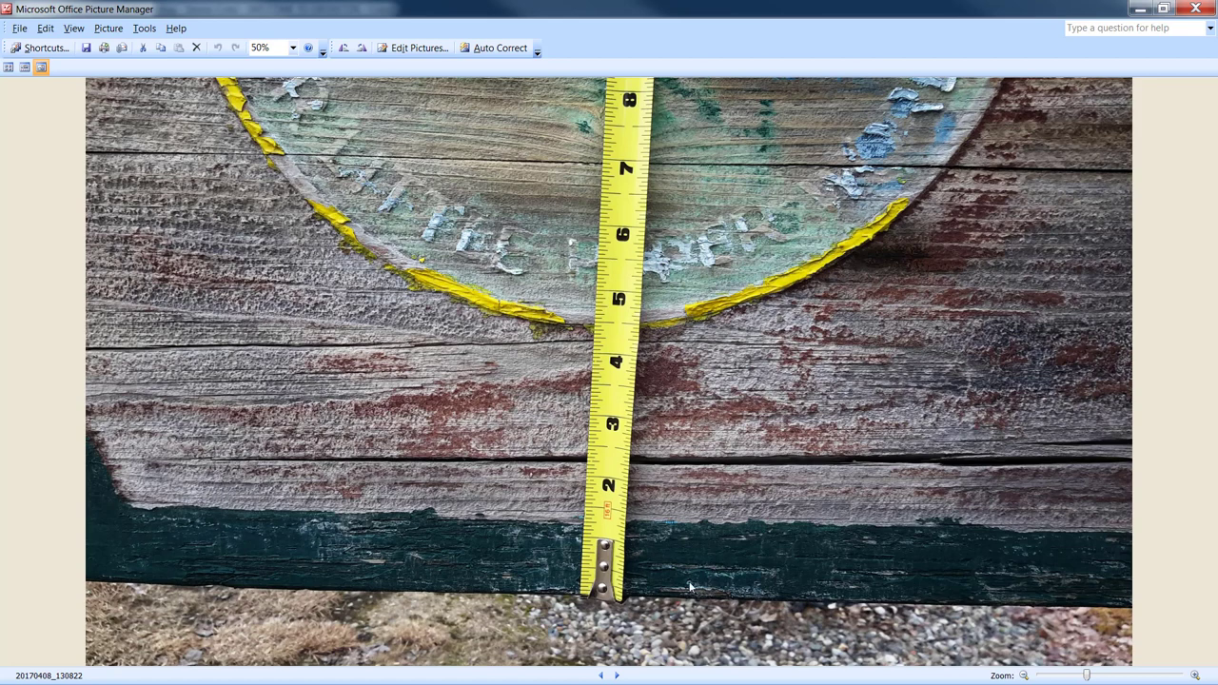
pyautogui.click(616, 676)
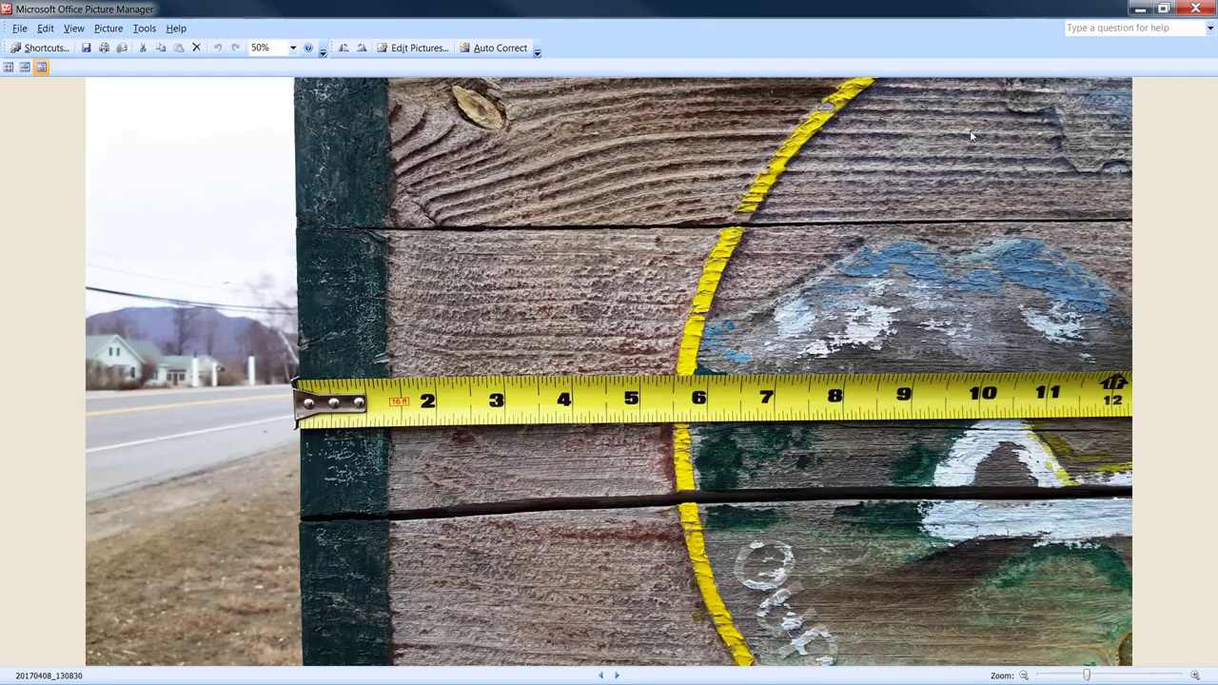
pyautogui.click(628, 674)
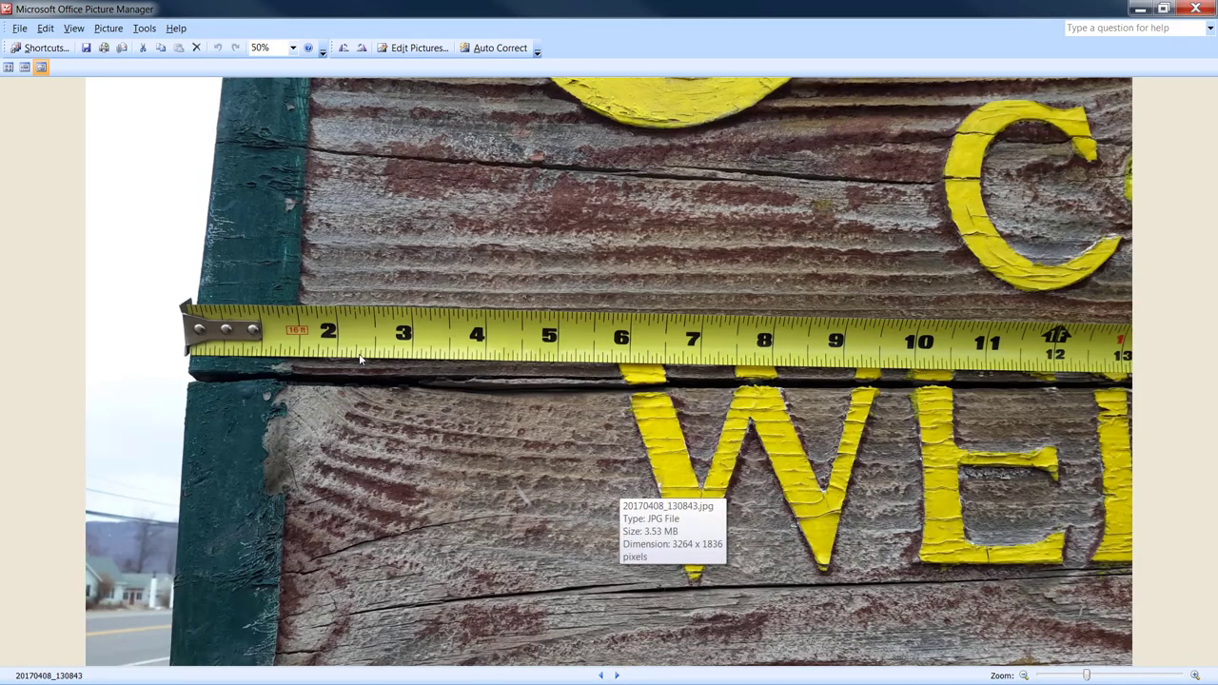
pyautogui.moveTo(624, 354)
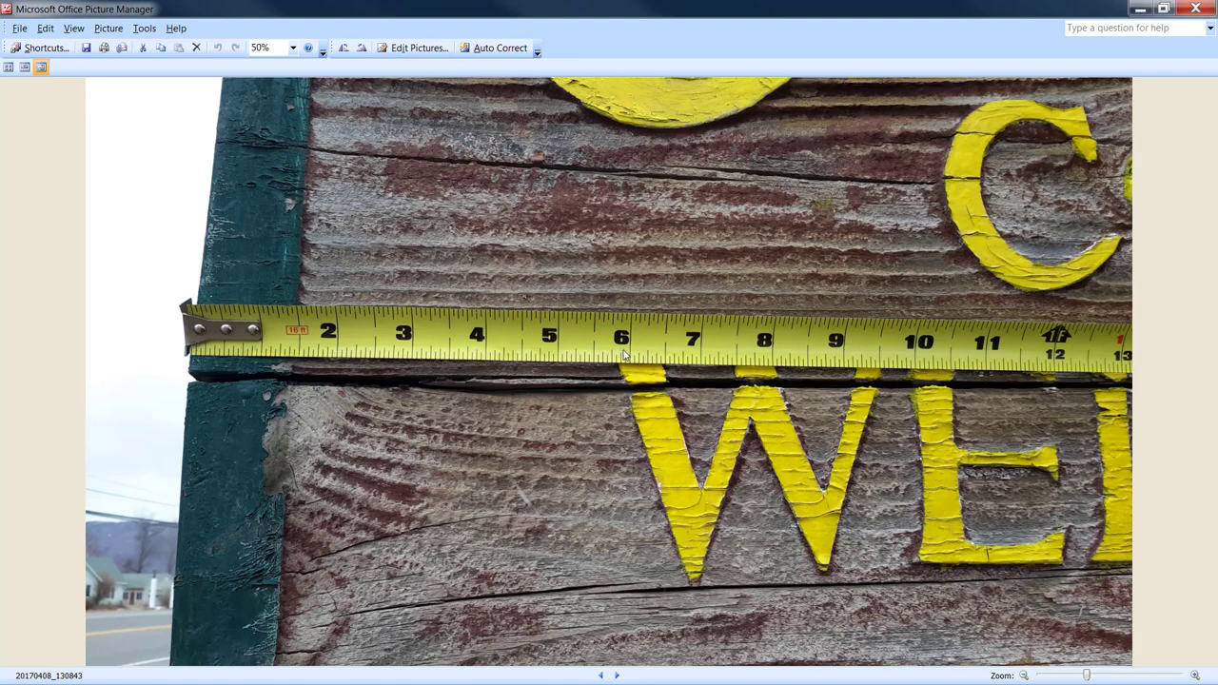
pyautogui.moveTo(636, 392)
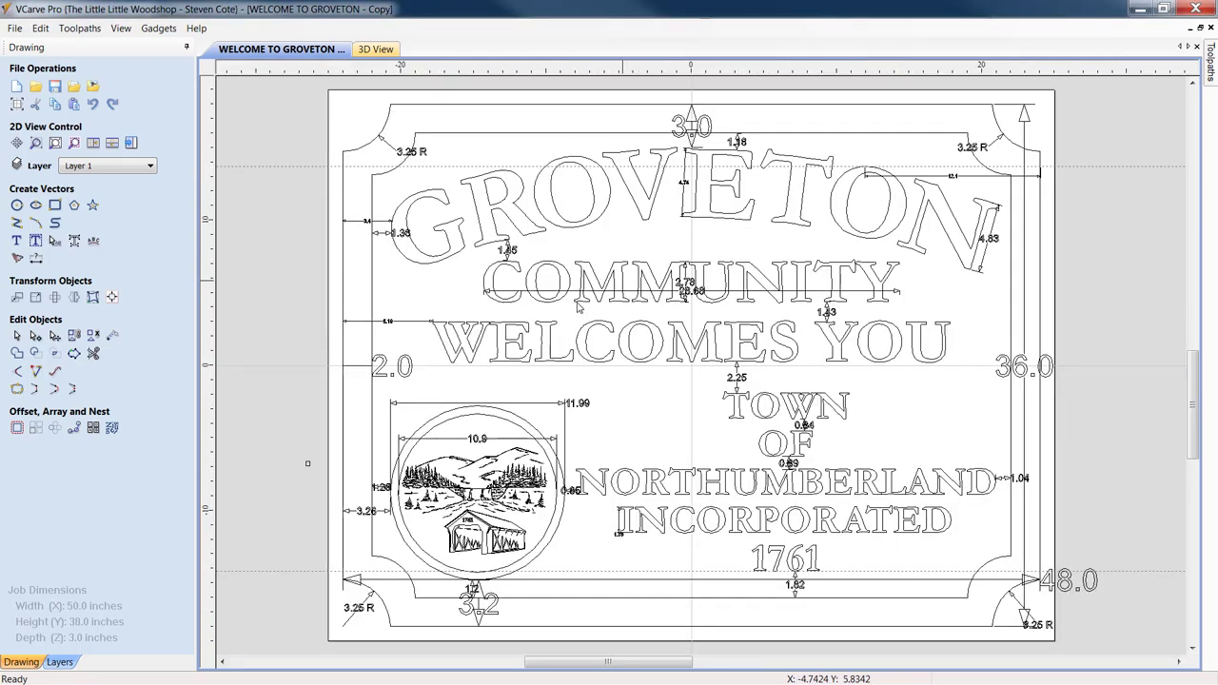
pyautogui.moveTo(378, 322)
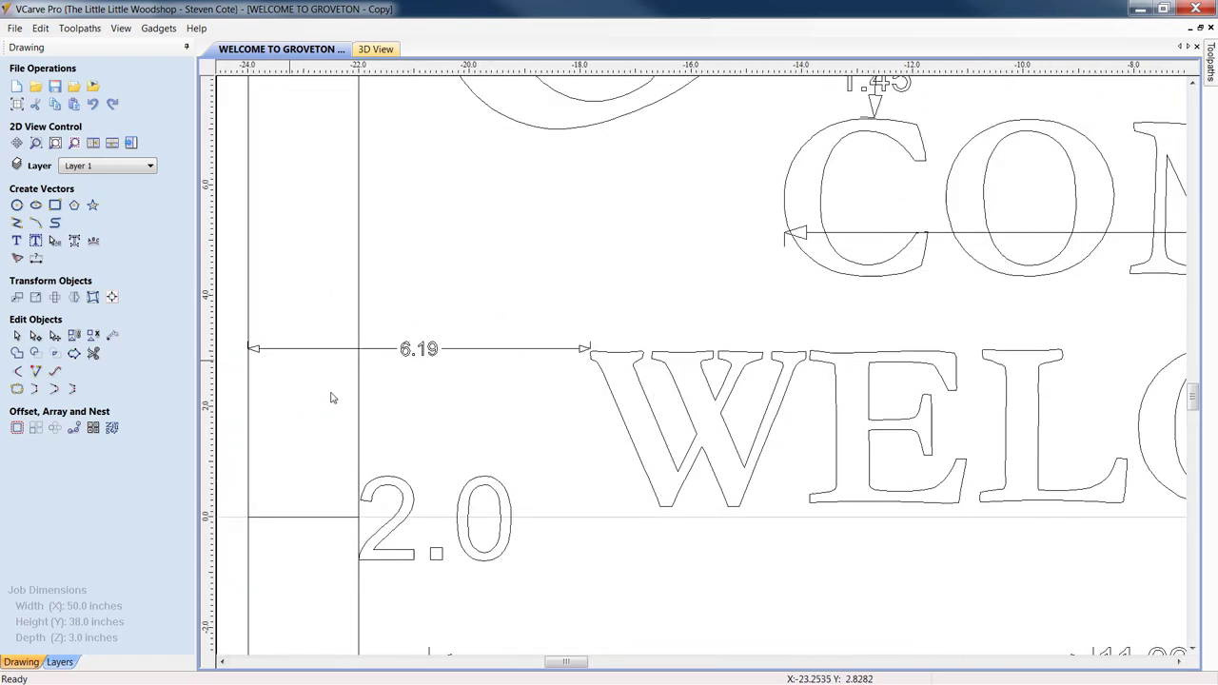
pyautogui.moveTo(605, 358)
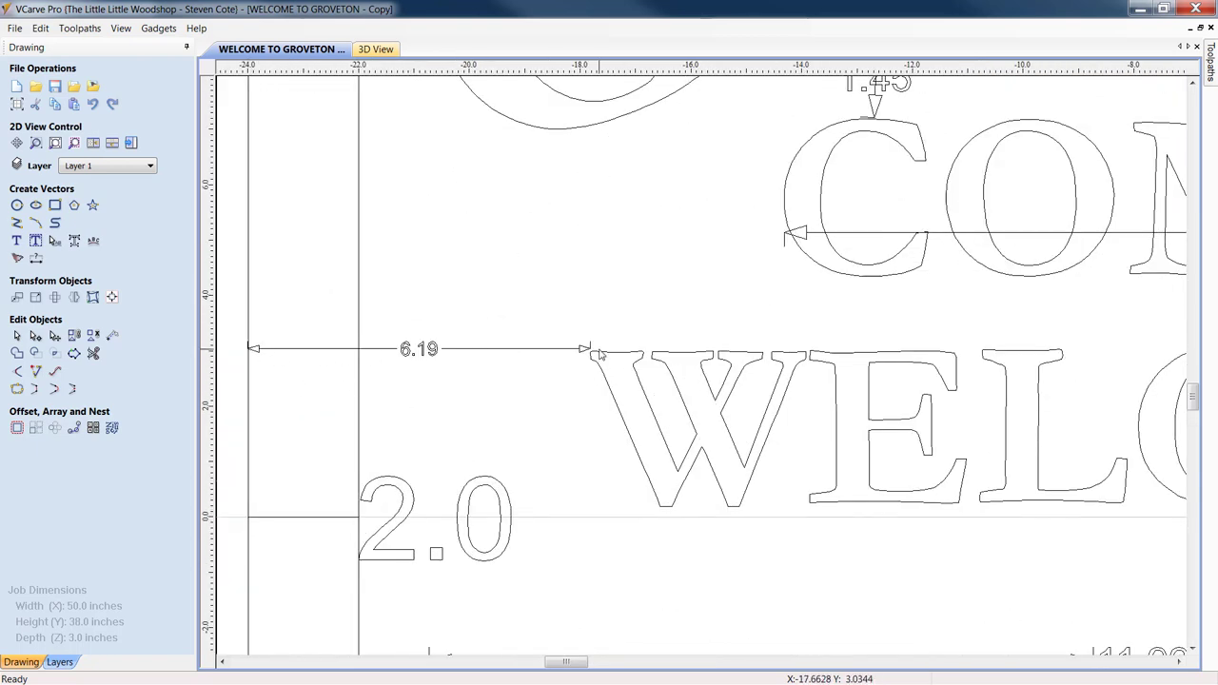
pyautogui.moveTo(600, 356)
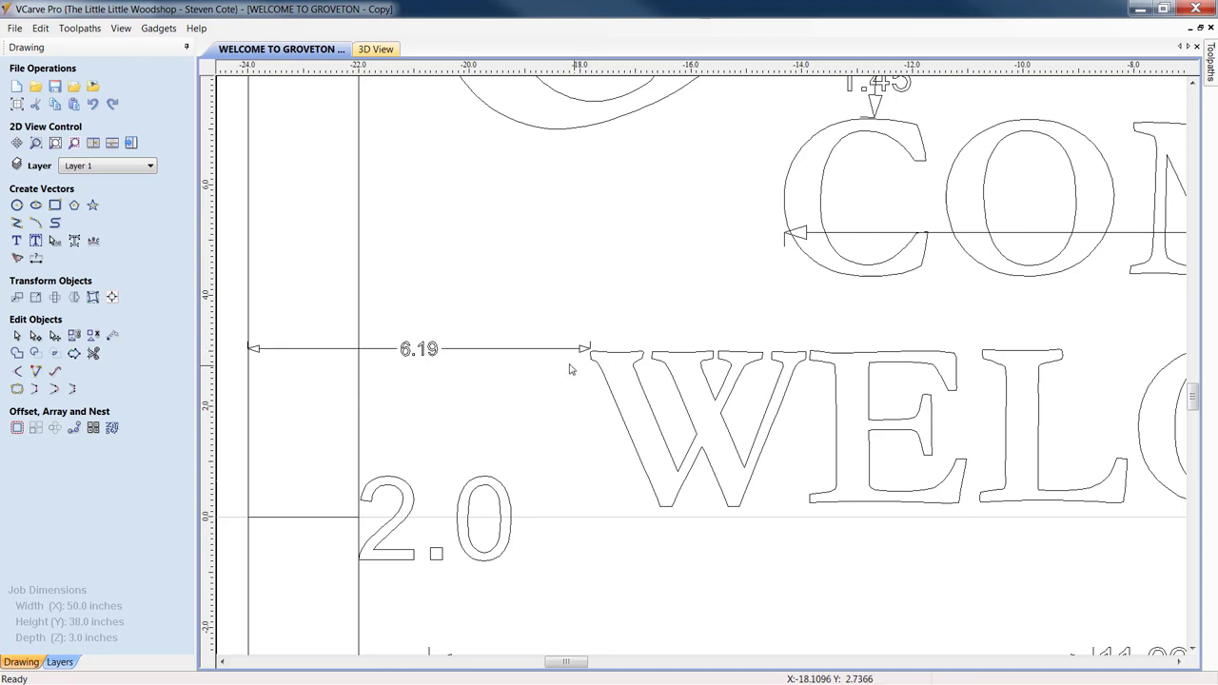
pyautogui.moveTo(1142, 7)
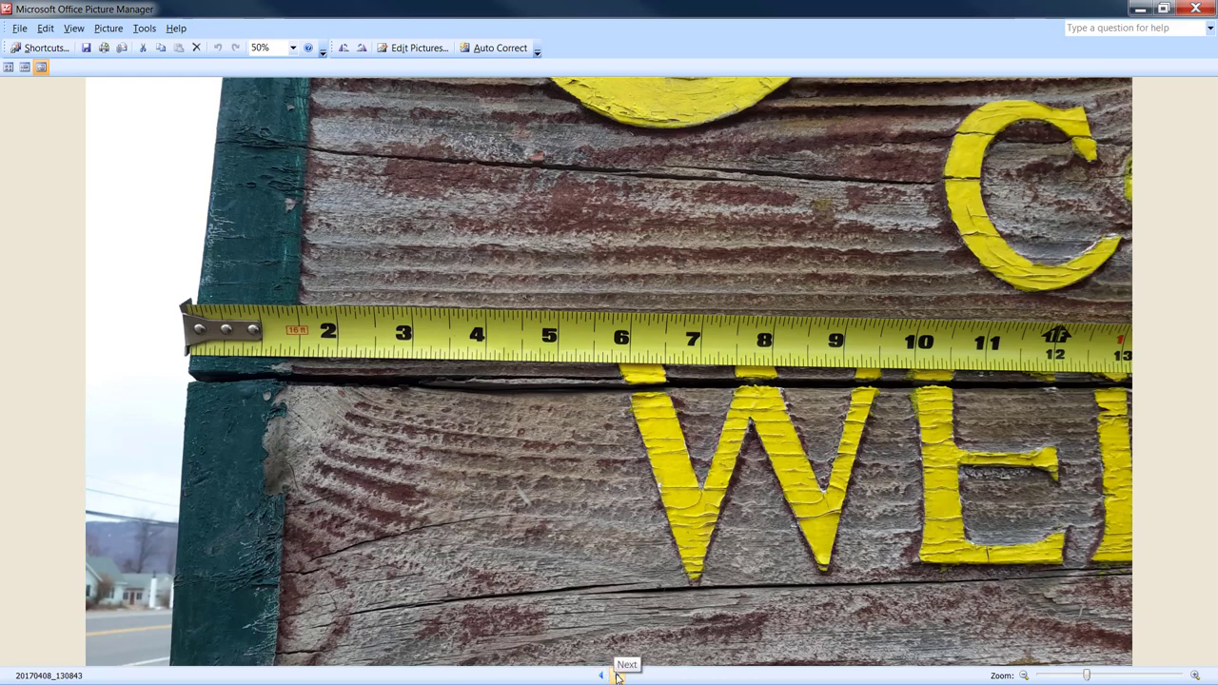
# Step: Browse past the 'GR' lettering measurement to the full Groveton welcome sign photo
pyautogui.click(620, 668)
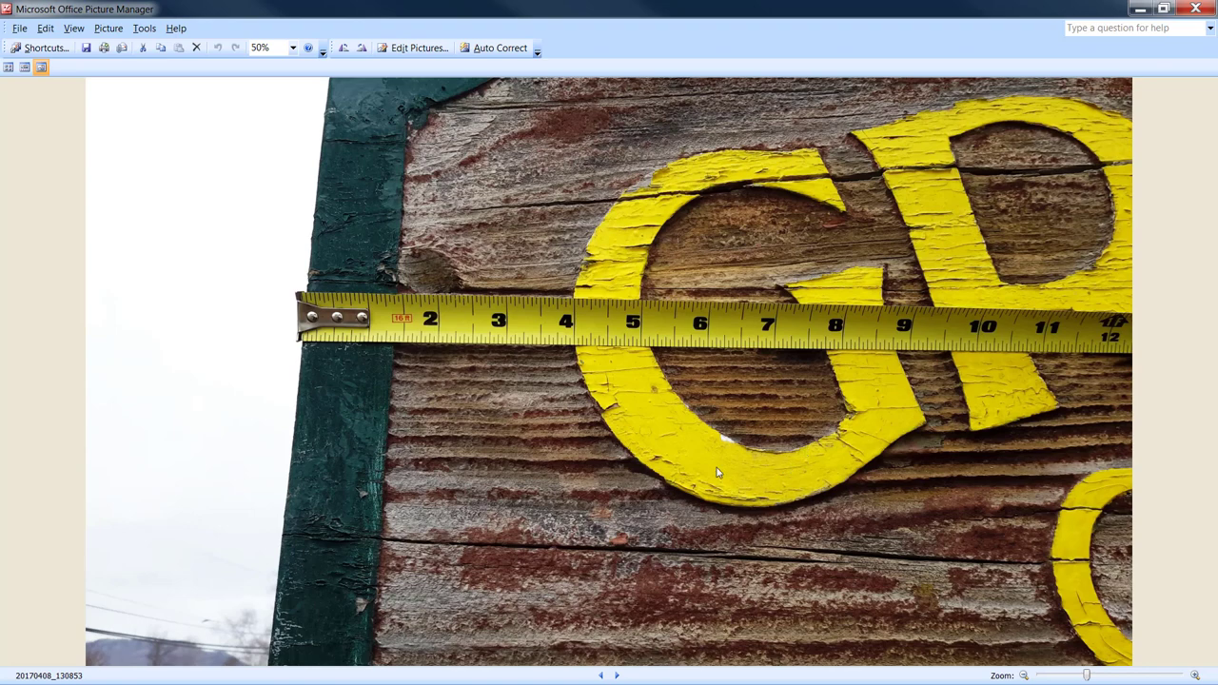
pyautogui.moveTo(617, 675)
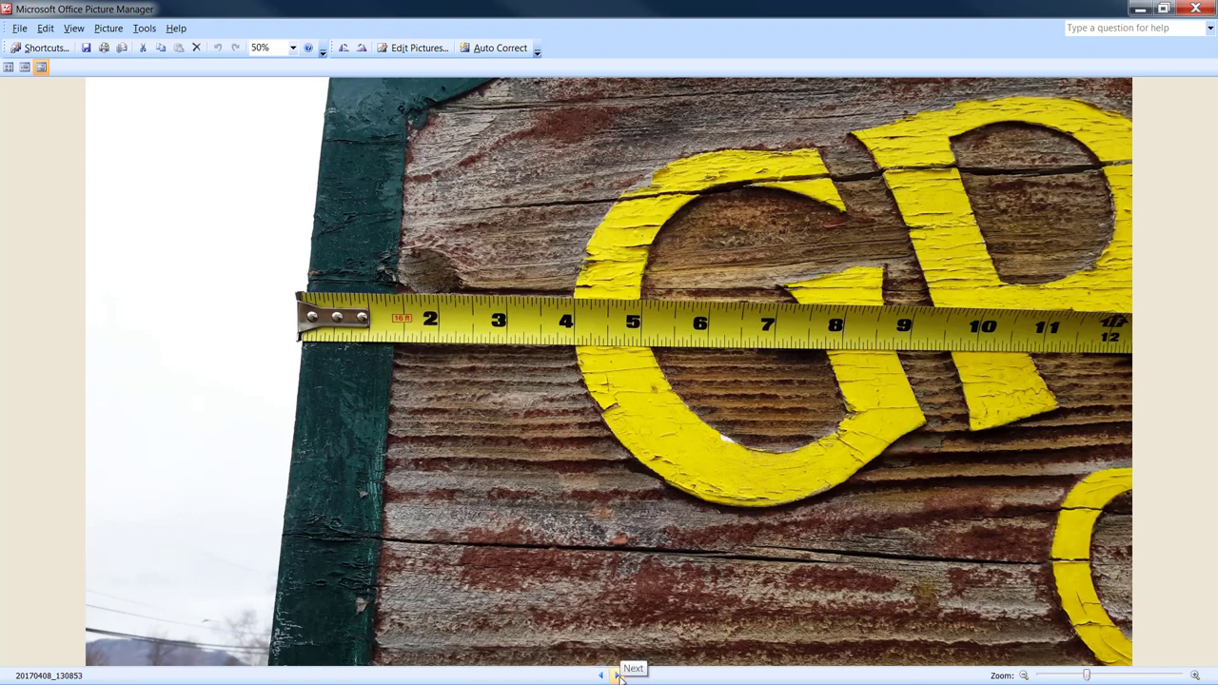
pyautogui.click(617, 676)
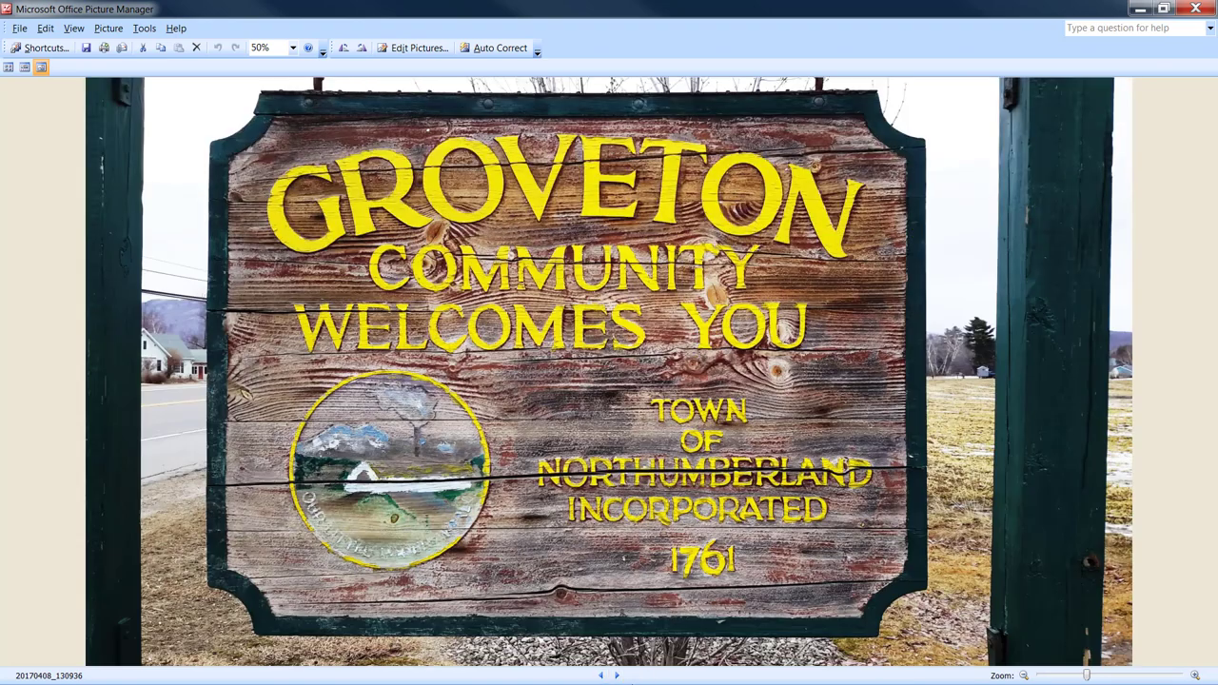
pyautogui.moveTo(1030, 423)
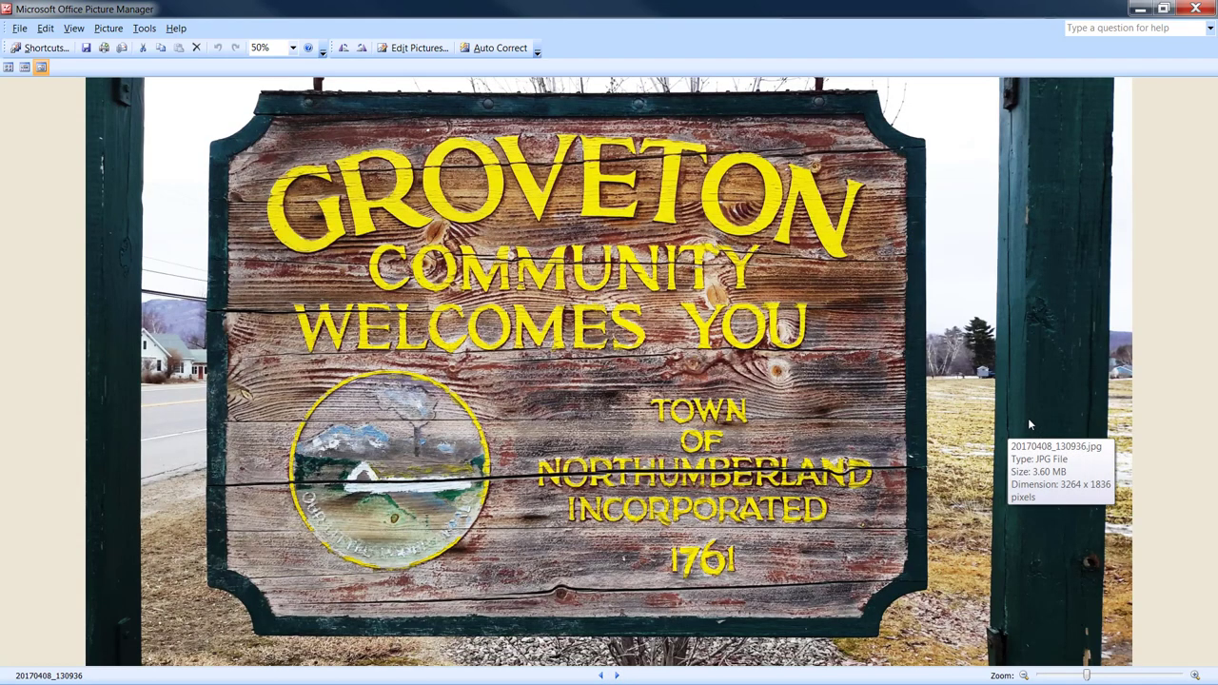
pyautogui.moveTo(1016, 499)
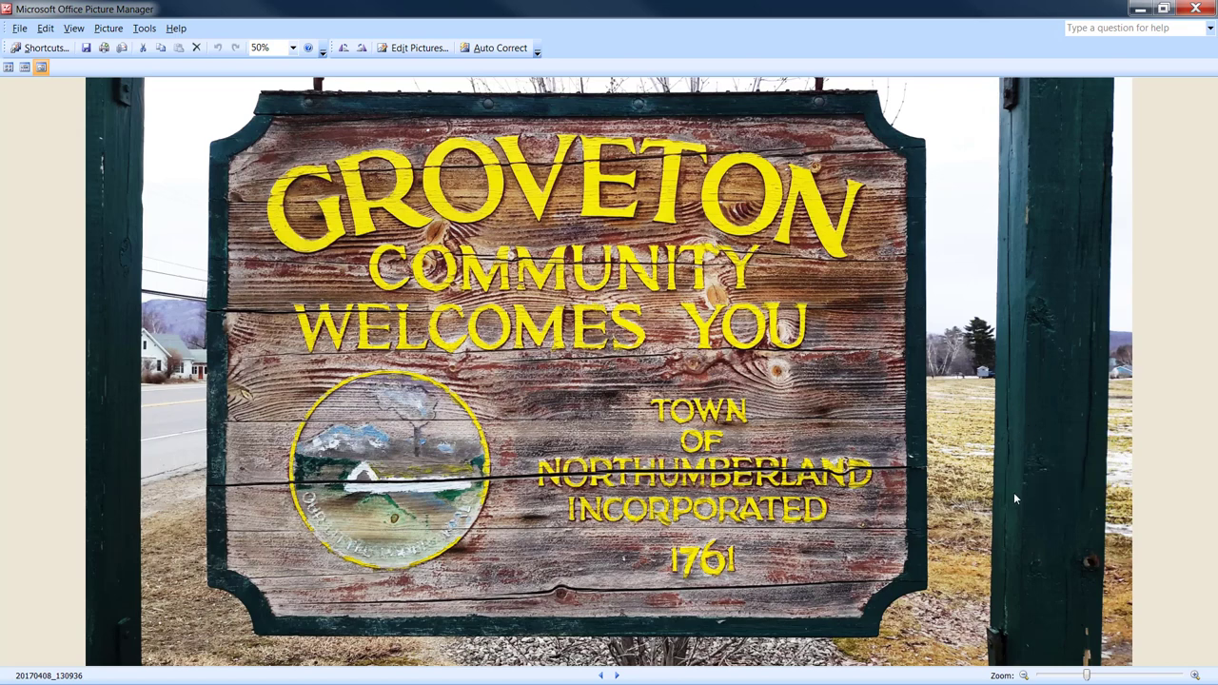
pyautogui.moveTo(908, 407)
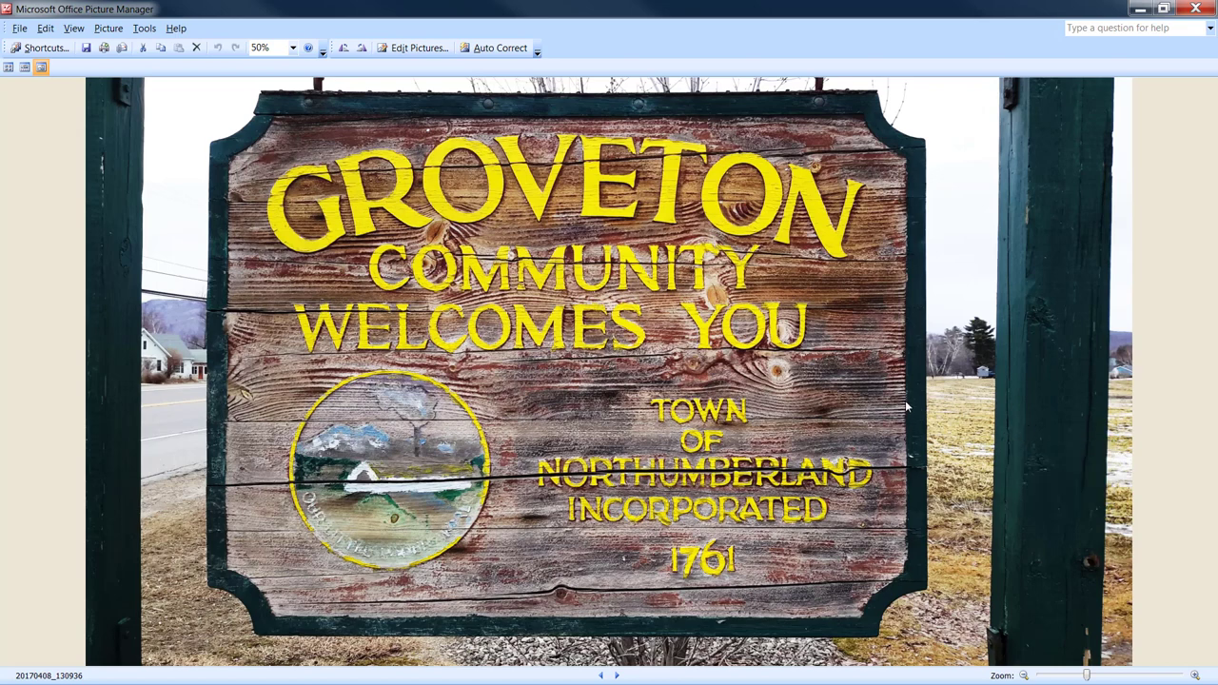
pyautogui.moveTo(776, 404)
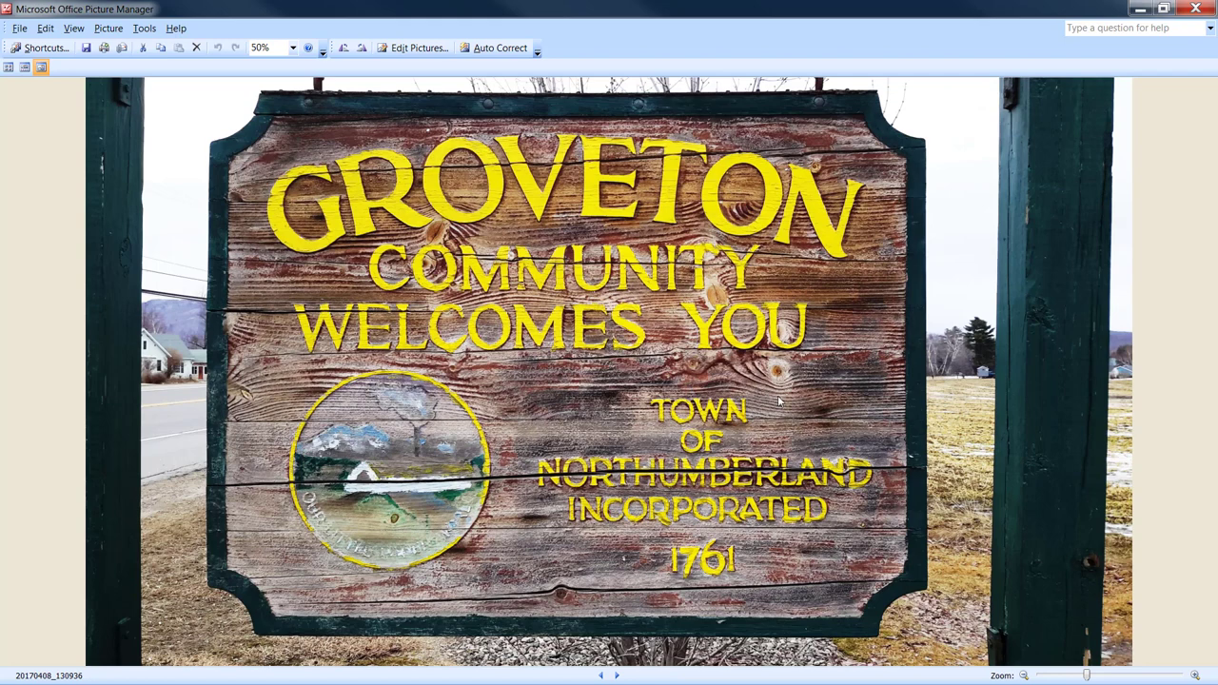
pyautogui.moveTo(928, 320)
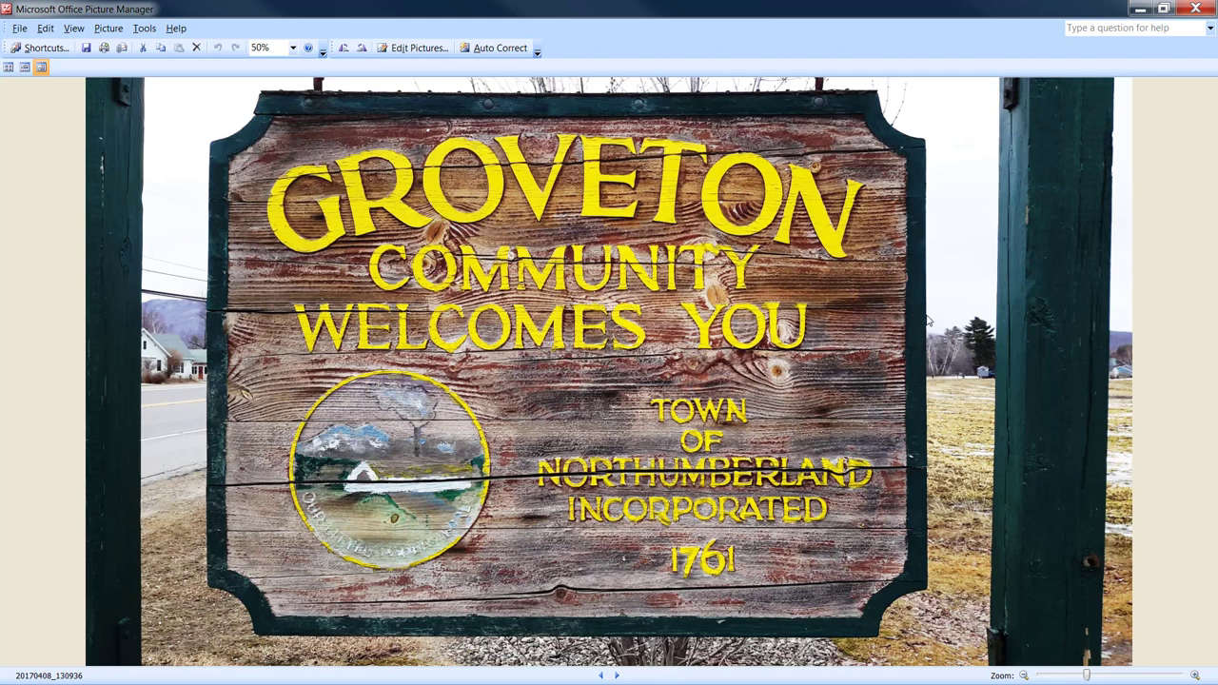
pyautogui.moveTo(904, 312)
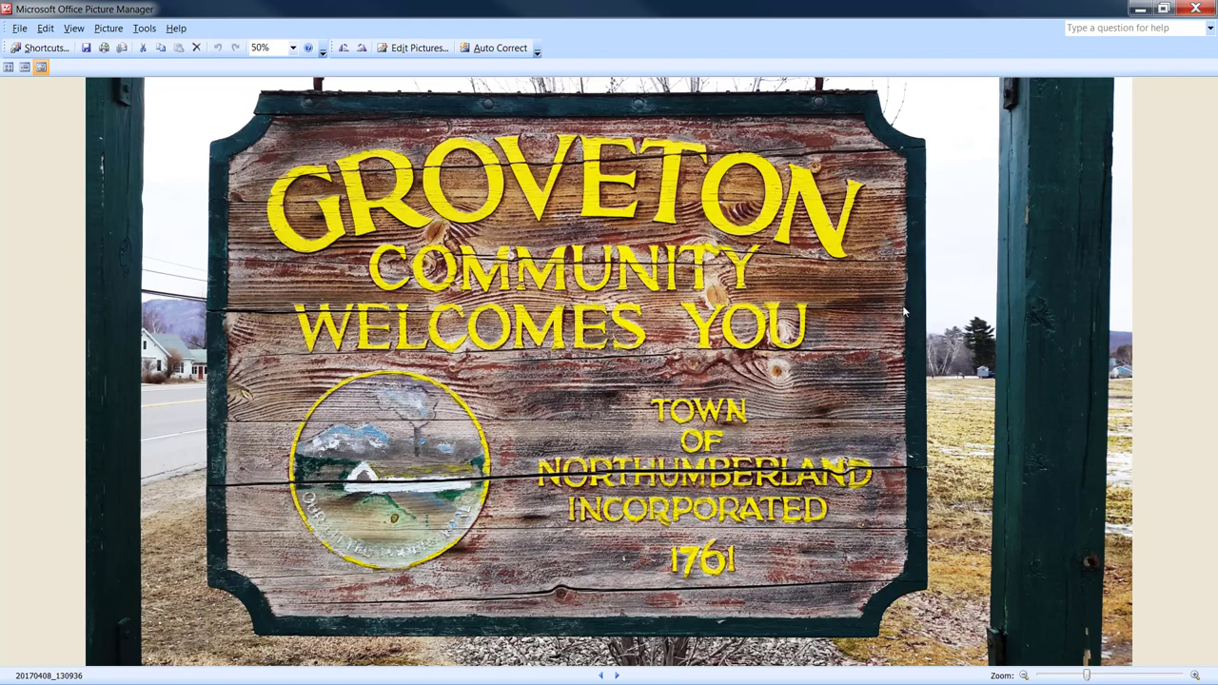
pyautogui.moveTo(613, 676)
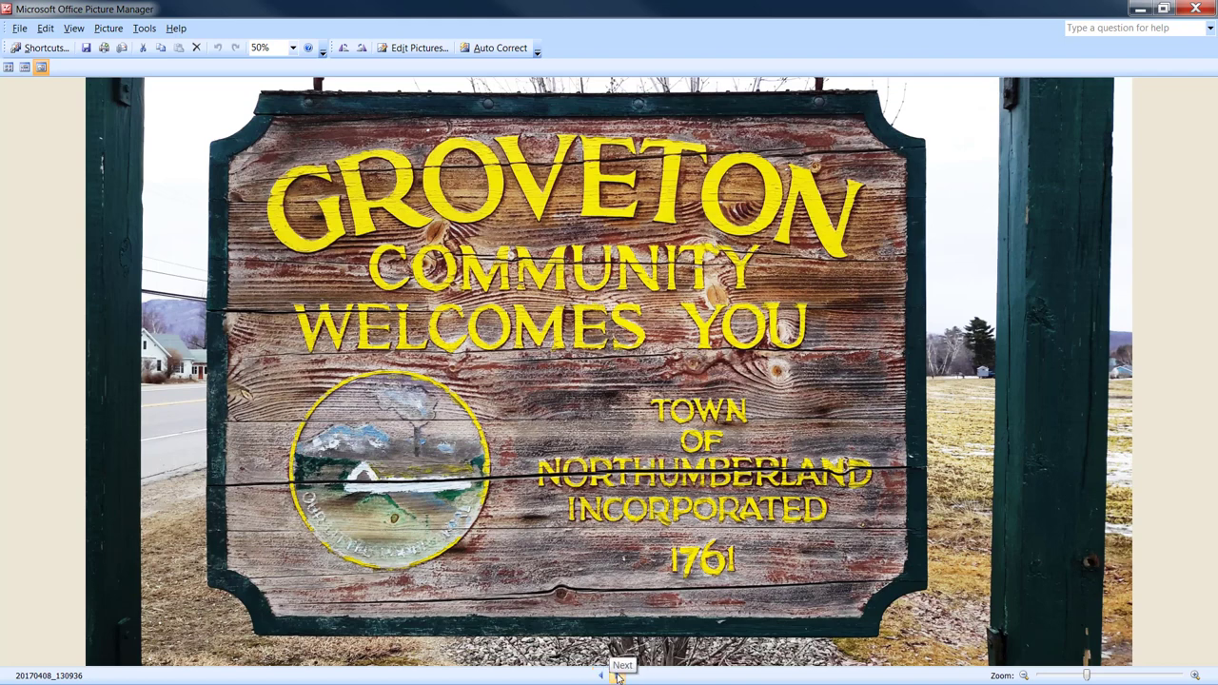
# Step: Browse from the covered bridge photo to the rendered 1761 bridge center scene
pyautogui.click(606, 674)
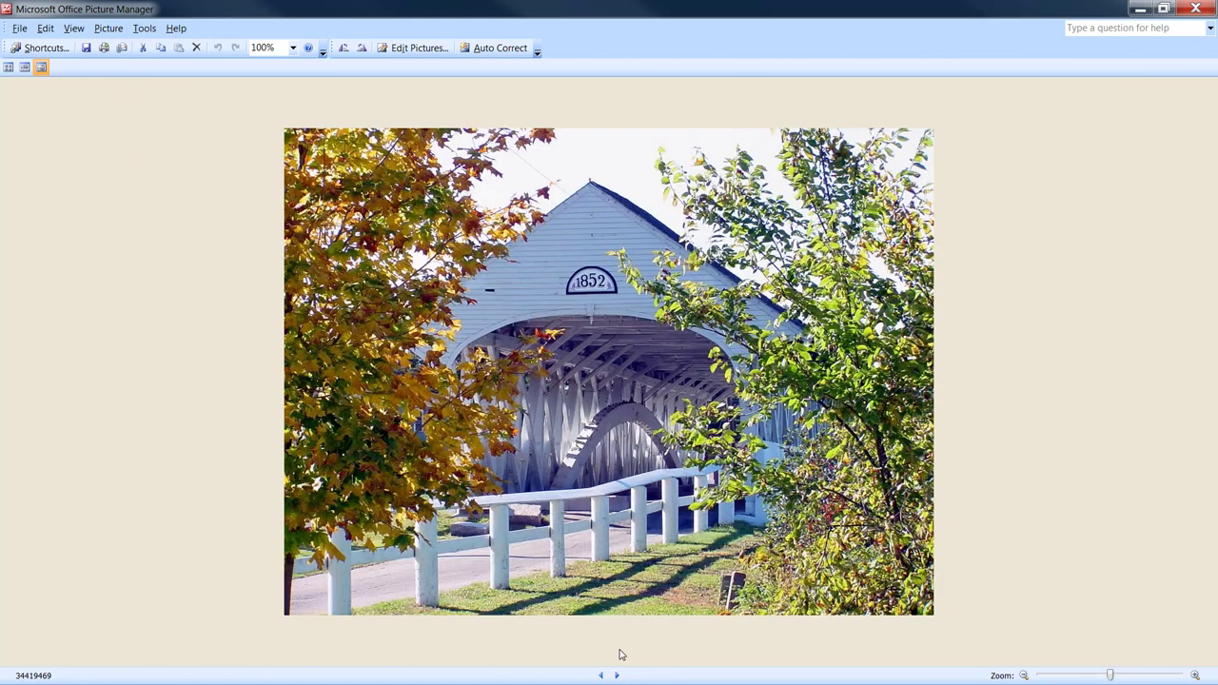
pyautogui.moveTo(732, 371)
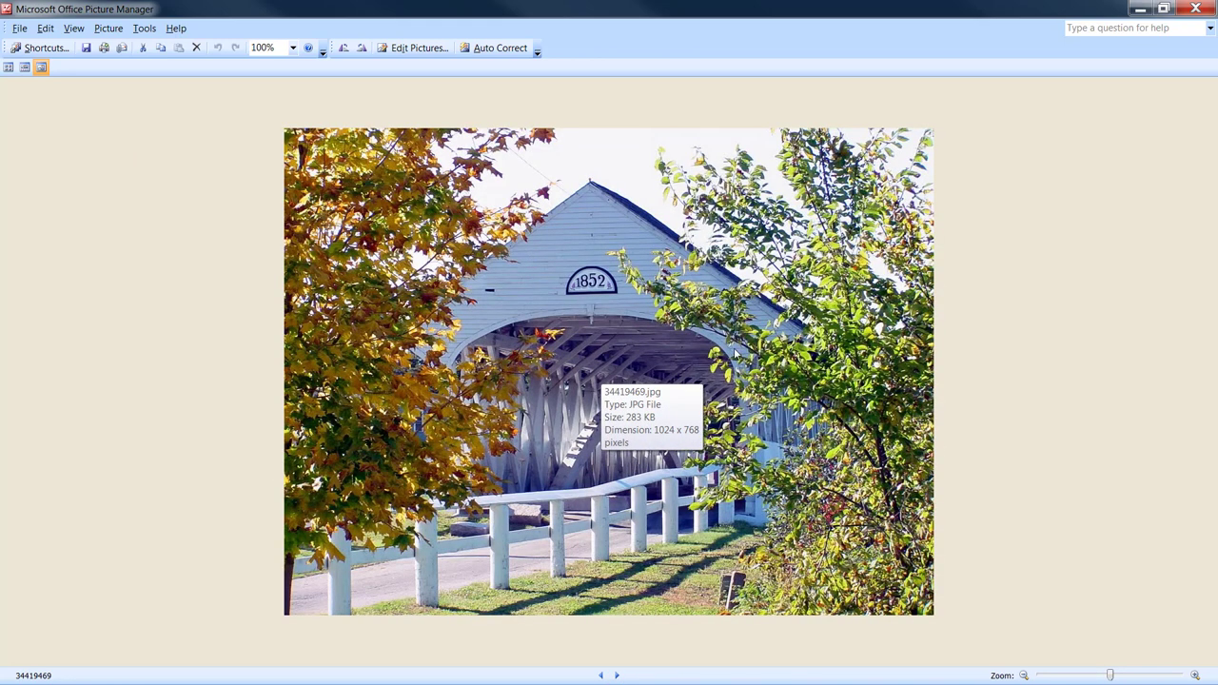
pyautogui.moveTo(733, 354)
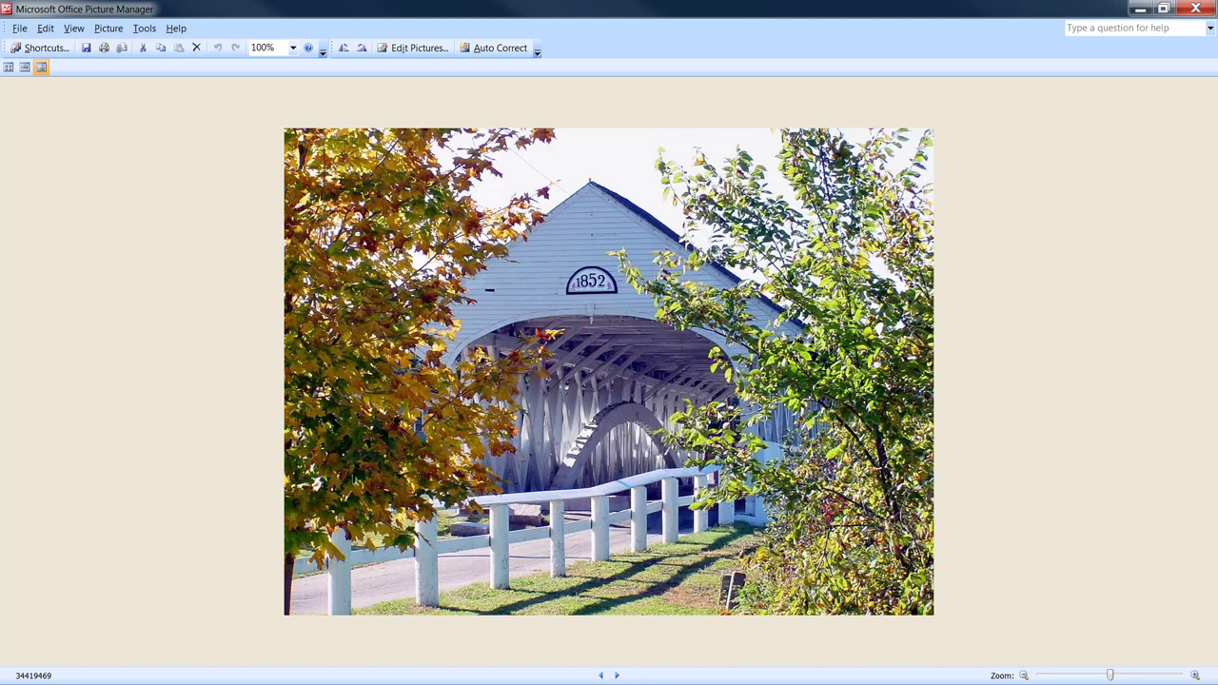
pyautogui.moveTo(590, 320)
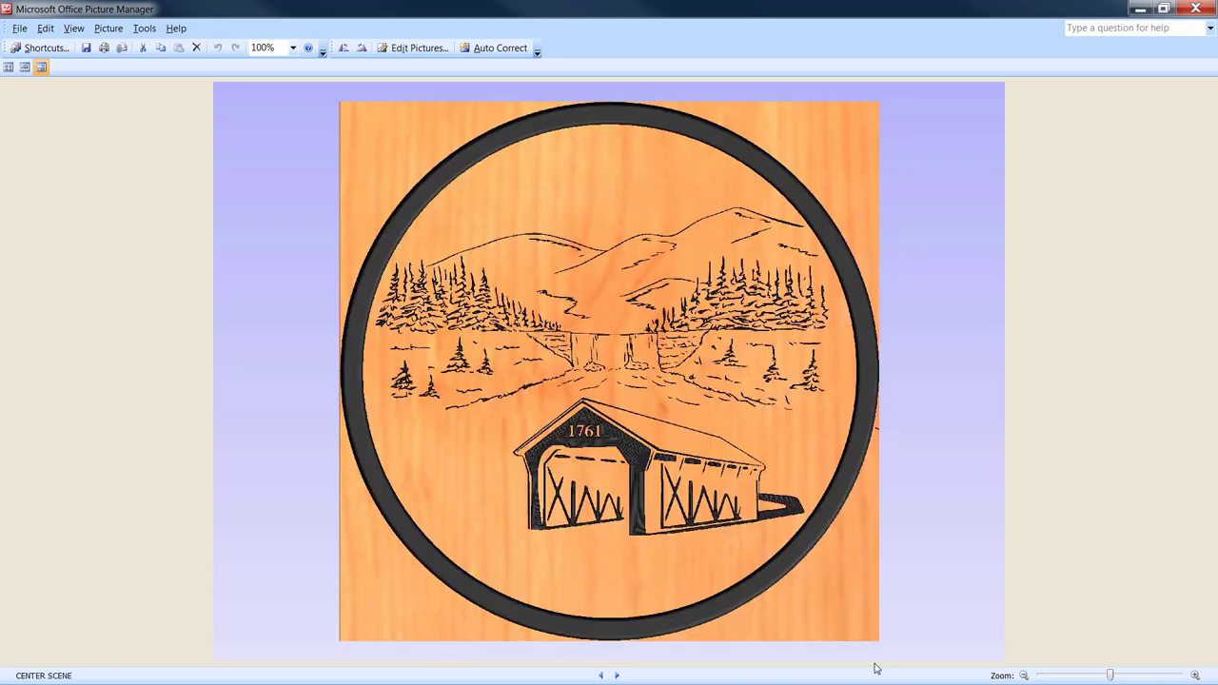
pyautogui.moveTo(594, 439)
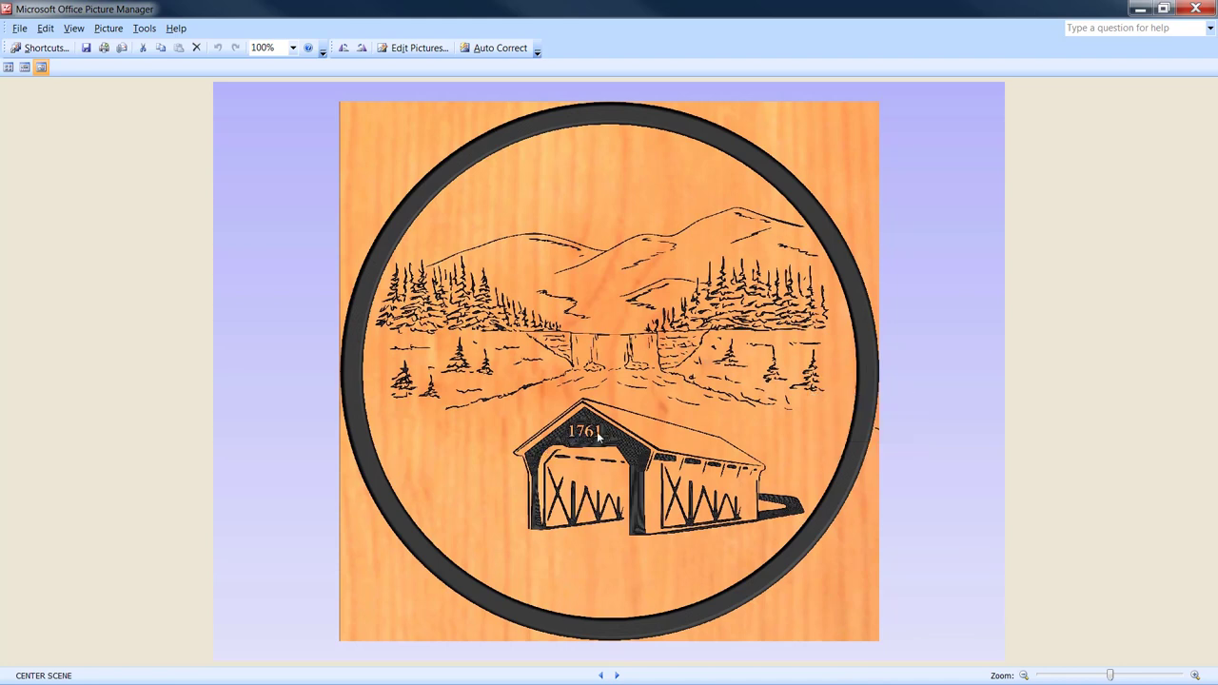
pyautogui.moveTo(594, 453)
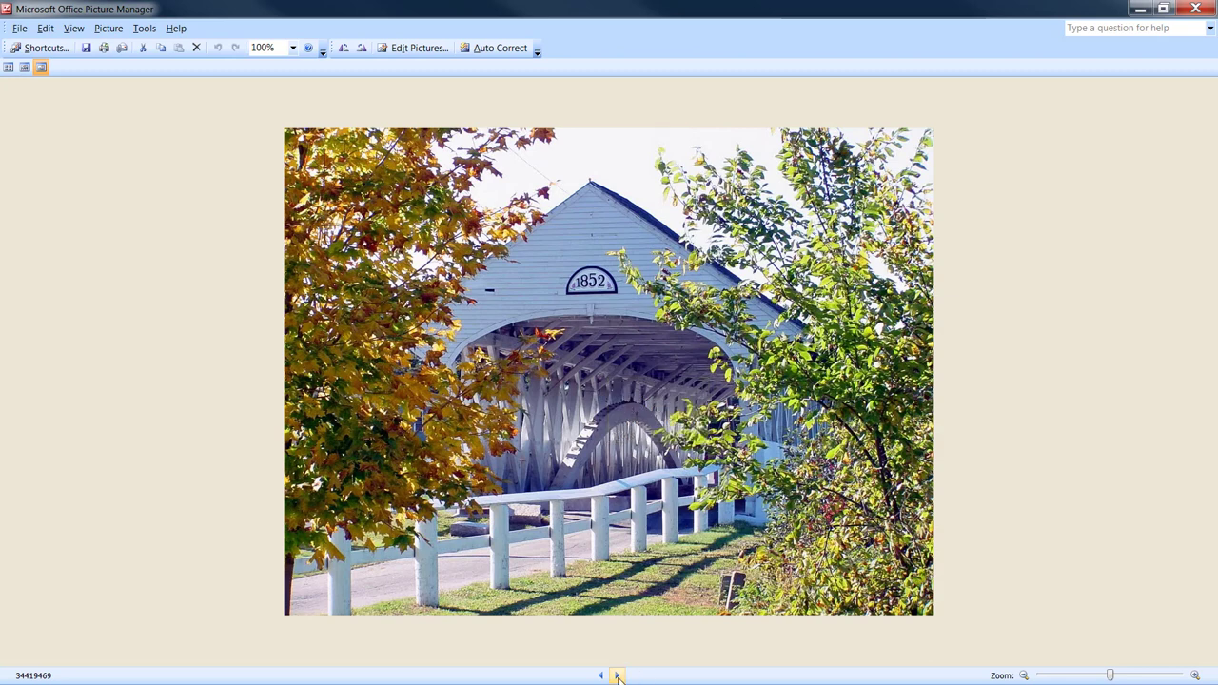
pyautogui.moveTo(616, 675)
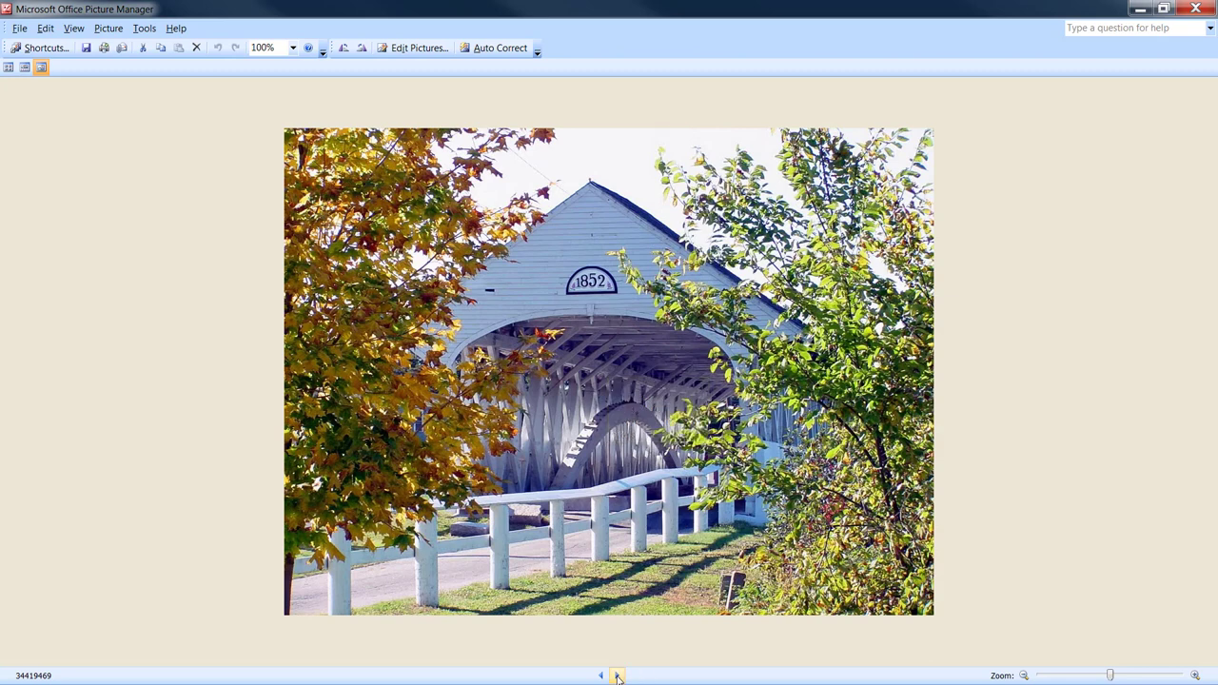
pyautogui.click(617, 676)
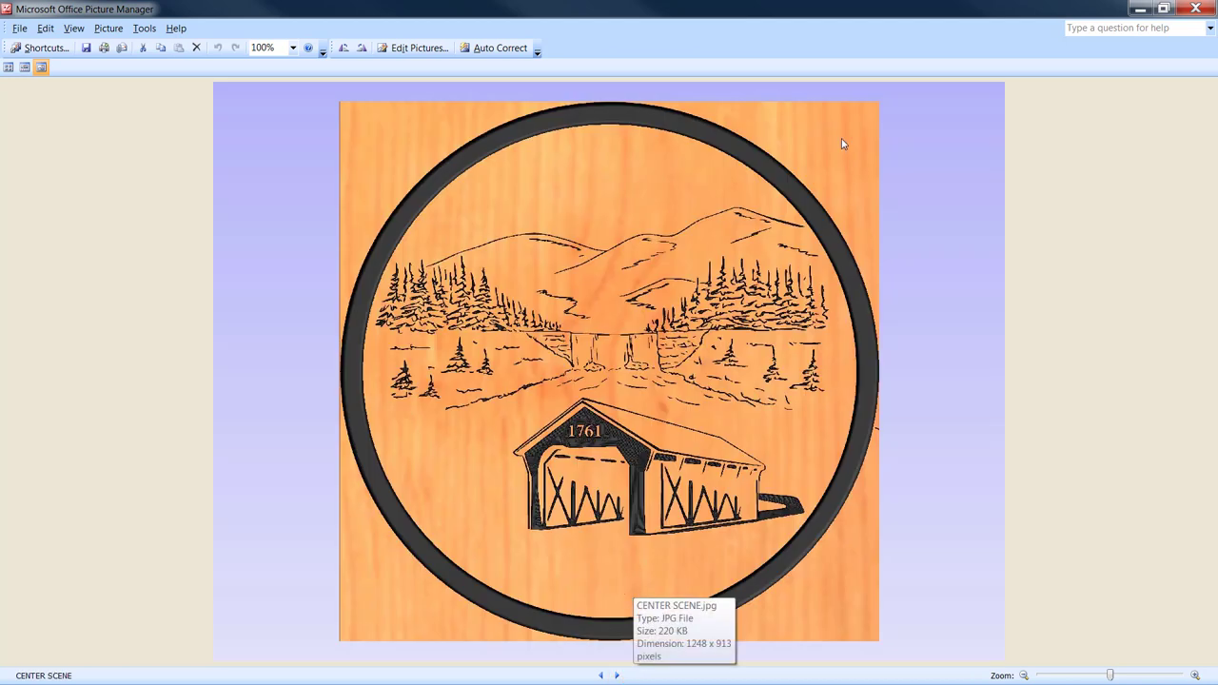
pyautogui.moveTo(724, 42)
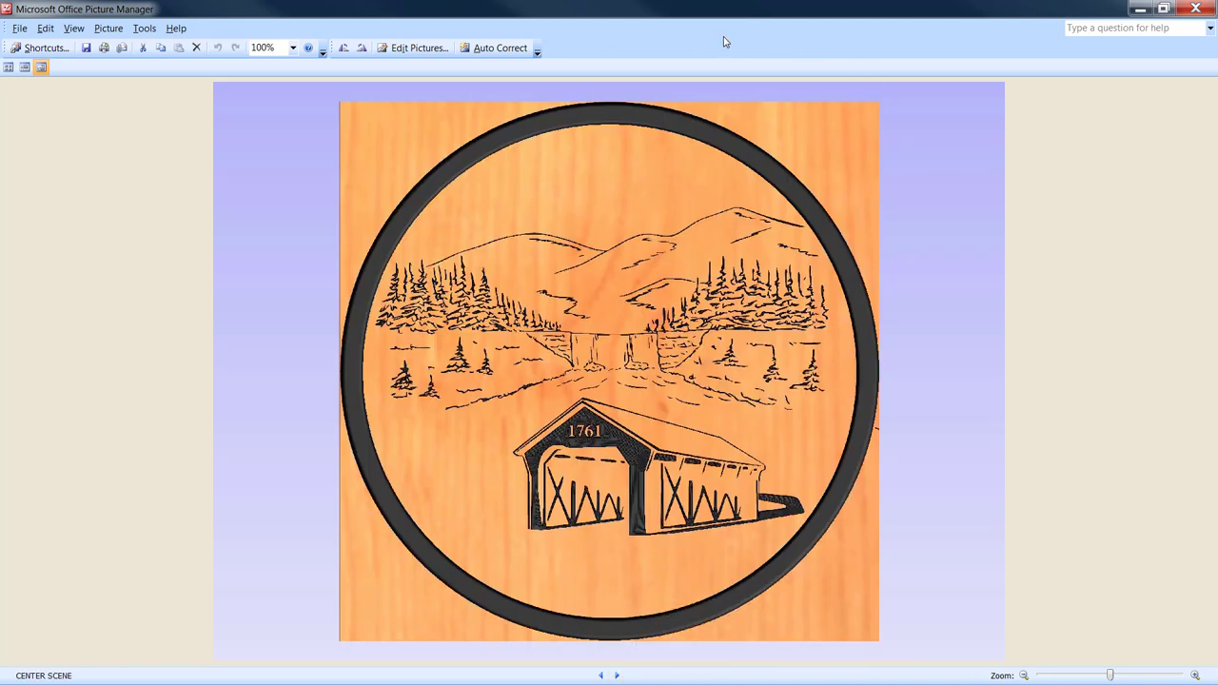
pyautogui.moveTo(704, 333)
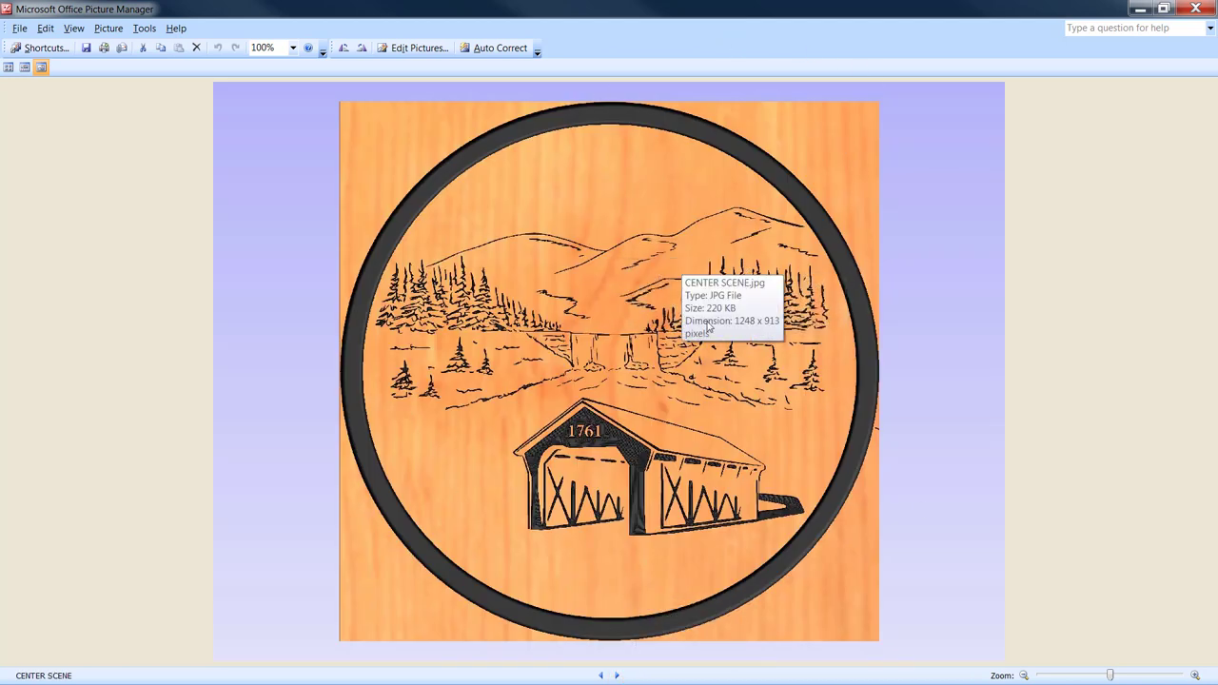
pyautogui.moveTo(700, 309)
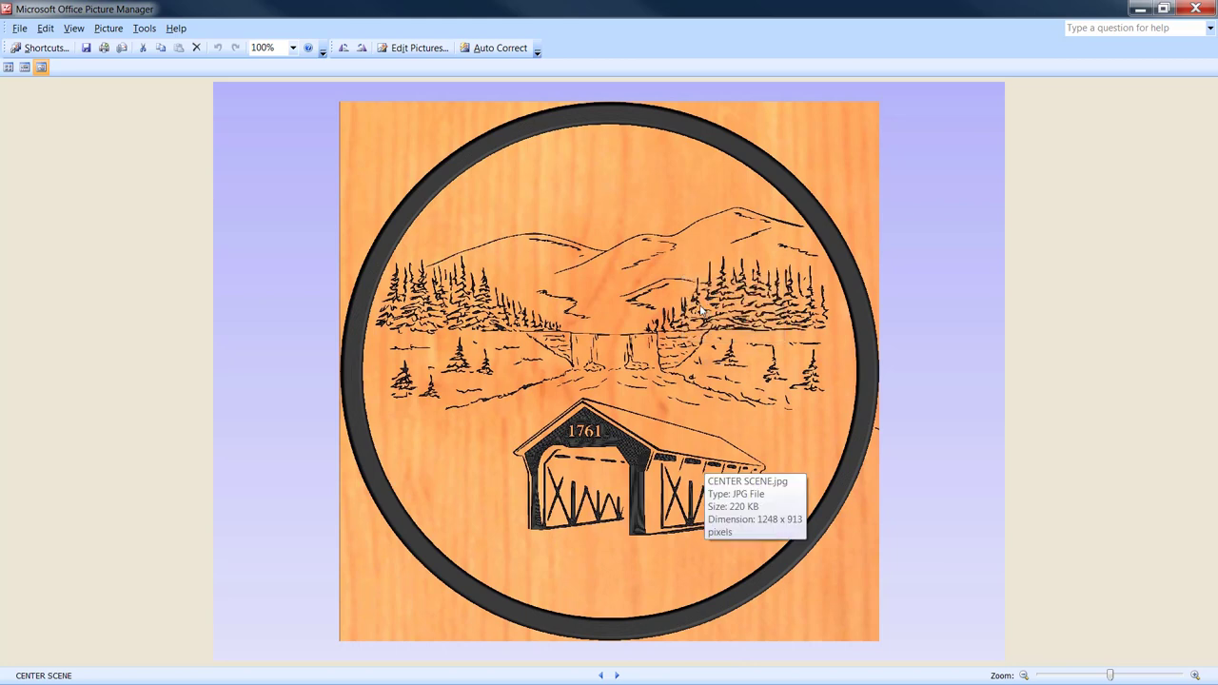
pyautogui.moveTo(592, 621)
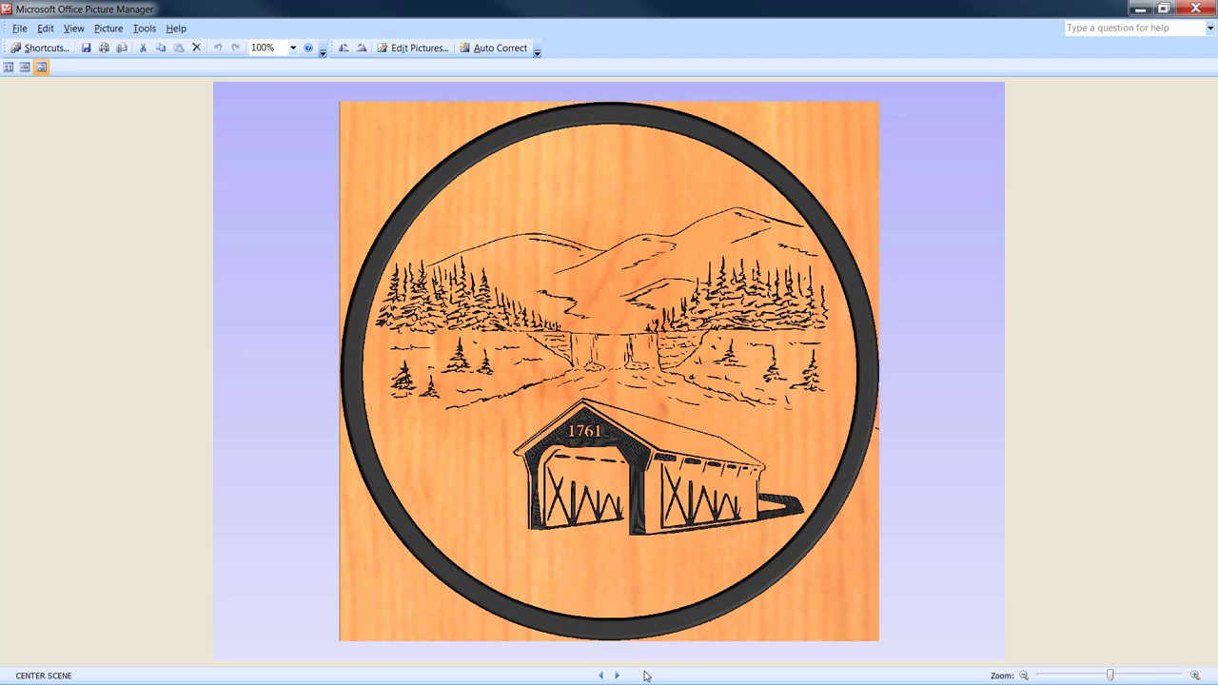
pyautogui.moveTo(613, 675)
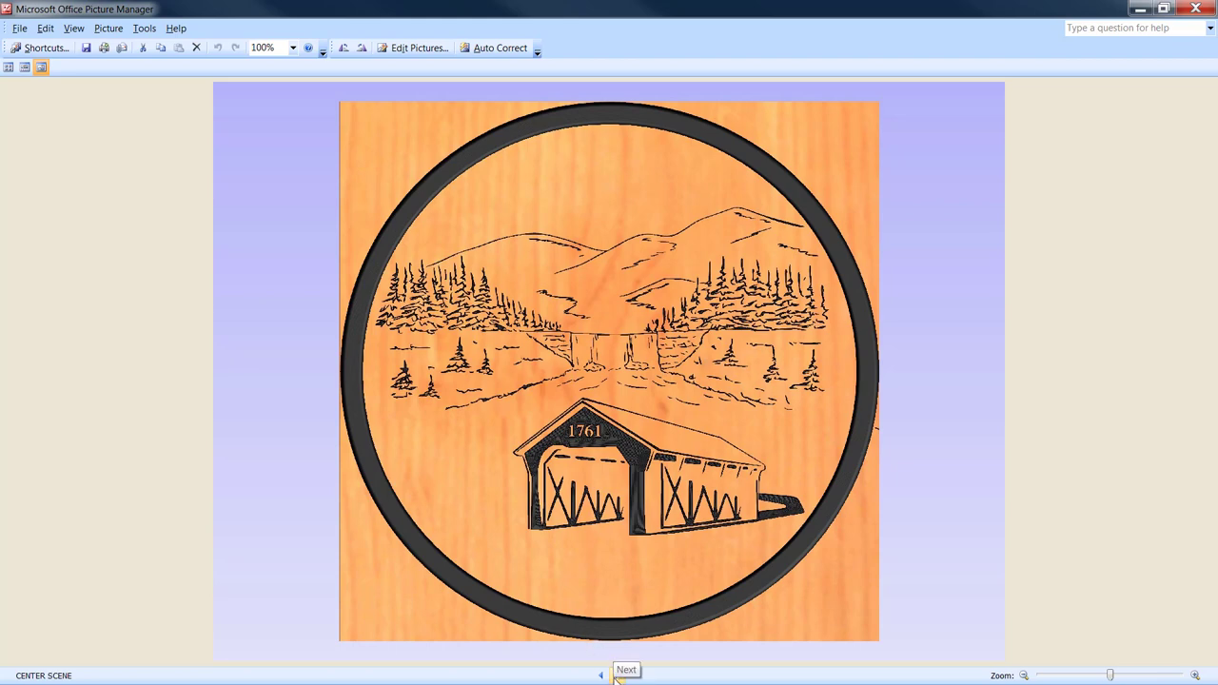
# Step: Advance to the Thank You For Visiting Northumberland sign render
pyautogui.click(626, 670)
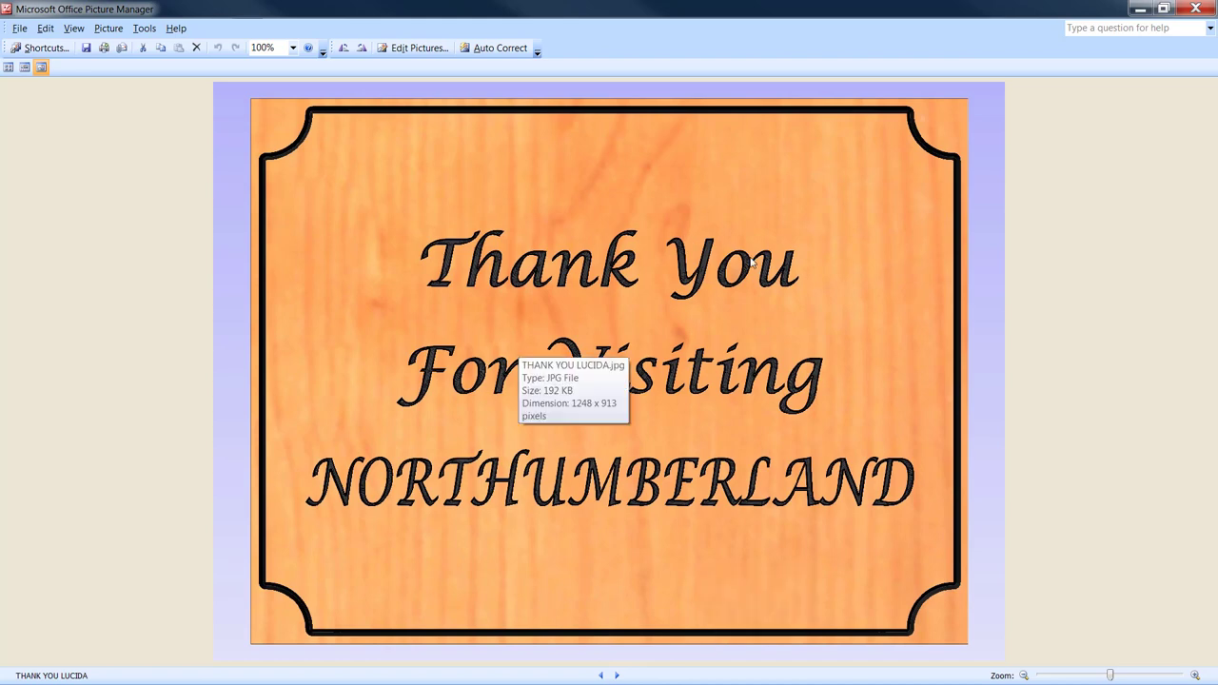
pyautogui.moveTo(792, 306)
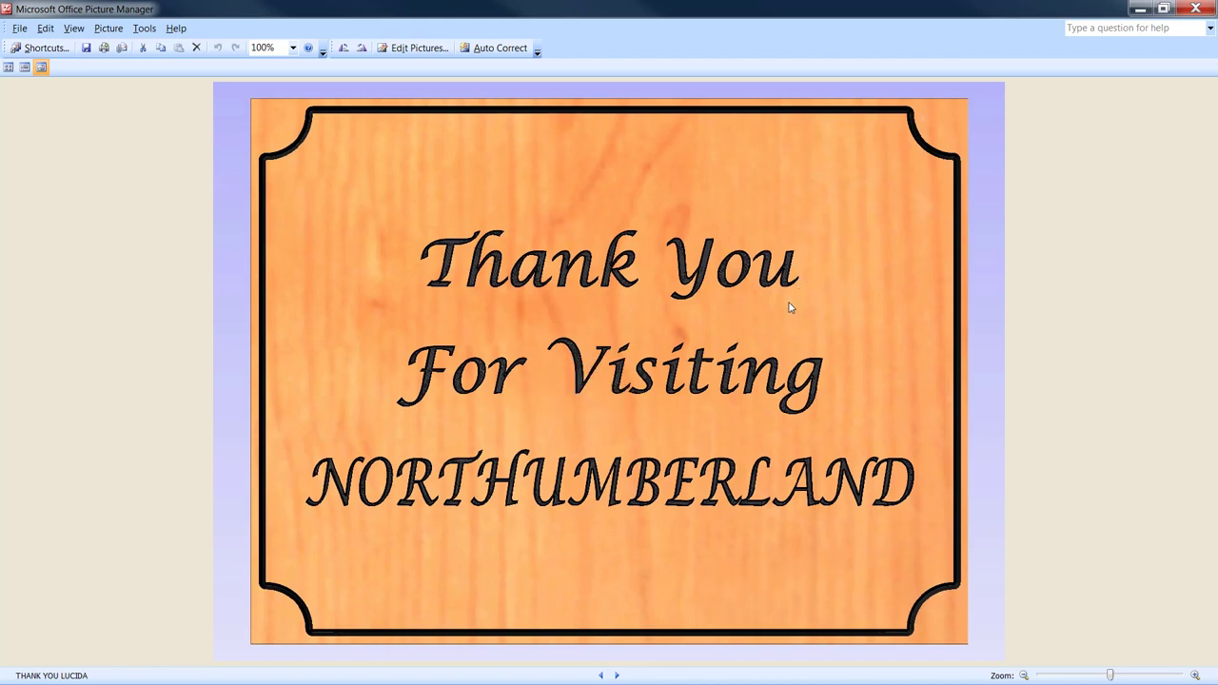
pyautogui.moveTo(649, 303)
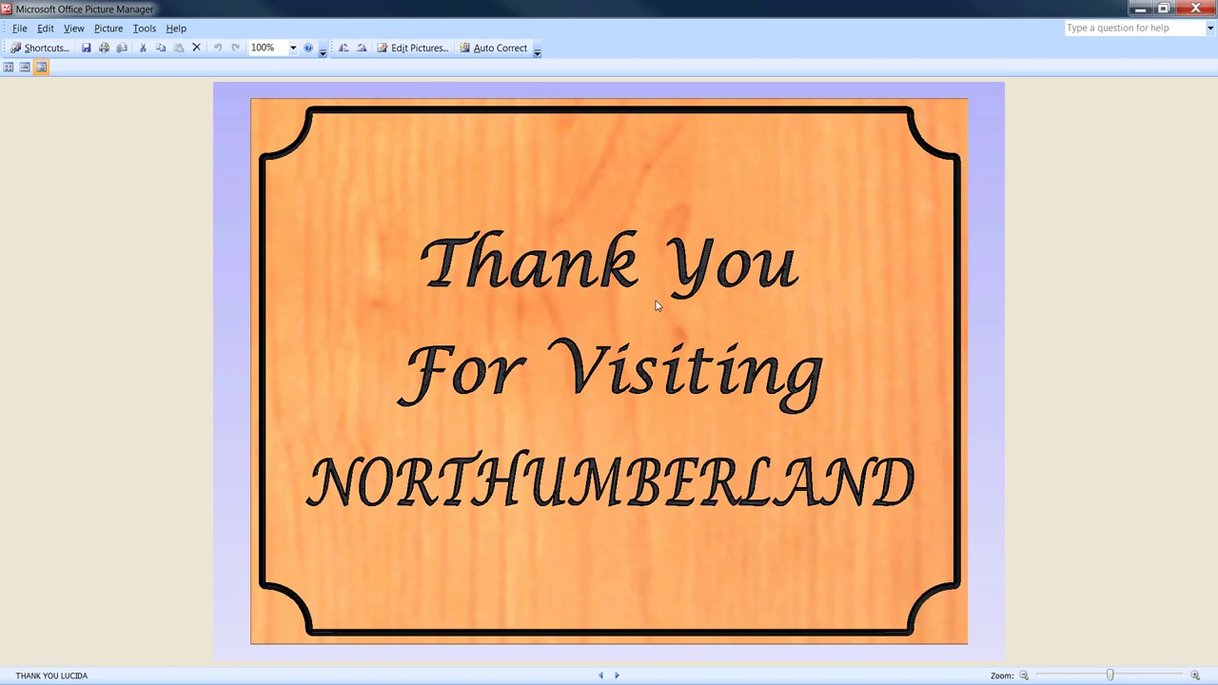
pyautogui.moveTo(668, 343)
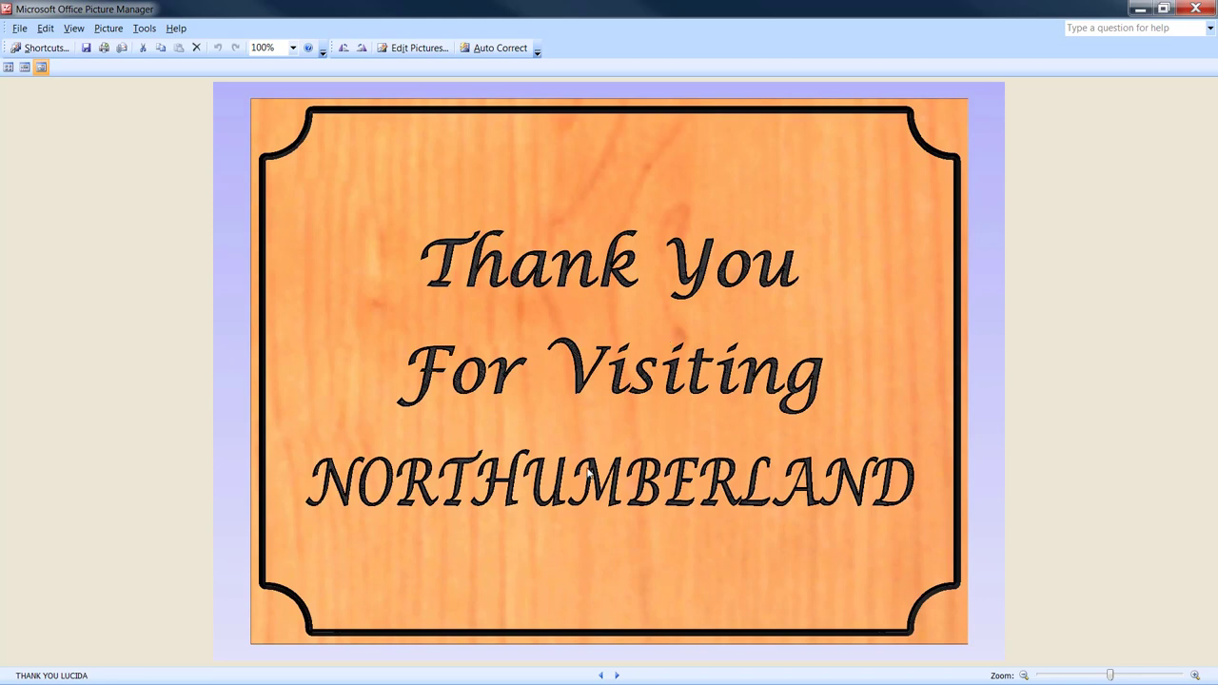
pyautogui.moveTo(999, 104)
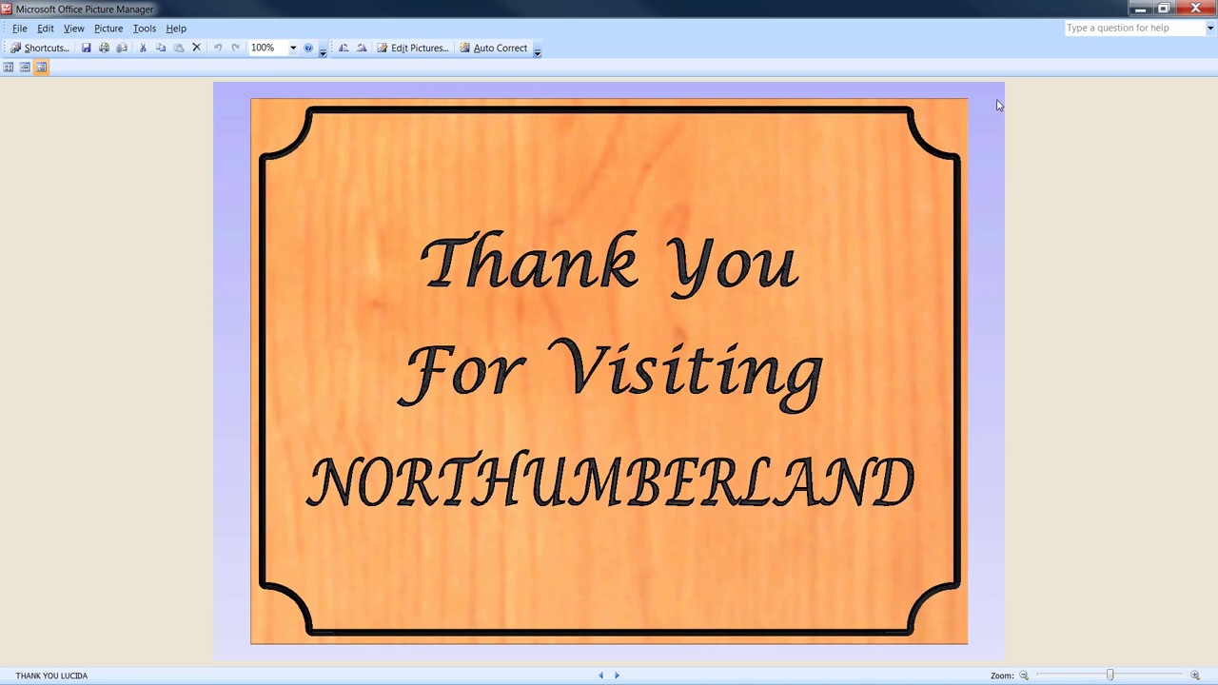
pyautogui.moveTo(620, 676)
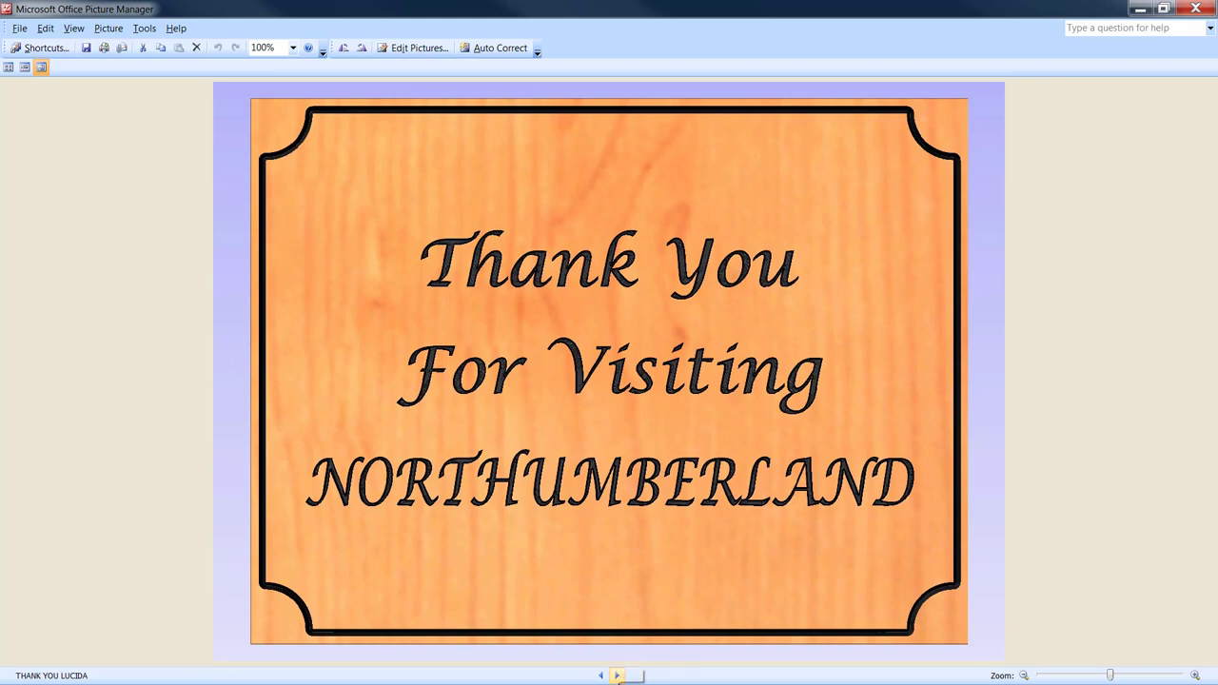
# Step: Advance to the rendered Groveton Community Welcomes You sign design
pyautogui.click(632, 674)
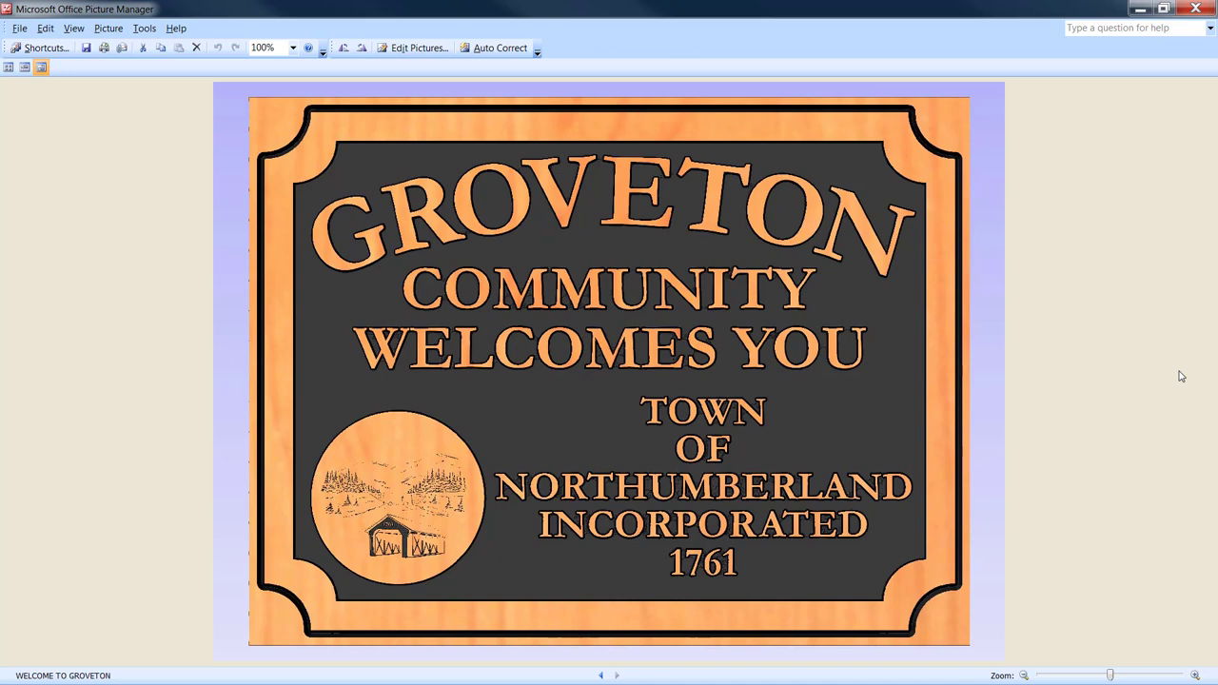
pyautogui.moveTo(948, 447)
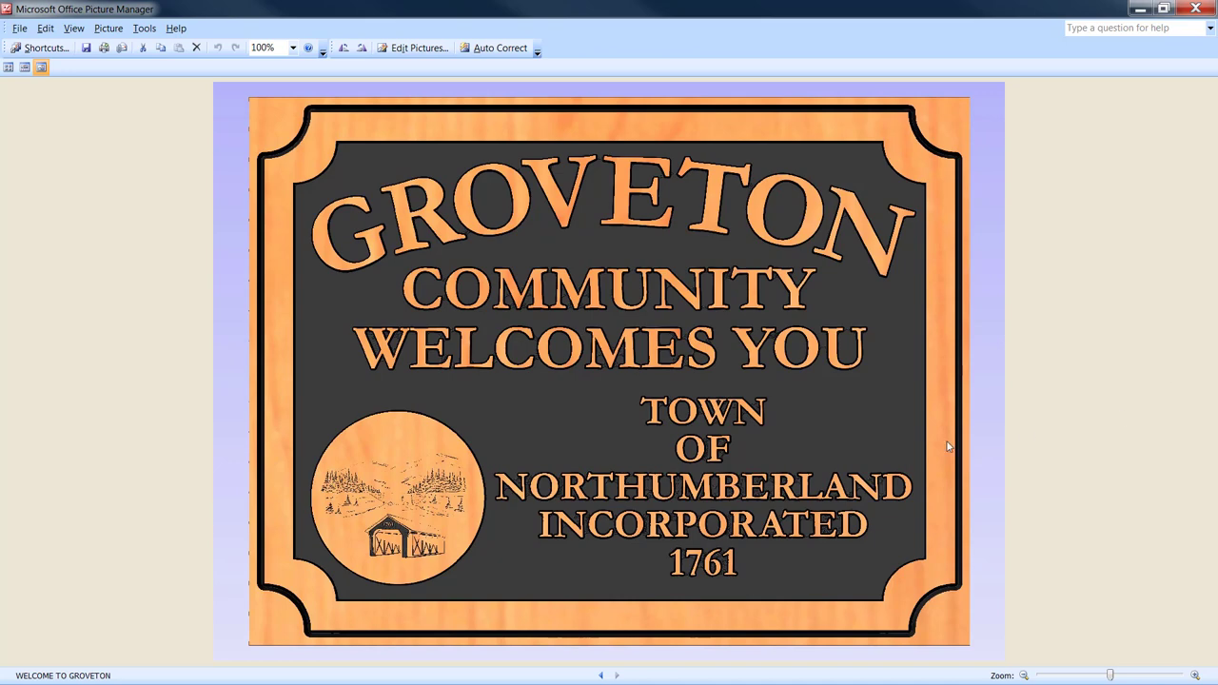
pyautogui.moveTo(695, 445)
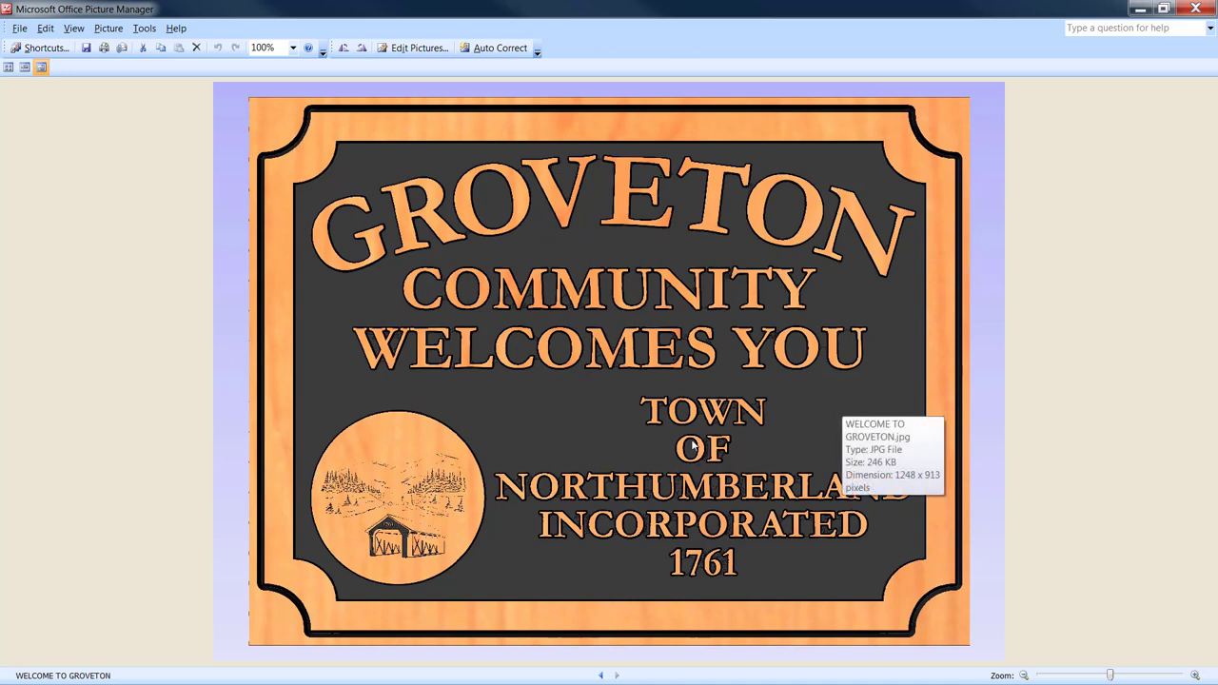
pyautogui.moveTo(720, 506)
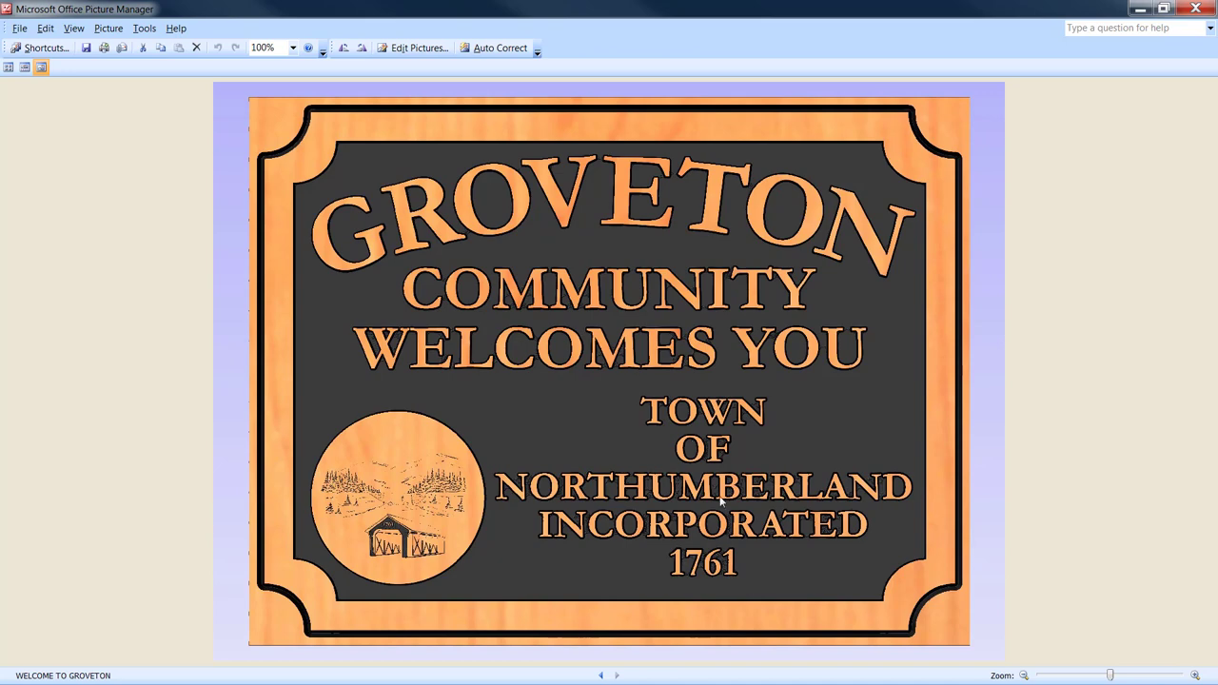
pyautogui.moveTo(719, 522)
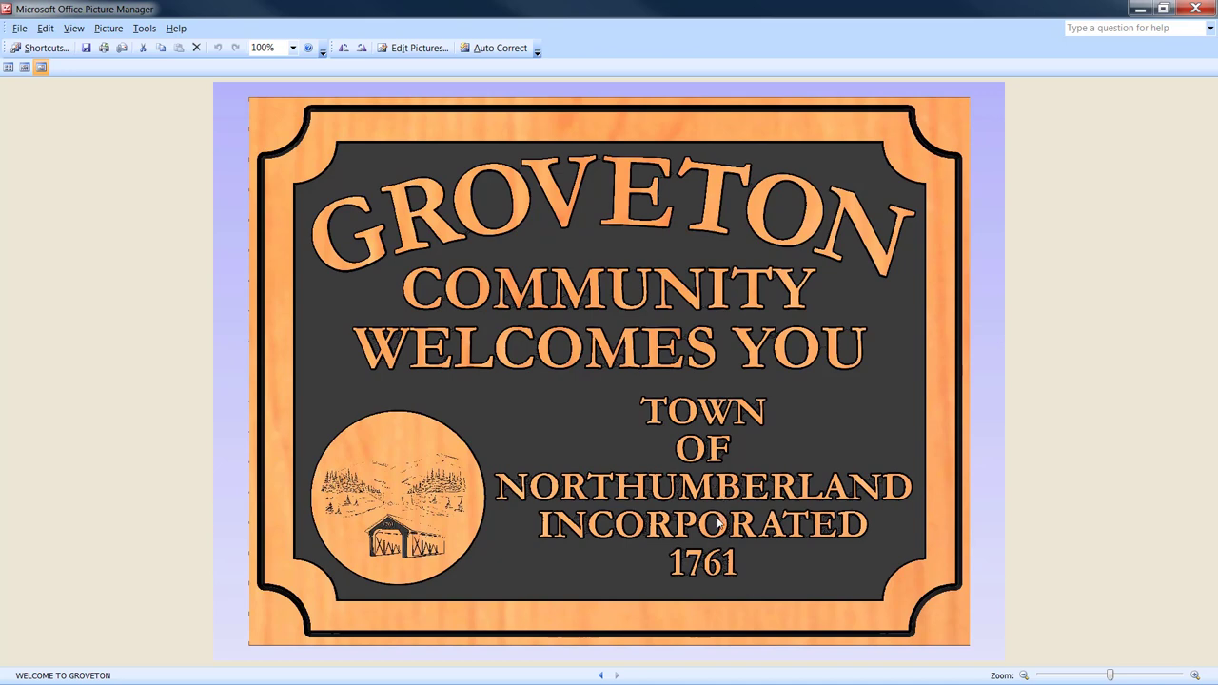
pyautogui.moveTo(879, 537)
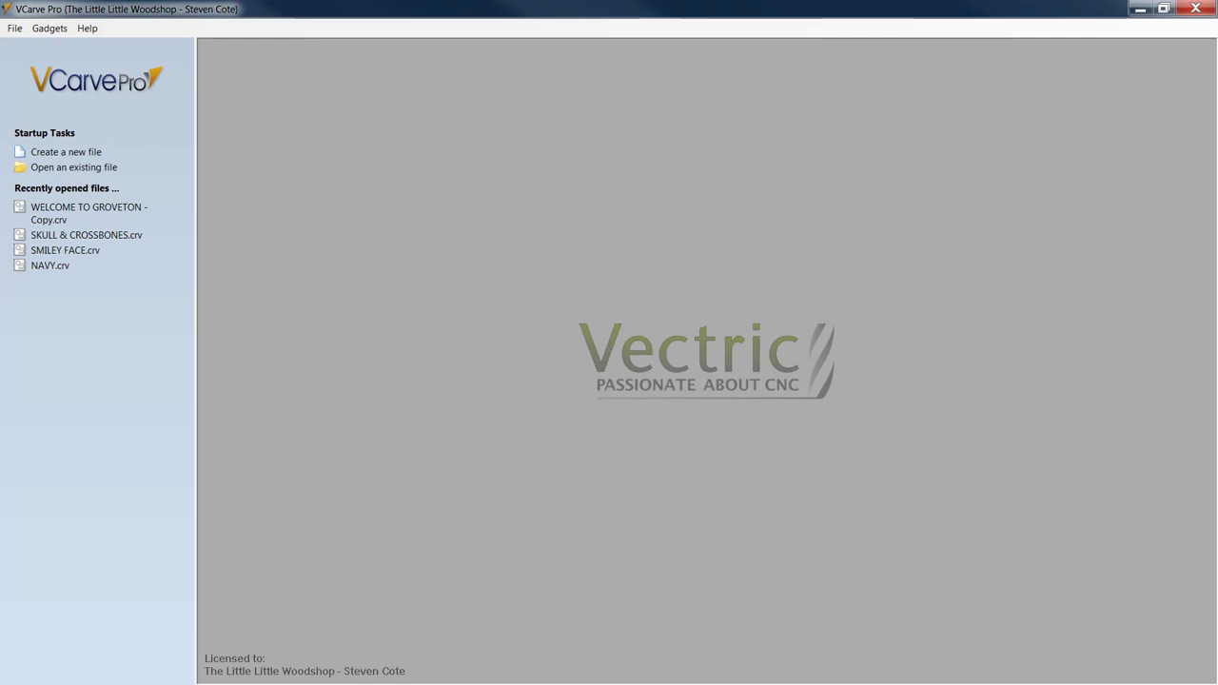
# Step: Start a new blank job sized 50 by 38 inches, 1.5 inches thick
pyautogui.click(65, 152)
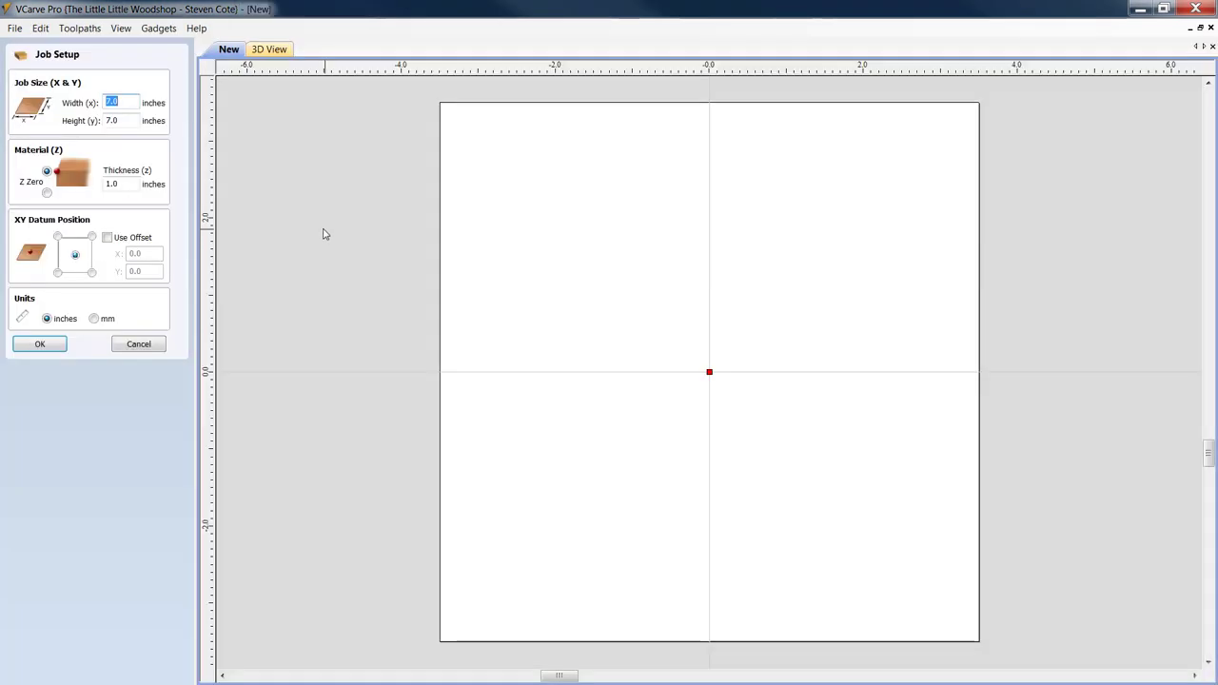
pyautogui.moveTo(407, 272)
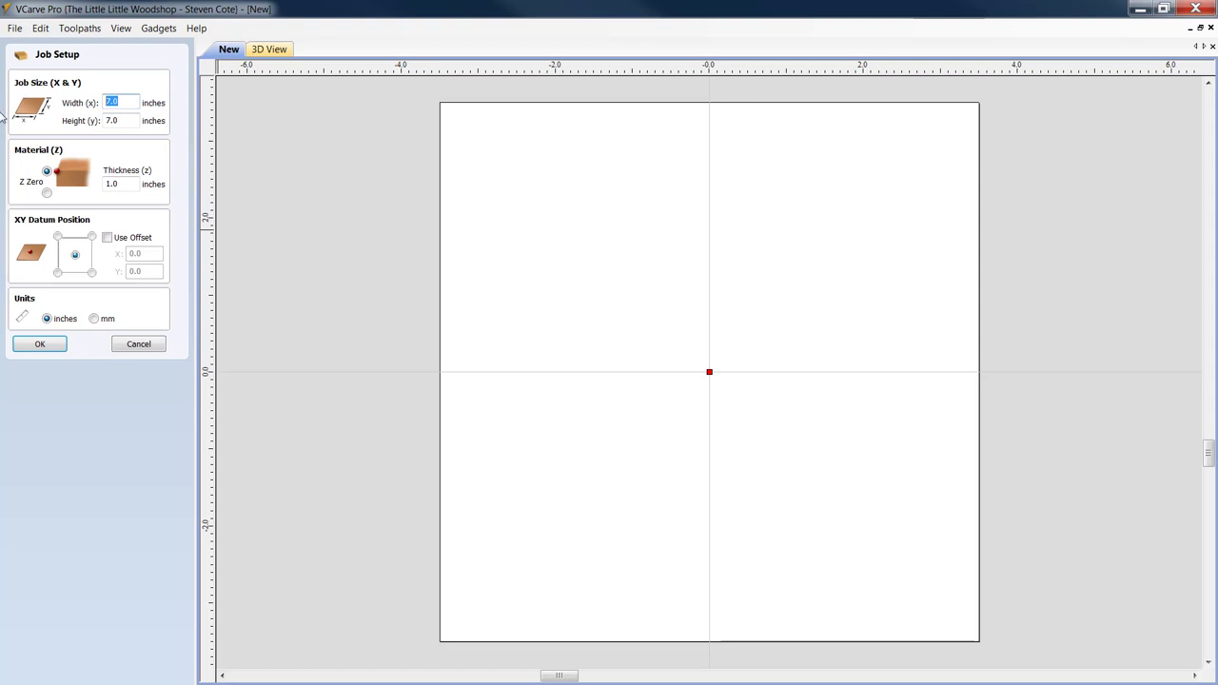
pyautogui.write('50.')
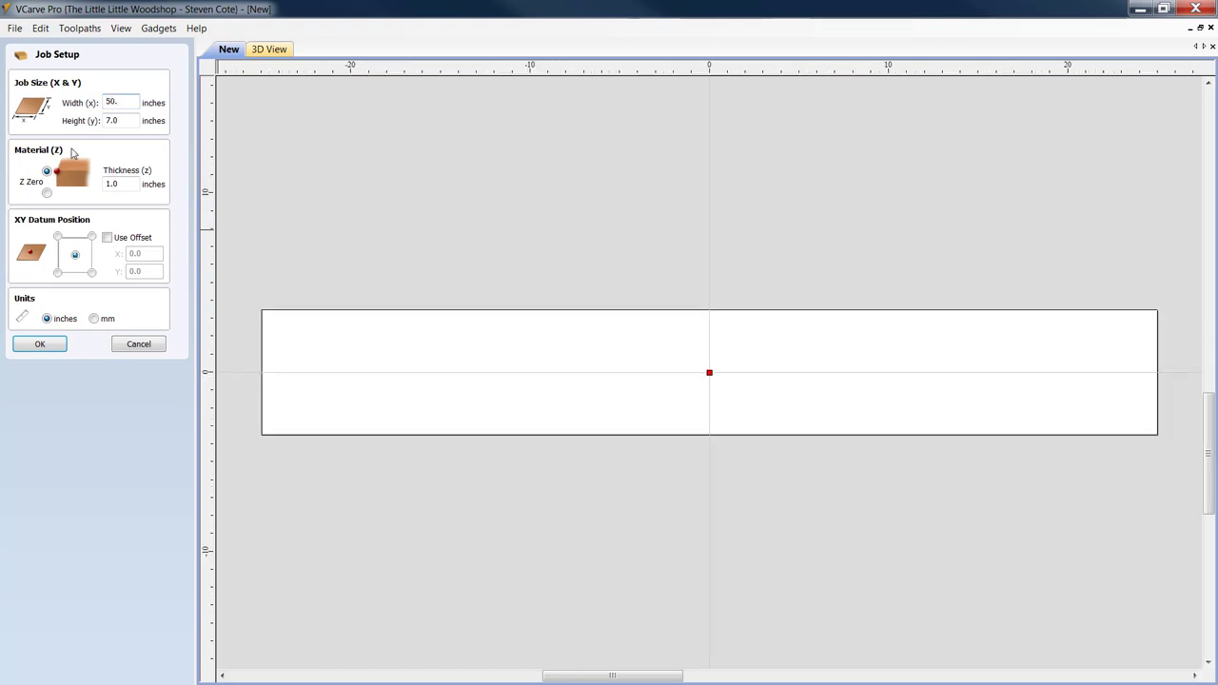
pyautogui.moveTo(97, 179)
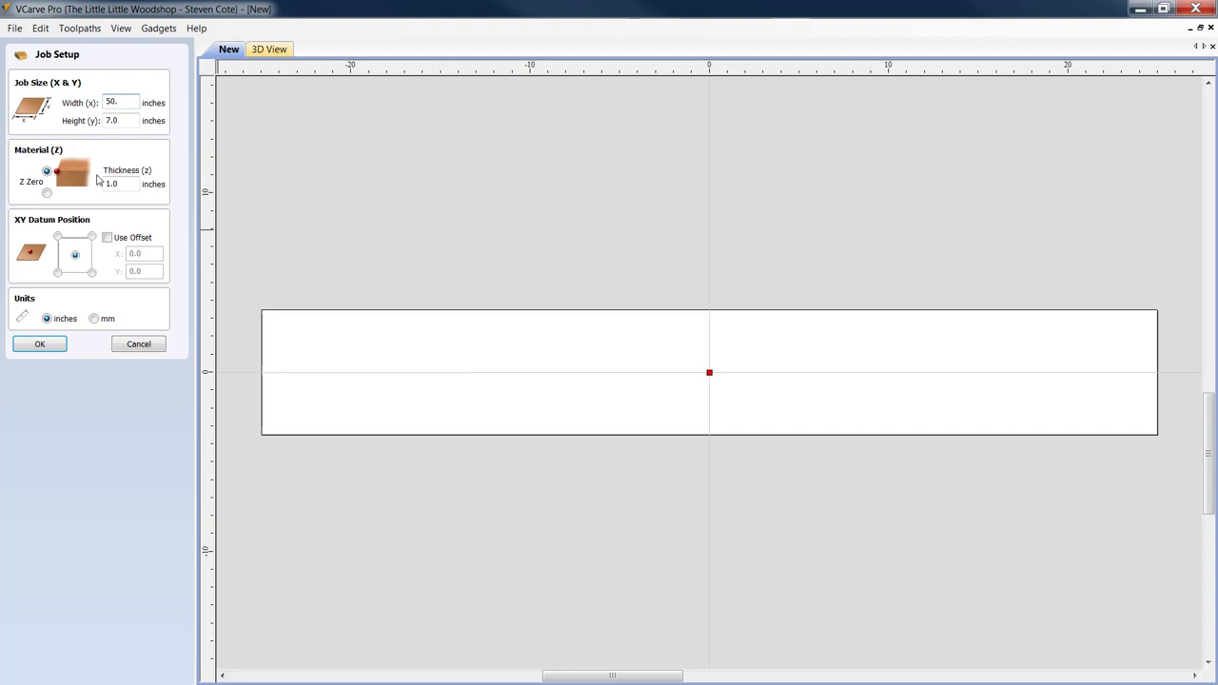
pyautogui.moveTo(92, 189)
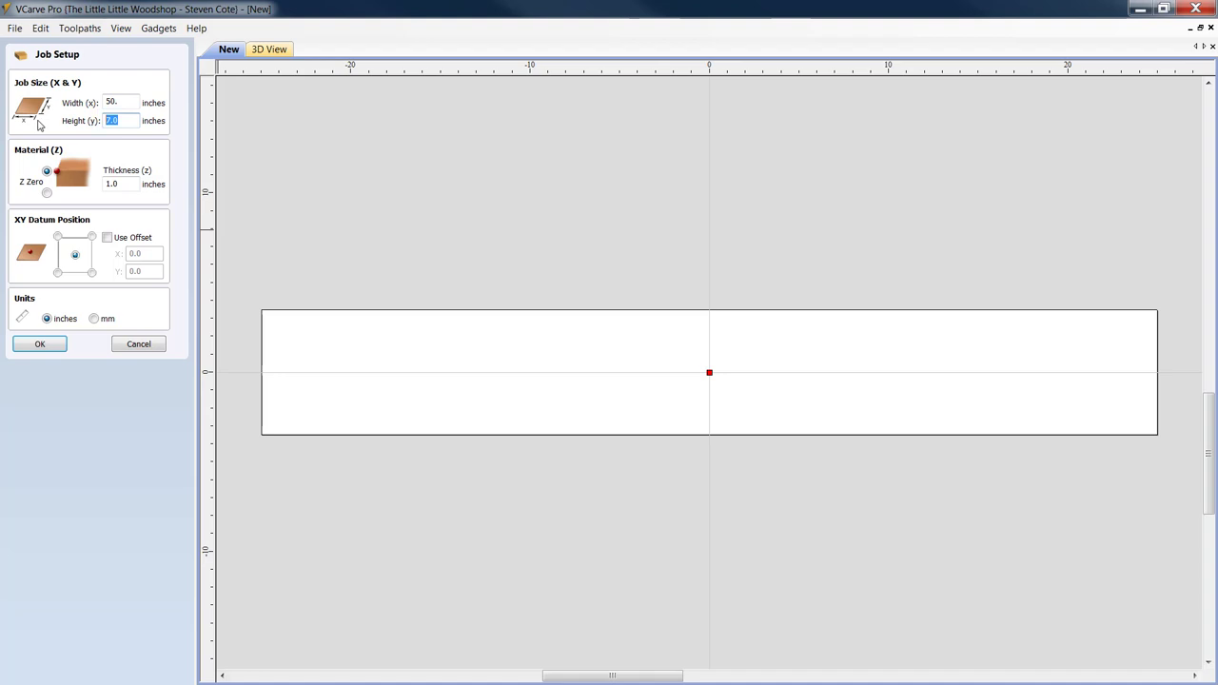
pyautogui.moveTo(38, 137)
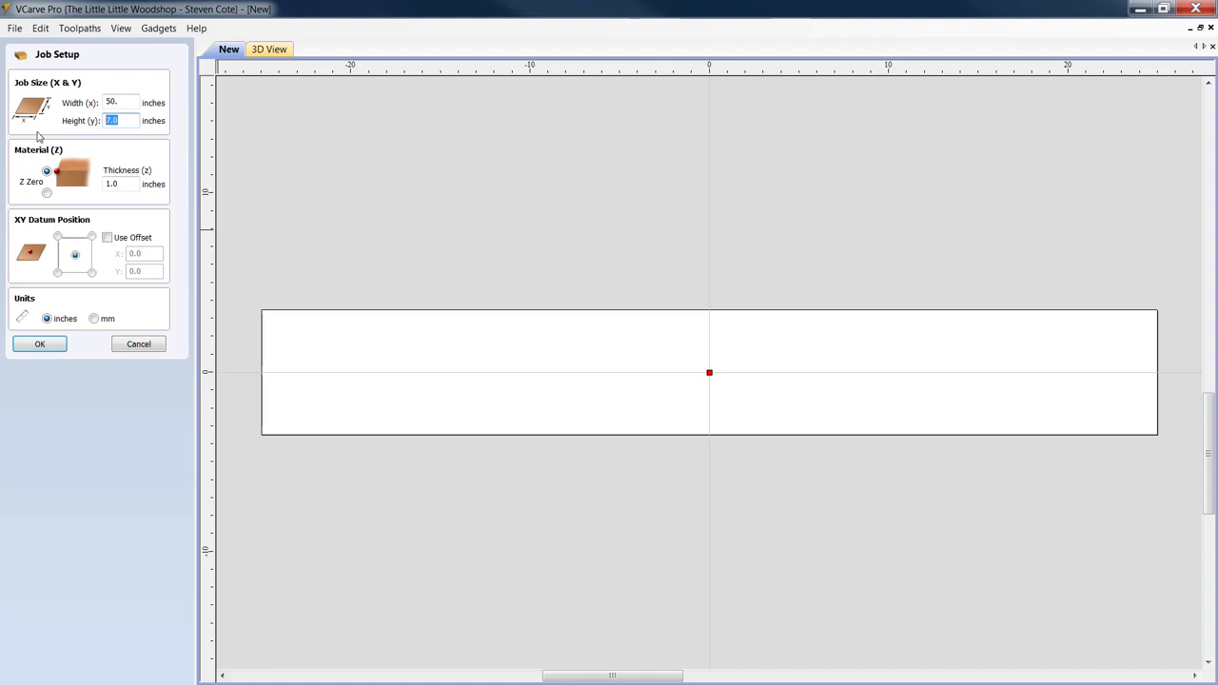
pyautogui.moveTo(34, 140)
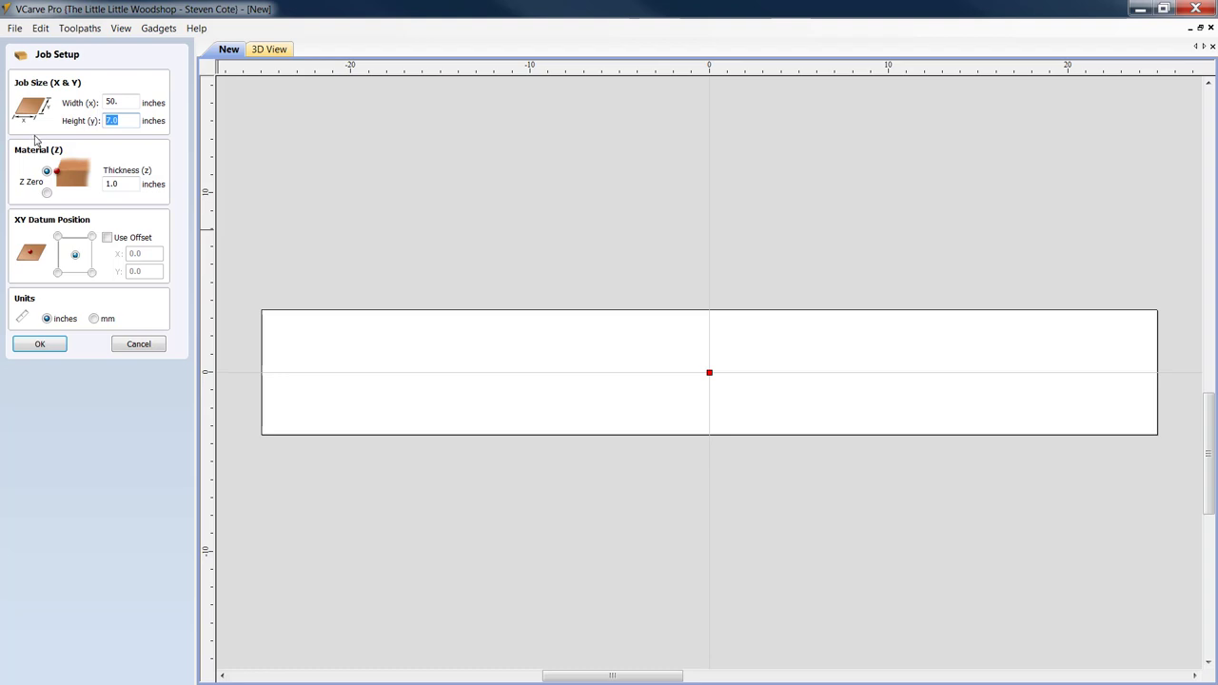
pyautogui.moveTo(23, 183)
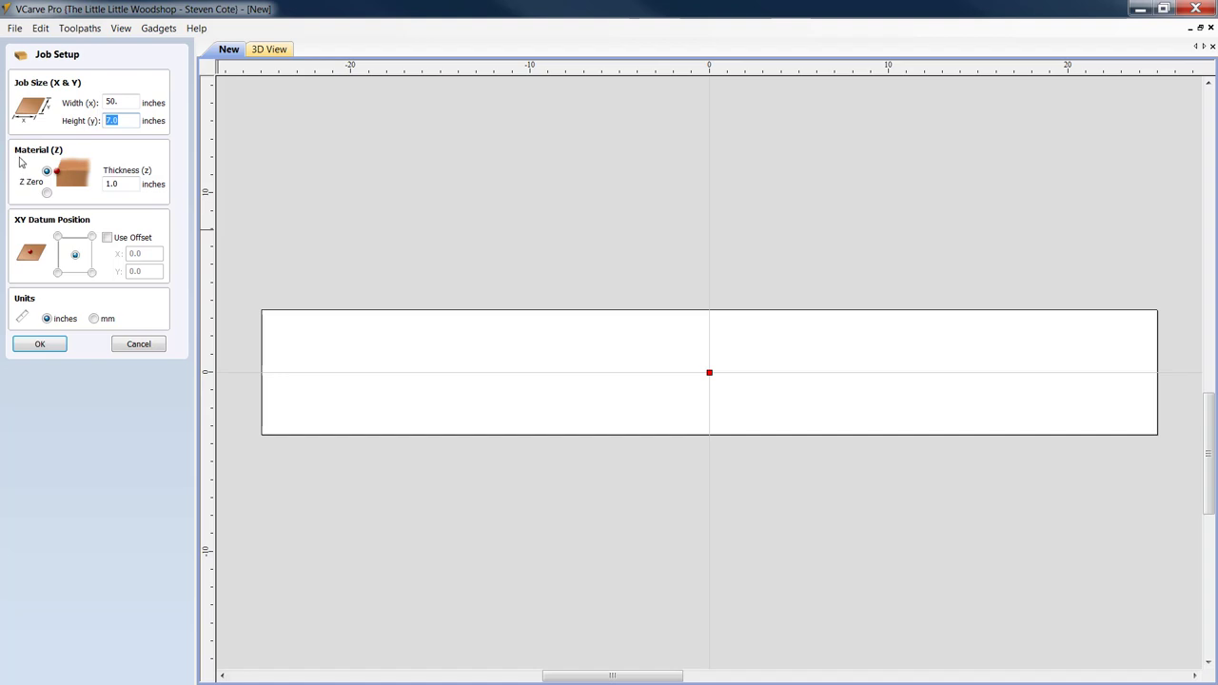
pyautogui.write('3')
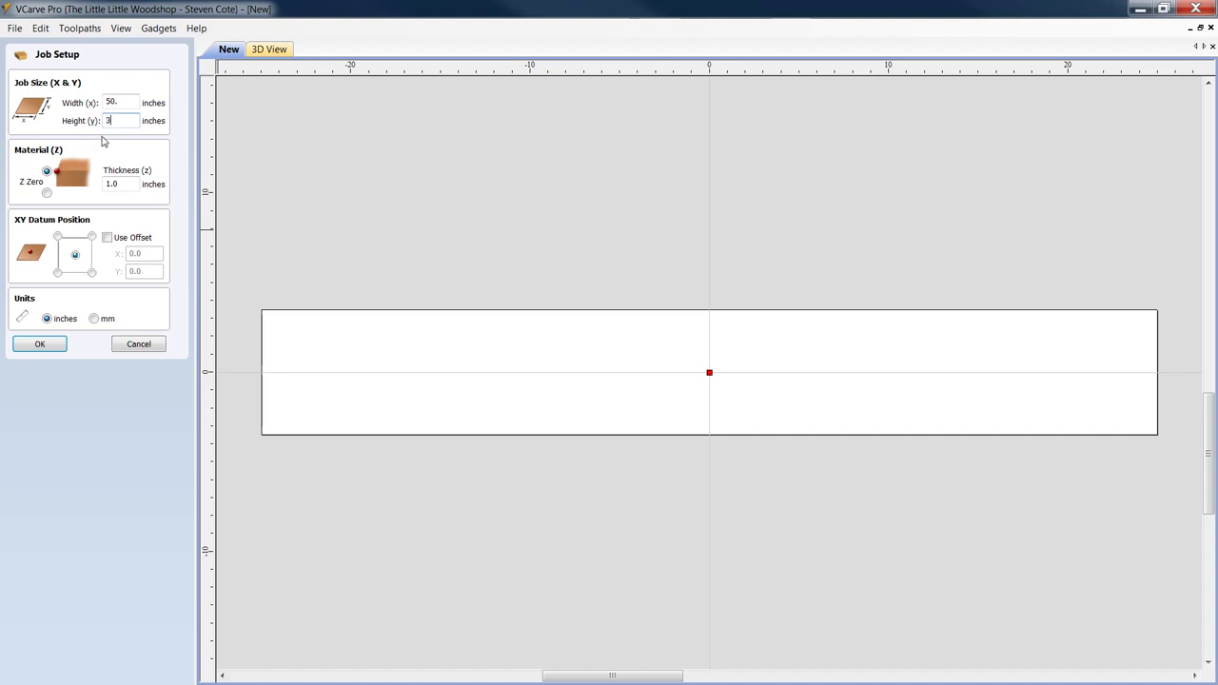
pyautogui.write('8.')
pyautogui.click(119, 182)
pyautogui.write('1.5')
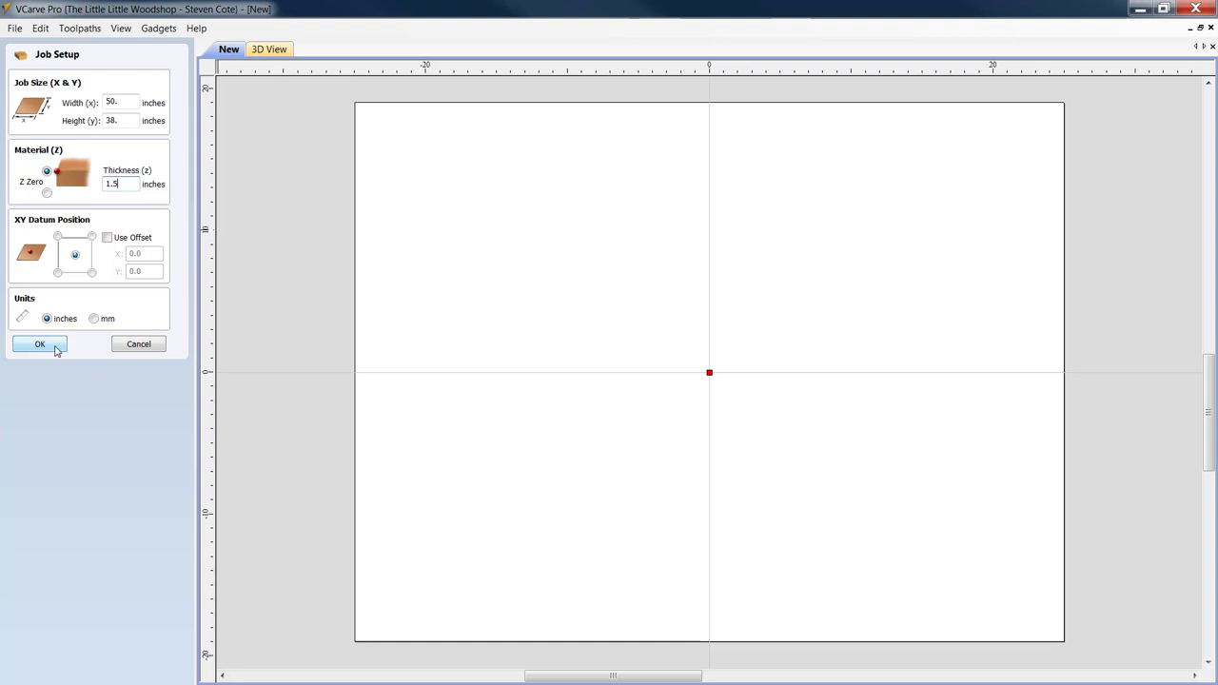
# Step: Confirm the job setup and sketch a rough rectangle across the sheet
pyautogui.click(38, 342)
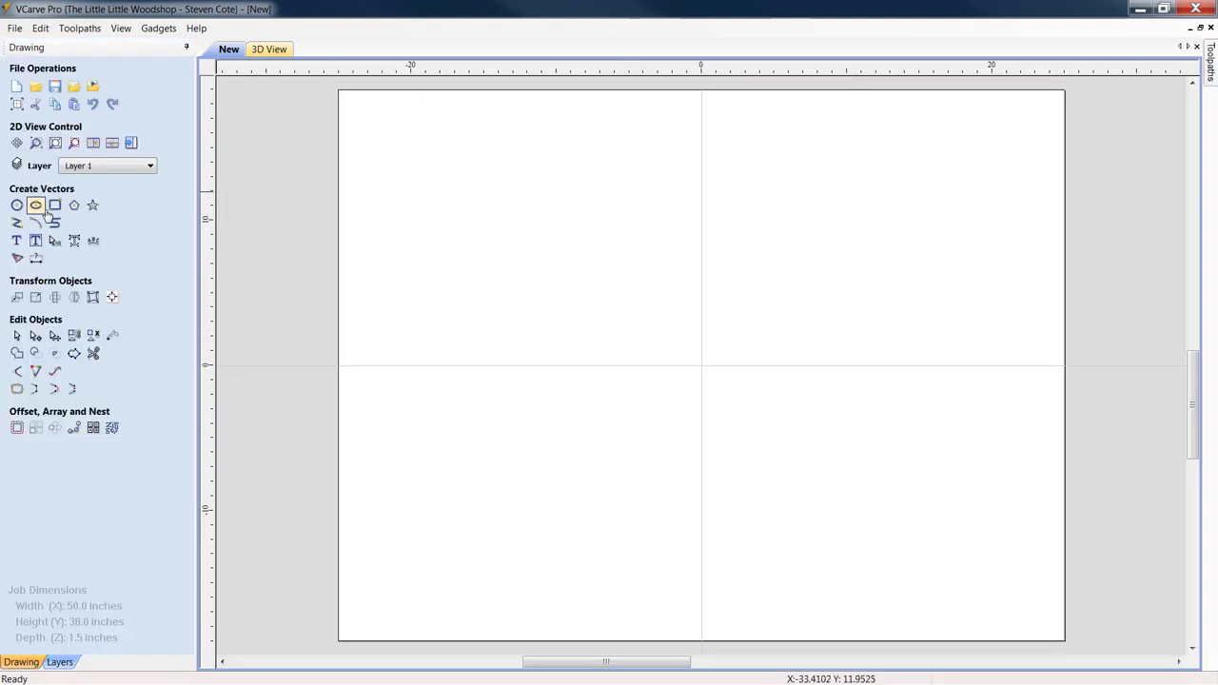
pyautogui.click(53, 206)
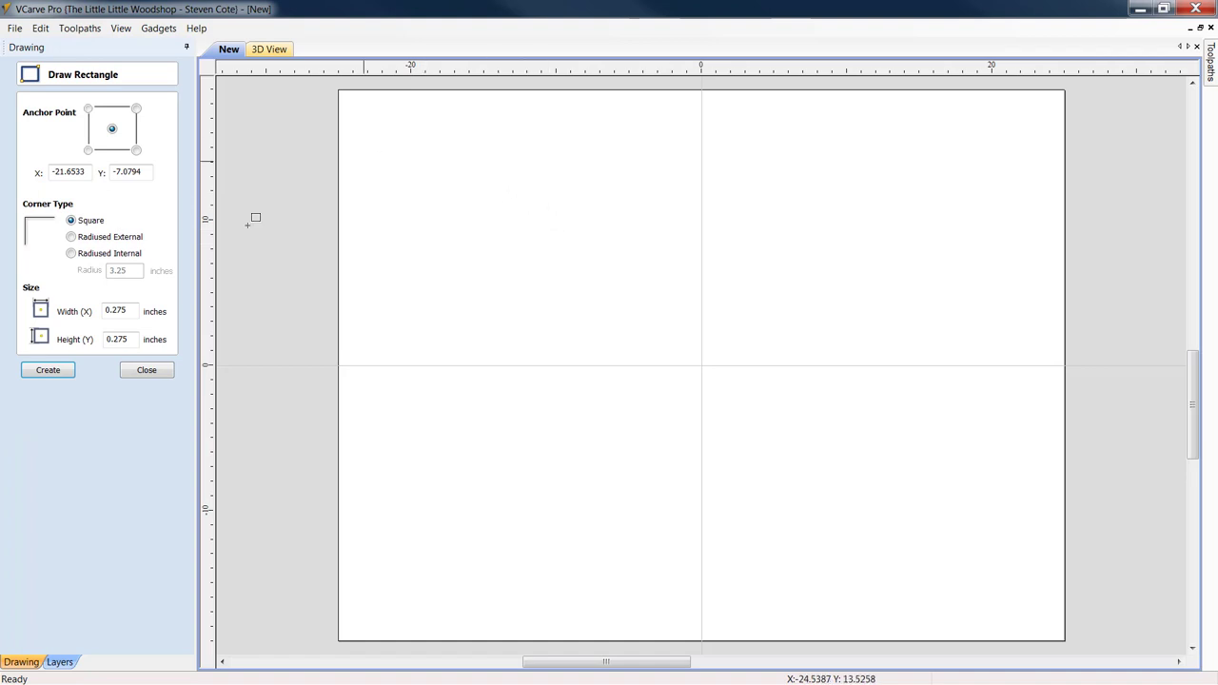
pyautogui.click(146, 369)
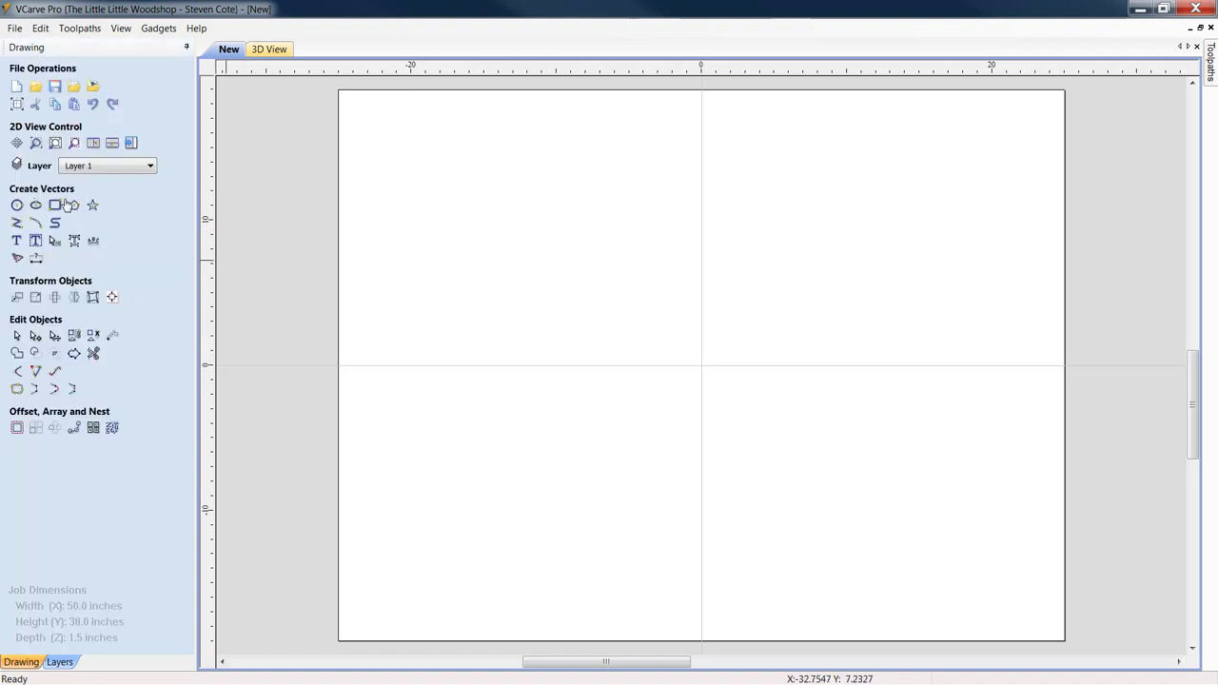
pyautogui.click(53, 206)
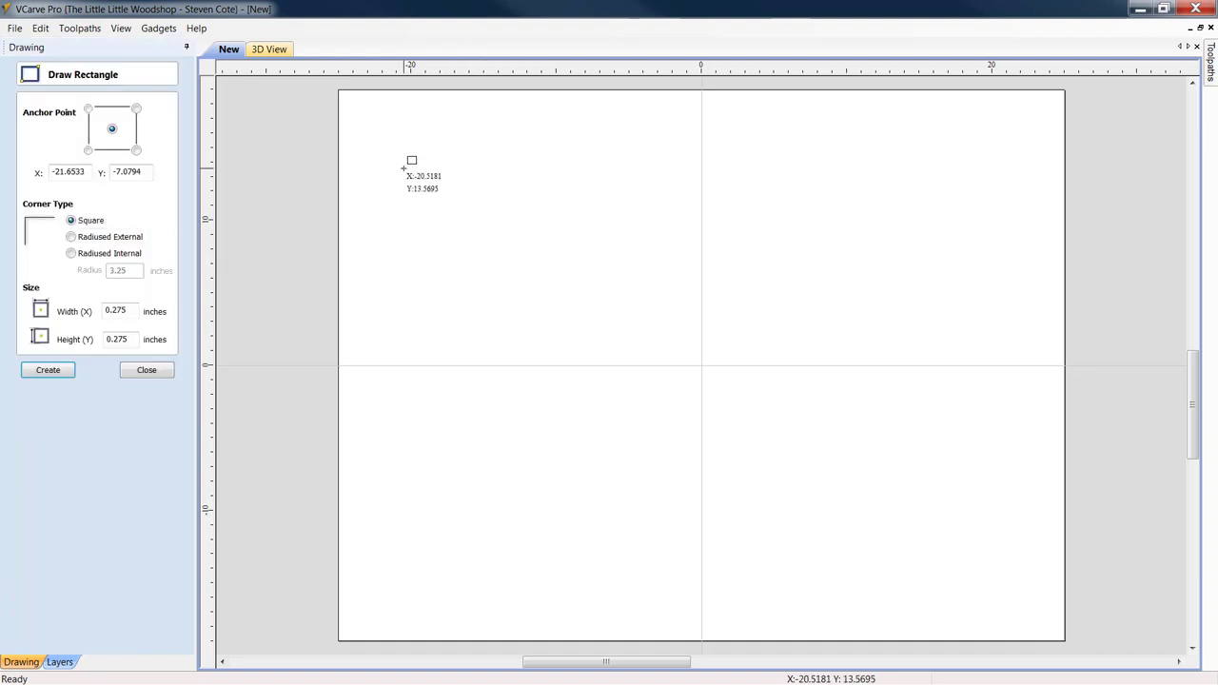
pyautogui.moveTo(411, 160); pyautogui.dragTo(969, 554)
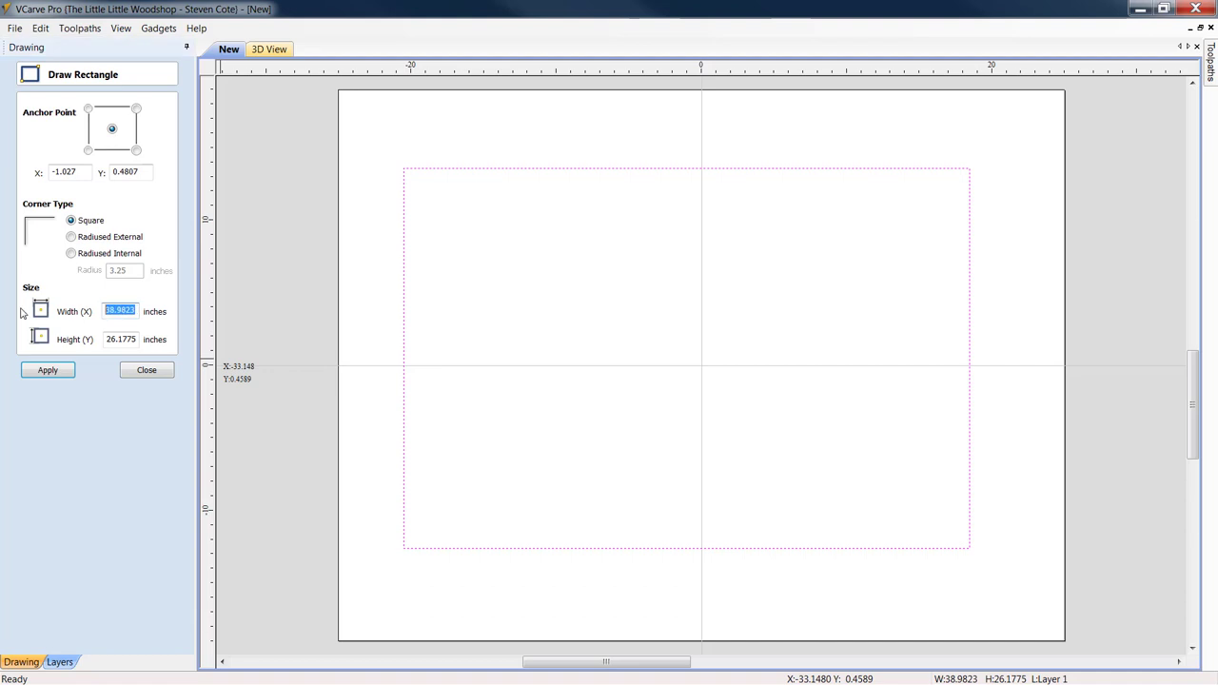
# Step: Size the rectangle to 48 by 36 inches with radiused internal corners and apply it
pyautogui.write('48.')
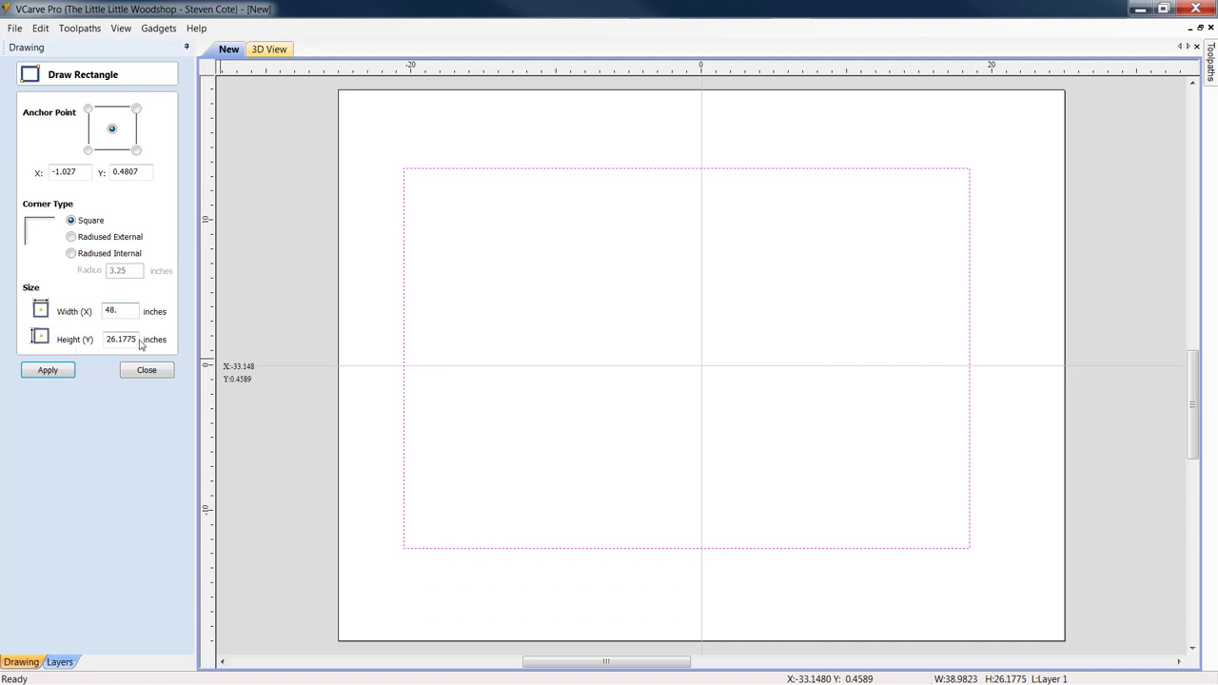
pyautogui.write('36.')
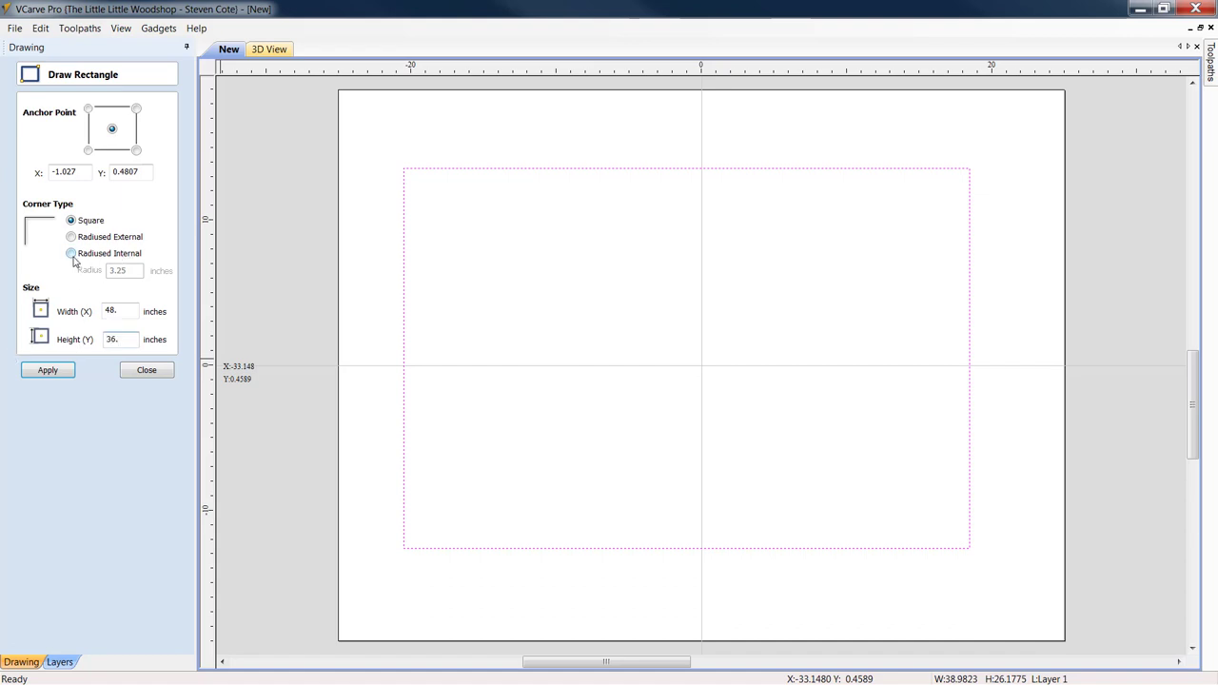
pyautogui.click(69, 253)
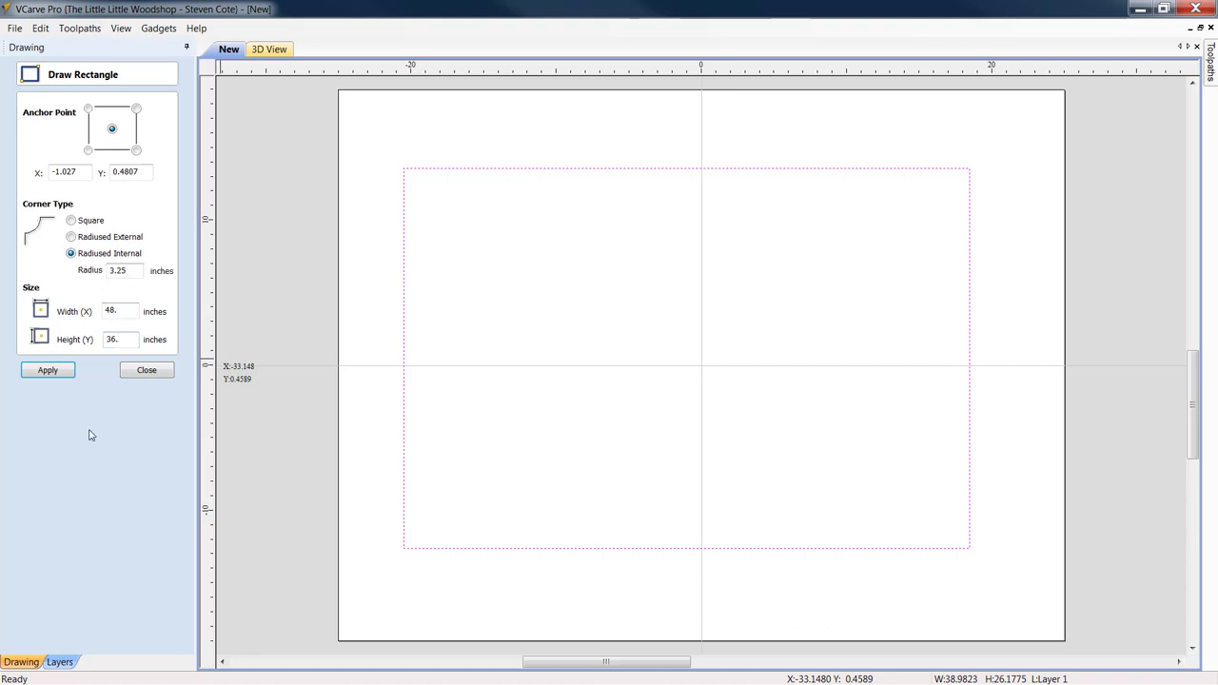
pyautogui.click(46, 369)
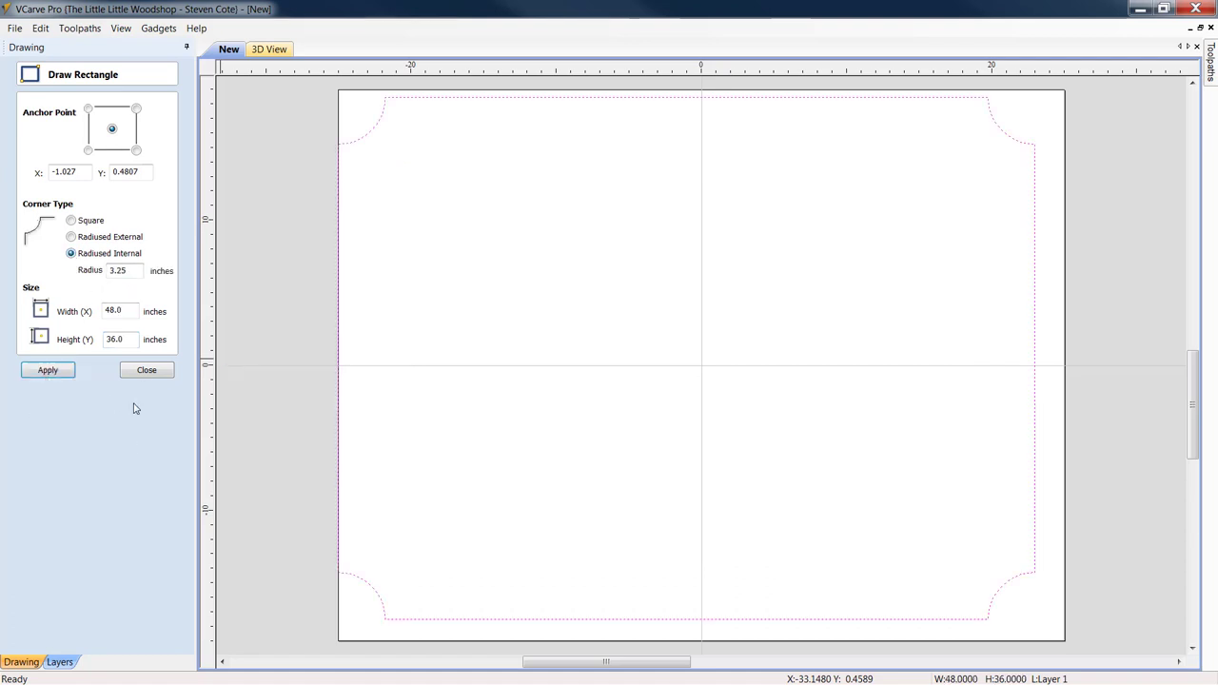
pyautogui.click(147, 369)
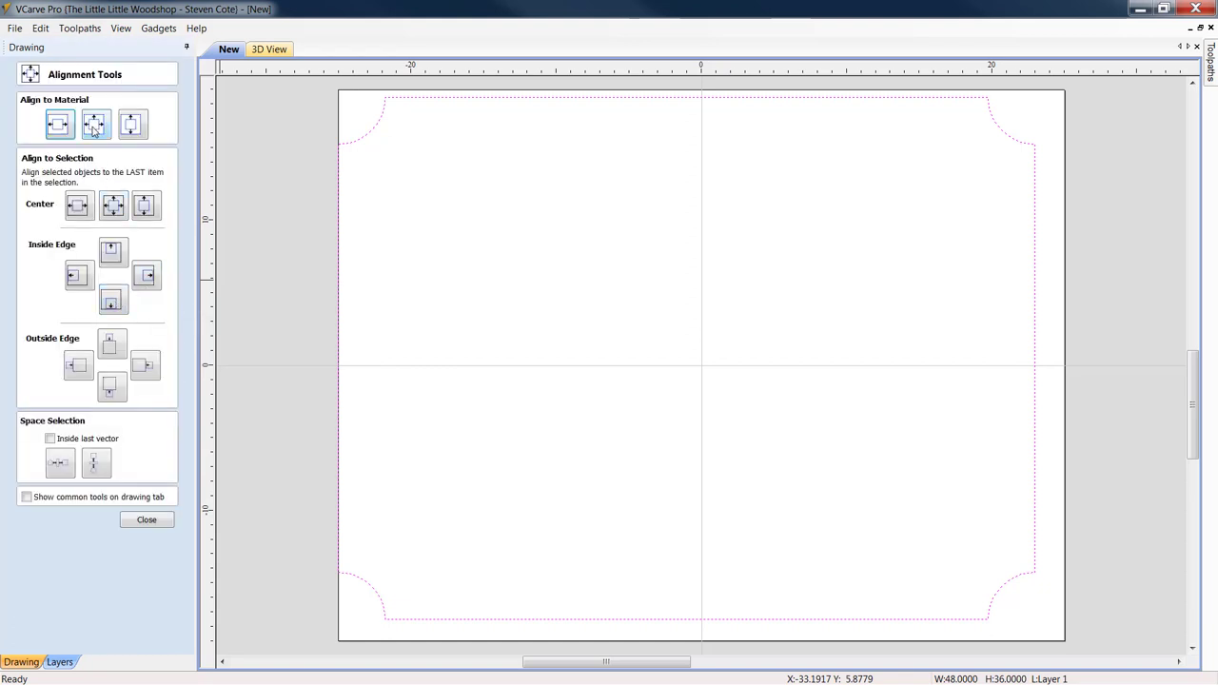
# Step: Centre the 48 by 36 radiused-corner rectangle on the material
pyautogui.click(95, 122)
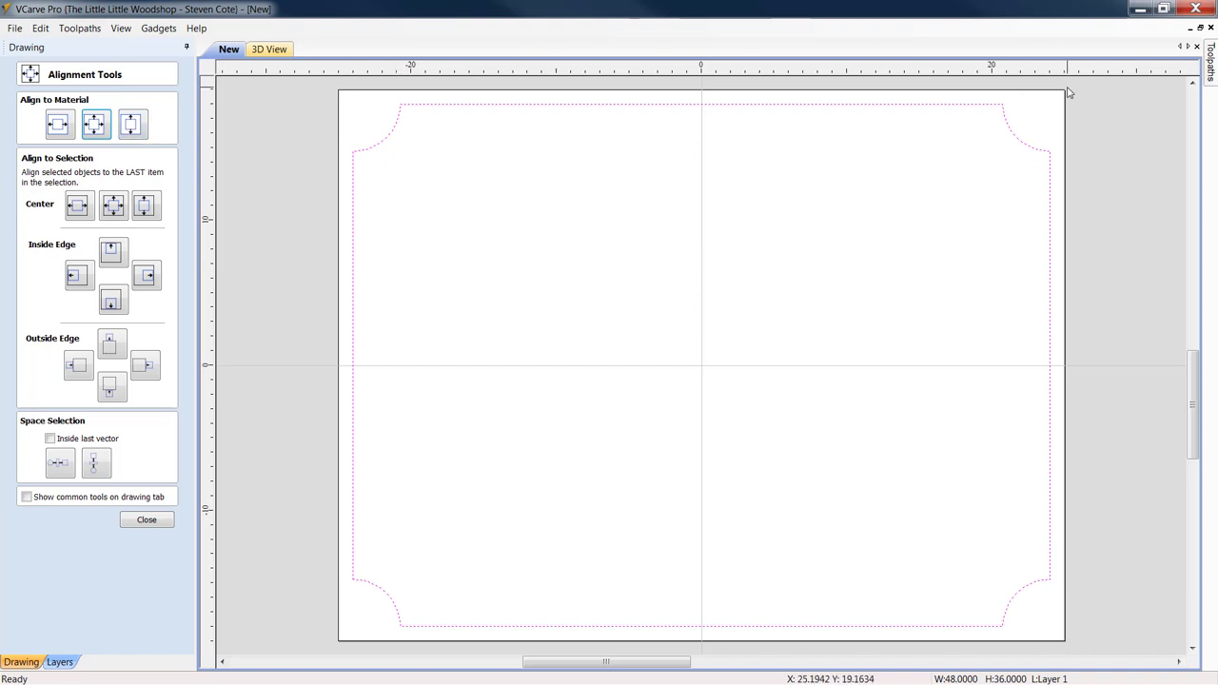
pyautogui.moveTo(1064, 651)
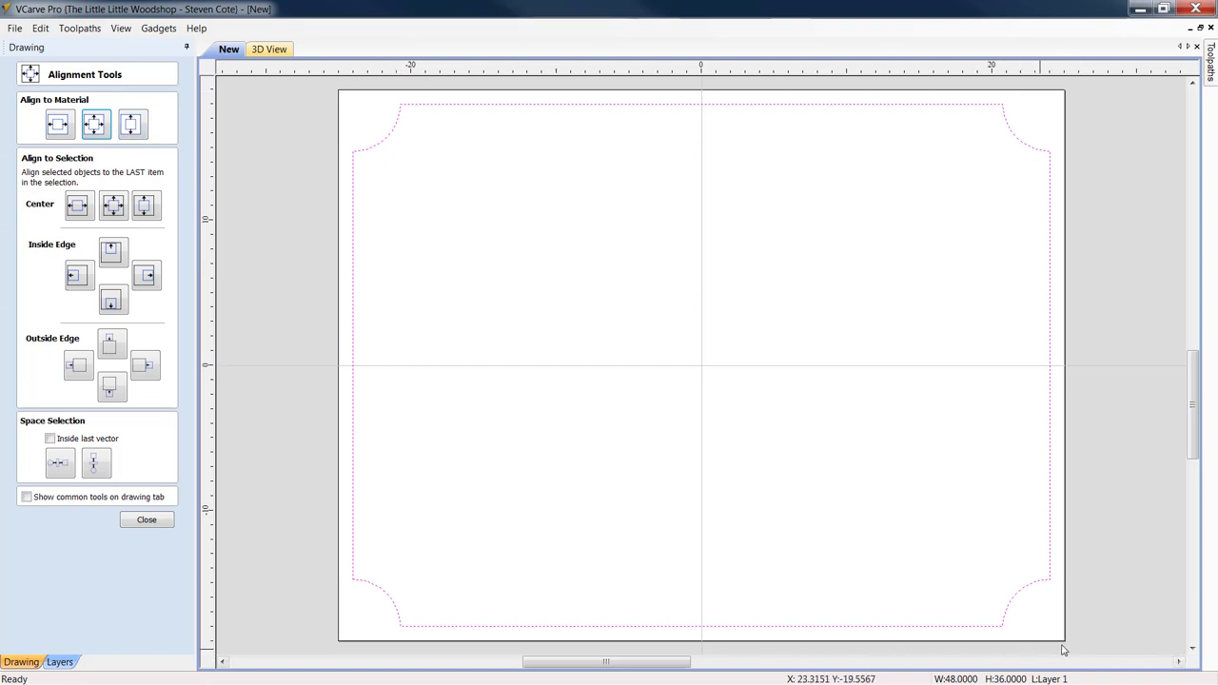
pyautogui.moveTo(1026, 149)
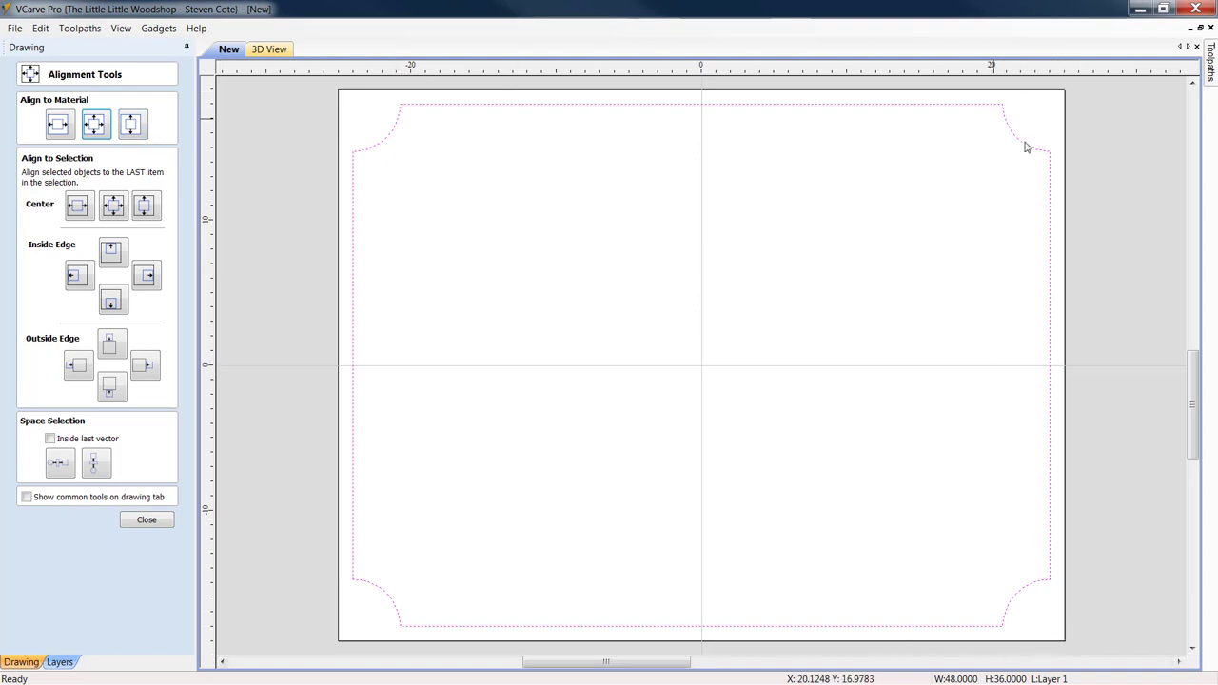
pyautogui.moveTo(904, 110)
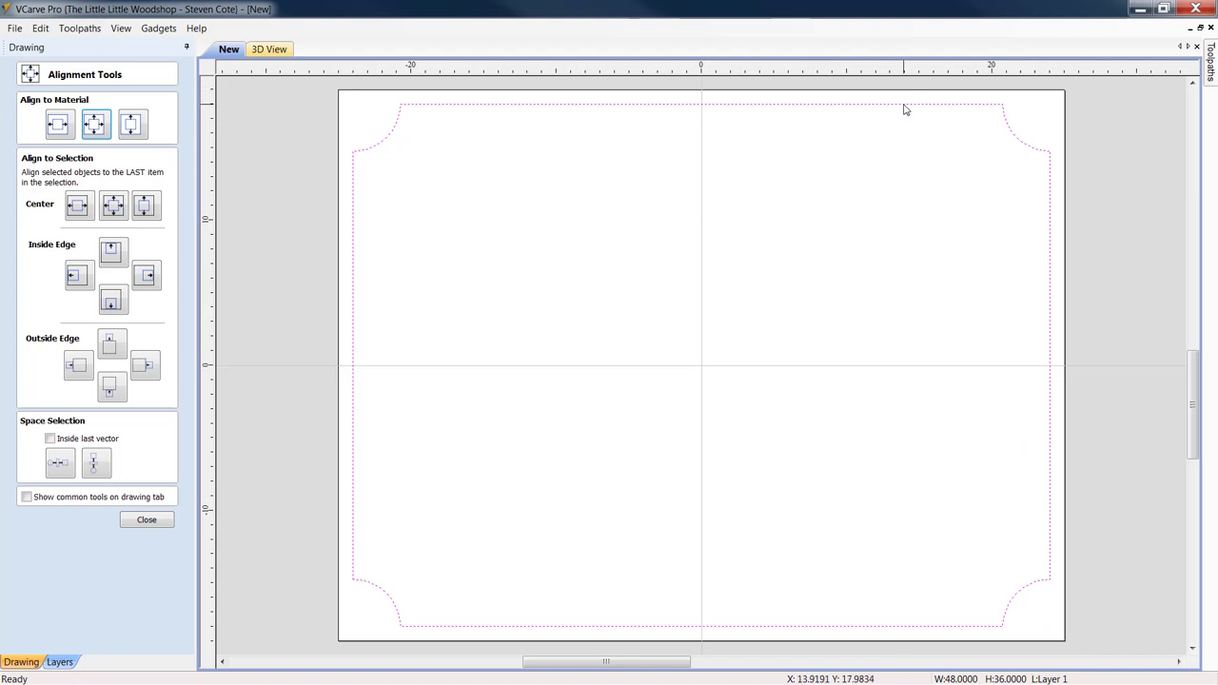
pyautogui.moveTo(933, 126)
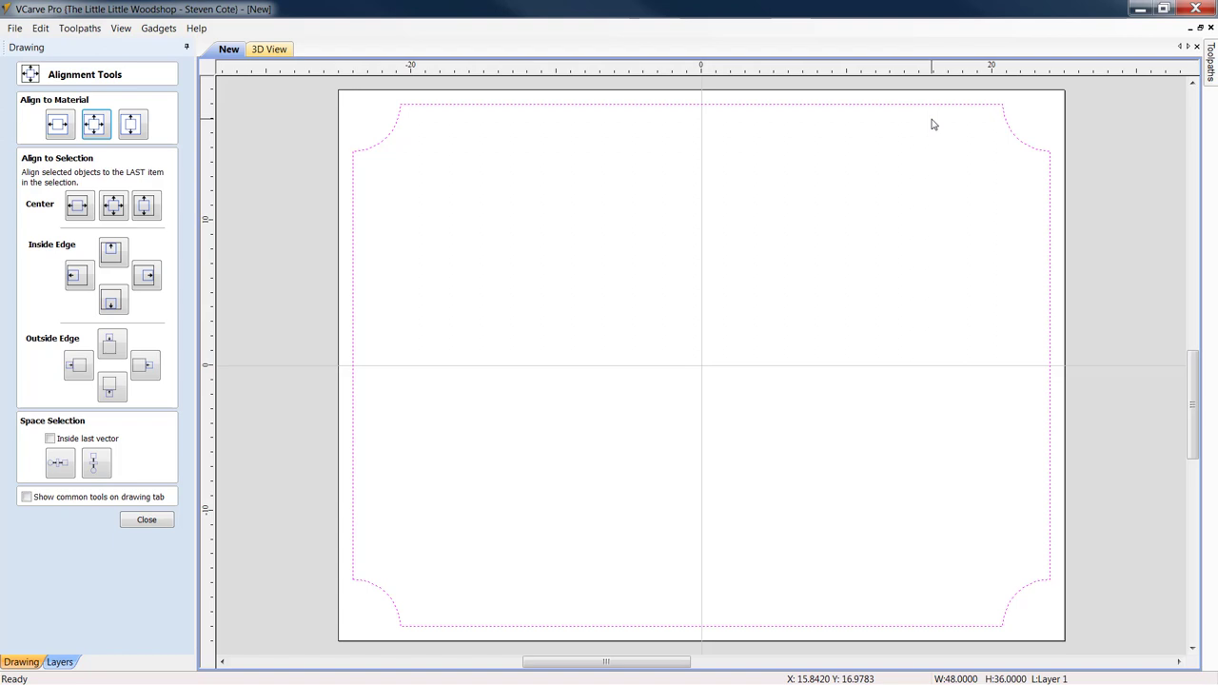
pyautogui.moveTo(929, 111)
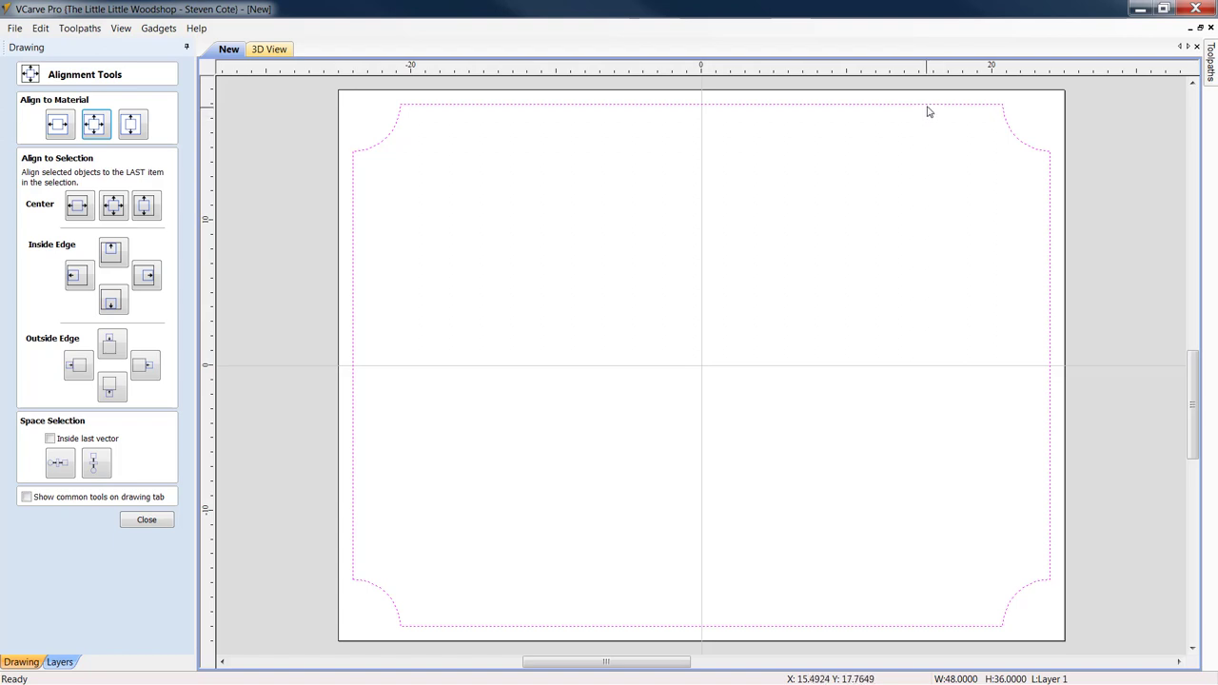
pyautogui.moveTo(954, 107)
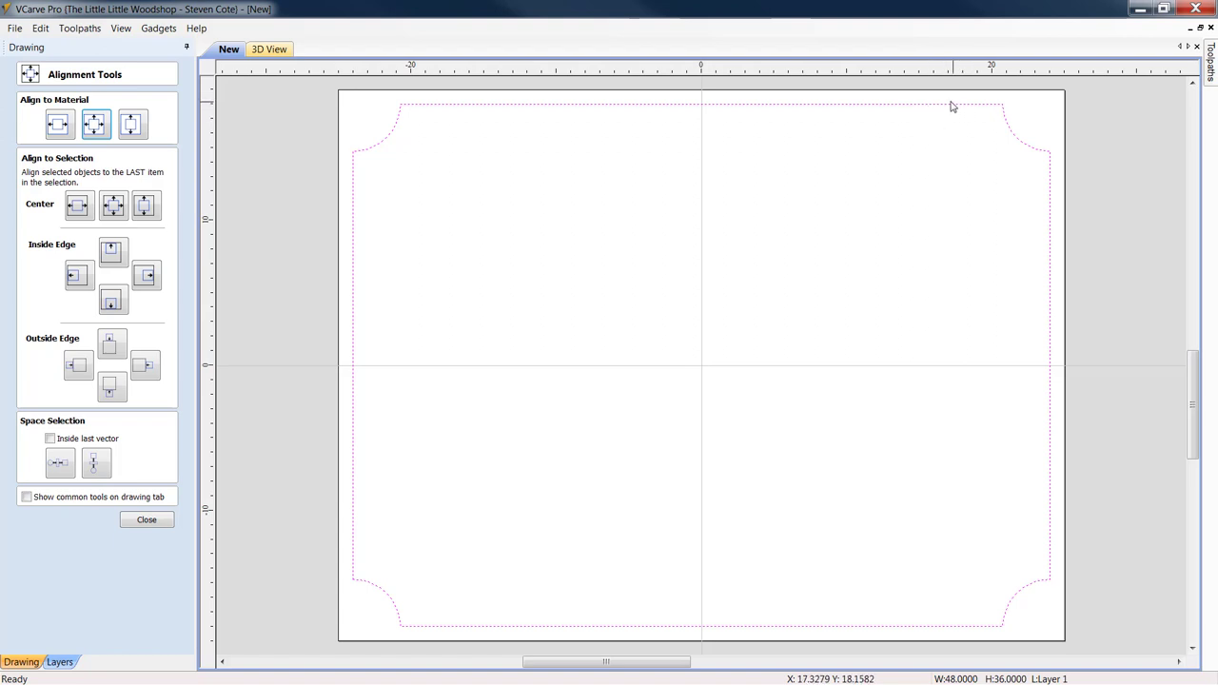
pyautogui.moveTo(86, 483)
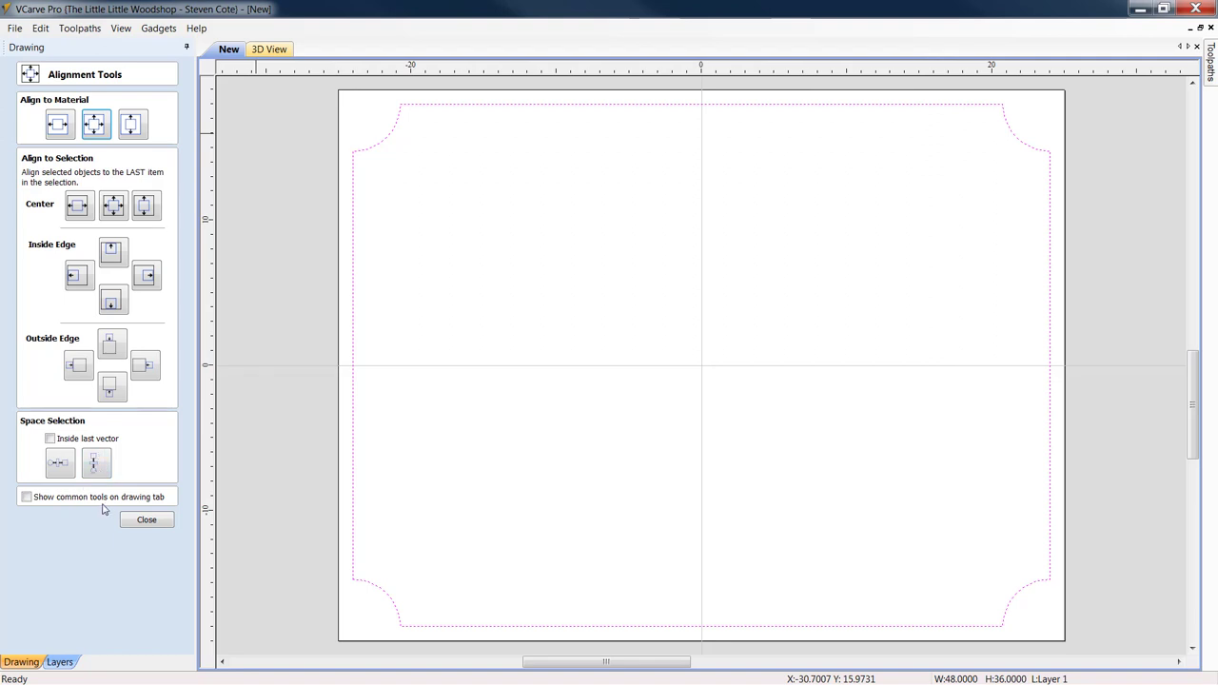
pyautogui.click(146, 520)
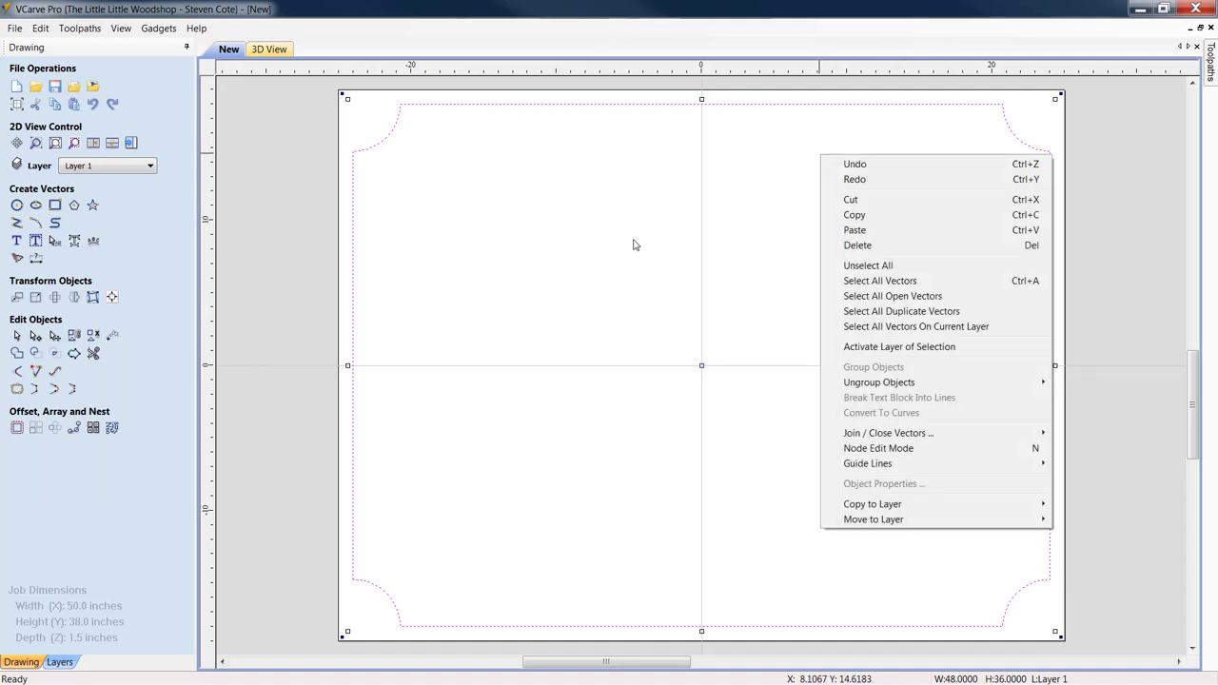
# Step: Paste a copy of the rectangle and resize it to 44 by 32 inches inside the border
pyautogui.click(636, 244)
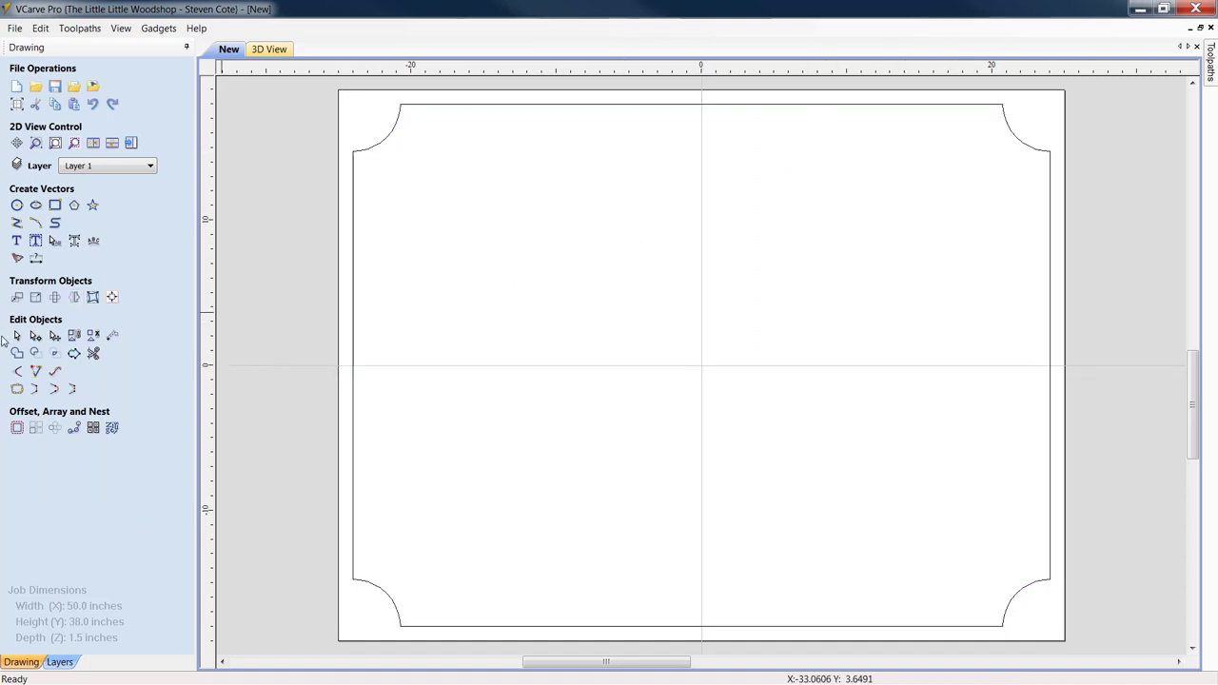
pyautogui.moveTo(758, 107)
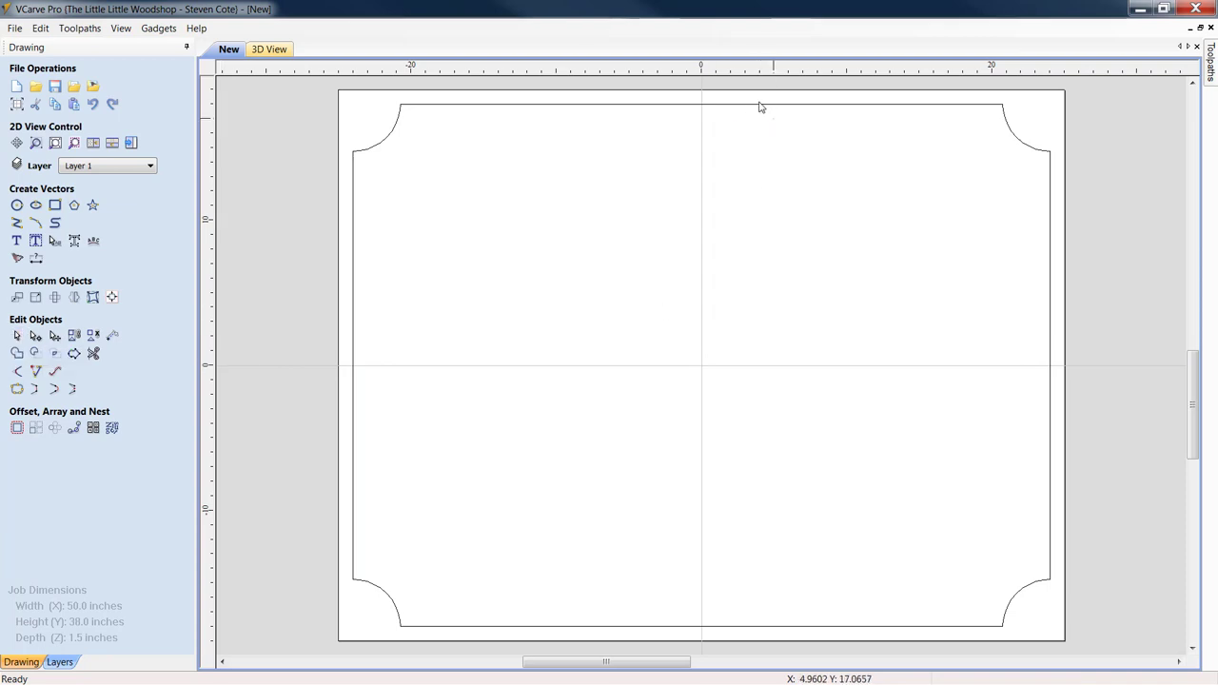
pyautogui.rightClick(762, 107)
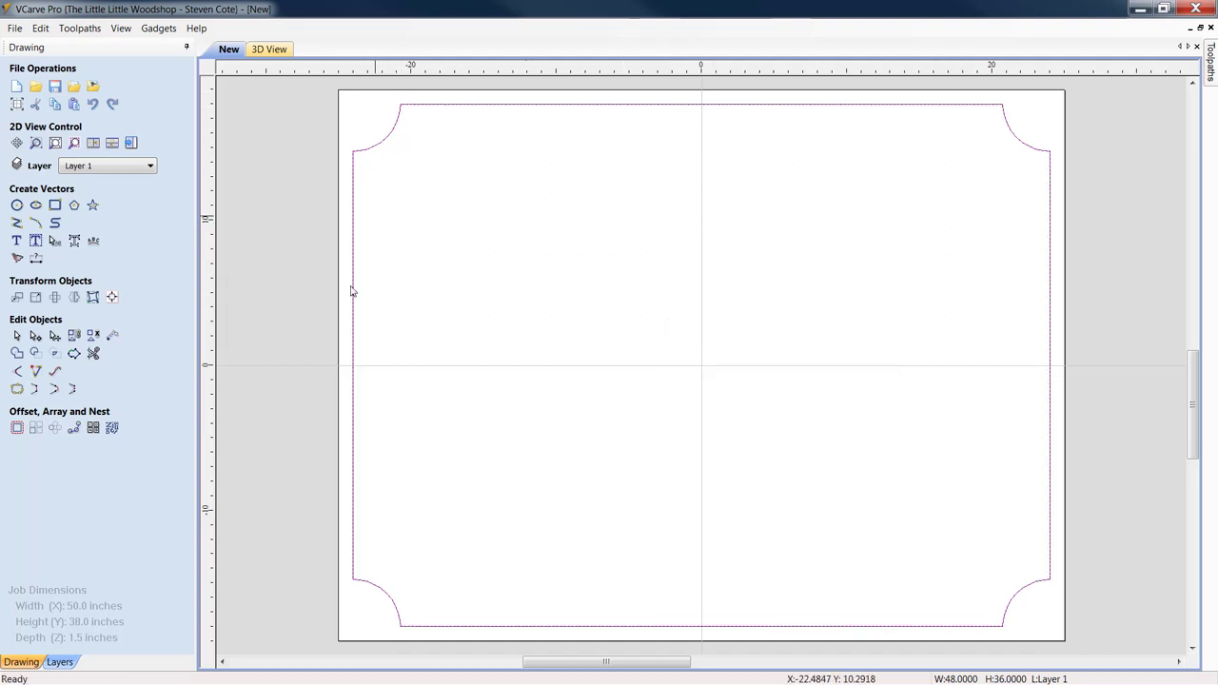
pyautogui.moveTo(446, 263)
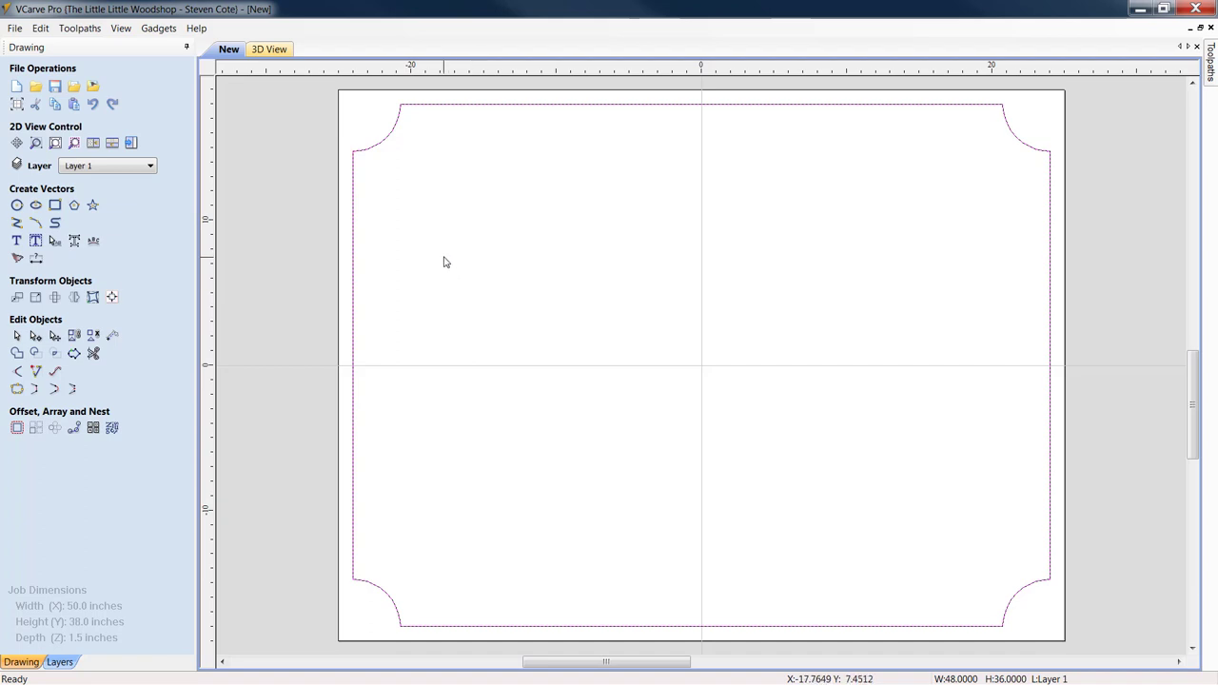
pyautogui.moveTo(34, 297)
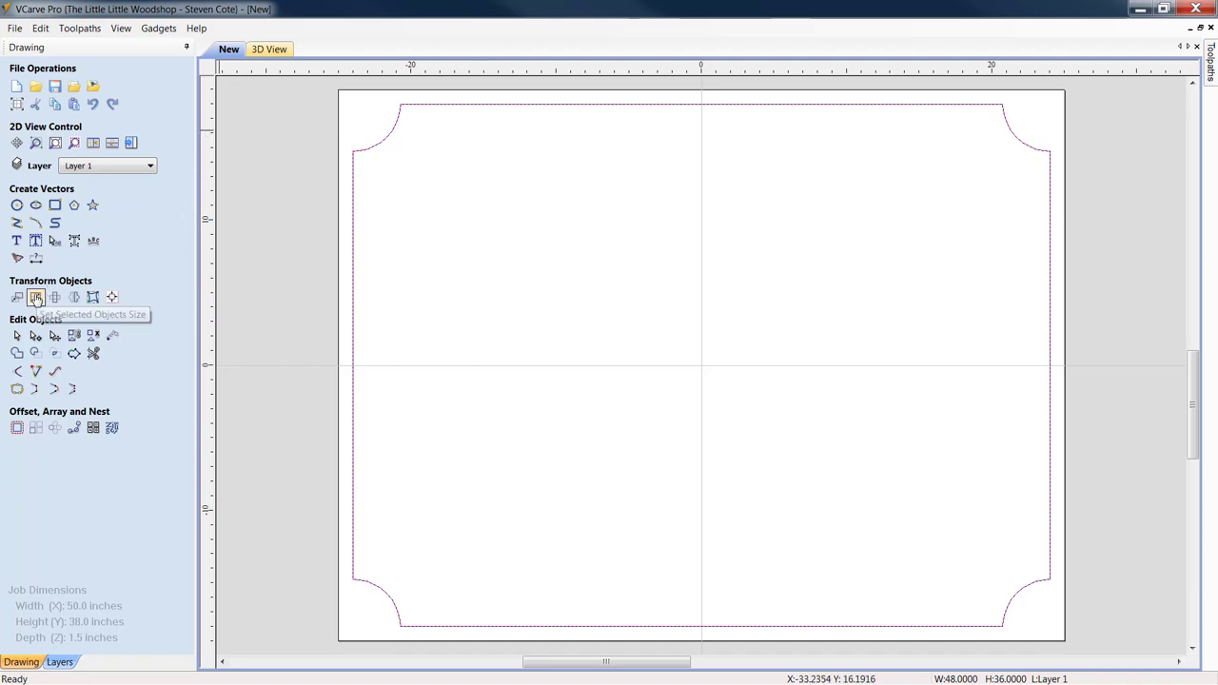
pyautogui.click(34, 297)
pyautogui.write('32')
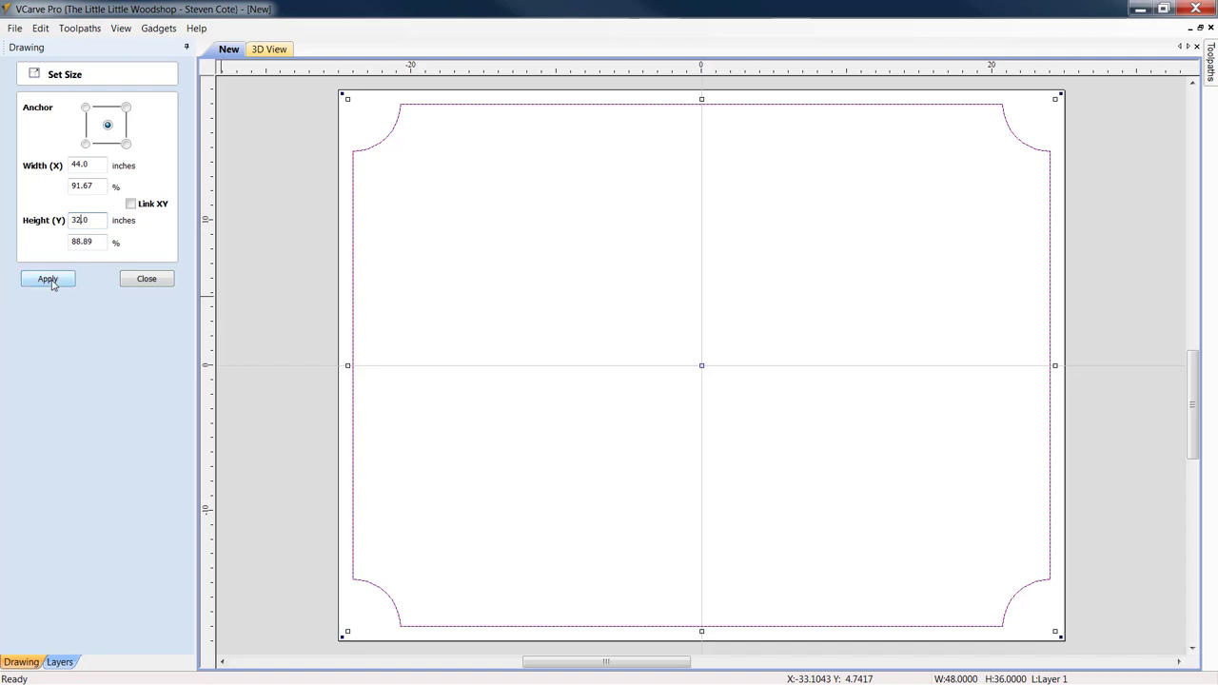
pyautogui.click(46, 277)
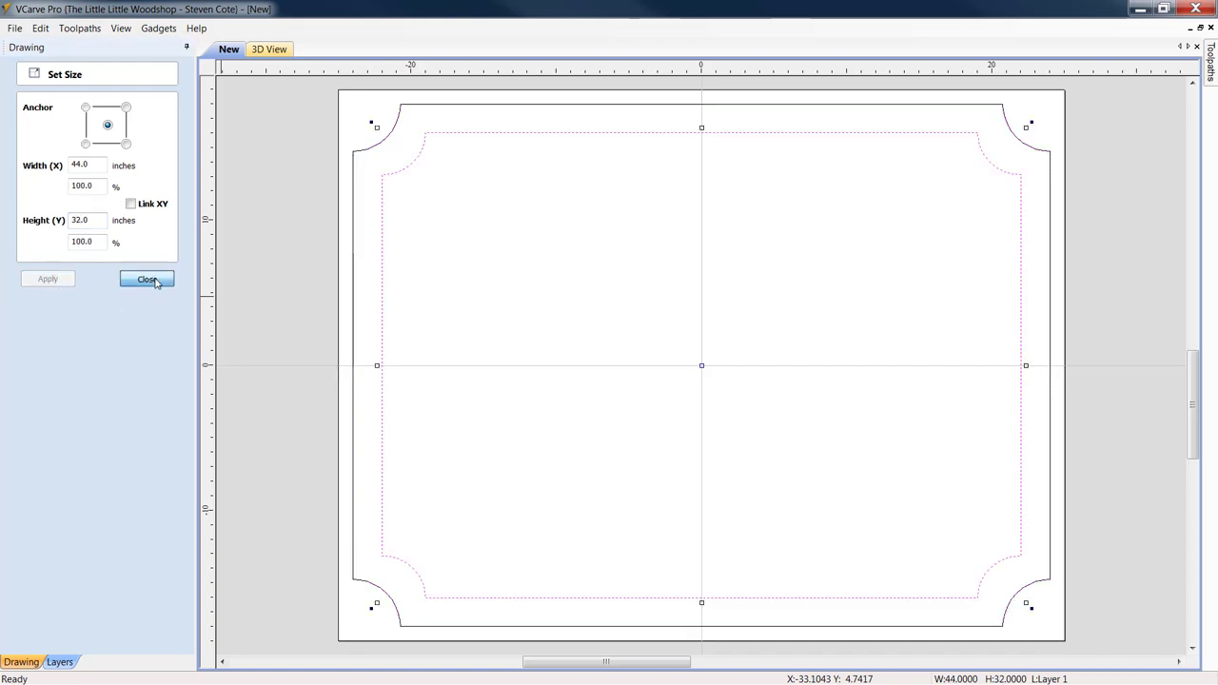
pyautogui.click(146, 278)
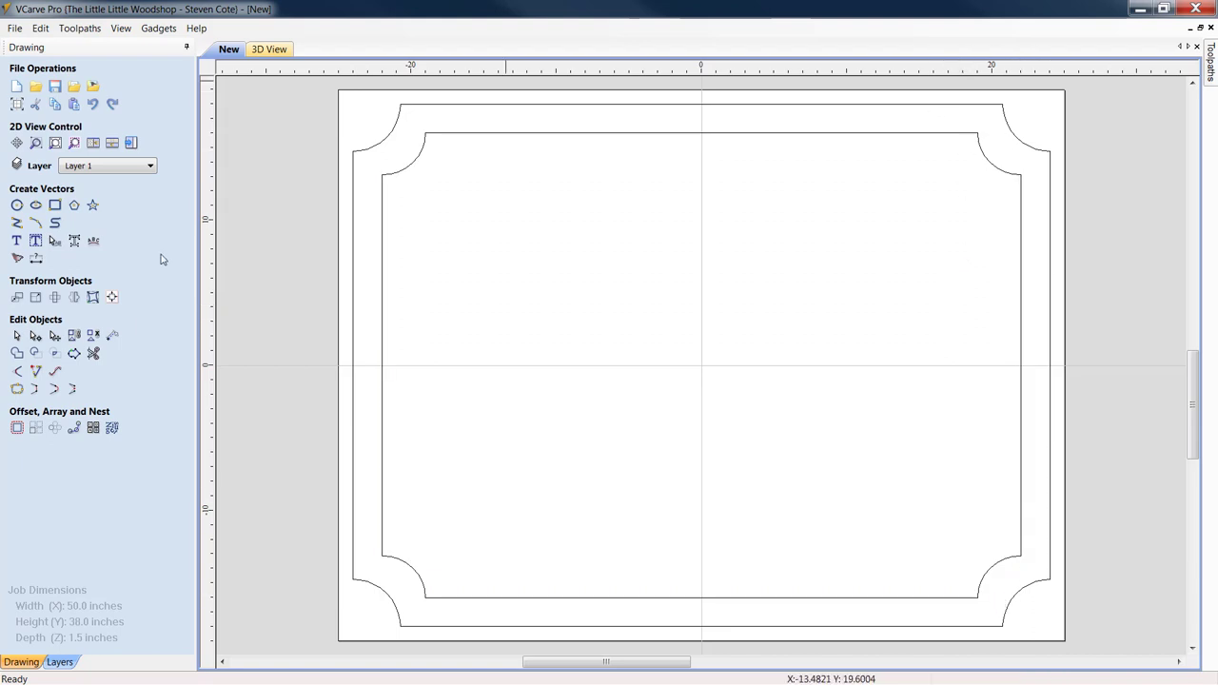
pyautogui.moveTo(708, 446)
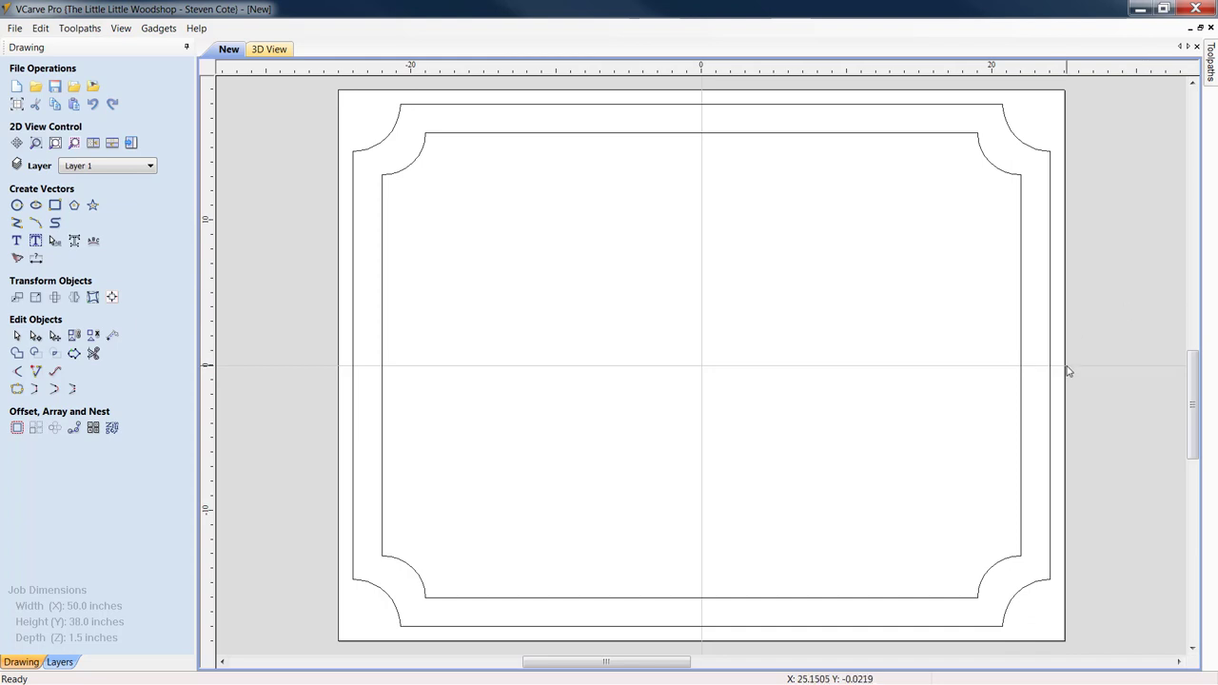
pyautogui.moveTo(266, 229)
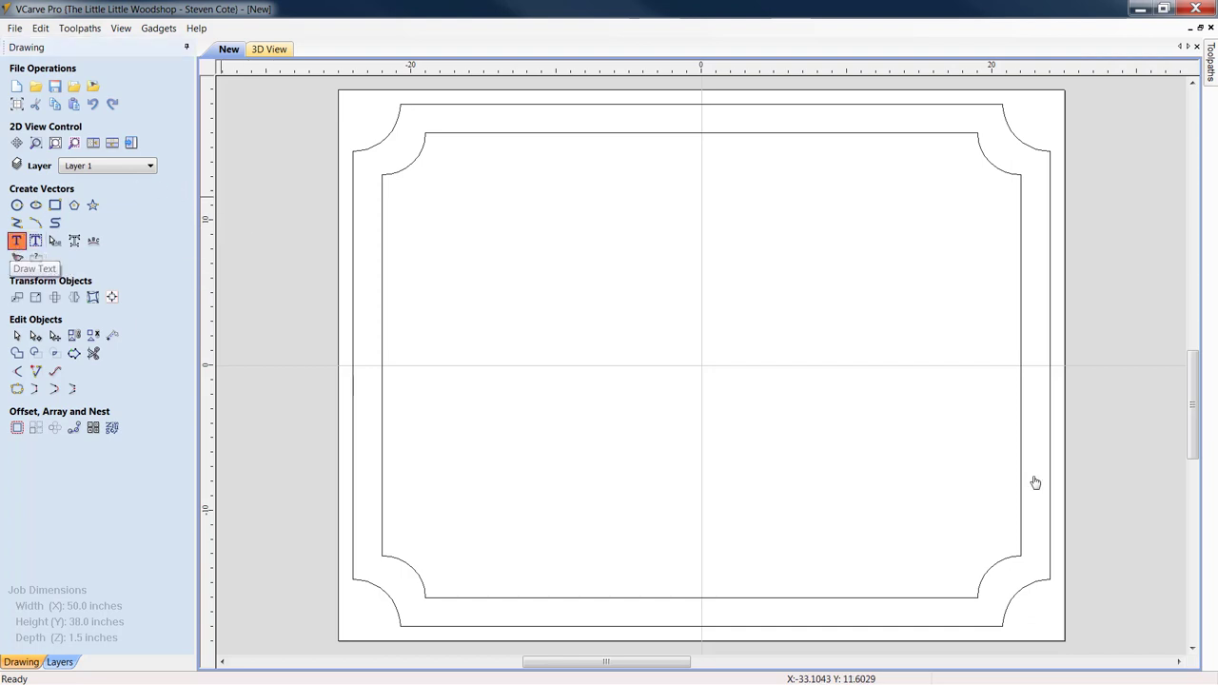
# Step: Create bold Garamond text 4.75 inches tall reading GROVETON across the sign
pyautogui.click(15, 239)
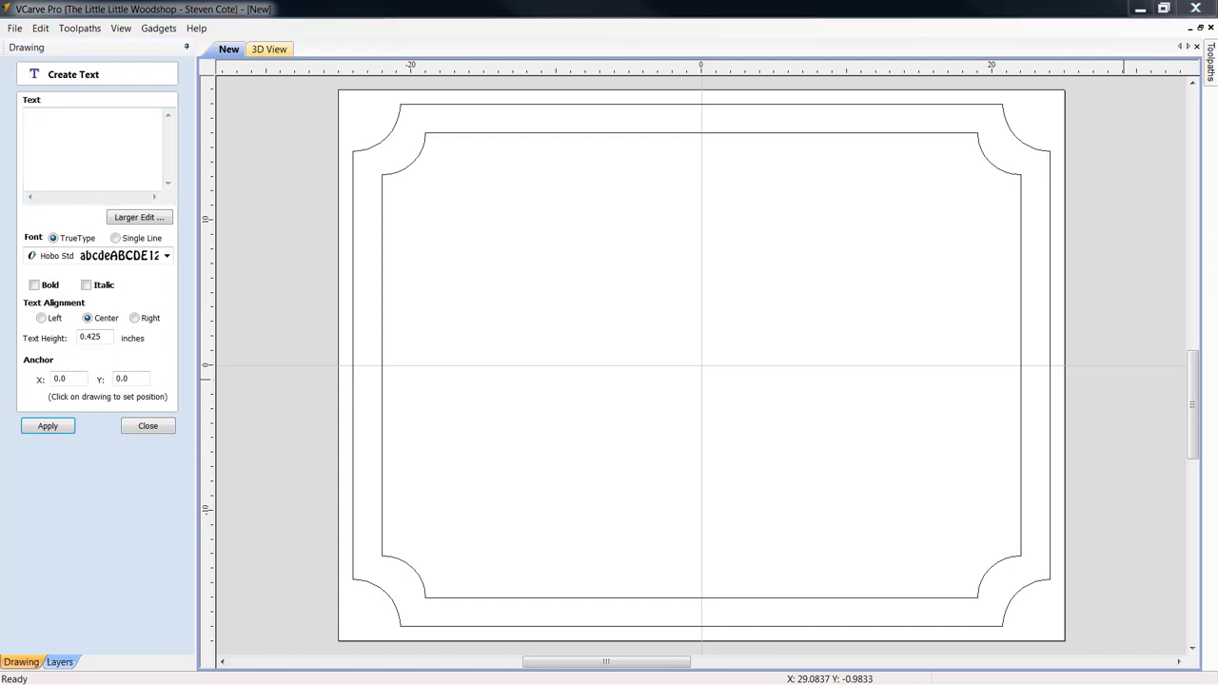
pyautogui.moveTo(190, 276)
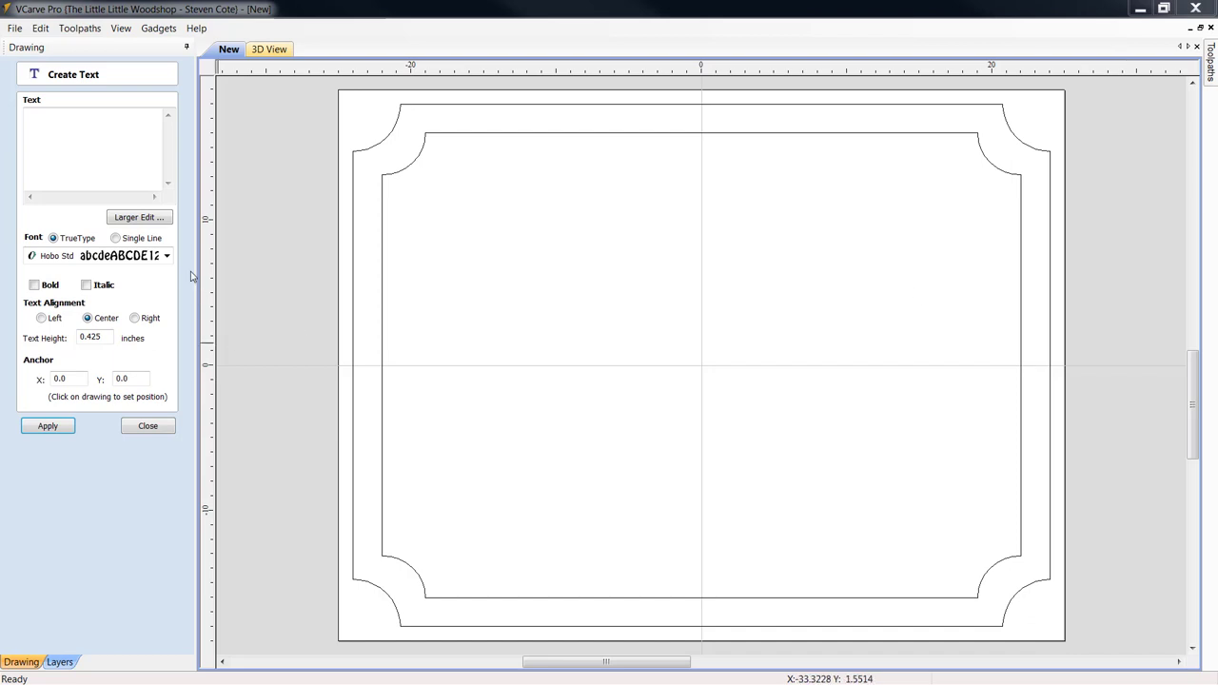
pyautogui.click(165, 255)
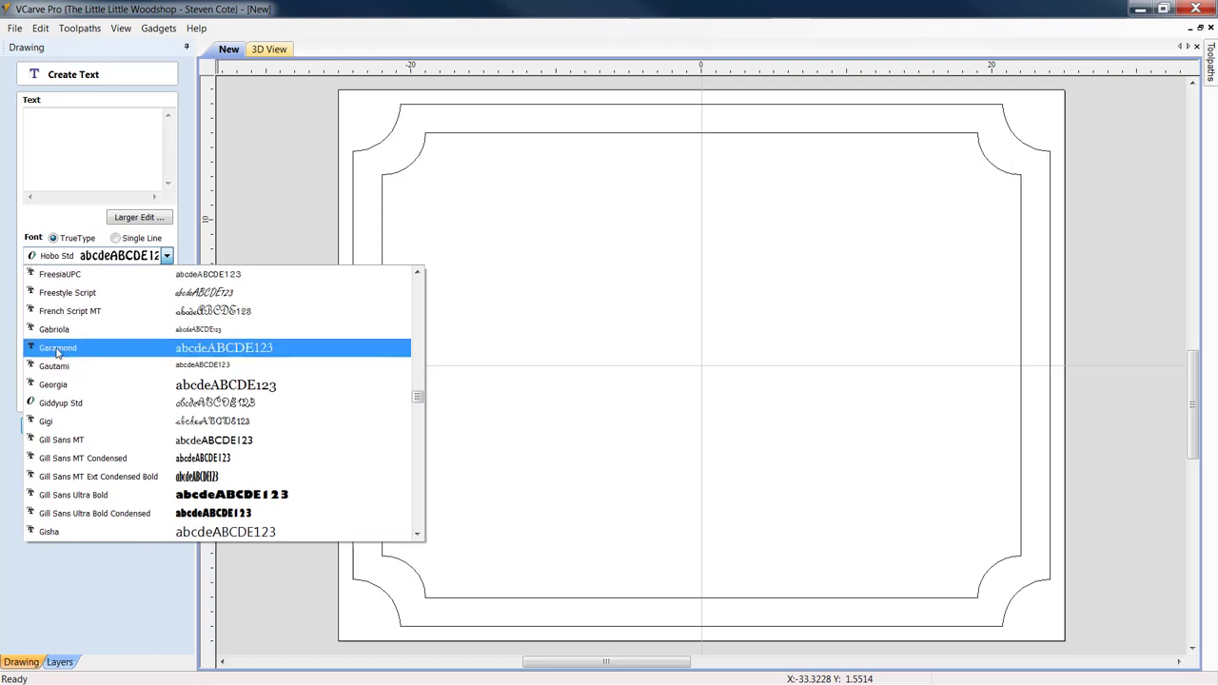
pyautogui.click(57, 347)
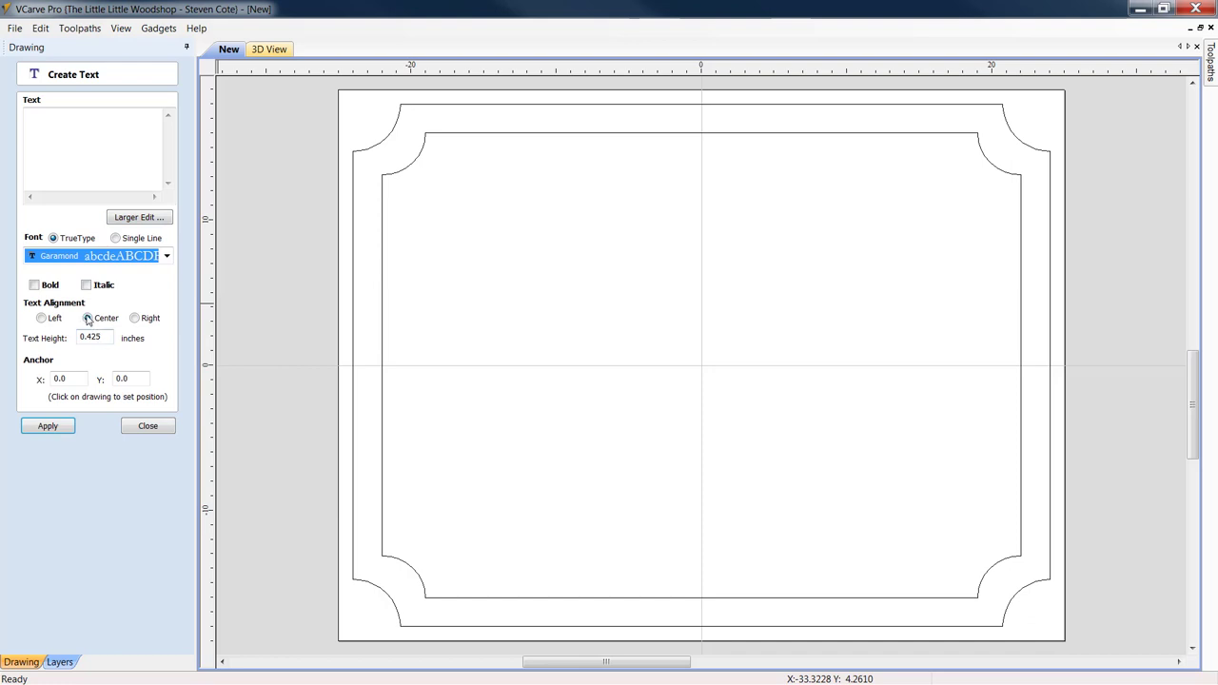
pyautogui.click(88, 318)
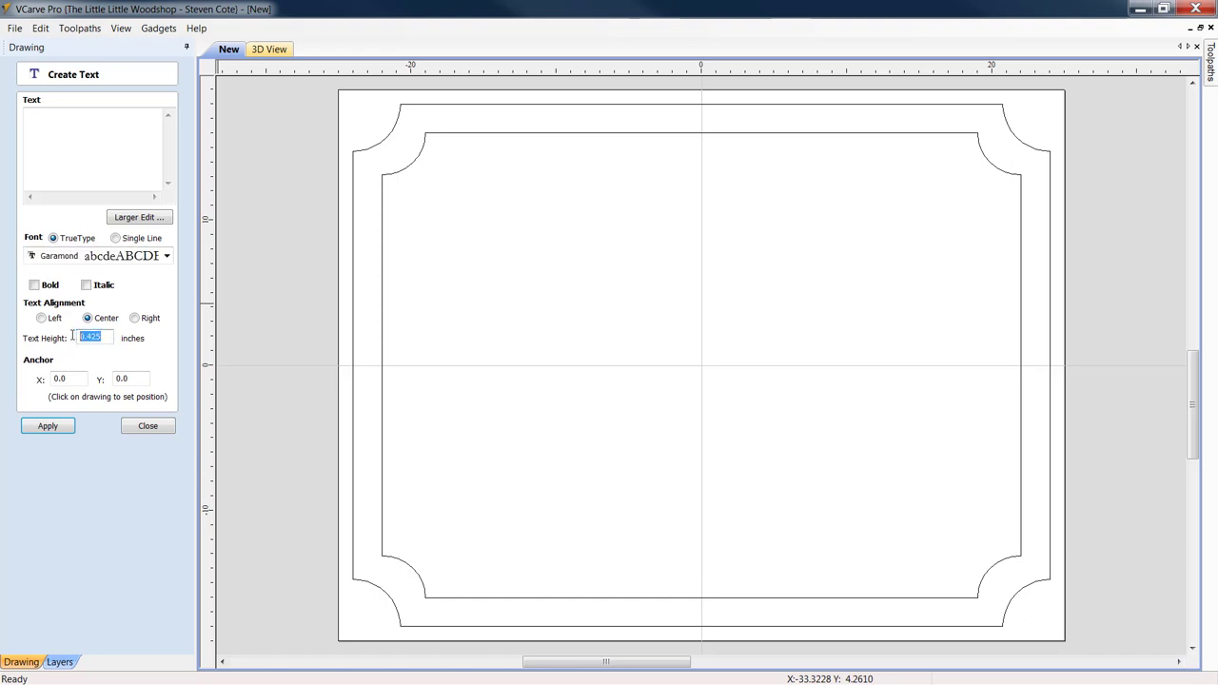
pyautogui.write('4.75')
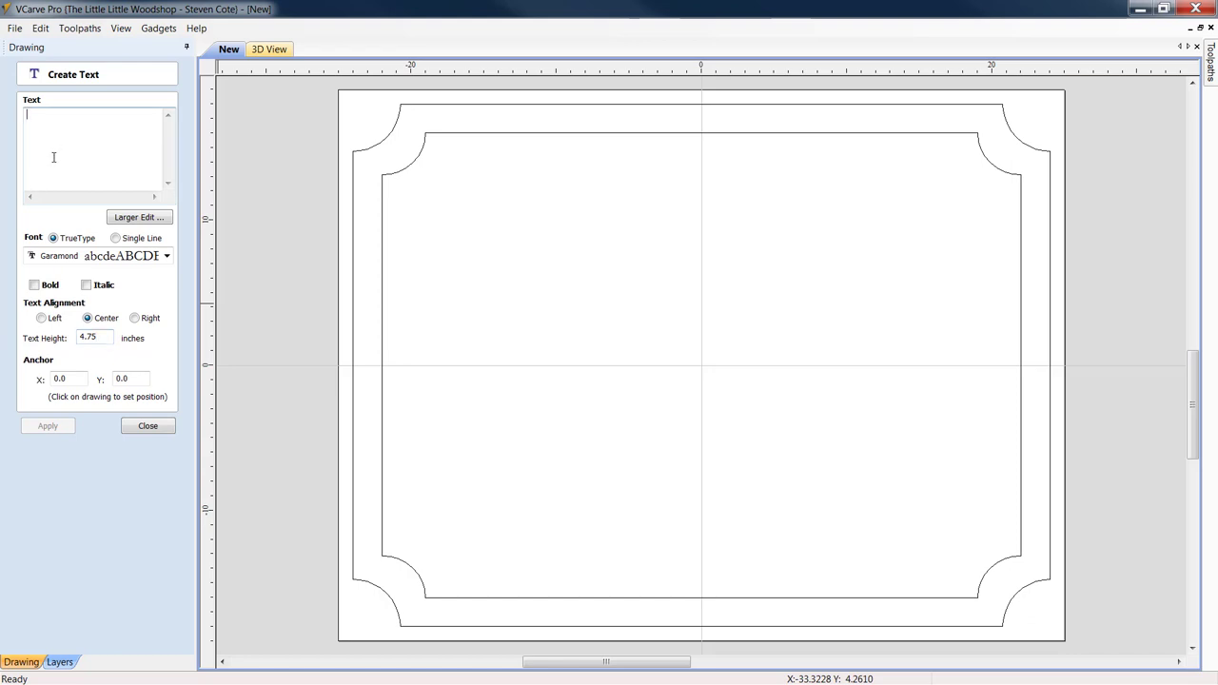
pyautogui.write('GROVETON')
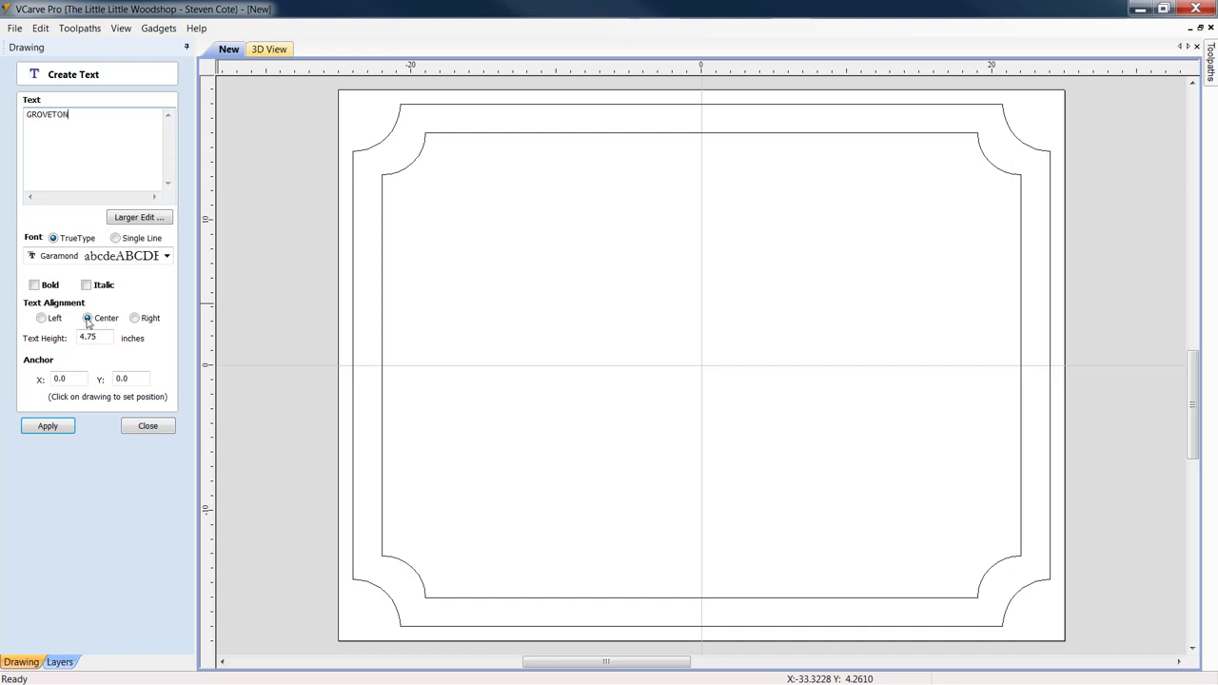
pyautogui.click(46, 427)
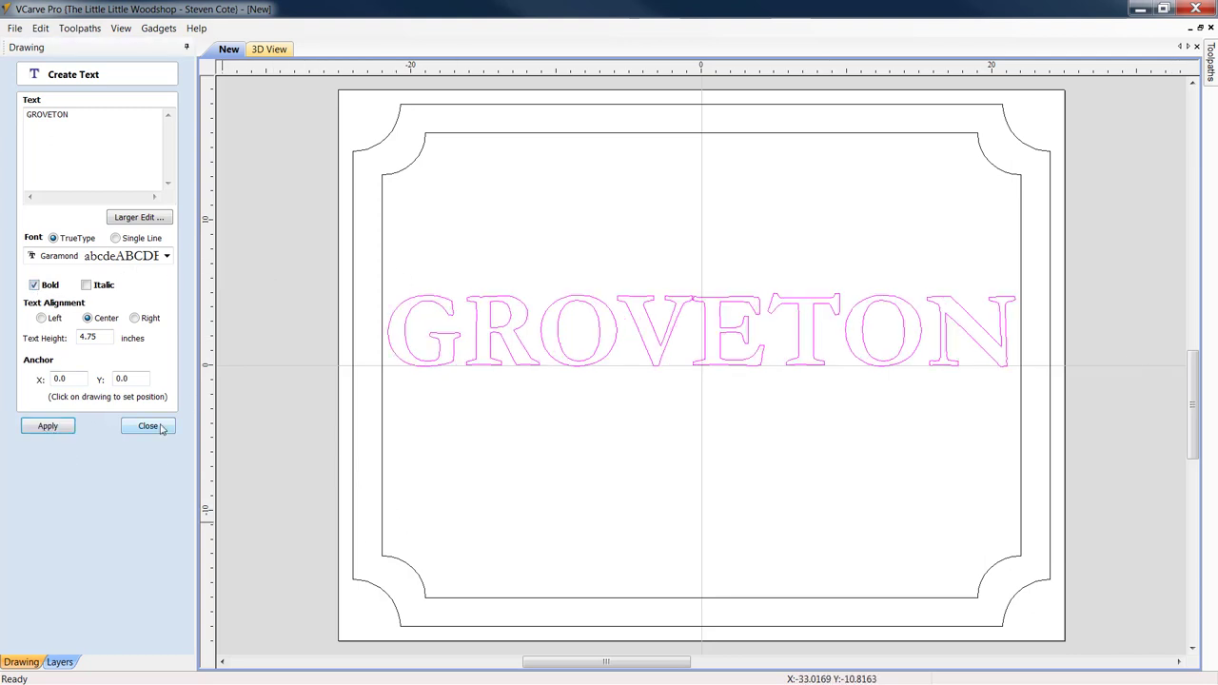
# Step: Arch GROVETON upward, move it near the top border and centre it with the alignment tools
pyautogui.click(149, 427)
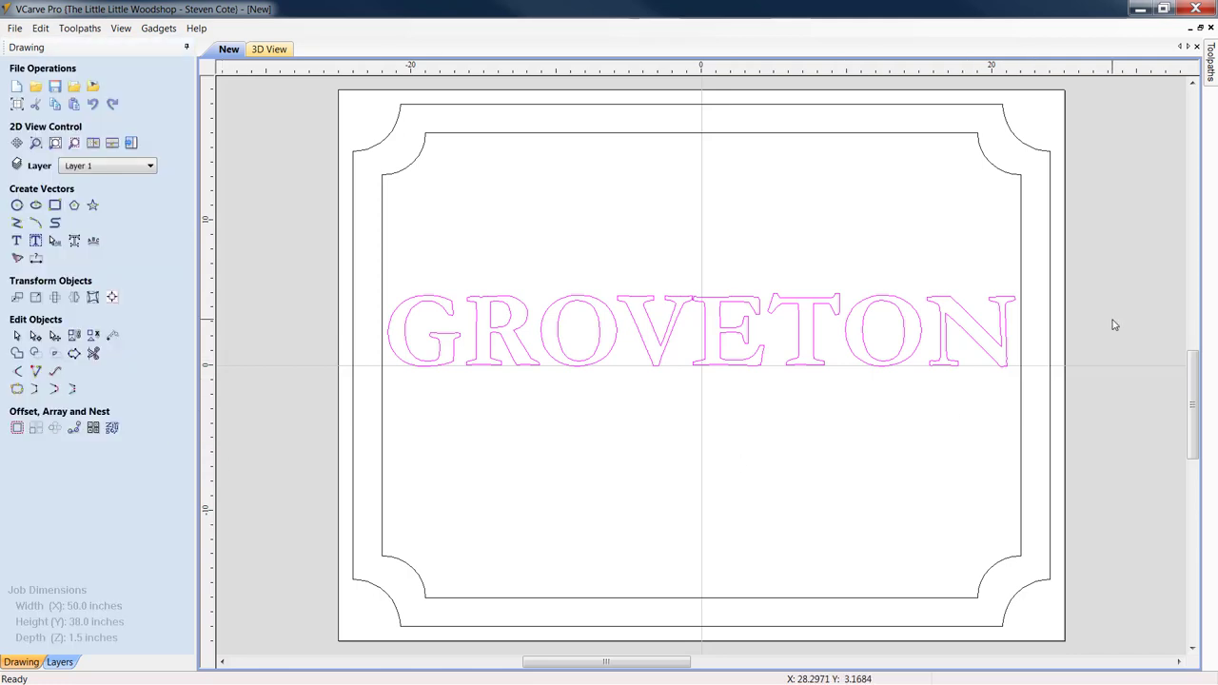
pyautogui.moveTo(56, 240)
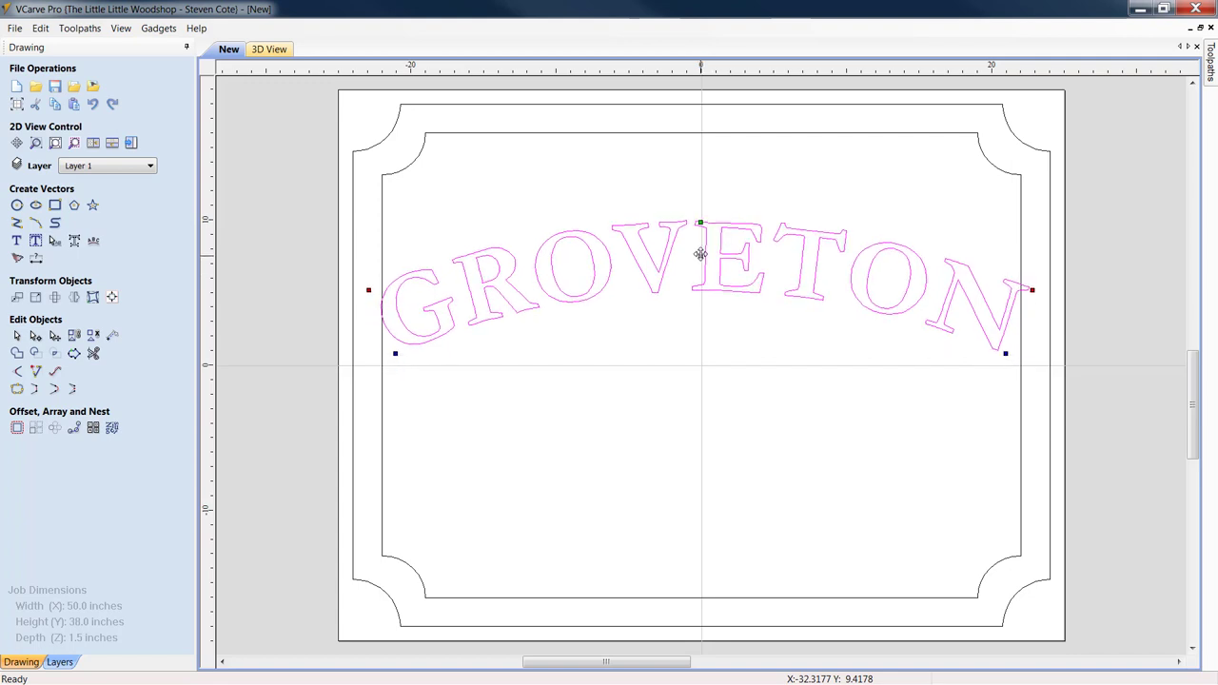
pyautogui.moveTo(701, 251); pyautogui.dragTo(701, 191)
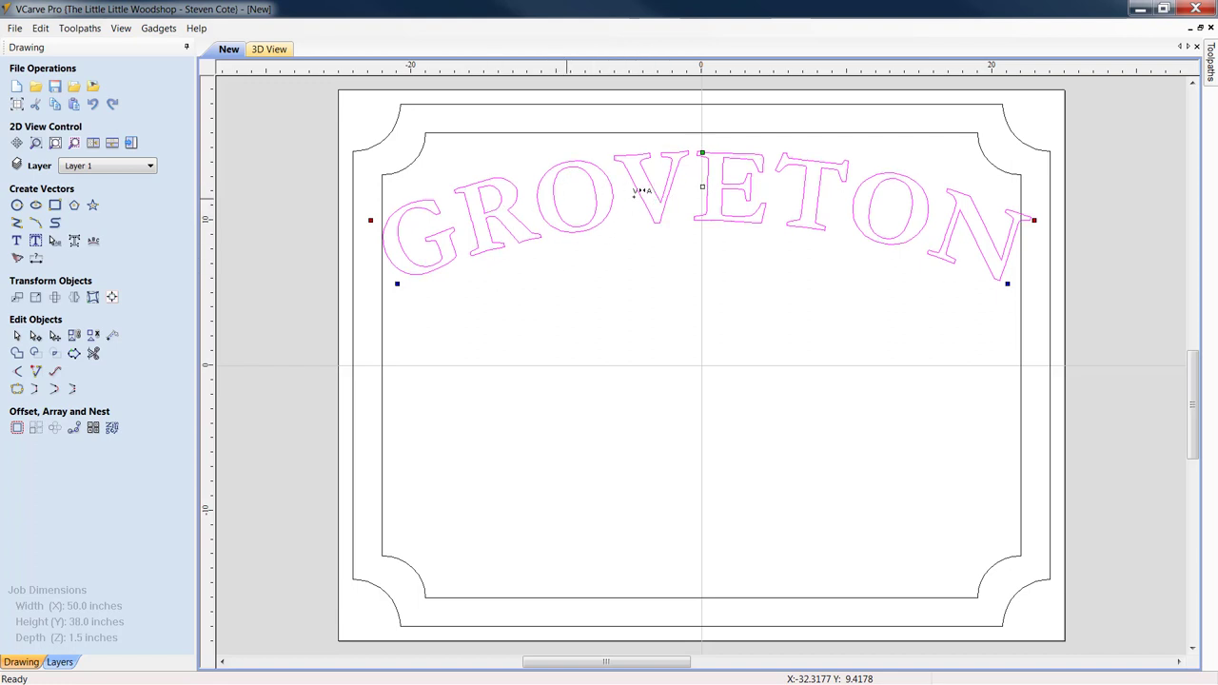
pyautogui.moveTo(961, 232)
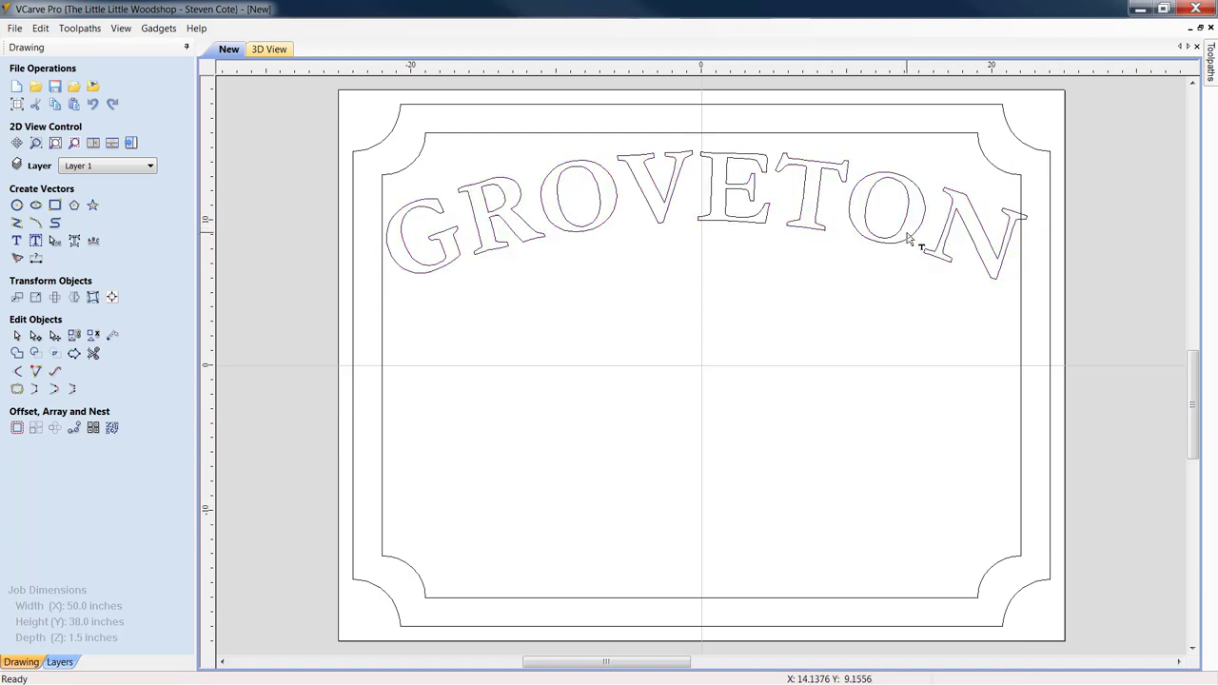
pyautogui.click(912, 244)
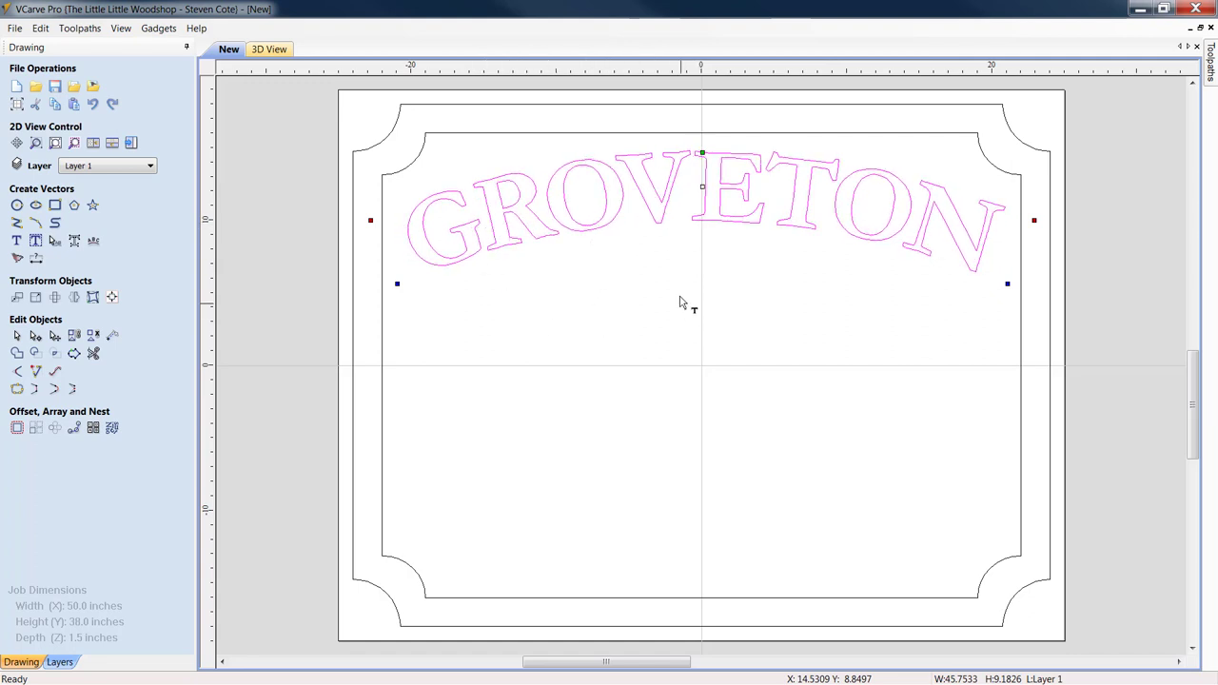
pyautogui.moveTo(164, 206)
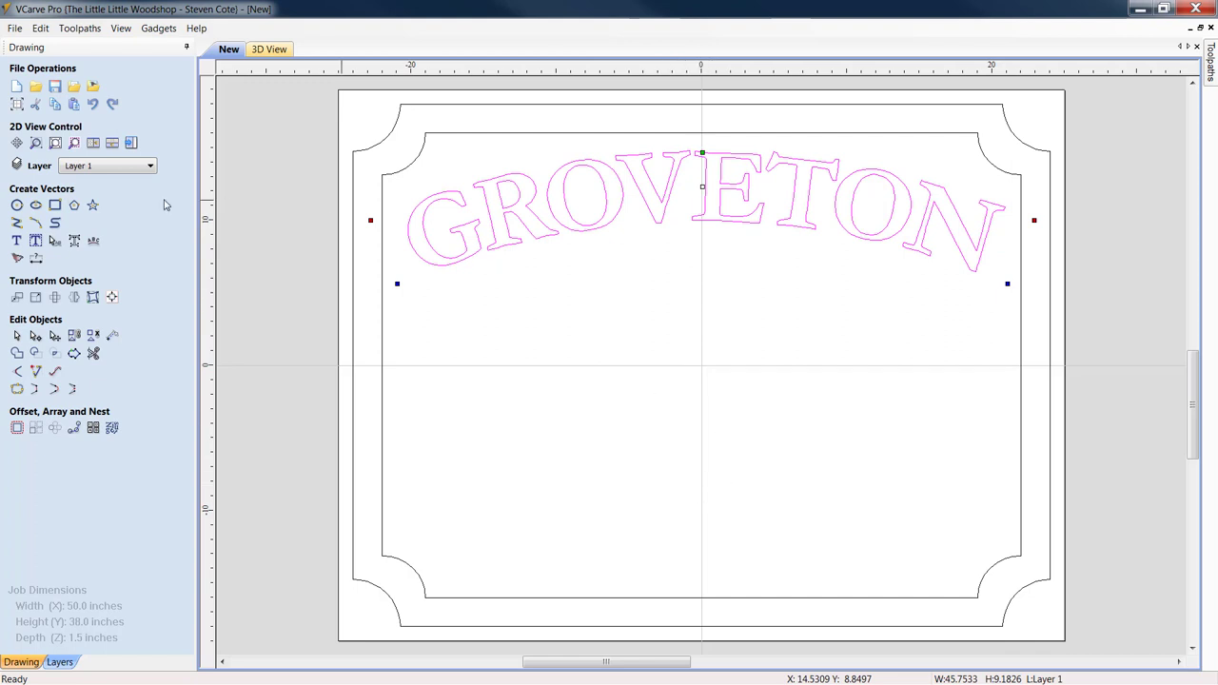
pyautogui.moveTo(110, 297)
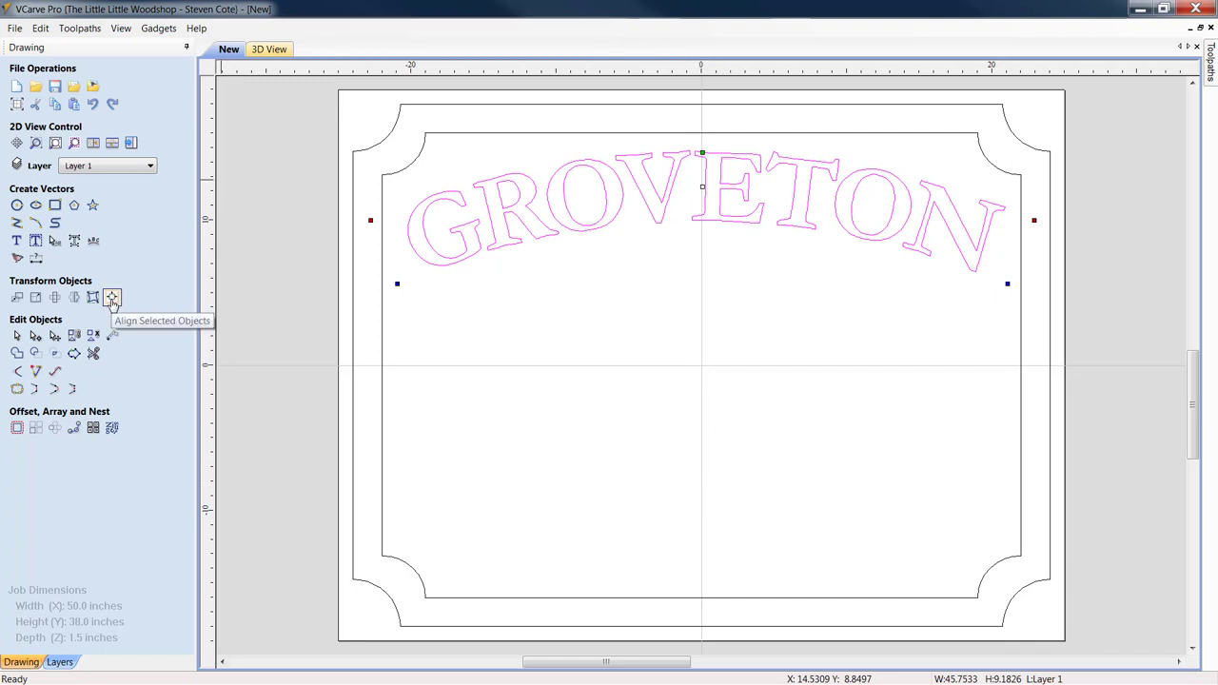
pyautogui.click(110, 297)
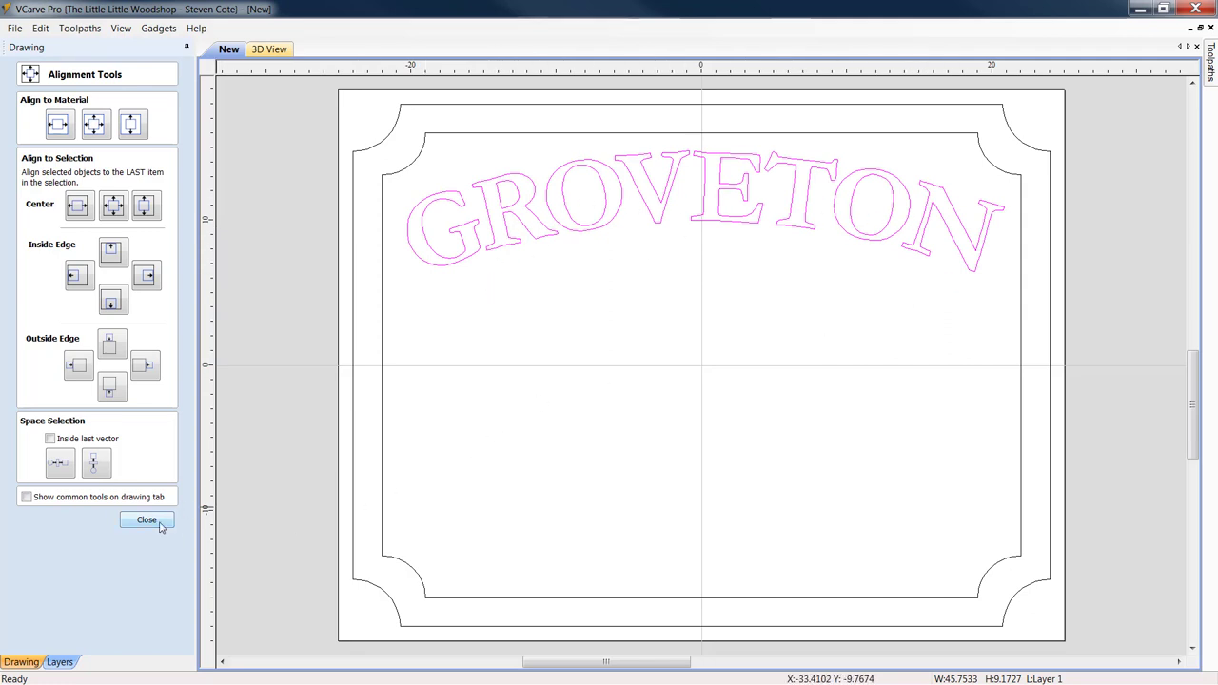
pyautogui.click(144, 521)
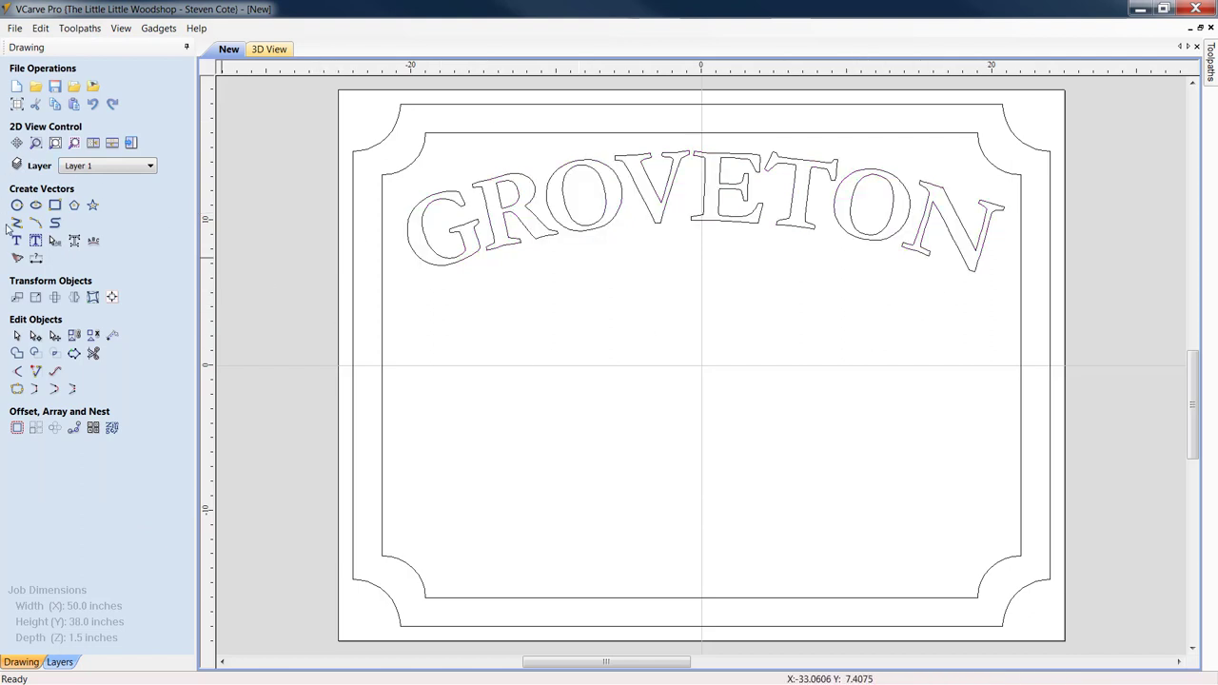
# Step: Add 2.75-inch bold Garamond text reading COMMUNITY WELCOMES YOU
pyautogui.click(15, 240)
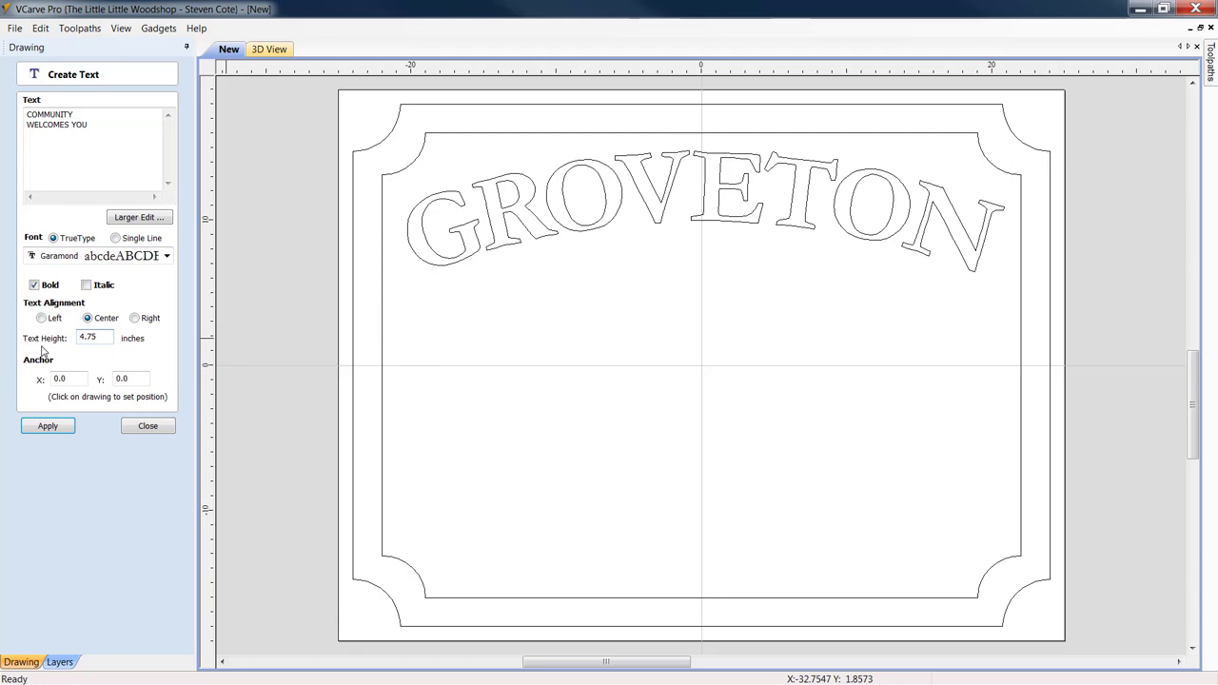
pyautogui.write('2.75')
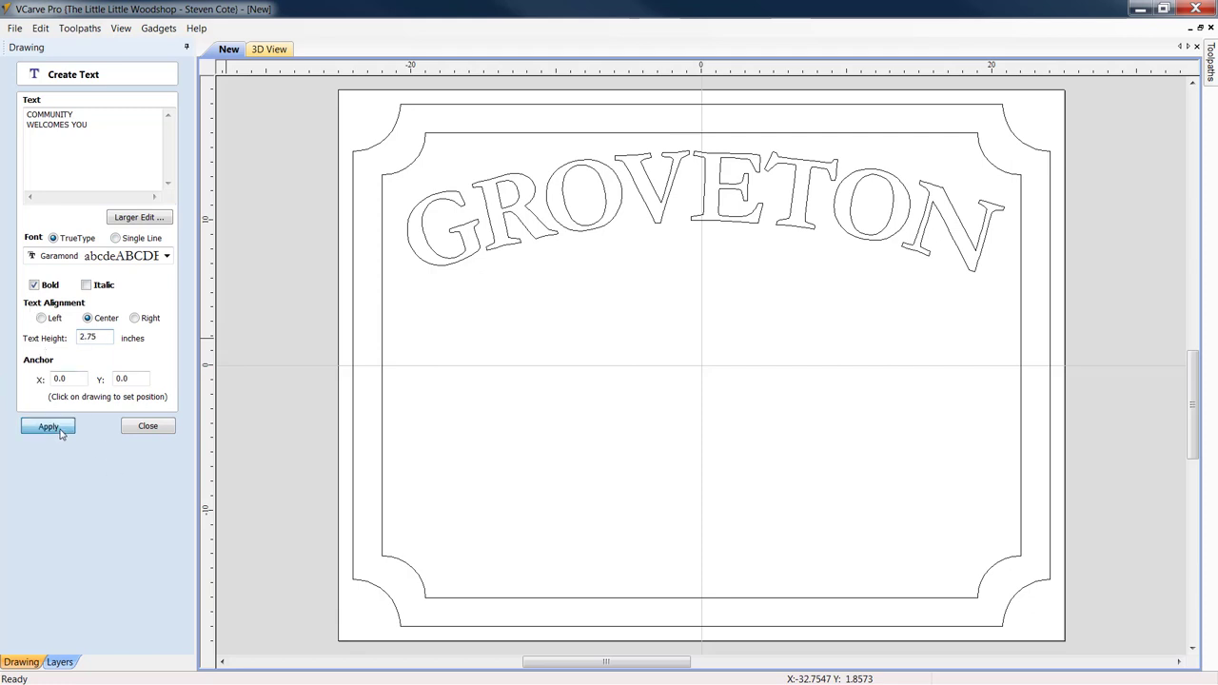
pyautogui.click(48, 426)
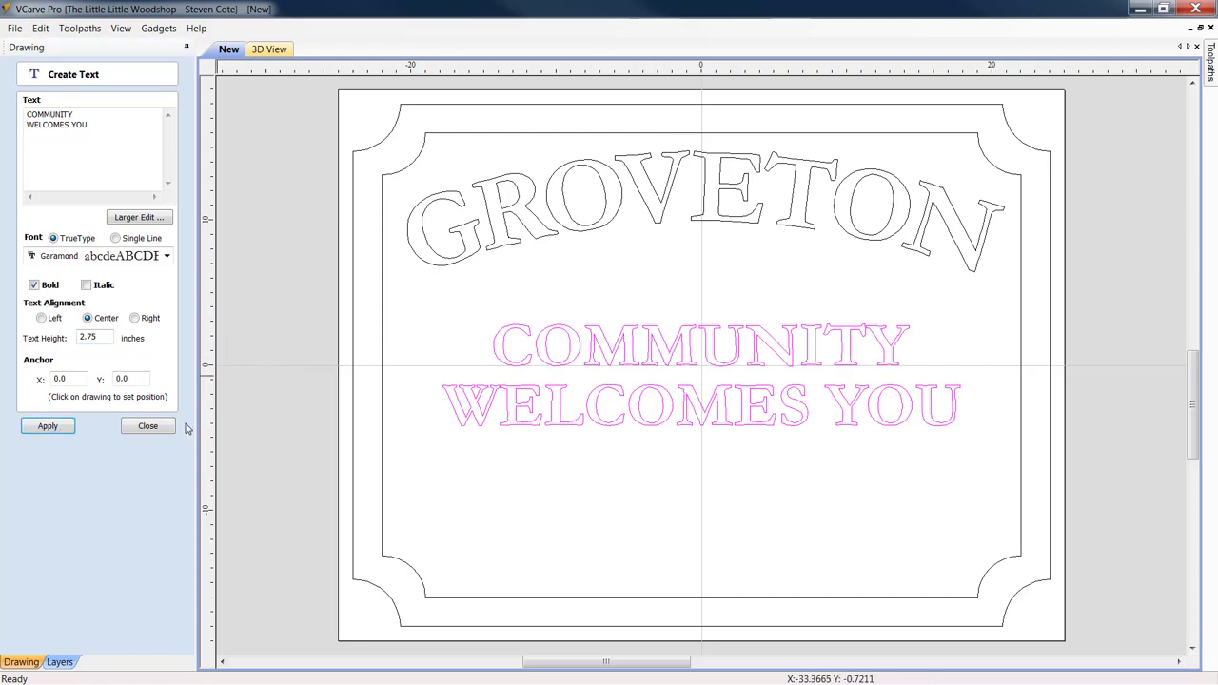
pyautogui.click(148, 426)
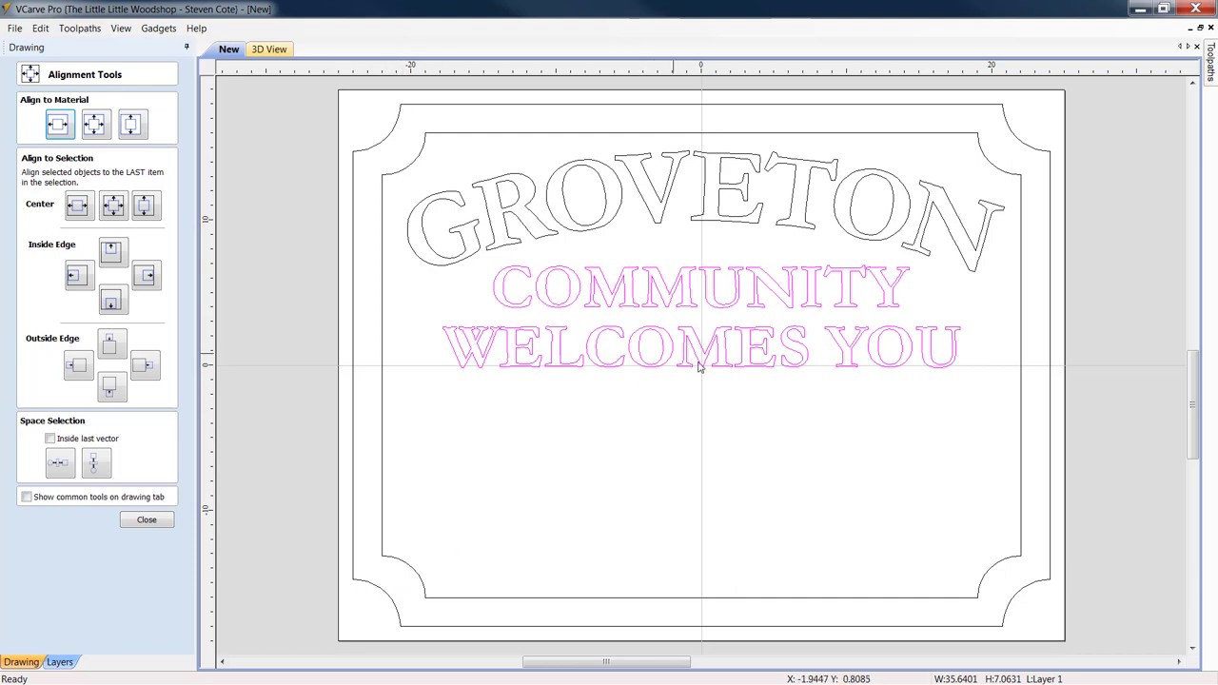
# Step: Place the COMMUNITY WELCOMES YOU lines centred just beneath the arched GROVETON
pyautogui.click(723, 320)
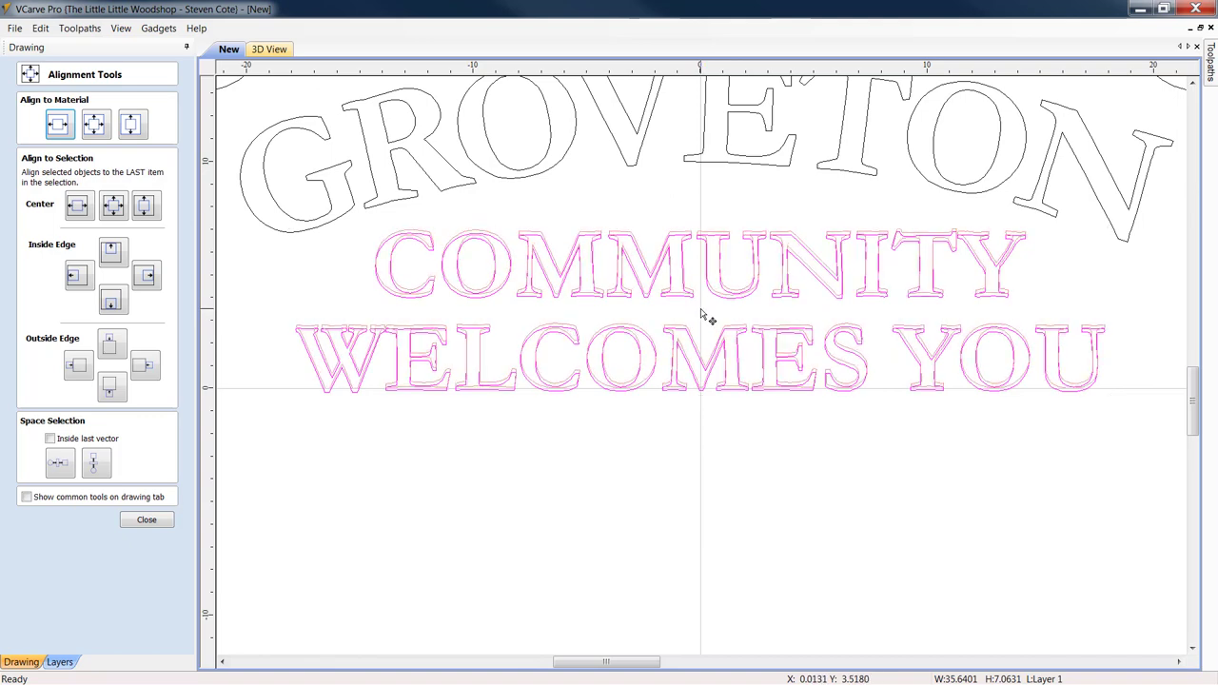
pyautogui.click(731, 487)
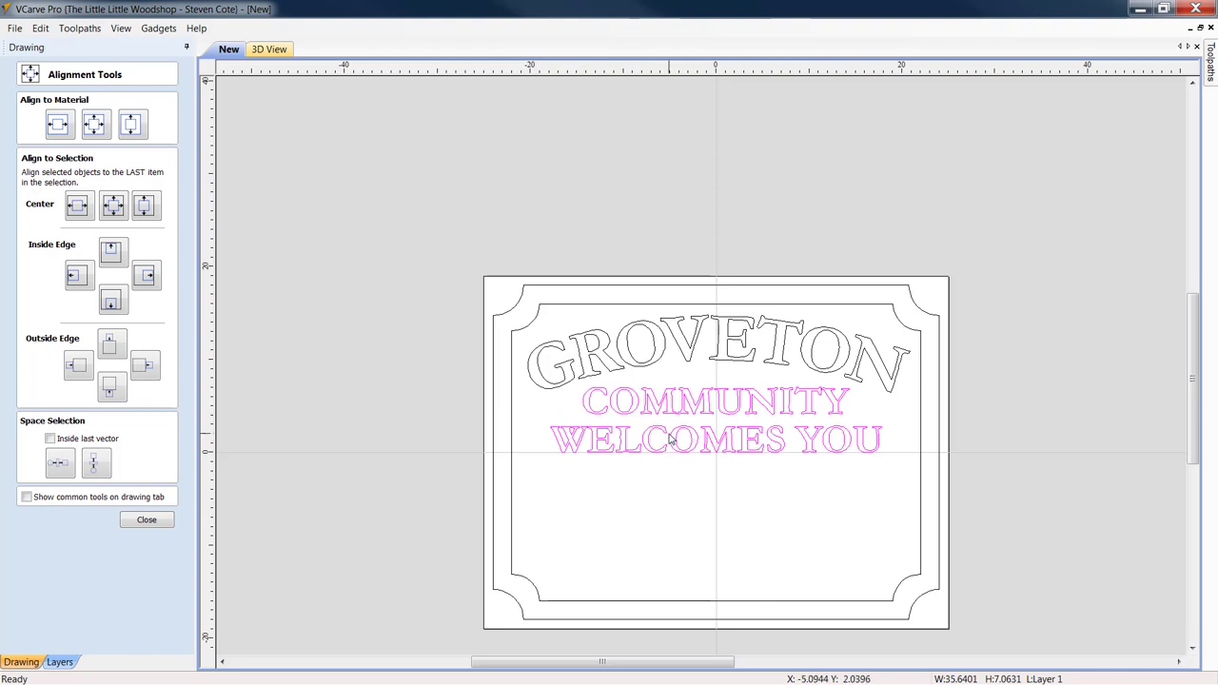
pyautogui.moveTo(334, 567)
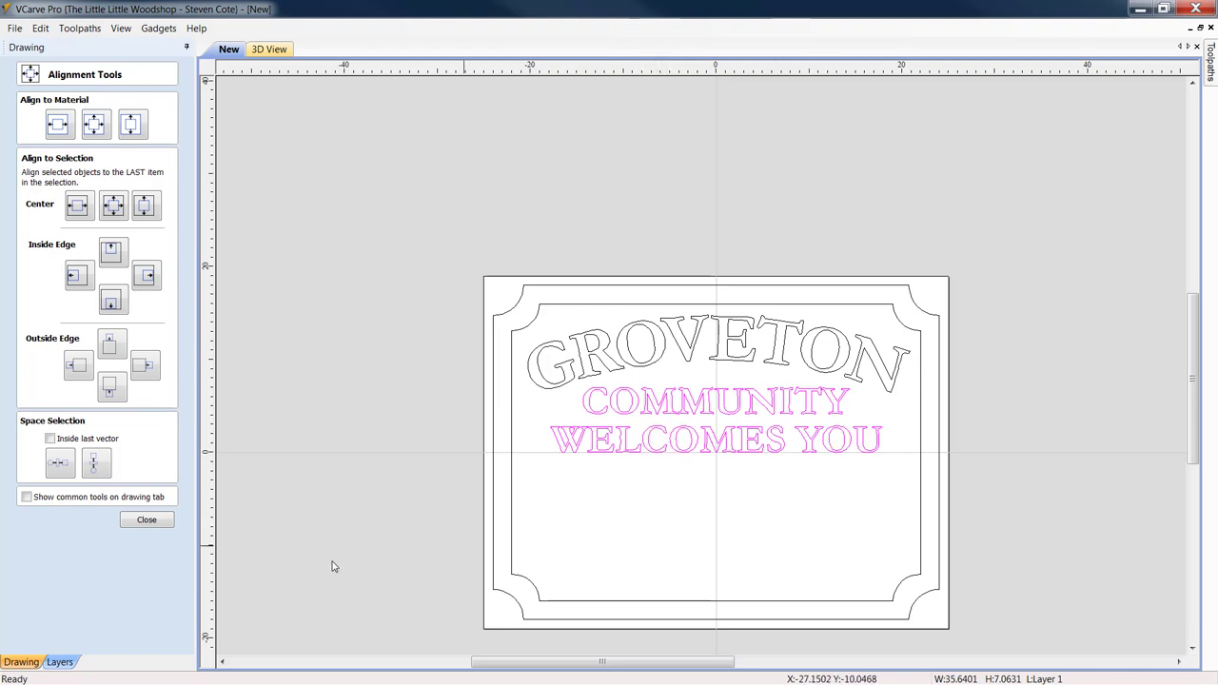
pyautogui.click(147, 519)
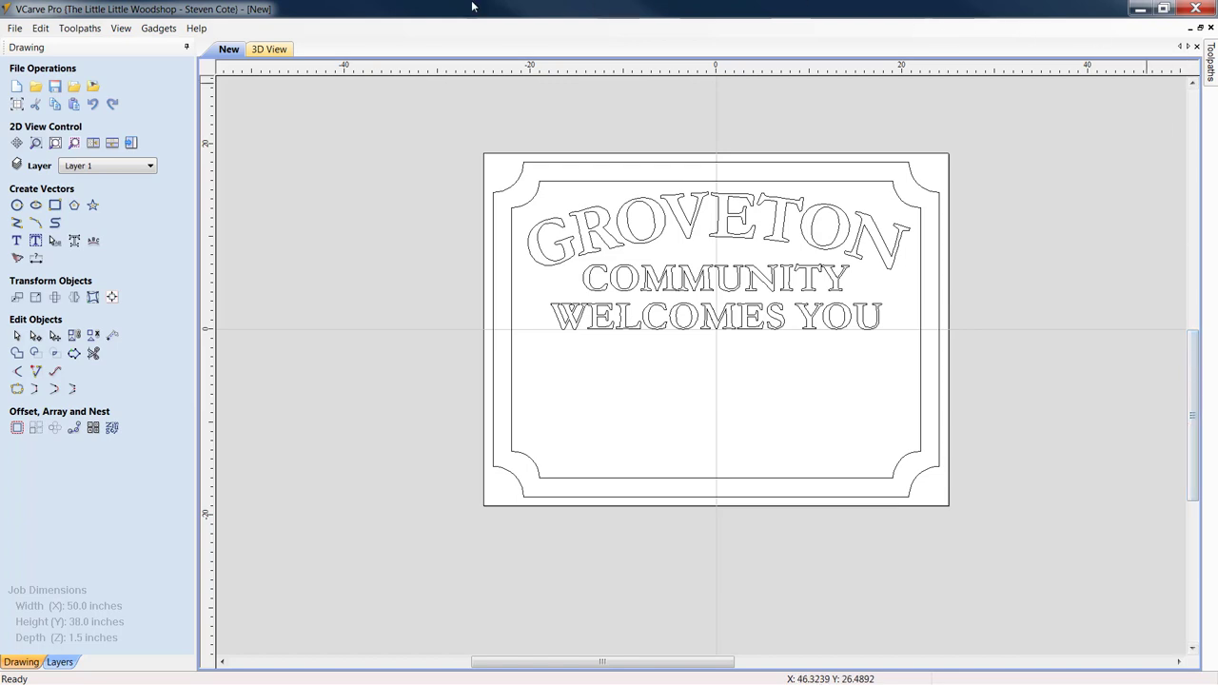
pyautogui.moveTo(78, 99)
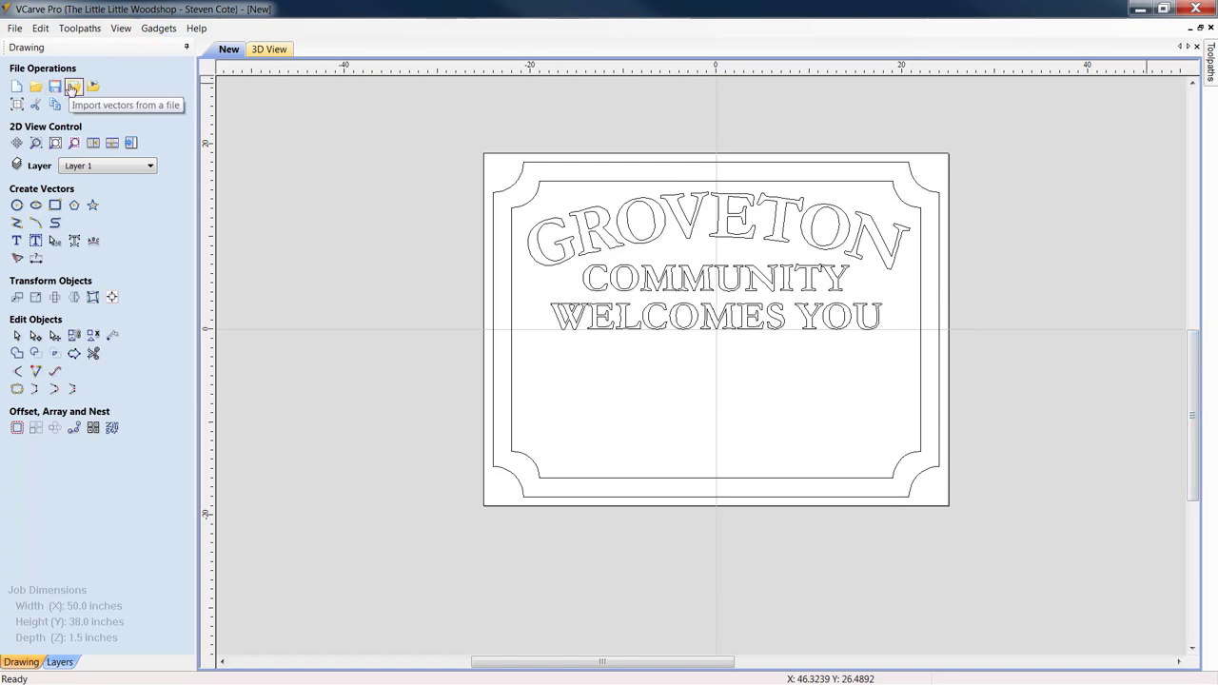
# Step: Import the CENTER SCENE vectors from the WELCOME TO GROVETON folder into the sign
pyautogui.click(76, 87)
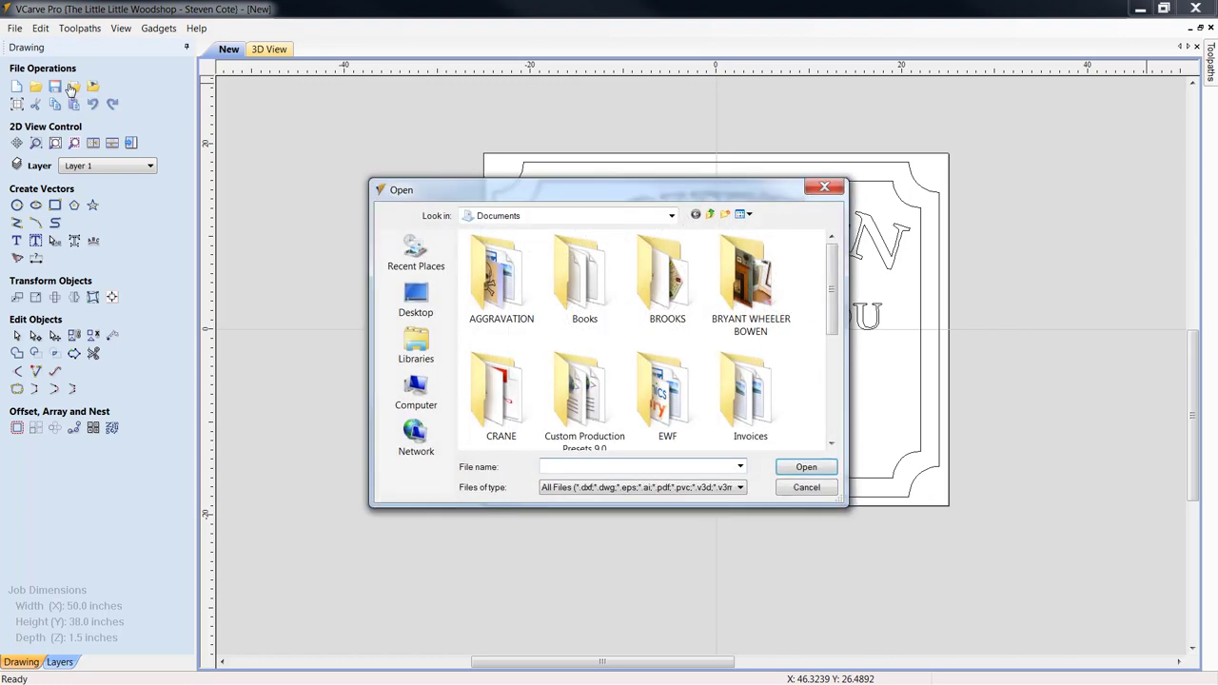
pyautogui.moveTo(636, 324)
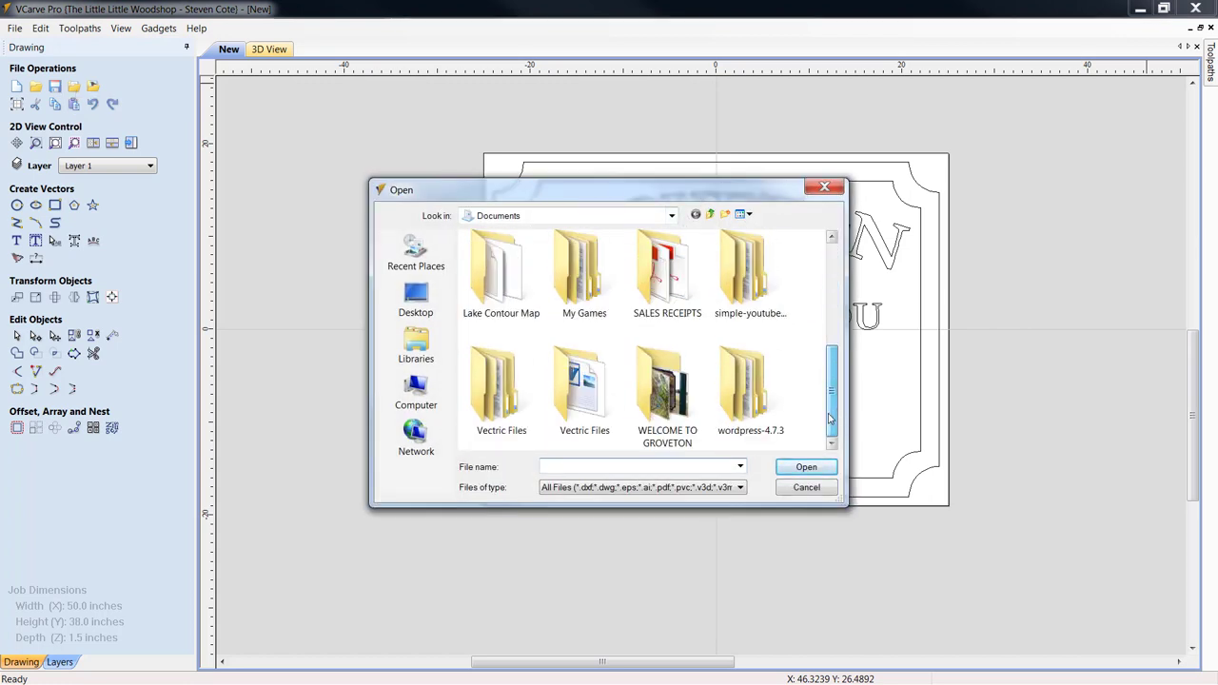
pyautogui.doubleClick(666, 385)
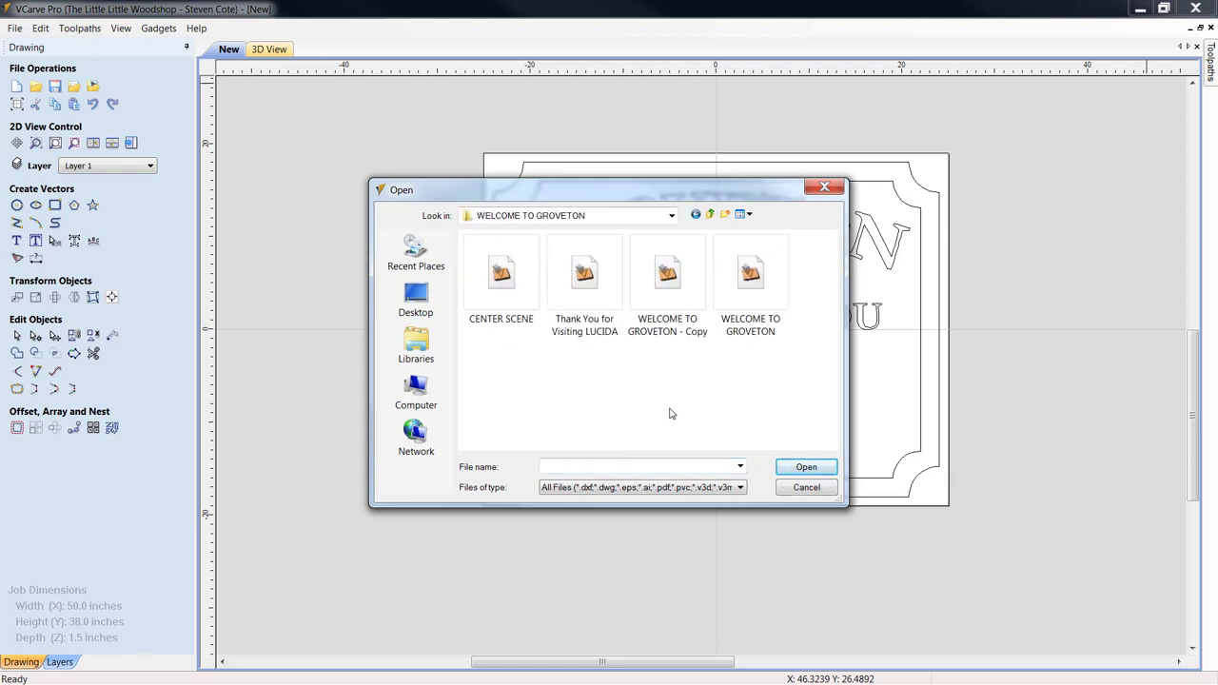
pyautogui.moveTo(502, 276)
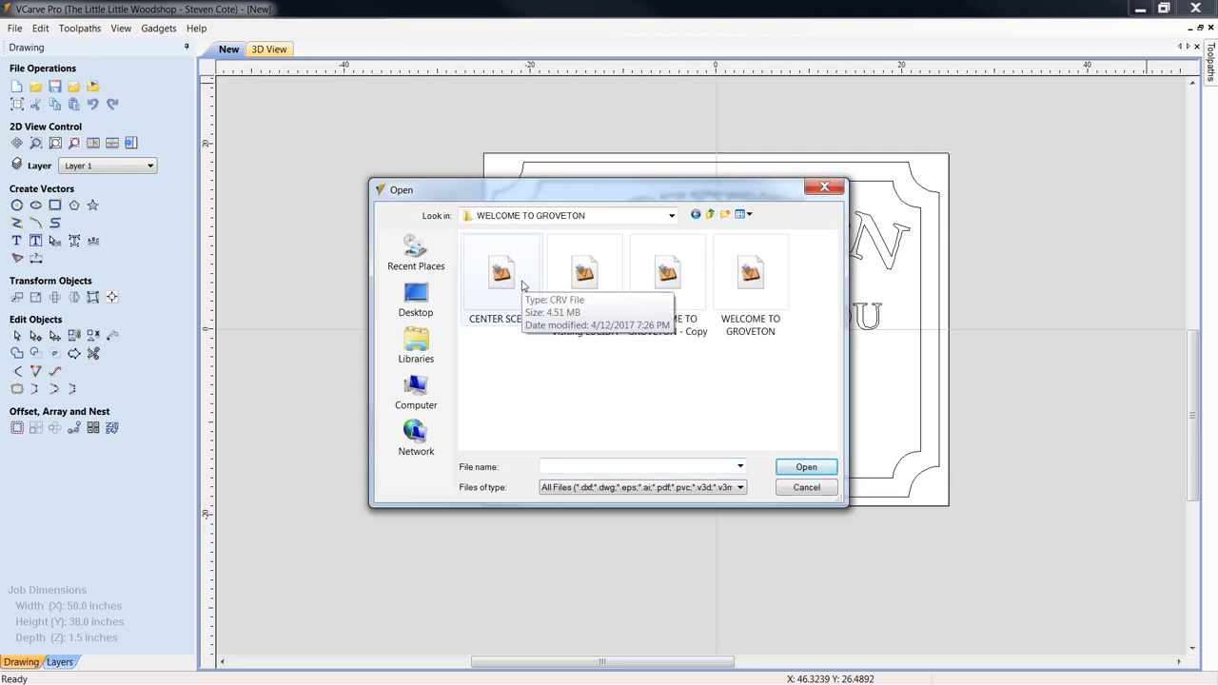
pyautogui.click(503, 276)
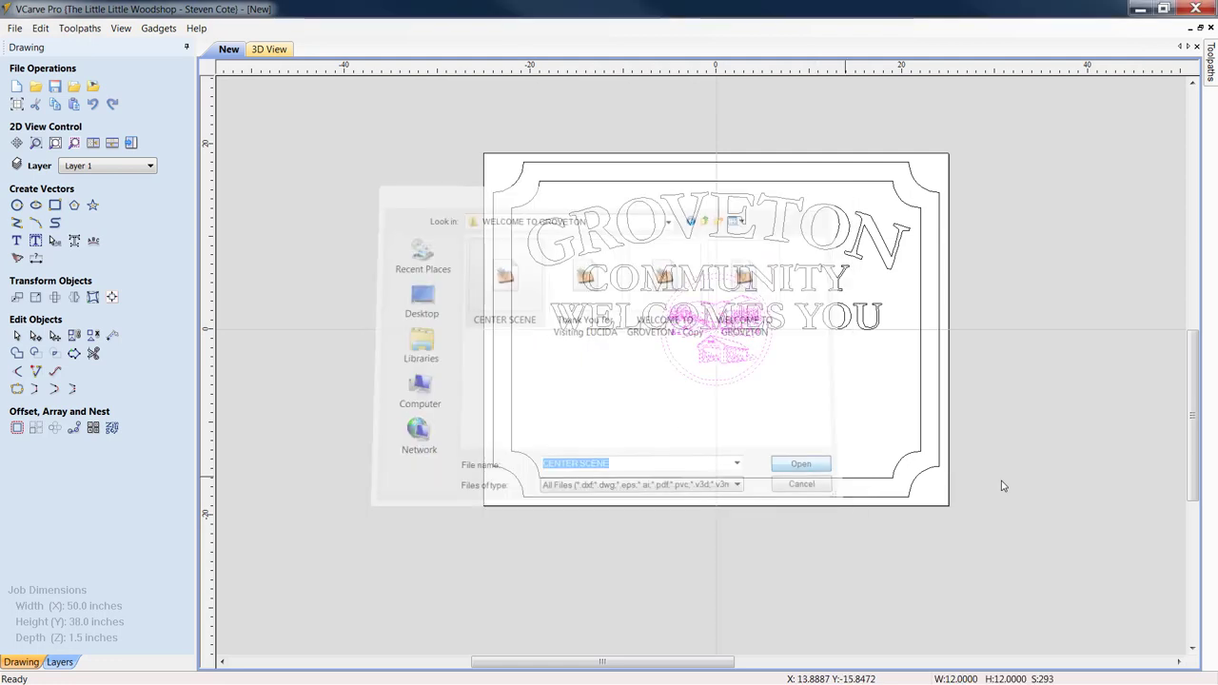
pyautogui.click(800, 465)
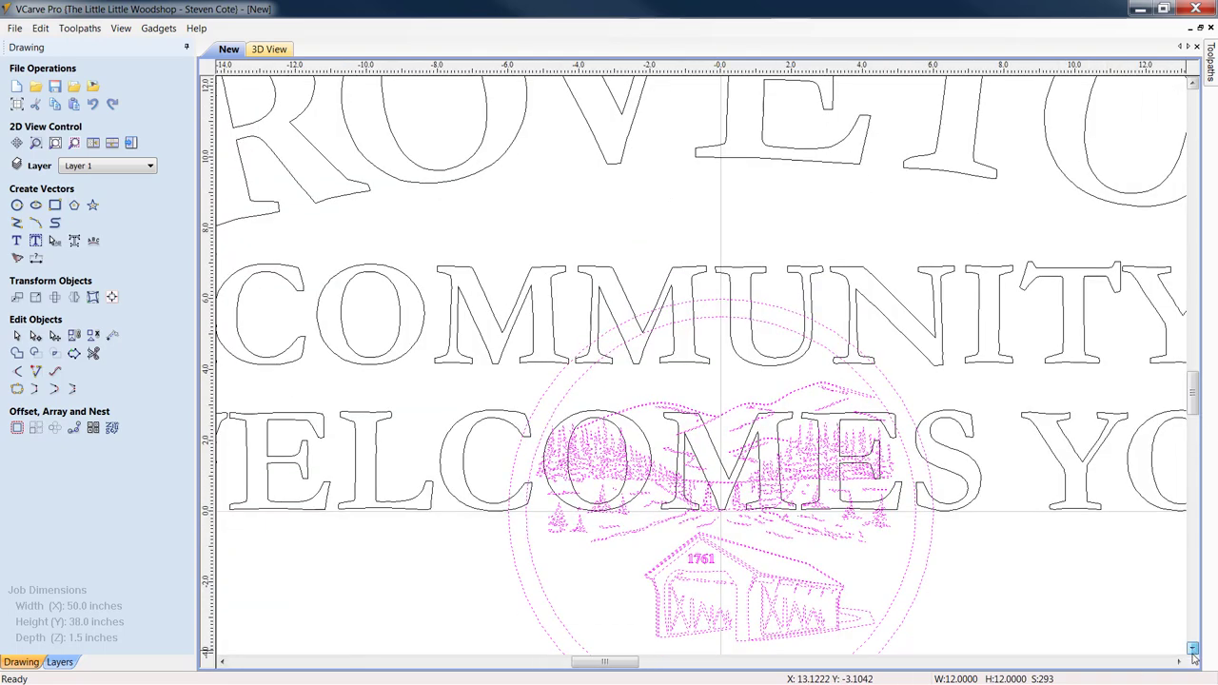
# Step: Move the circular bridge-and-mountain scene to the sign's lower-left corner inside the border
pyautogui.scroll(-3)
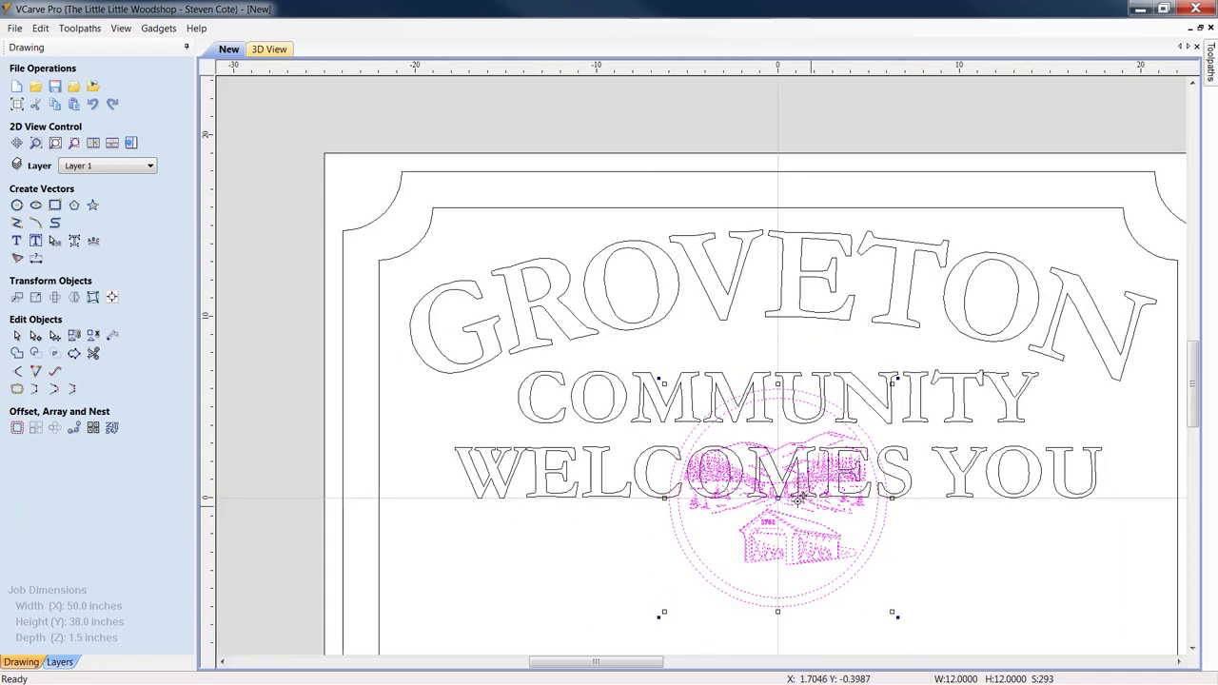
pyautogui.moveTo(776, 495); pyautogui.dragTo(536, 579)
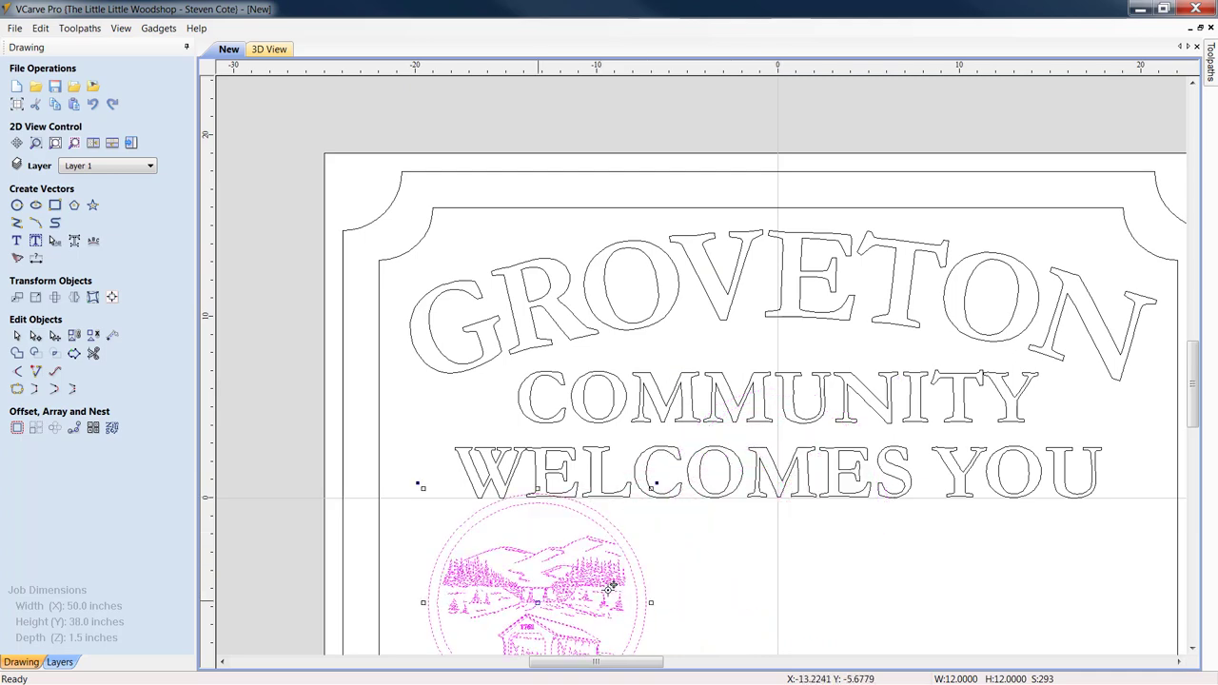
pyautogui.scroll(-3)
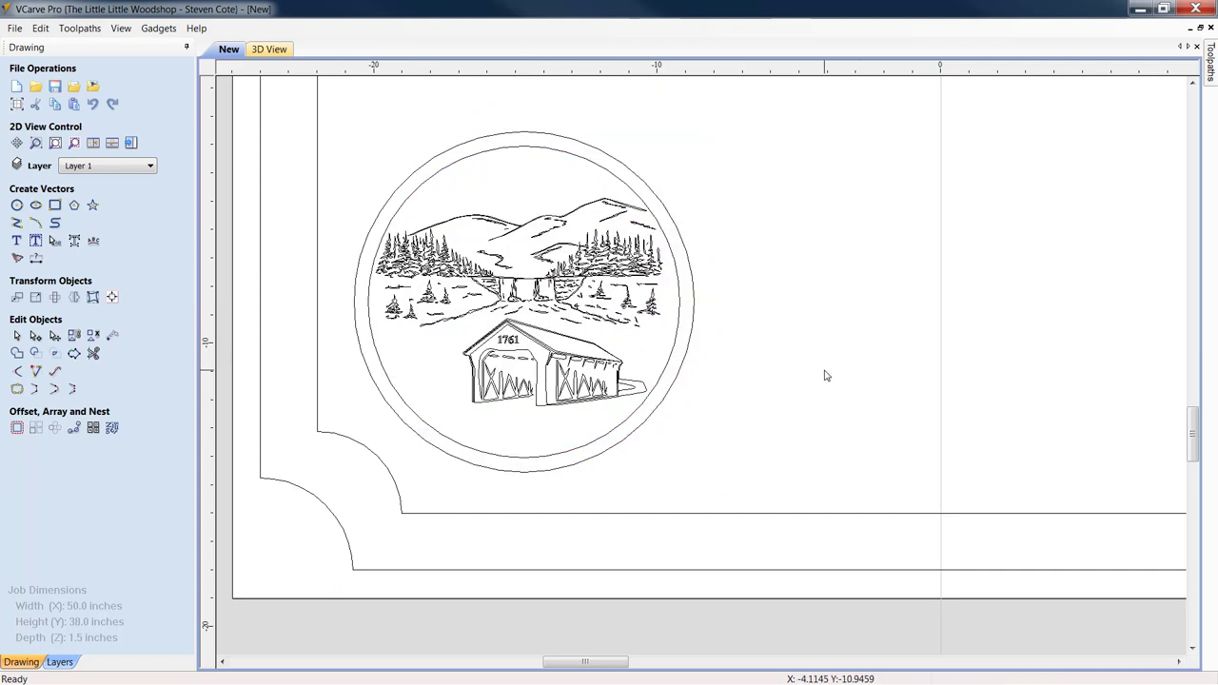
pyautogui.moveTo(975, 393)
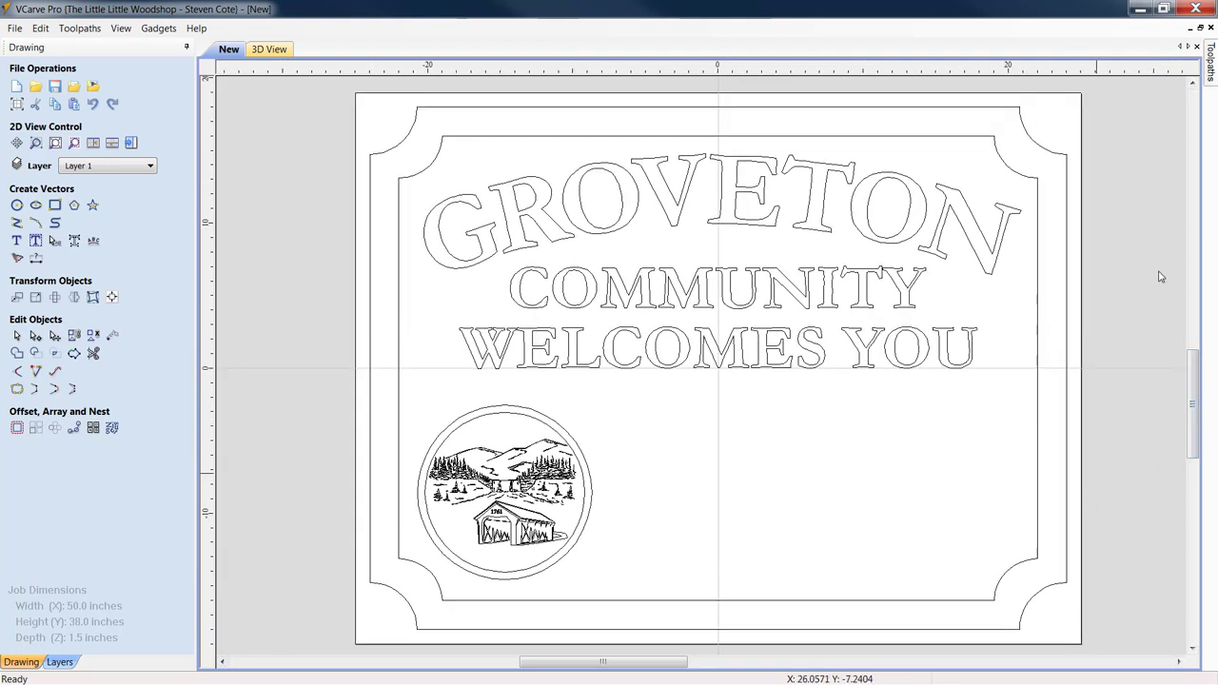
# Step: Create the TOWN OF NORTHUMBERLAND INCORPORATED 1761 text at 1.75-inch height
pyautogui.click(1210, 69)
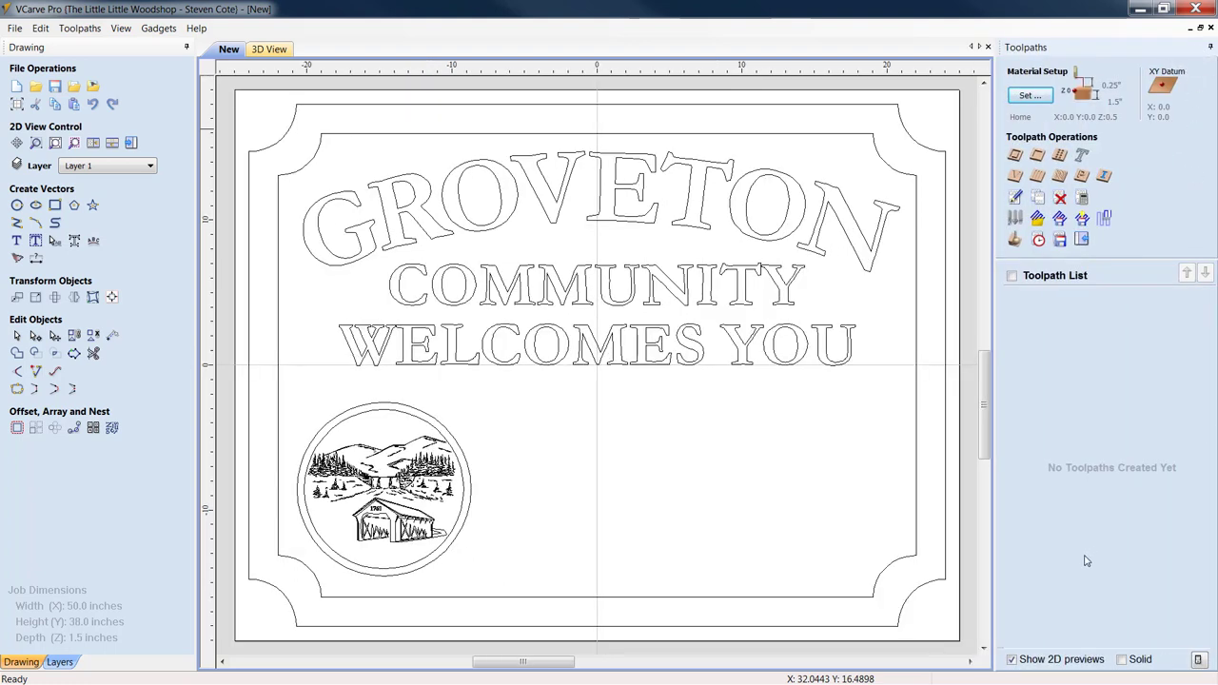
pyautogui.moveTo(1070, 503)
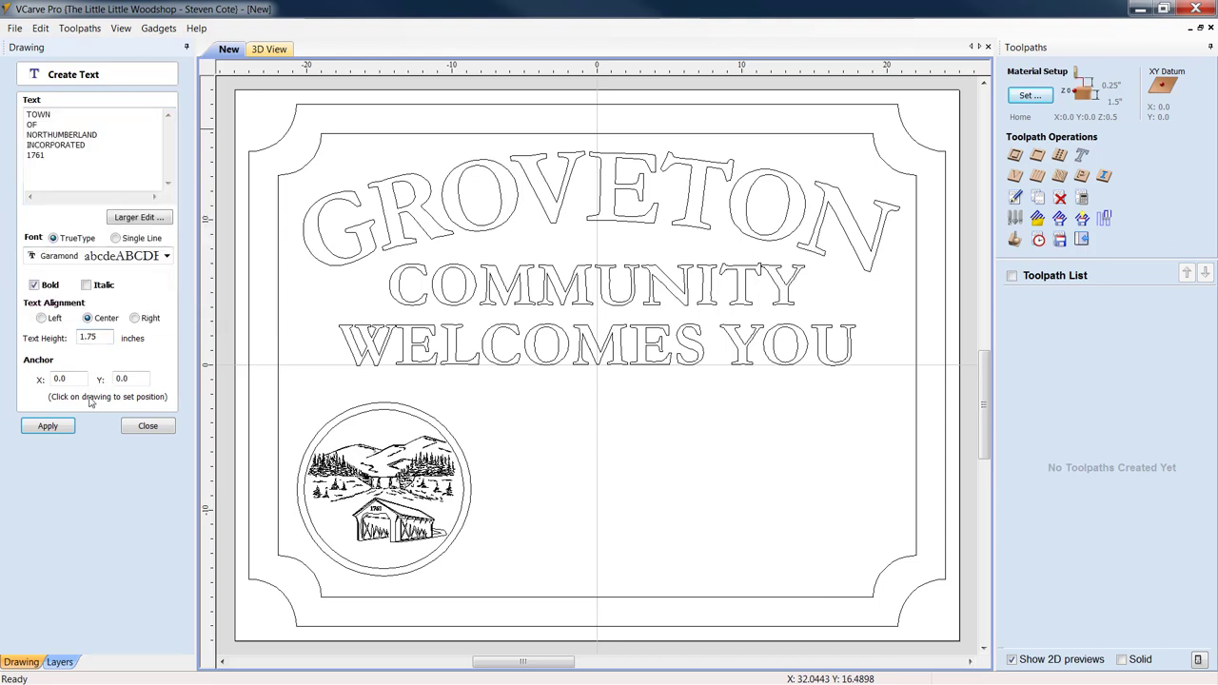
pyautogui.click(95, 339)
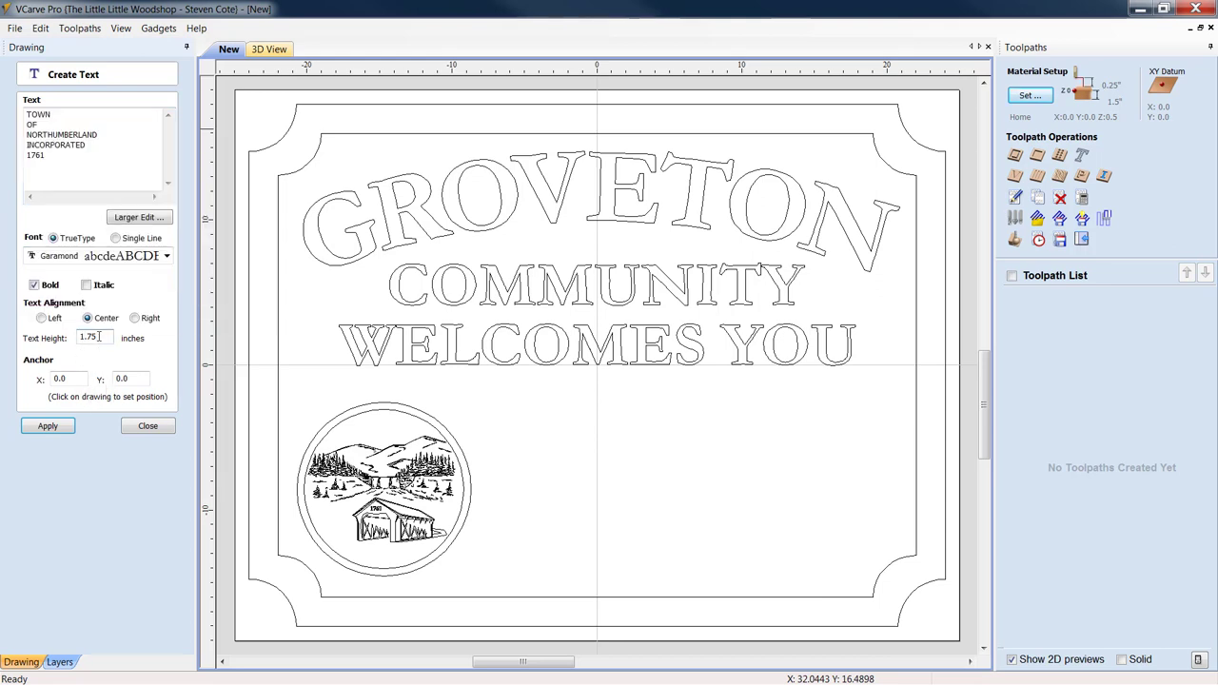
pyautogui.moveTo(670, 384)
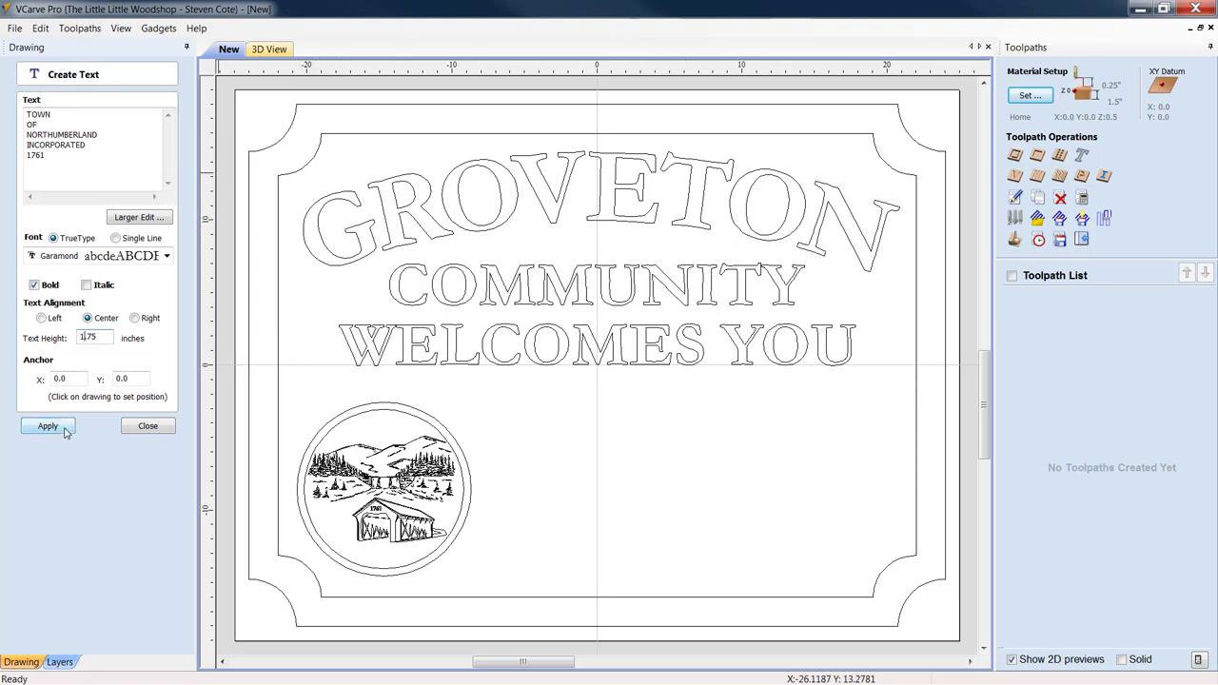
pyautogui.click(46, 427)
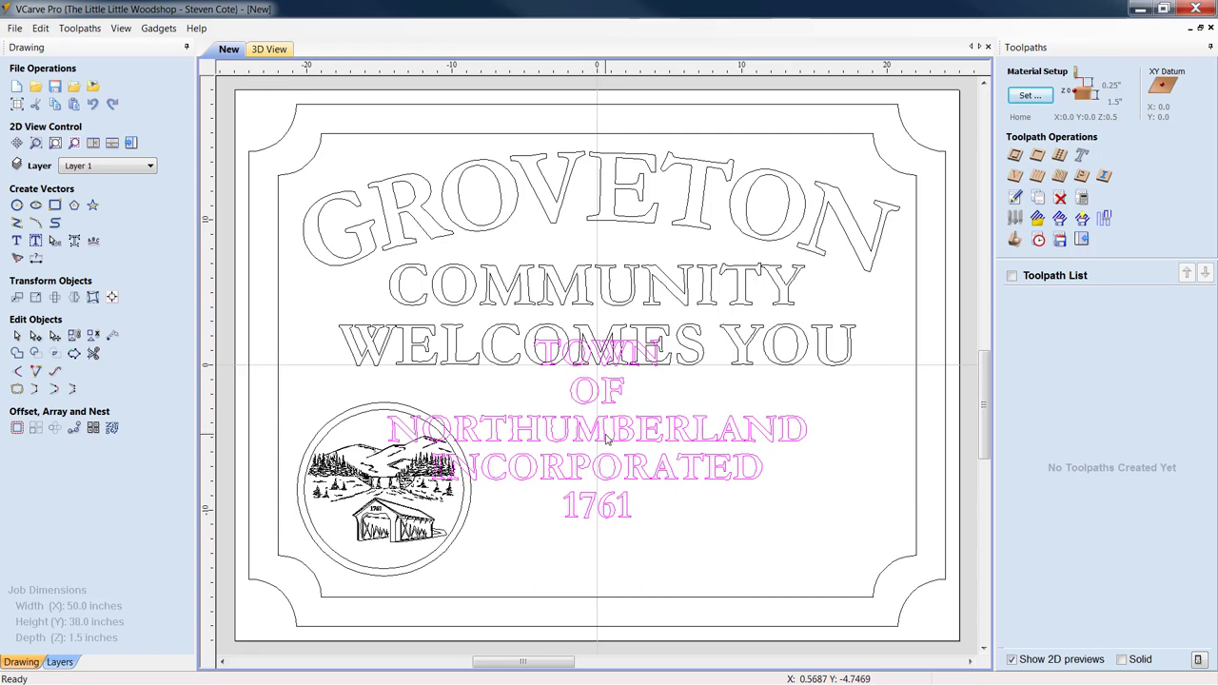
# Step: Move the town text block to the sign's lower right beside the bridge scene
pyautogui.click(594, 437)
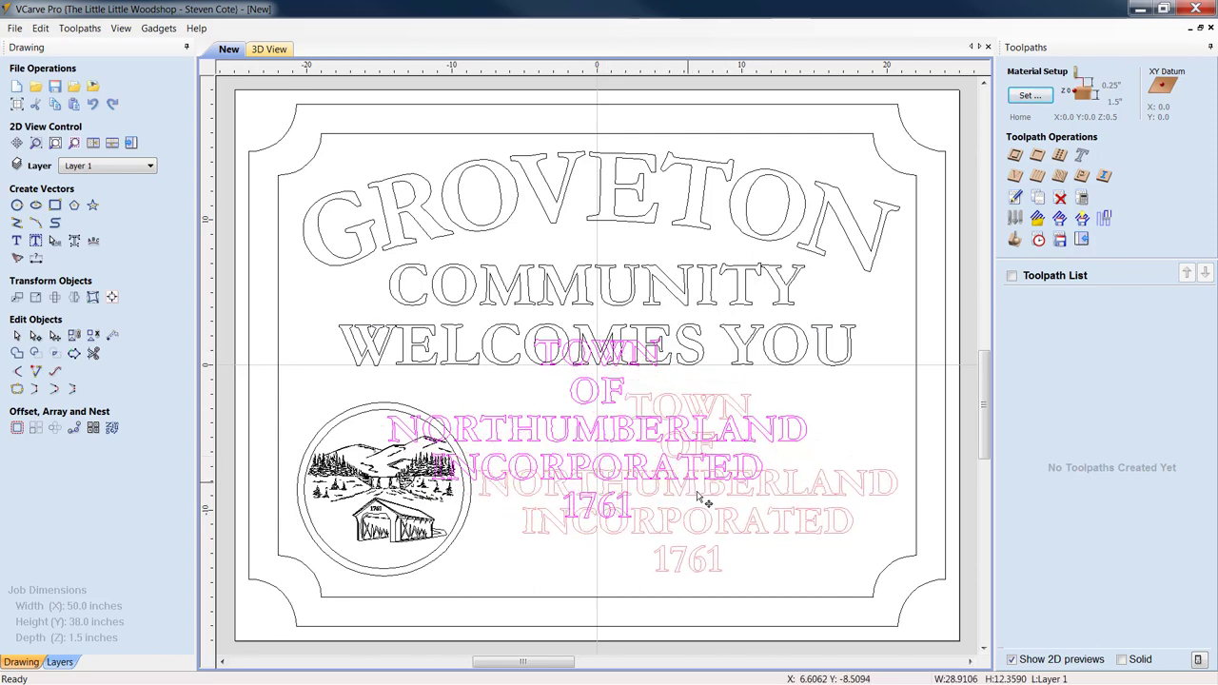
pyautogui.moveTo(597, 437); pyautogui.dragTo(693, 488)
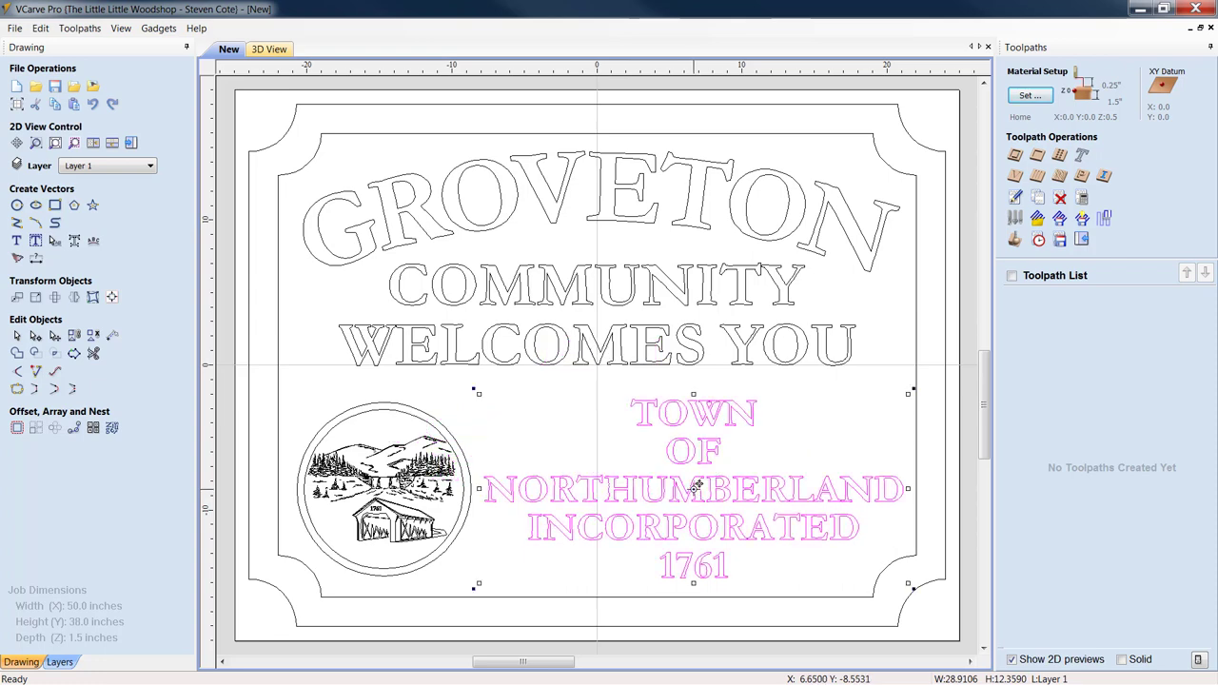
pyautogui.scroll(-3)
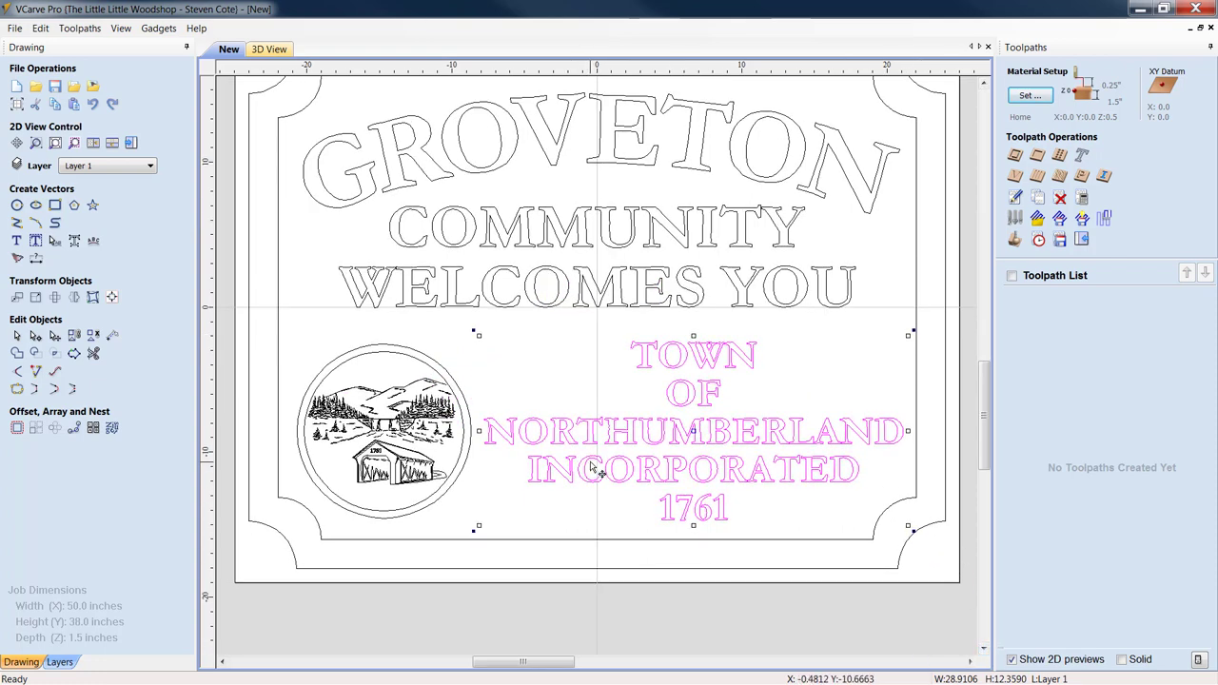
pyautogui.moveTo(952, 602)
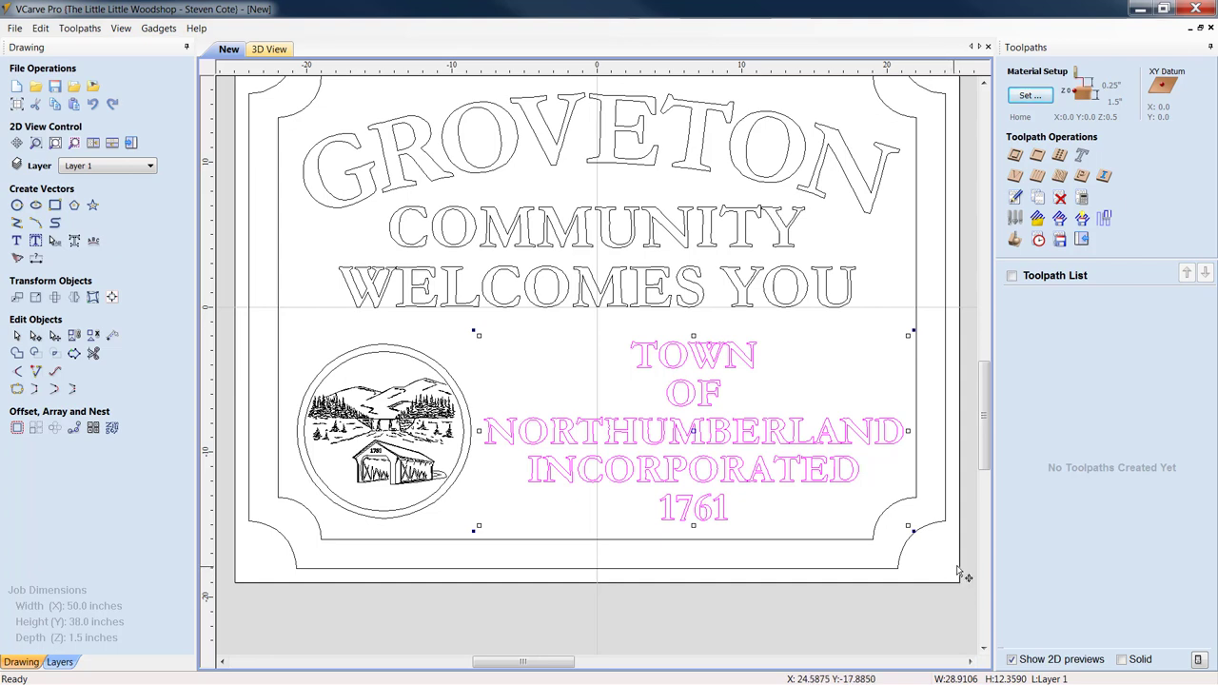
pyautogui.moveTo(913, 433)
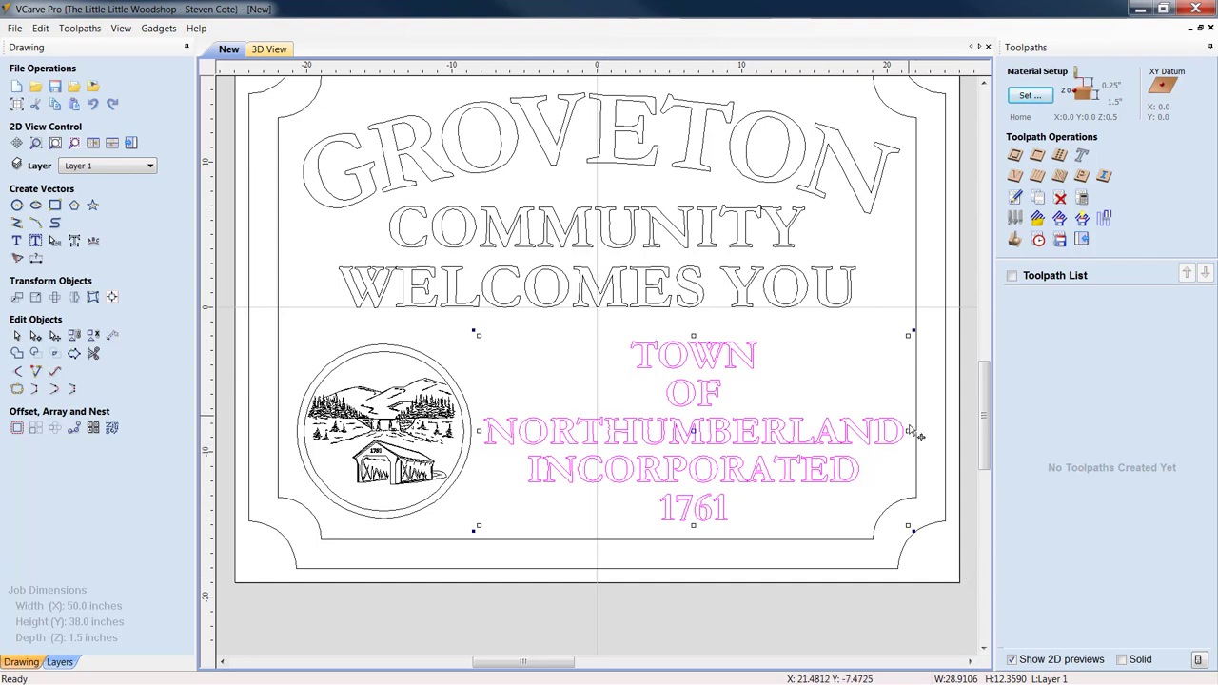
pyautogui.moveTo(1014, 177)
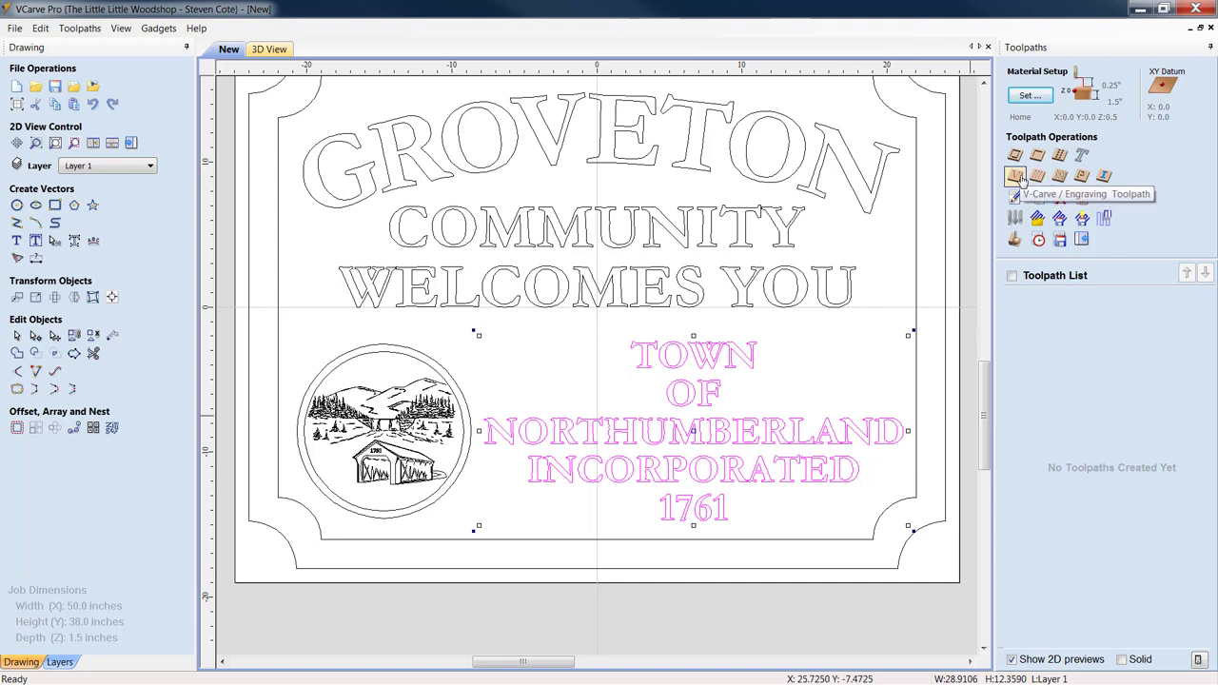
# Step: Start a V-Carve / Engraving toolpath for the town lettering with flat area clearance enabled
pyautogui.click(1014, 177)
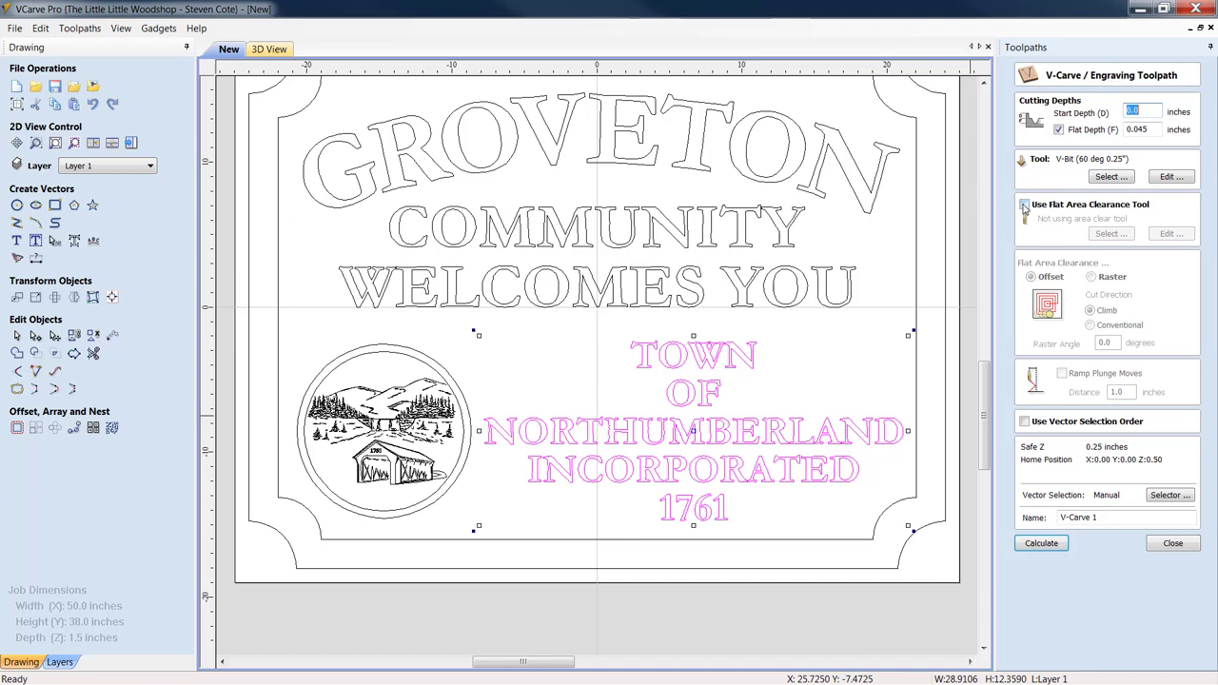
pyautogui.click(1024, 203)
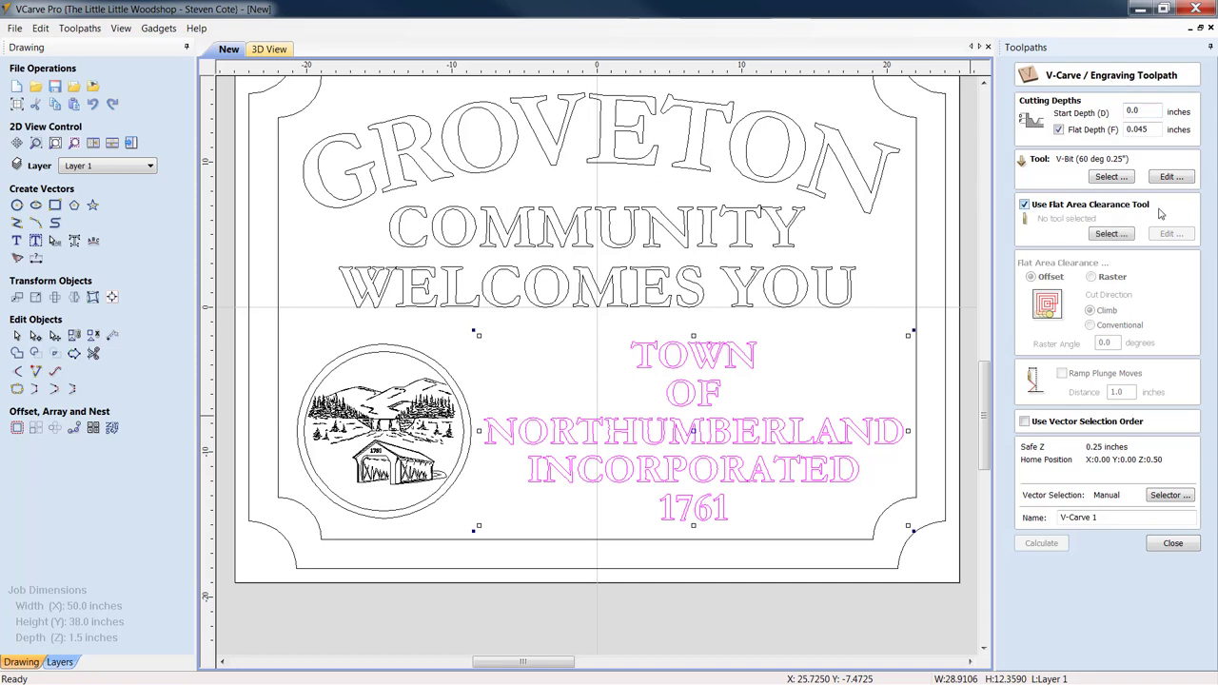
pyautogui.moveTo(1193, 236)
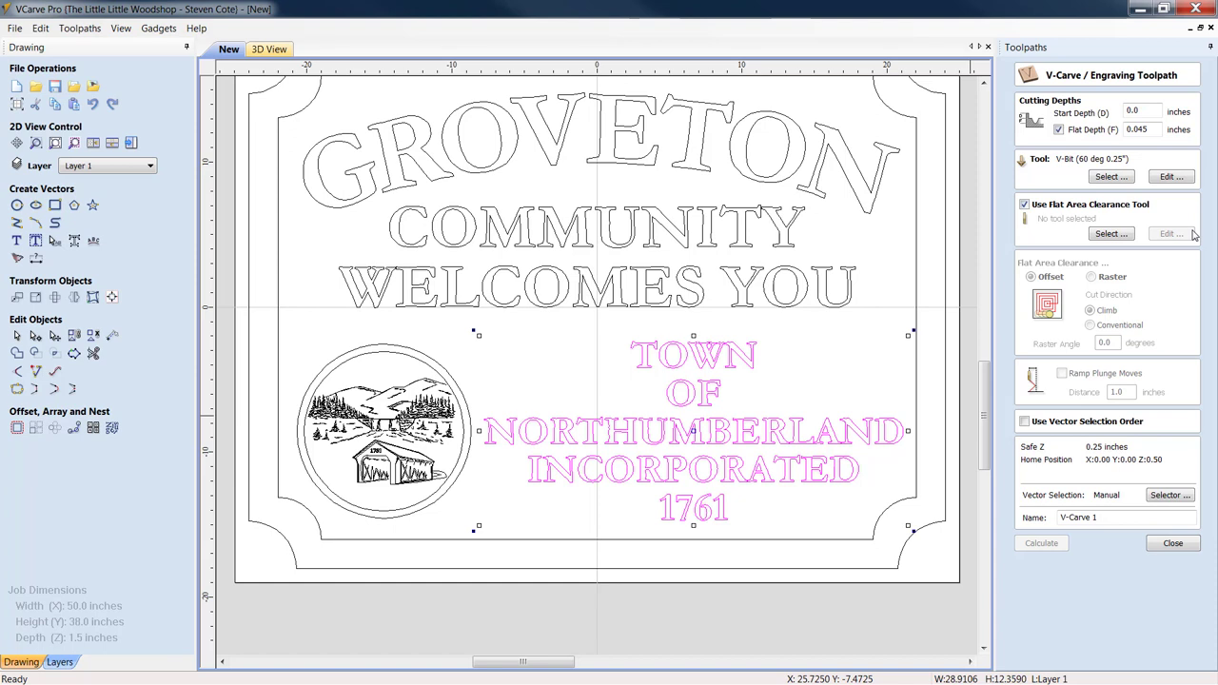
pyautogui.moveTo(799, 388)
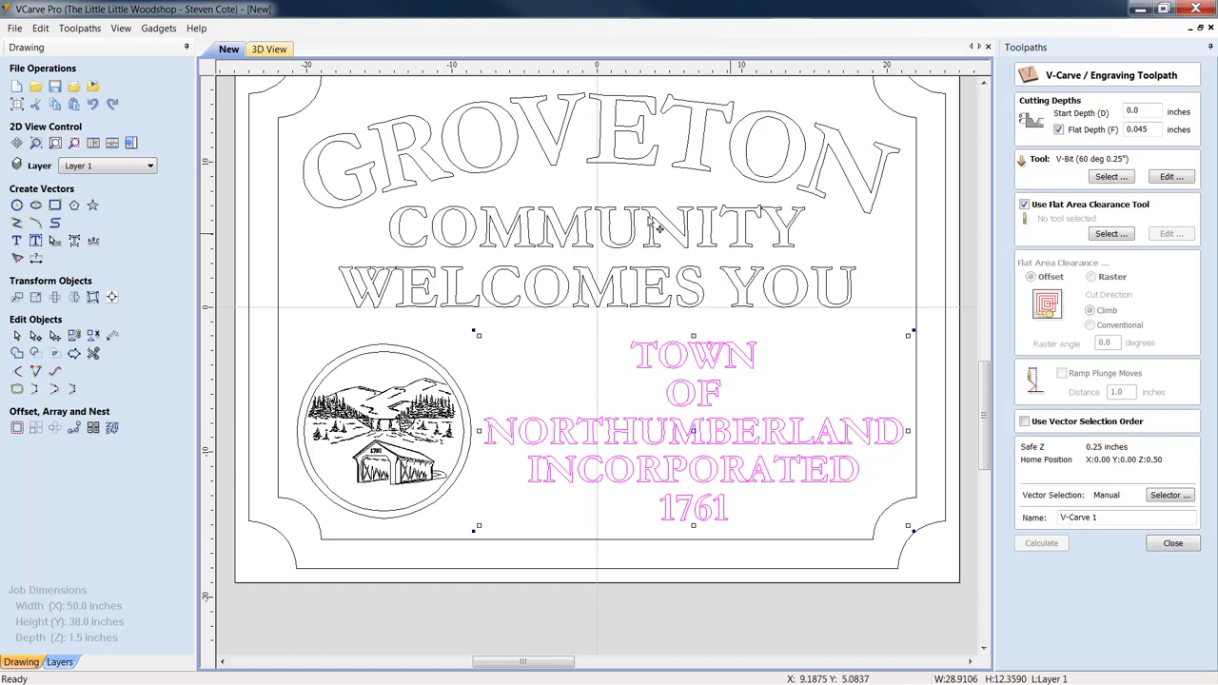
pyautogui.moveTo(625, 338)
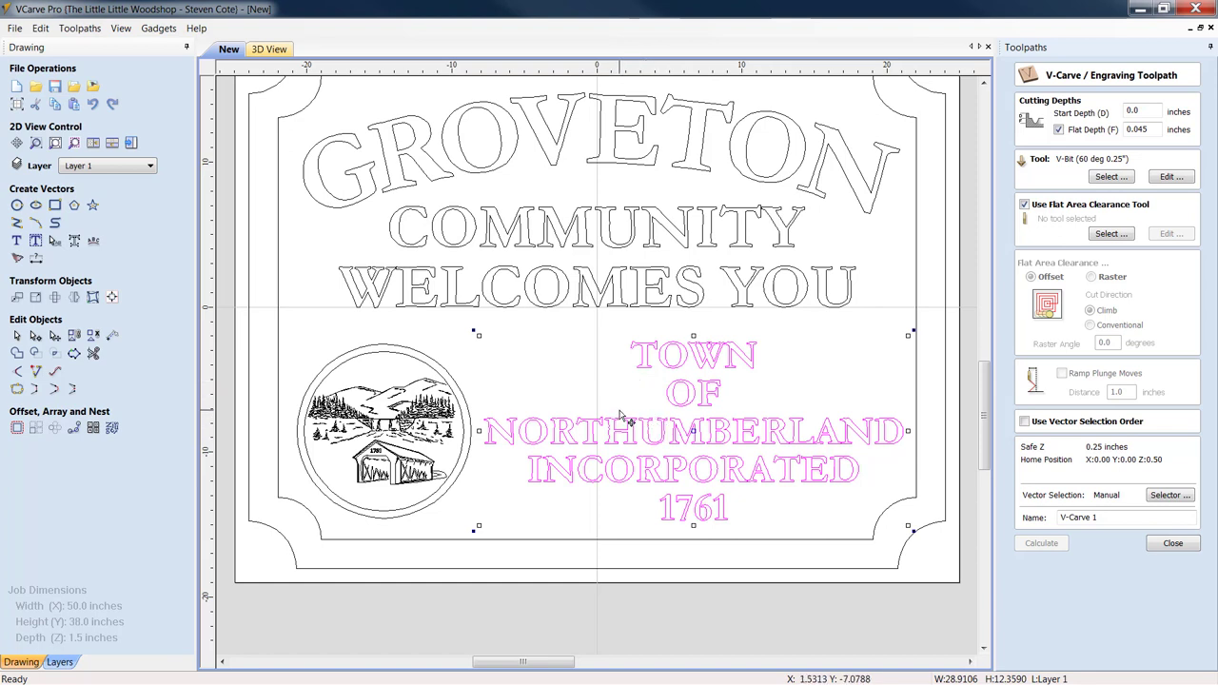
pyautogui.moveTo(629, 407)
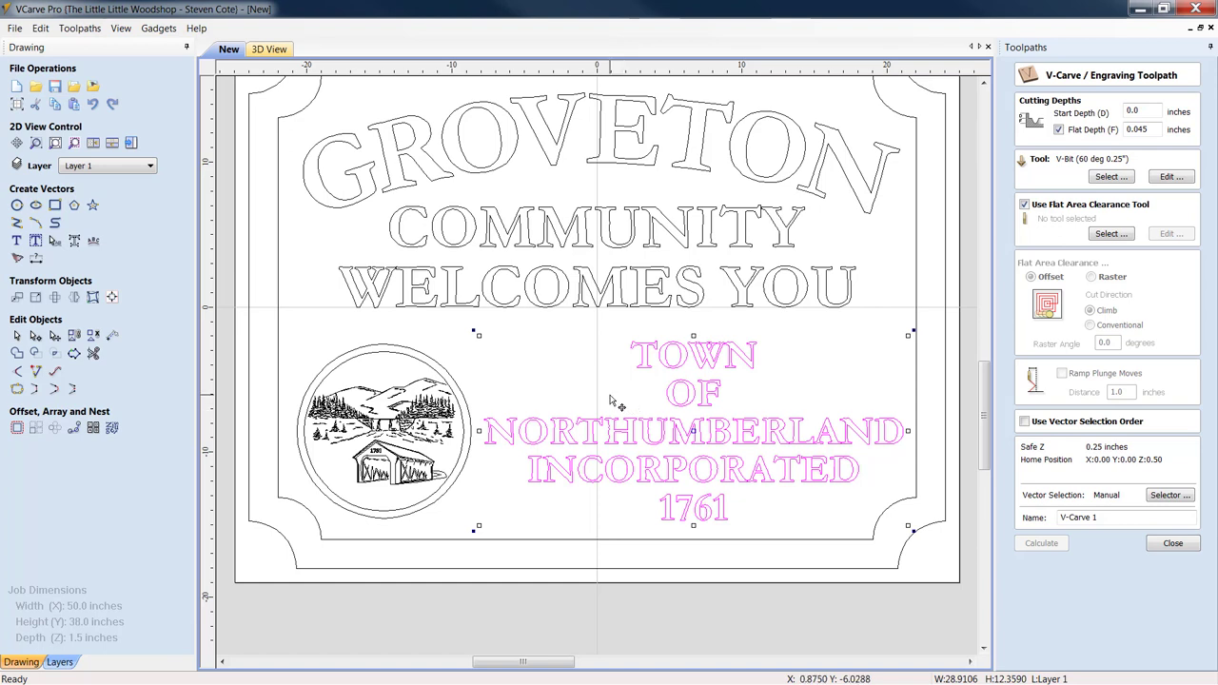
pyautogui.moveTo(619, 404)
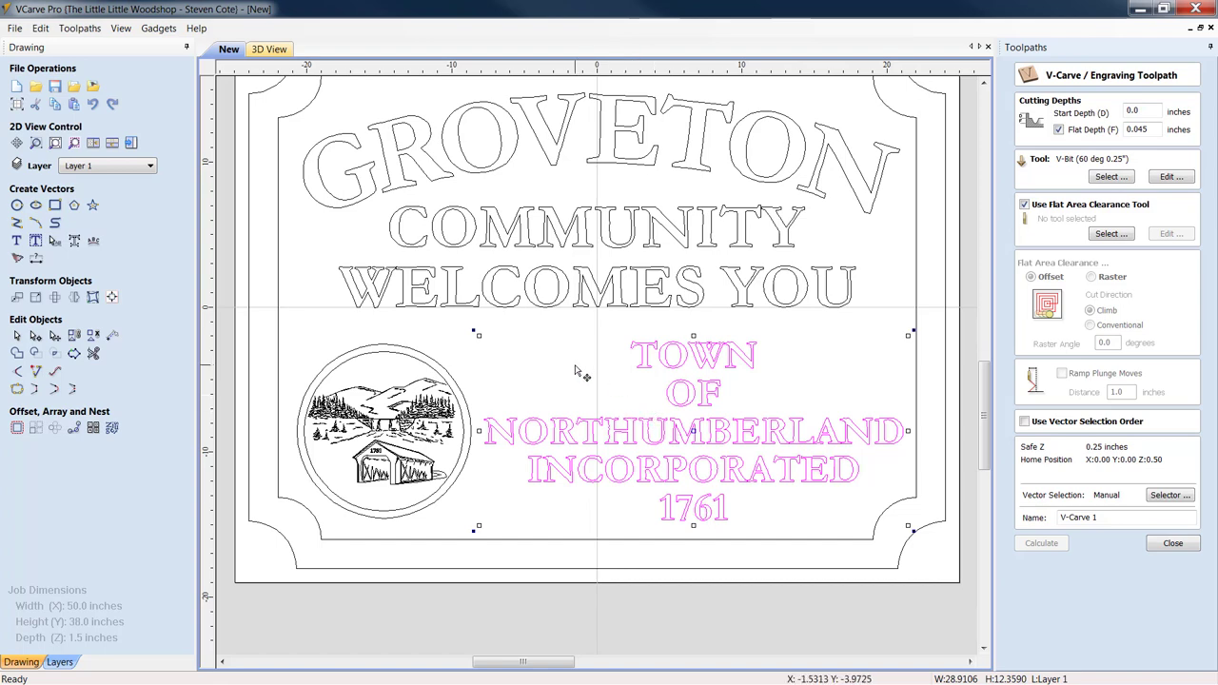
pyautogui.moveTo(908, 430)
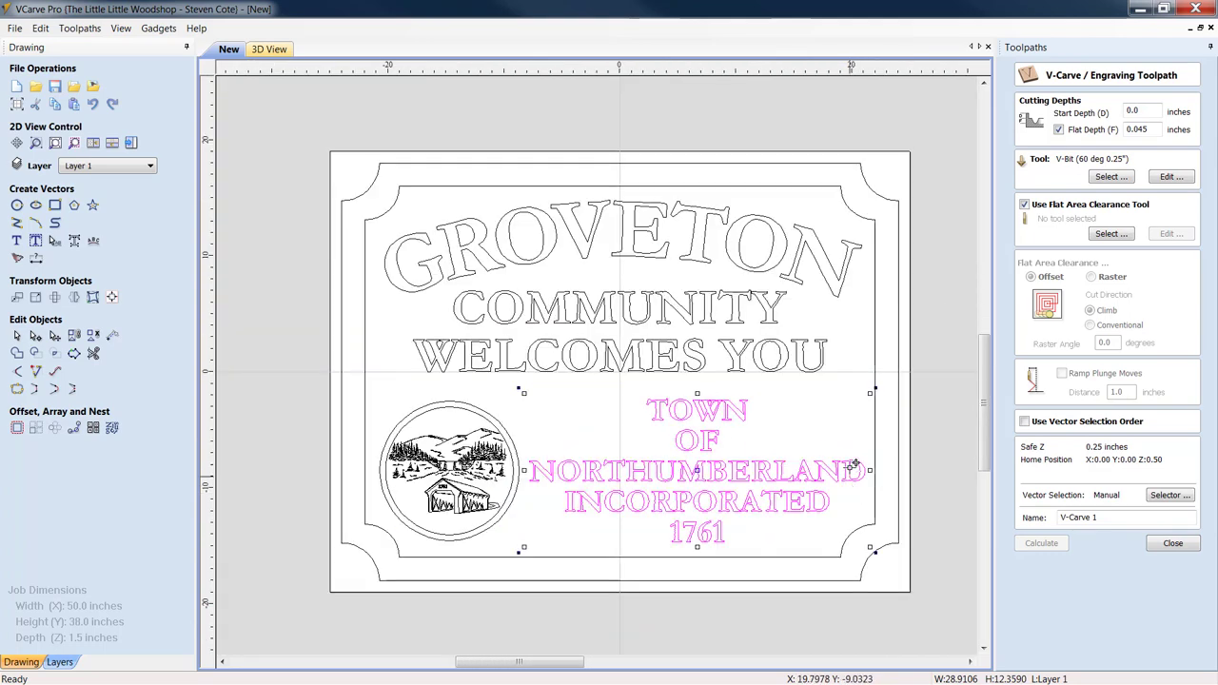
pyautogui.moveTo(826, 196)
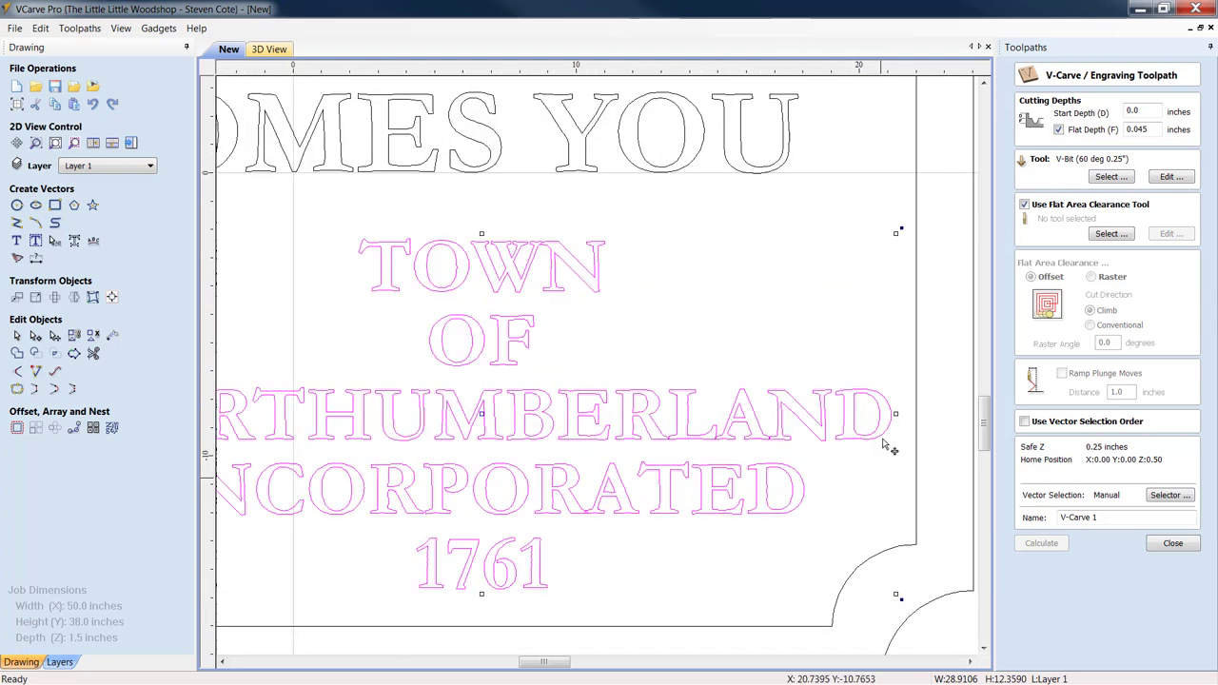
pyautogui.moveTo(910, 480)
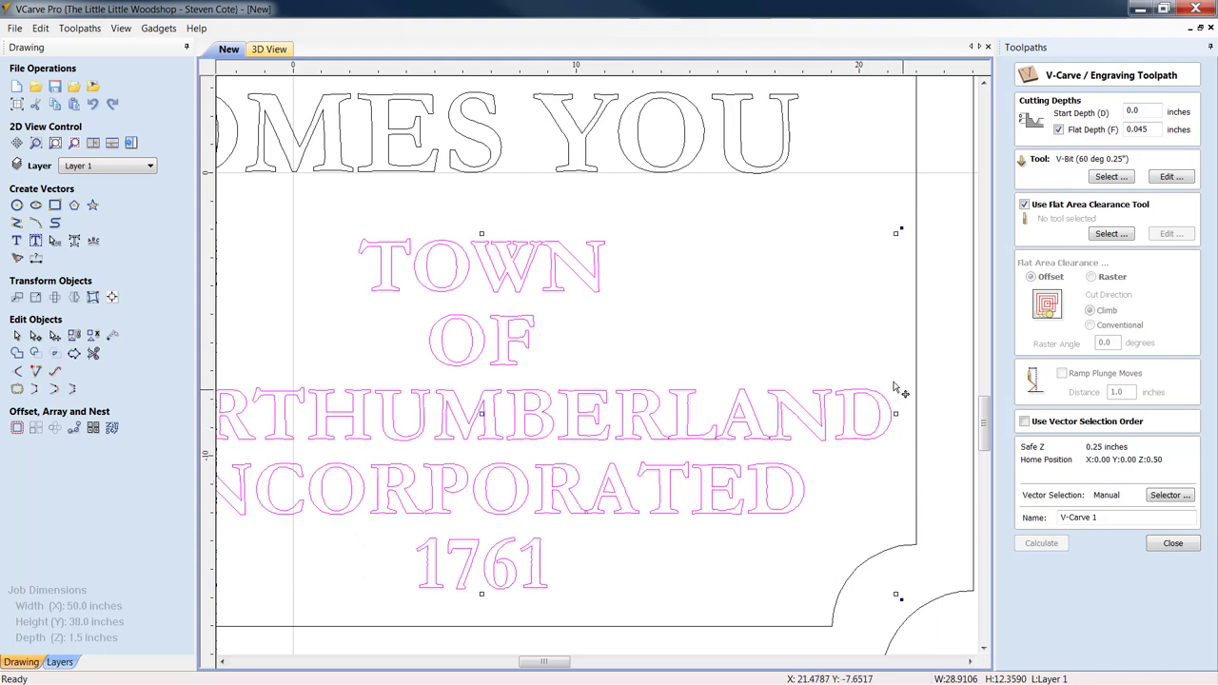
pyautogui.moveTo(885, 469)
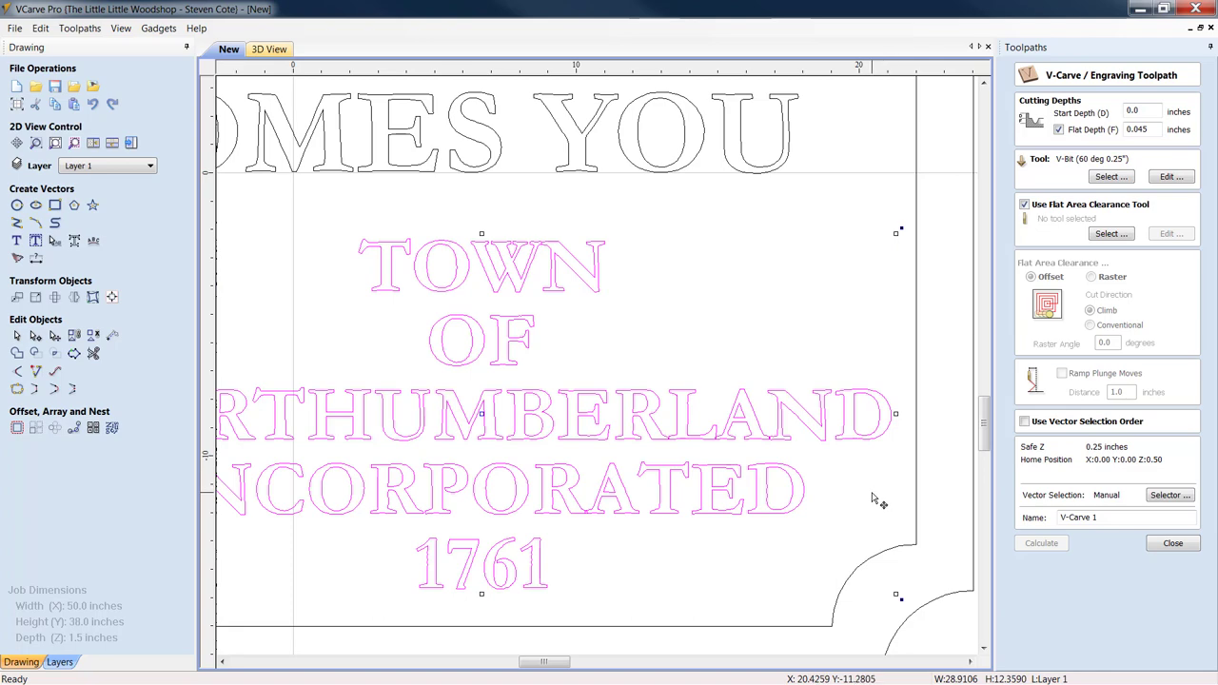
pyautogui.moveTo(885, 510)
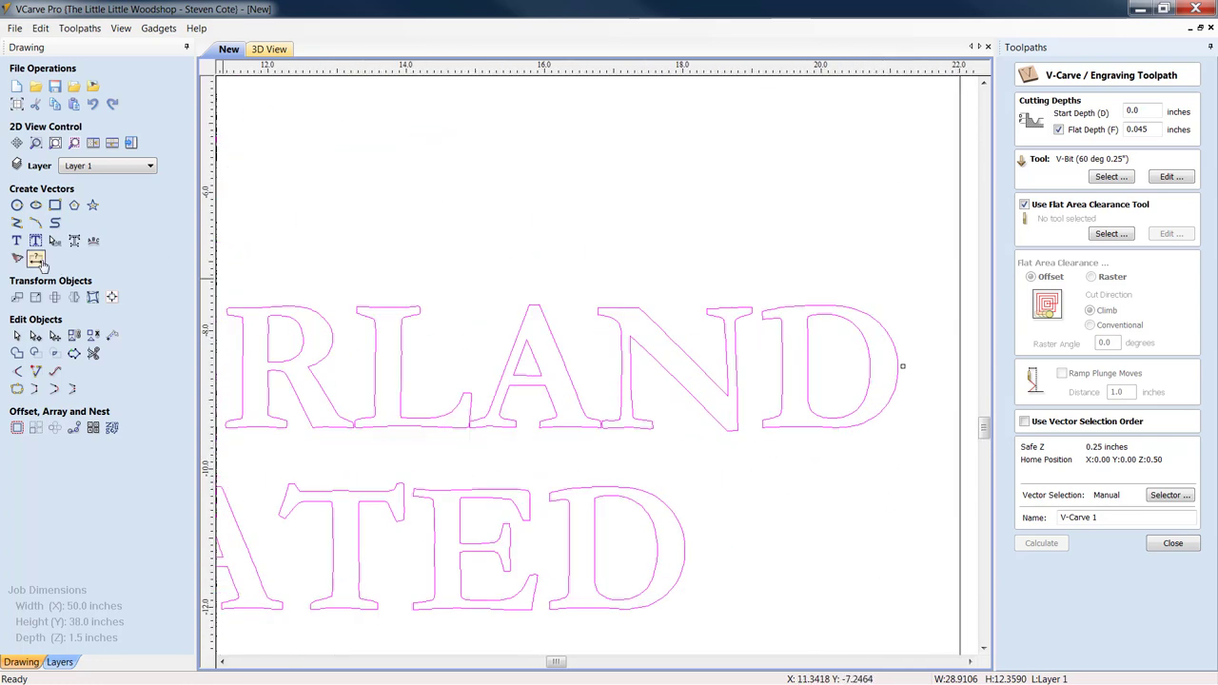
pyautogui.moveTo(36, 262)
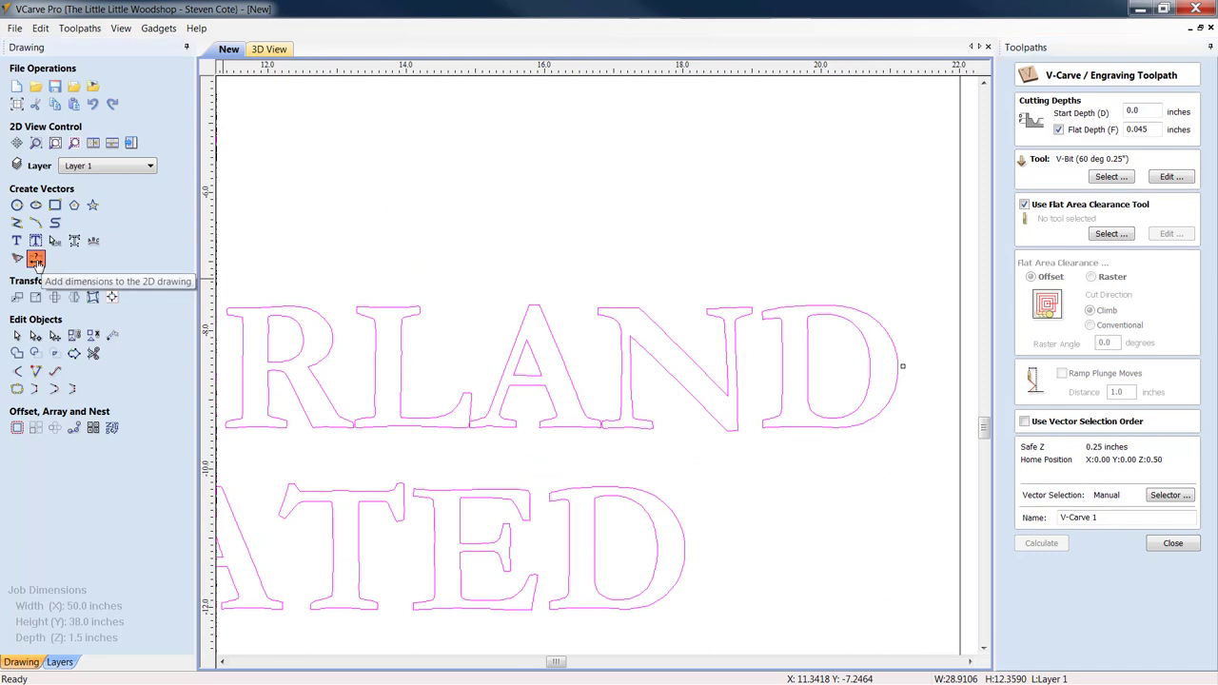
# Step: Measure the gap between the NORTHUMBERLAND lettering and inner border, then close the Dimensions panel
pyautogui.click(38, 258)
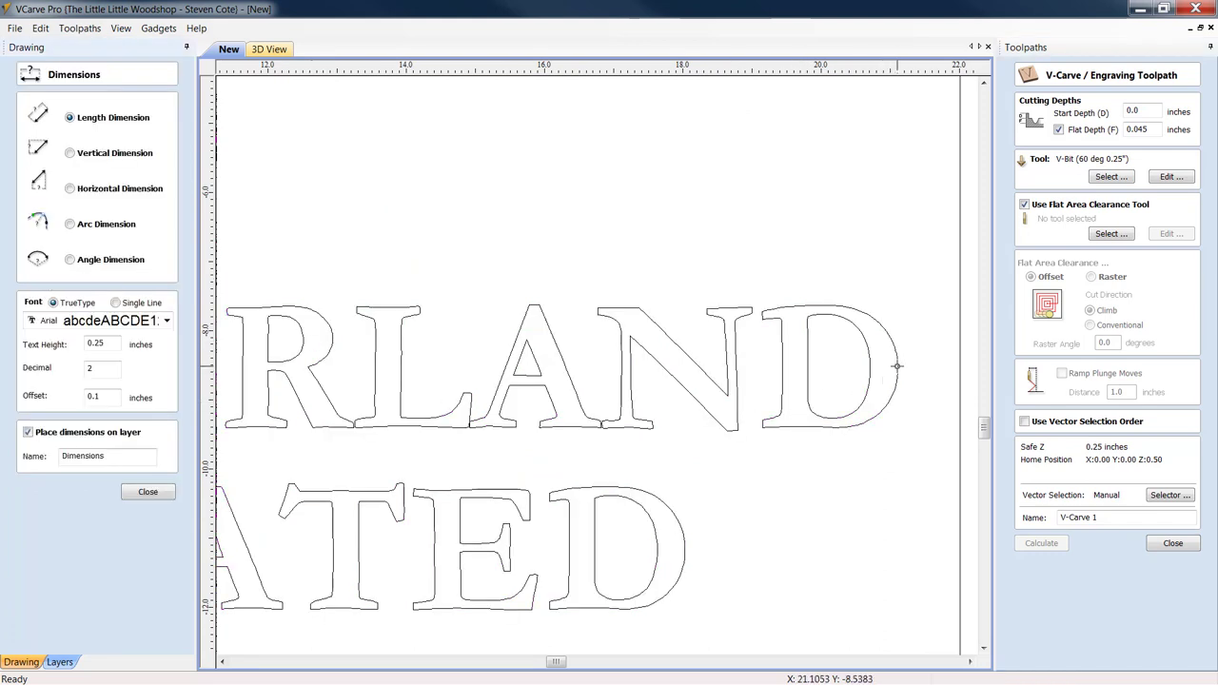
pyautogui.moveTo(960, 371)
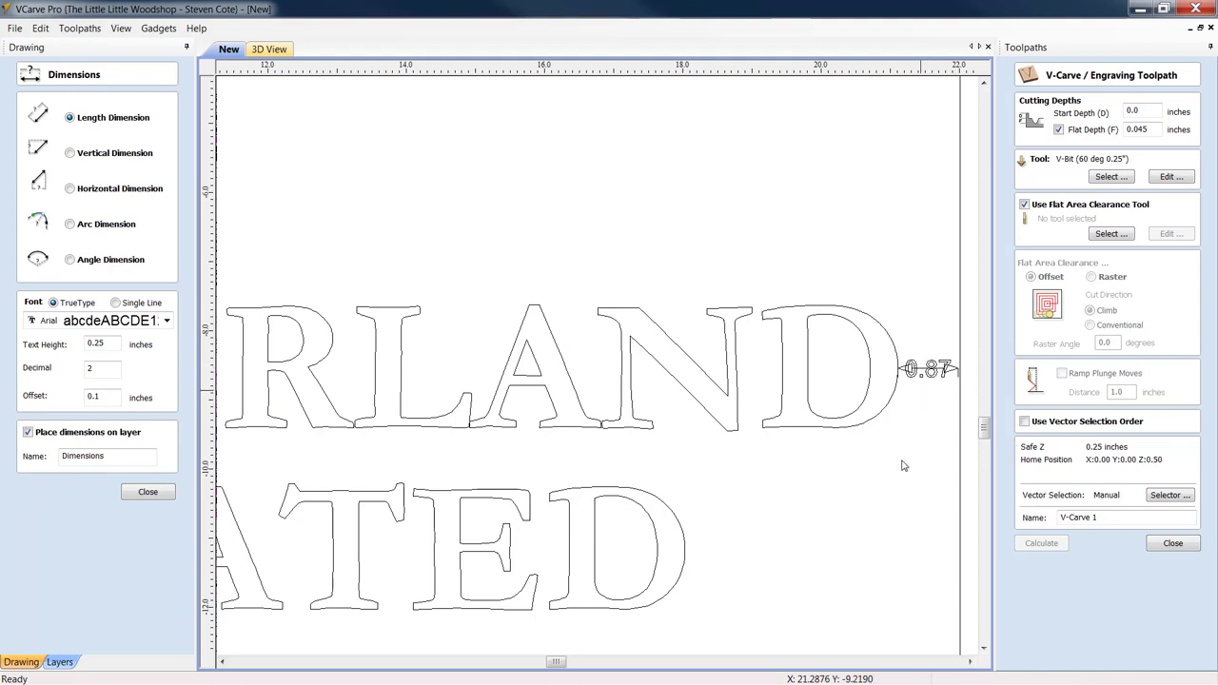
pyautogui.moveTo(861, 491)
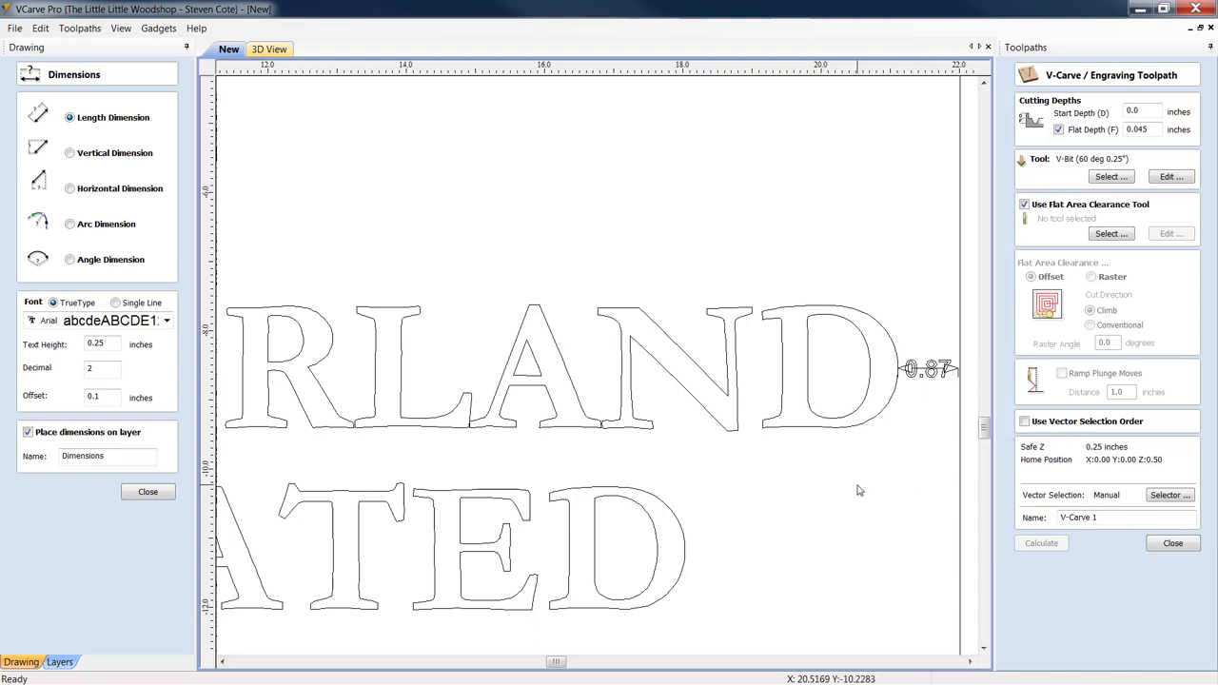
pyautogui.moveTo(932, 426)
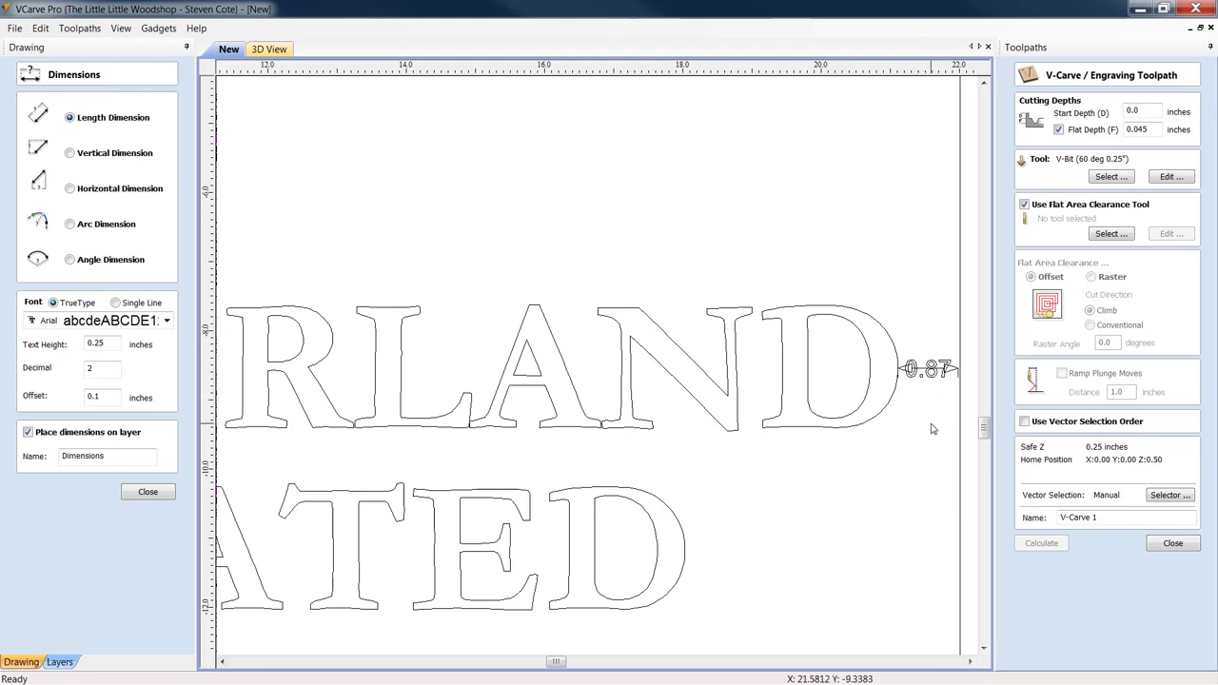
pyautogui.moveTo(934, 441)
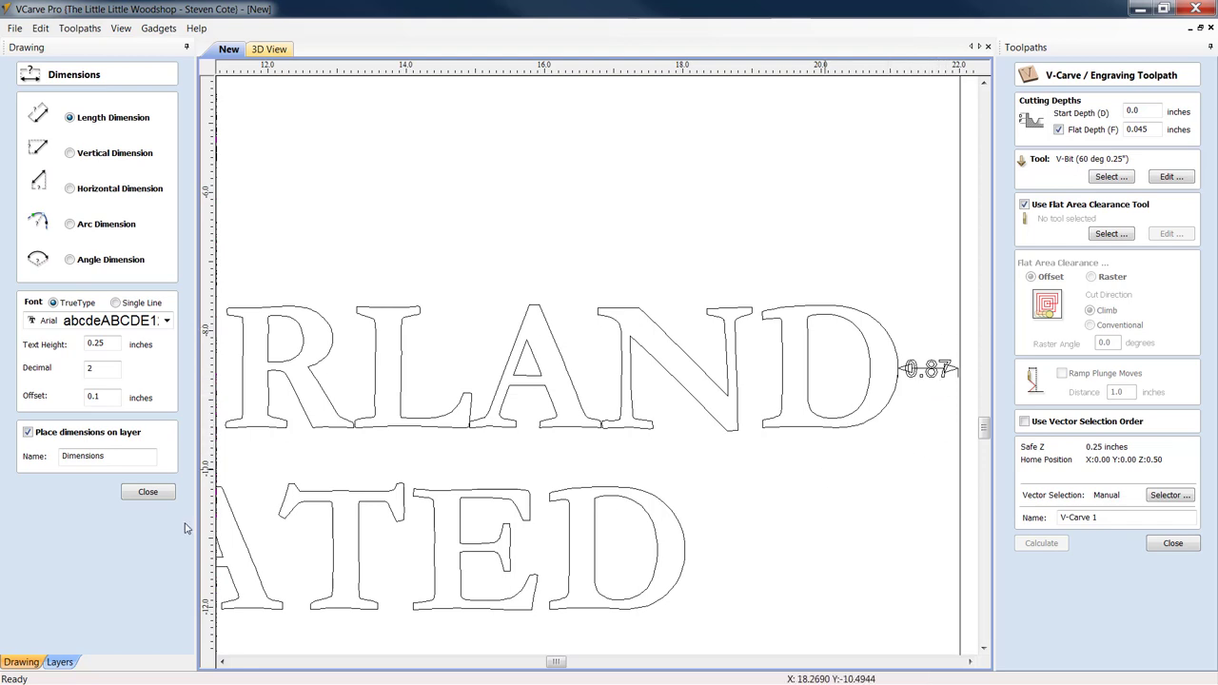
pyautogui.click(148, 491)
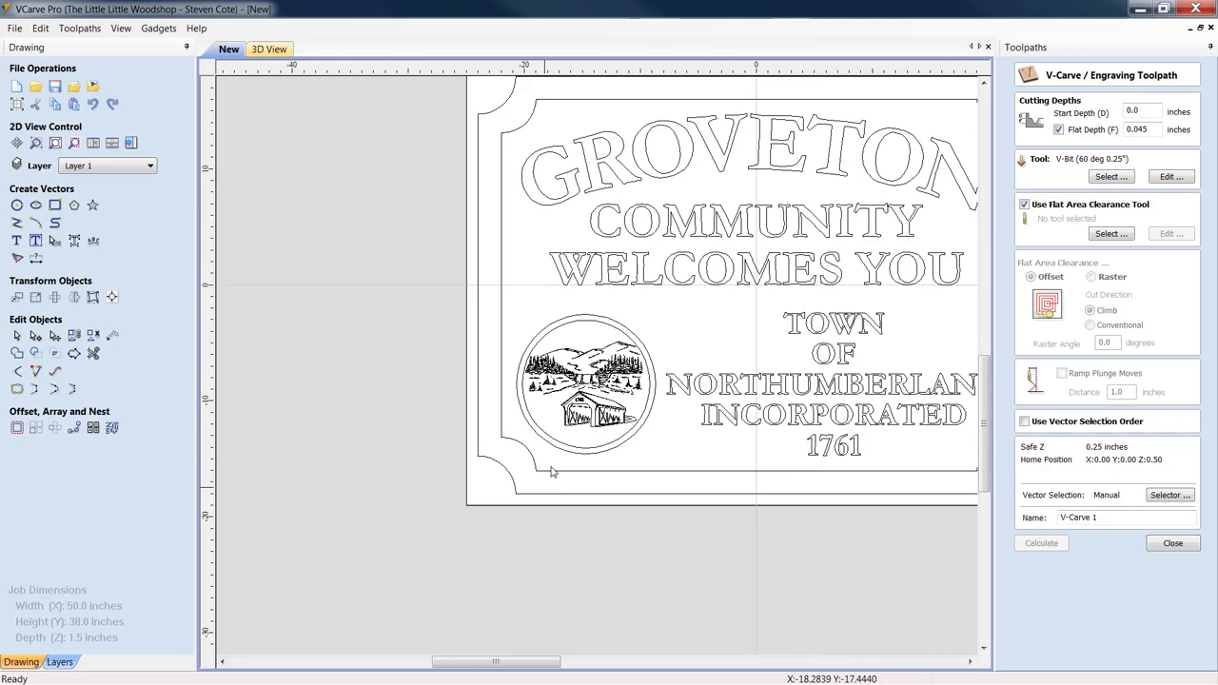
pyautogui.moveTo(657, 407)
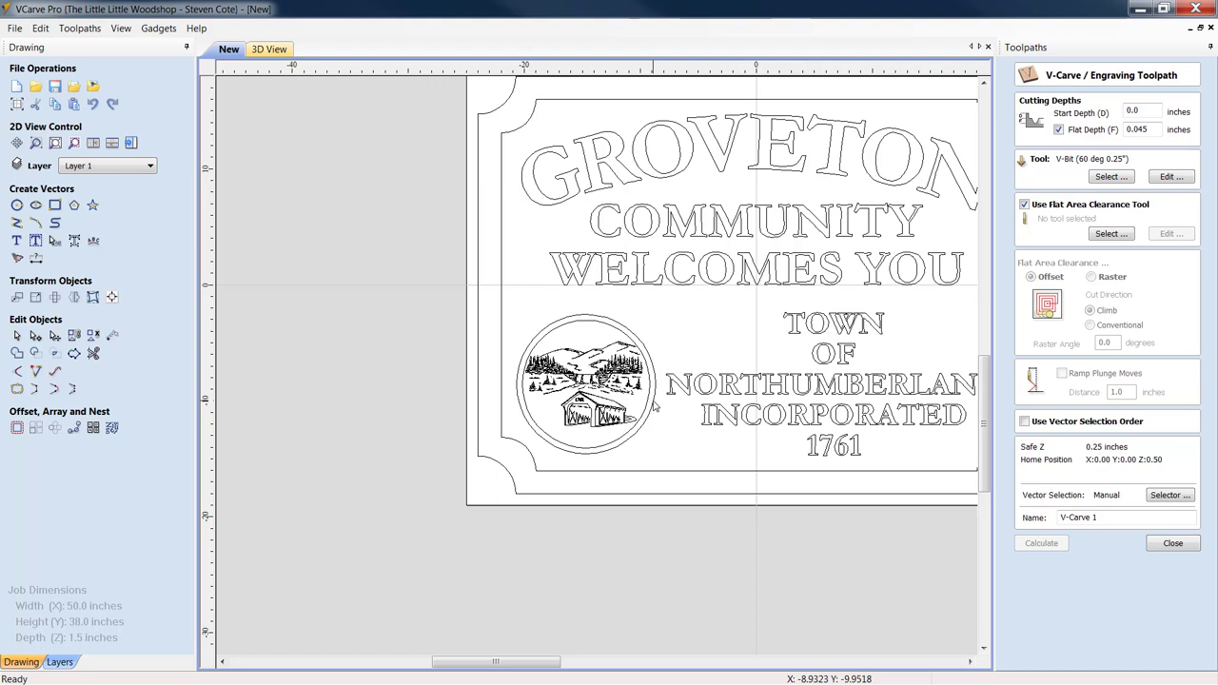
pyautogui.moveTo(643, 434)
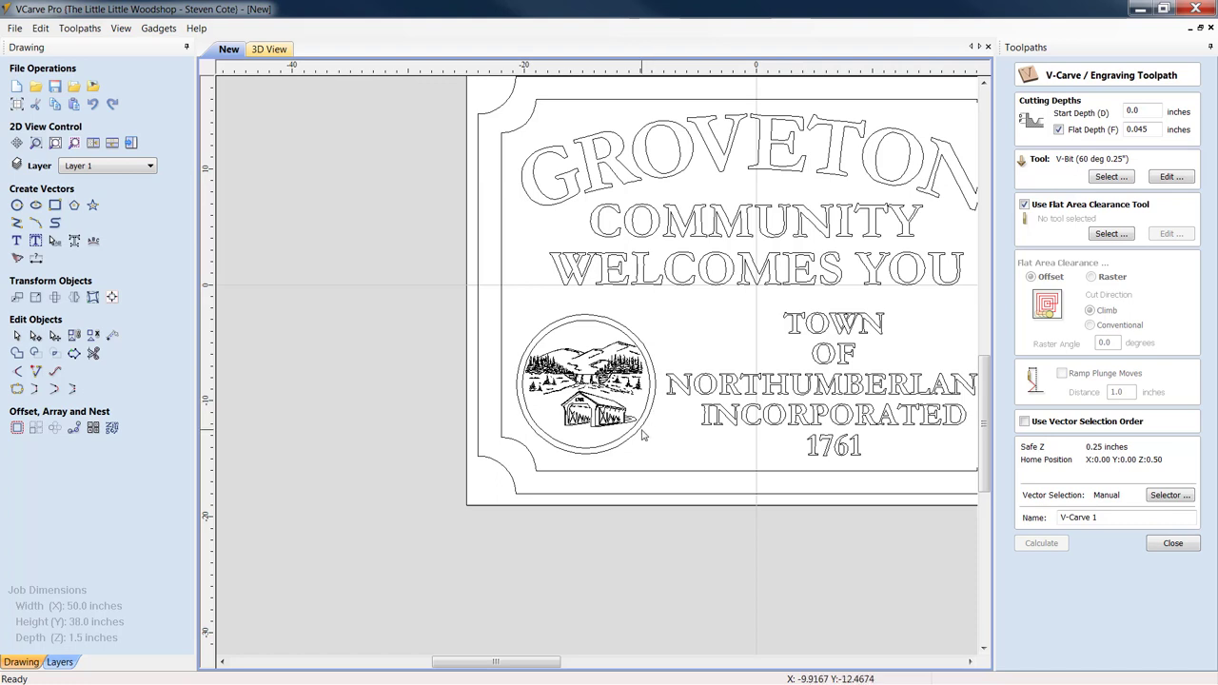
pyautogui.moveTo(621, 447)
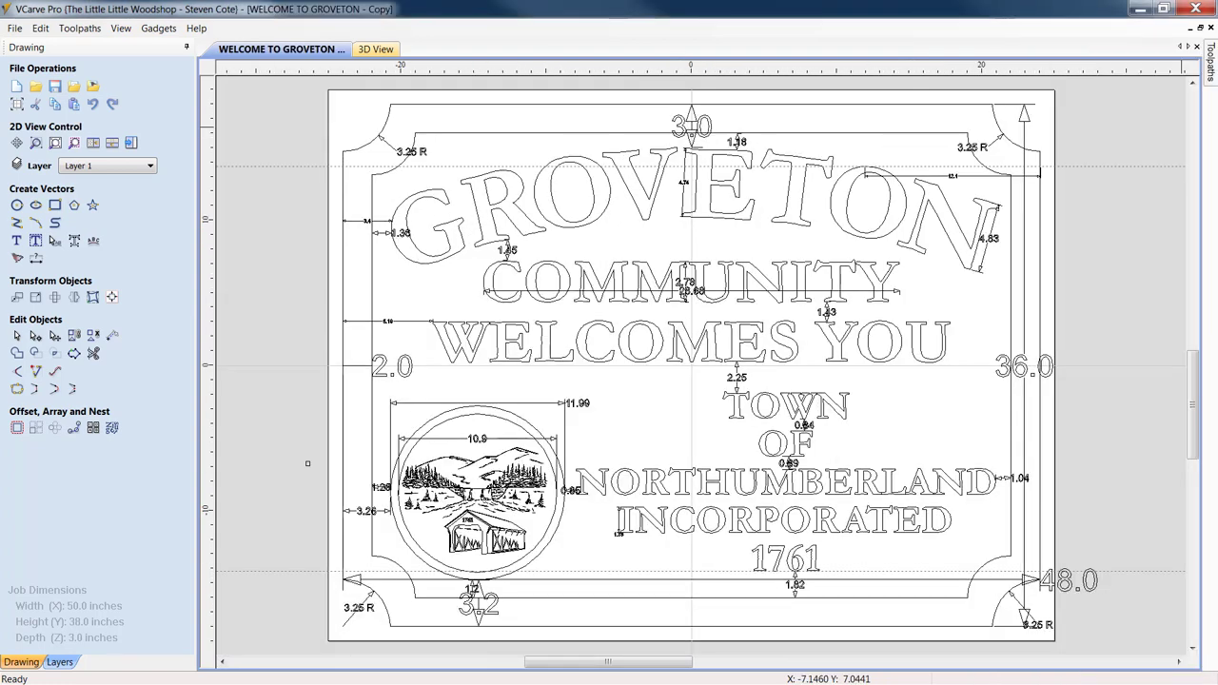
pyautogui.moveTo(1142, 530)
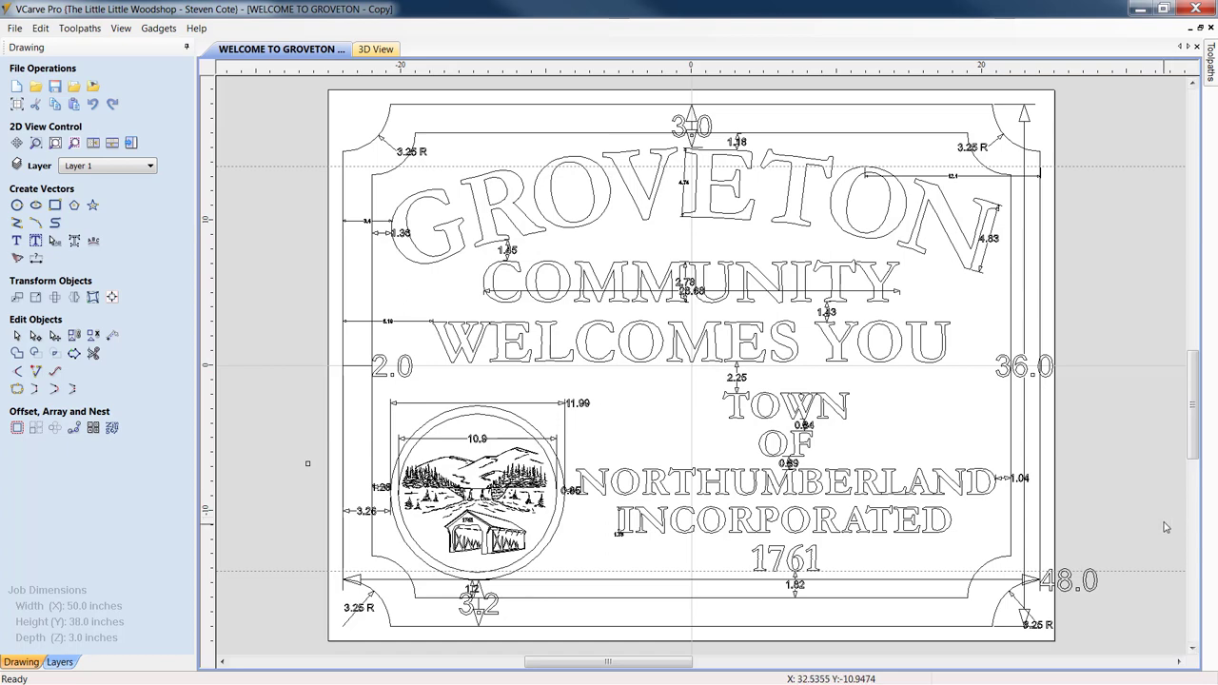
pyautogui.moveTo(746, 255)
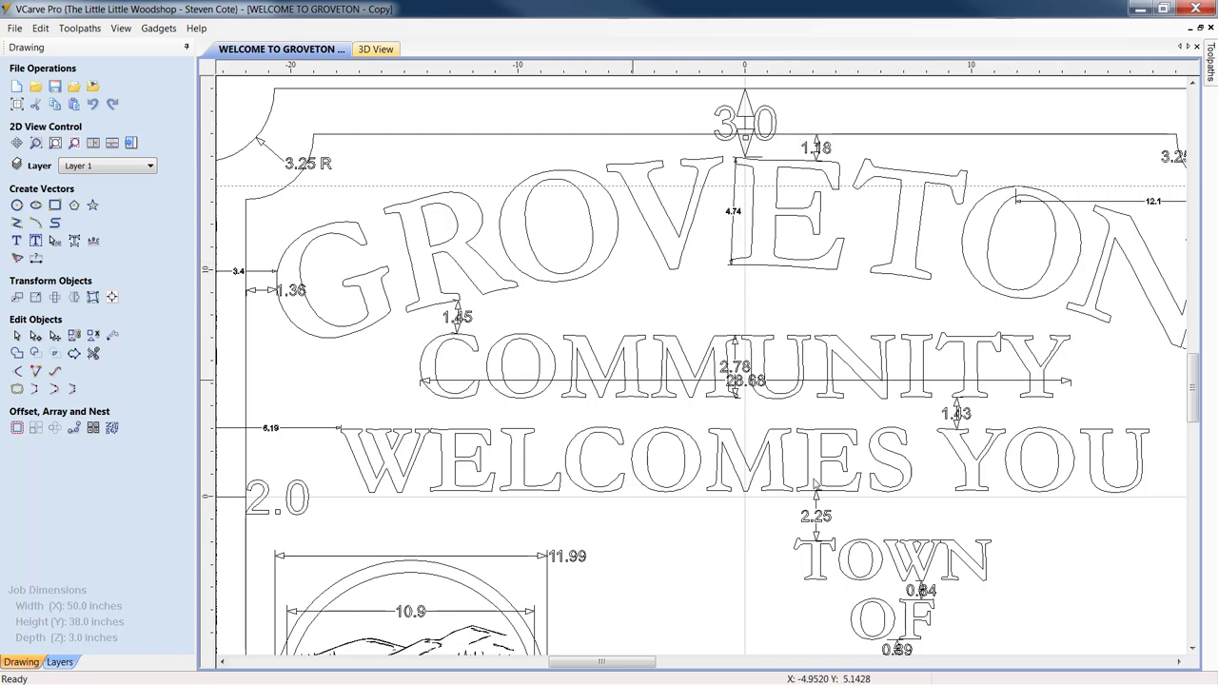
# Step: Pan the dimensioned WELCOME TO GROVETON copy to view the corner radius and margin measurements
pyautogui.moveTo(599, 662); pyautogui.dragTo(571, 663)
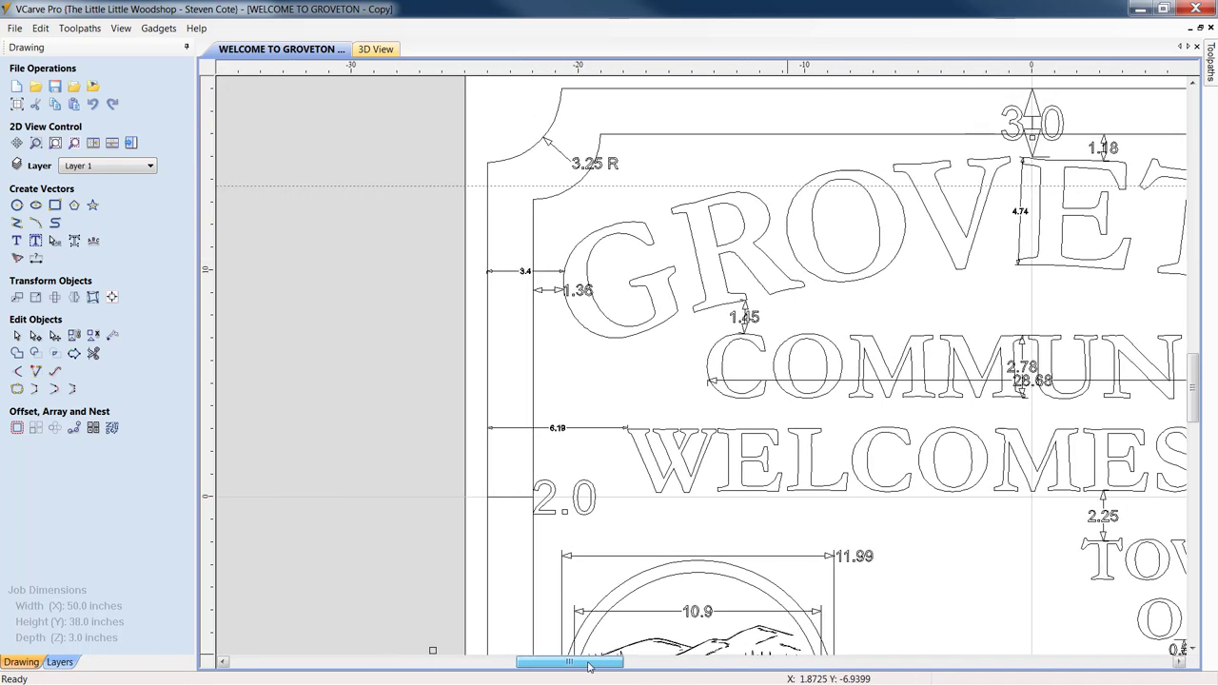
pyautogui.moveTo(590, 662); pyautogui.dragTo(567, 663)
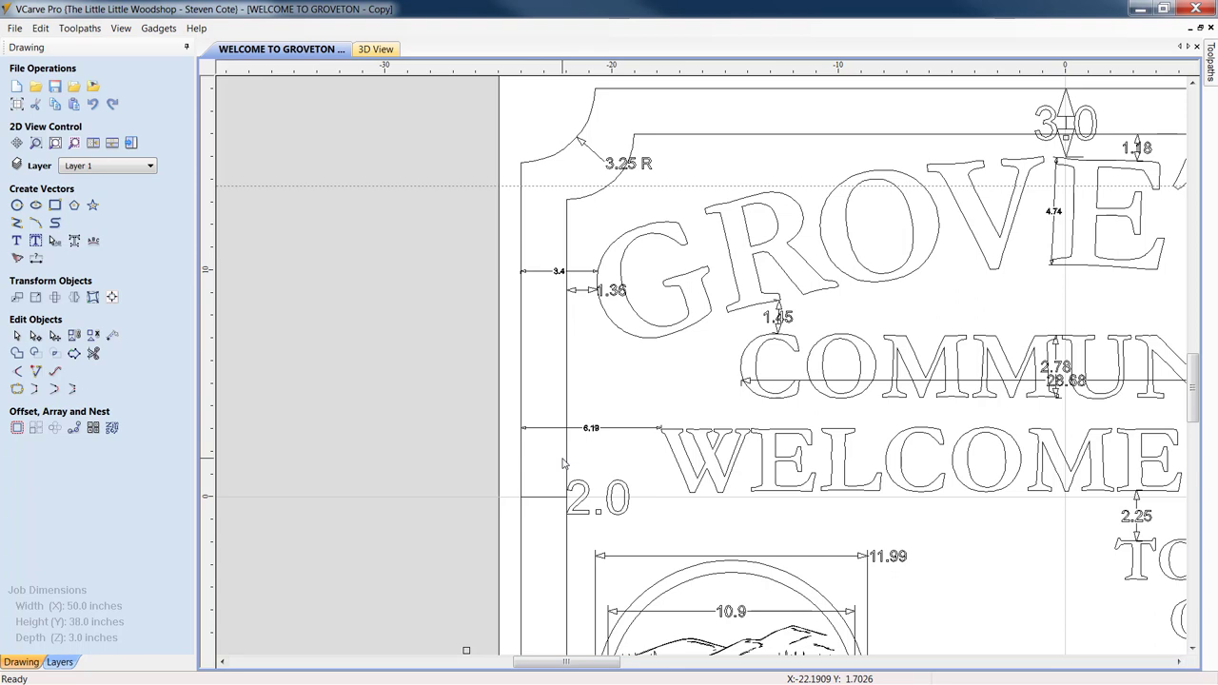
pyautogui.moveTo(643, 129)
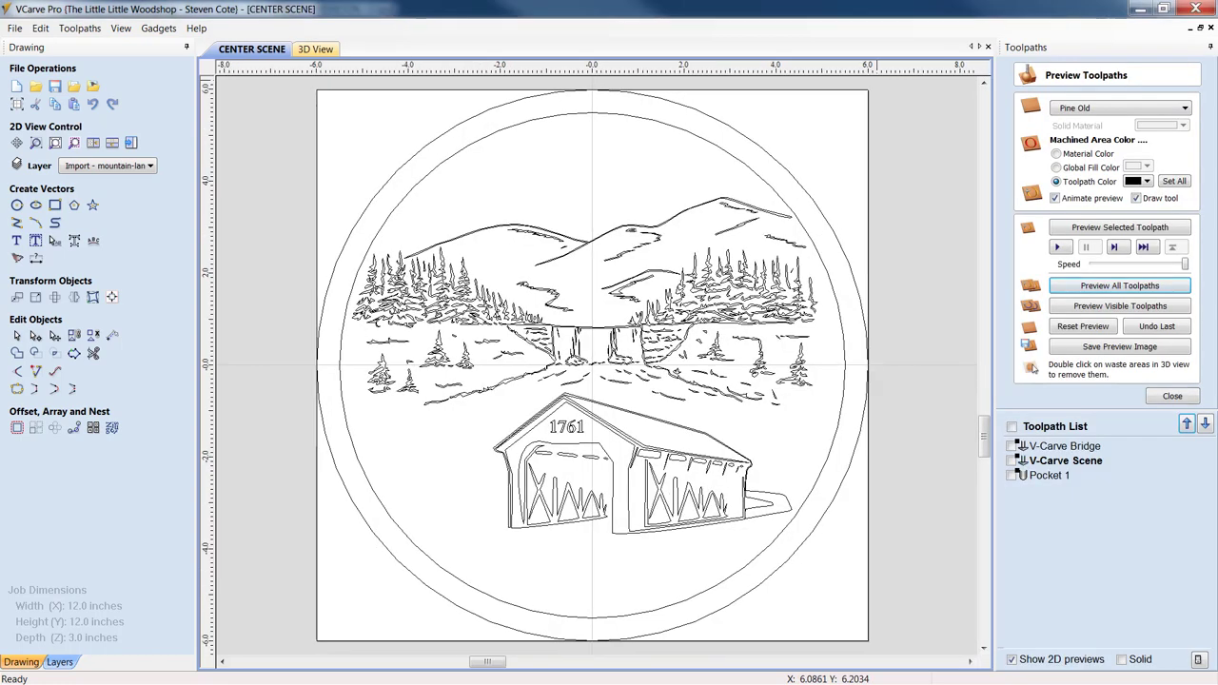
pyautogui.moveTo(681, 67)
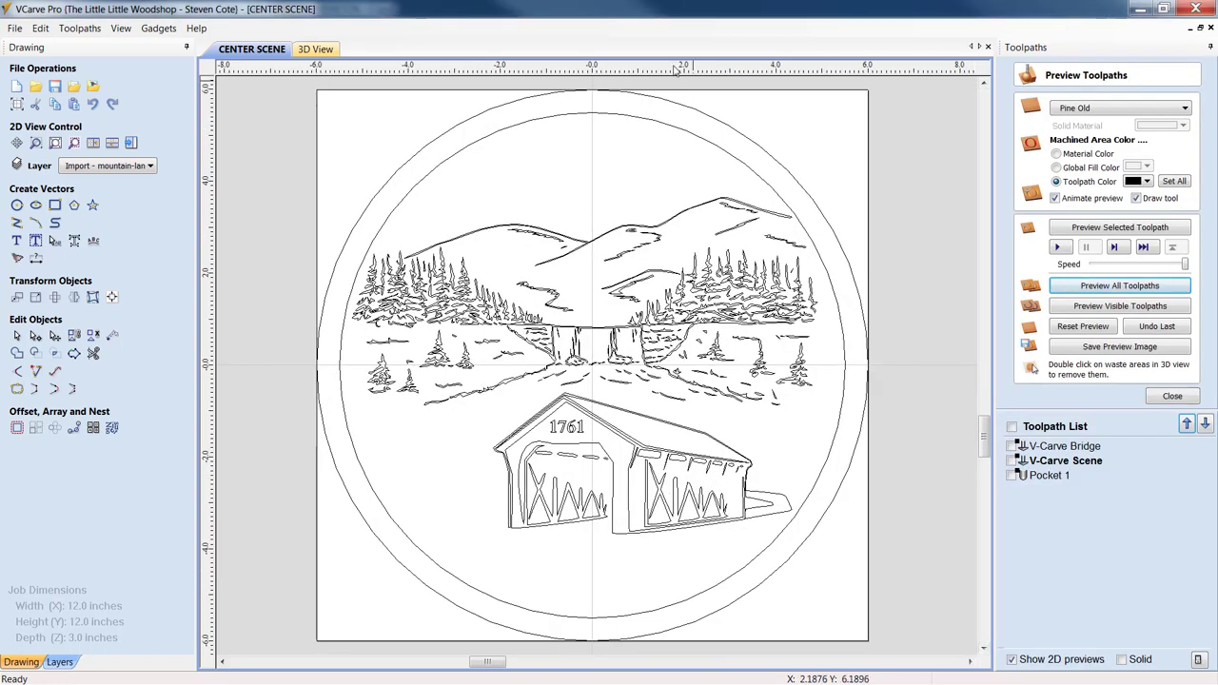
pyautogui.moveTo(720, 125)
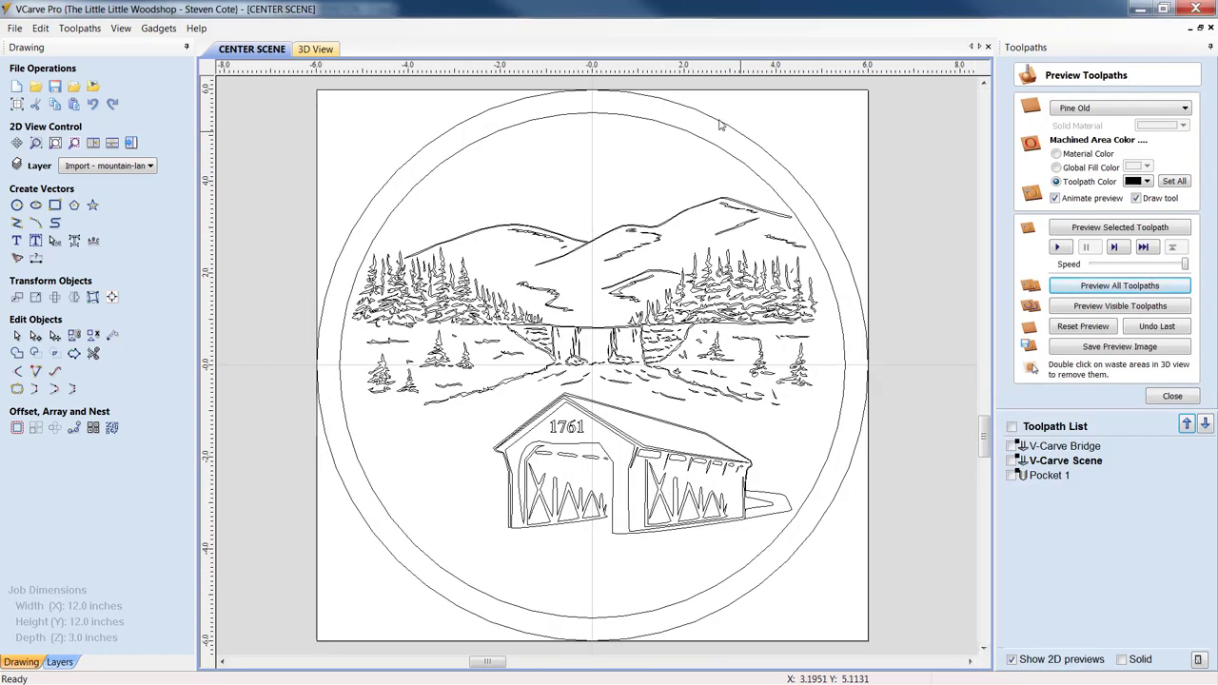
pyautogui.moveTo(834, 183)
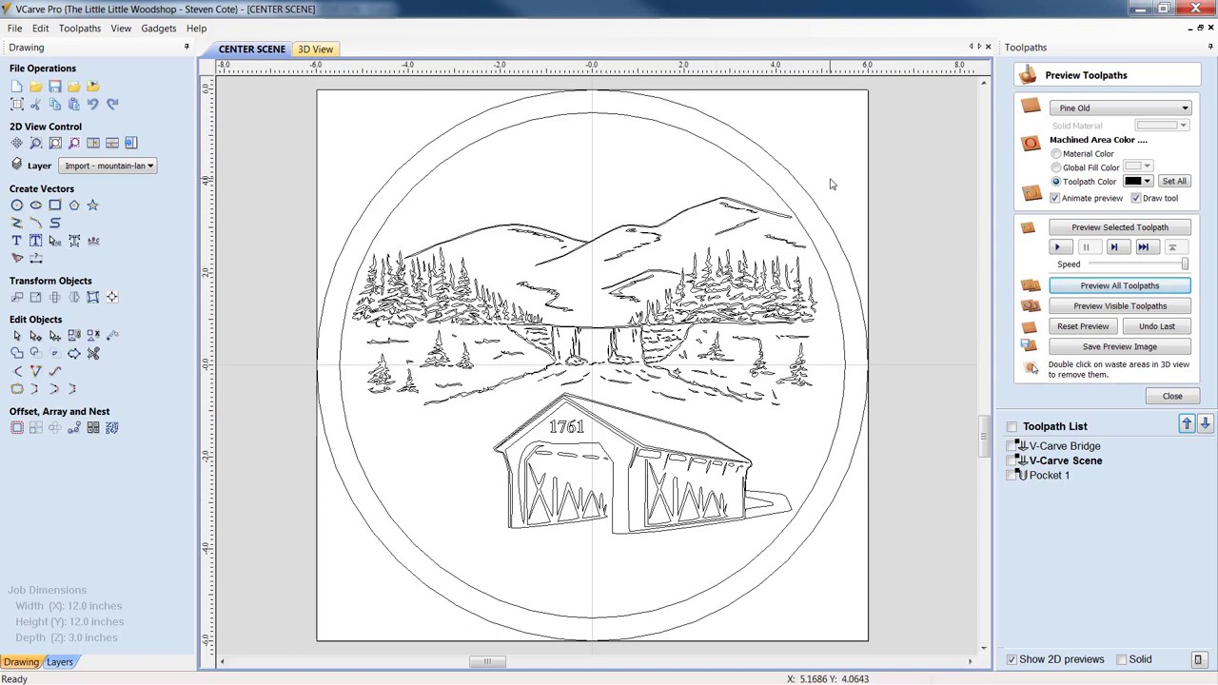
pyautogui.moveTo(830, 189)
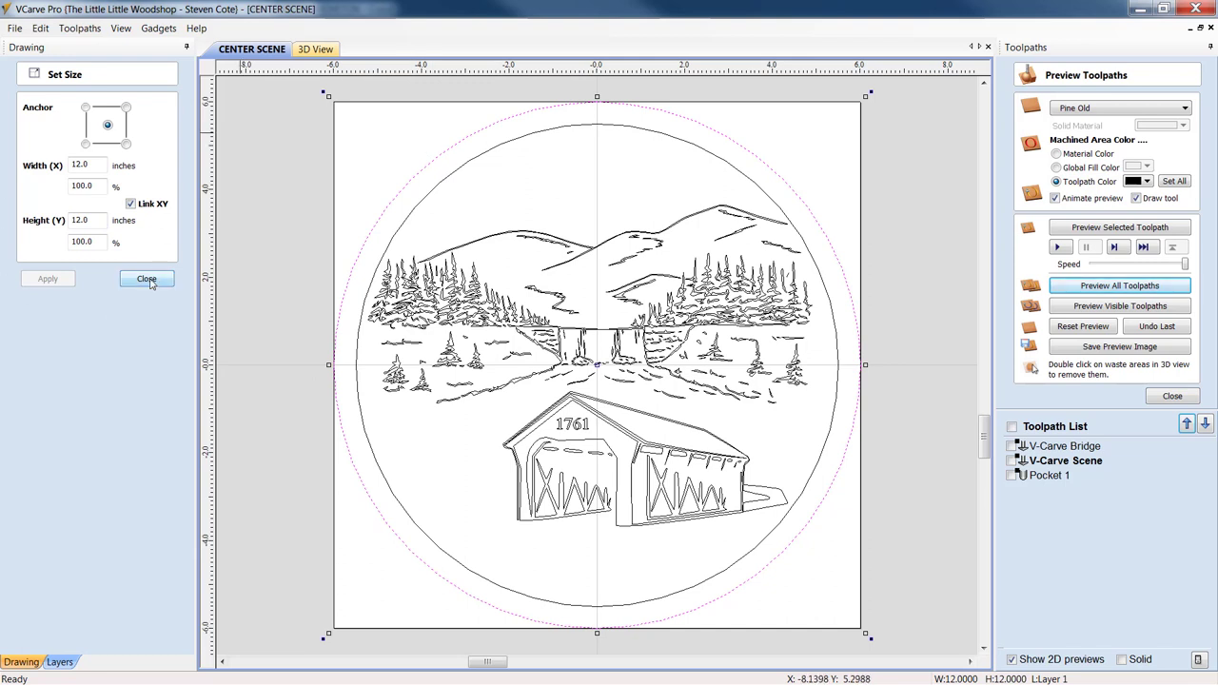
# Step: Close the CENTER SCENE size panel and the file, answering its save prompt
pyautogui.click(144, 278)
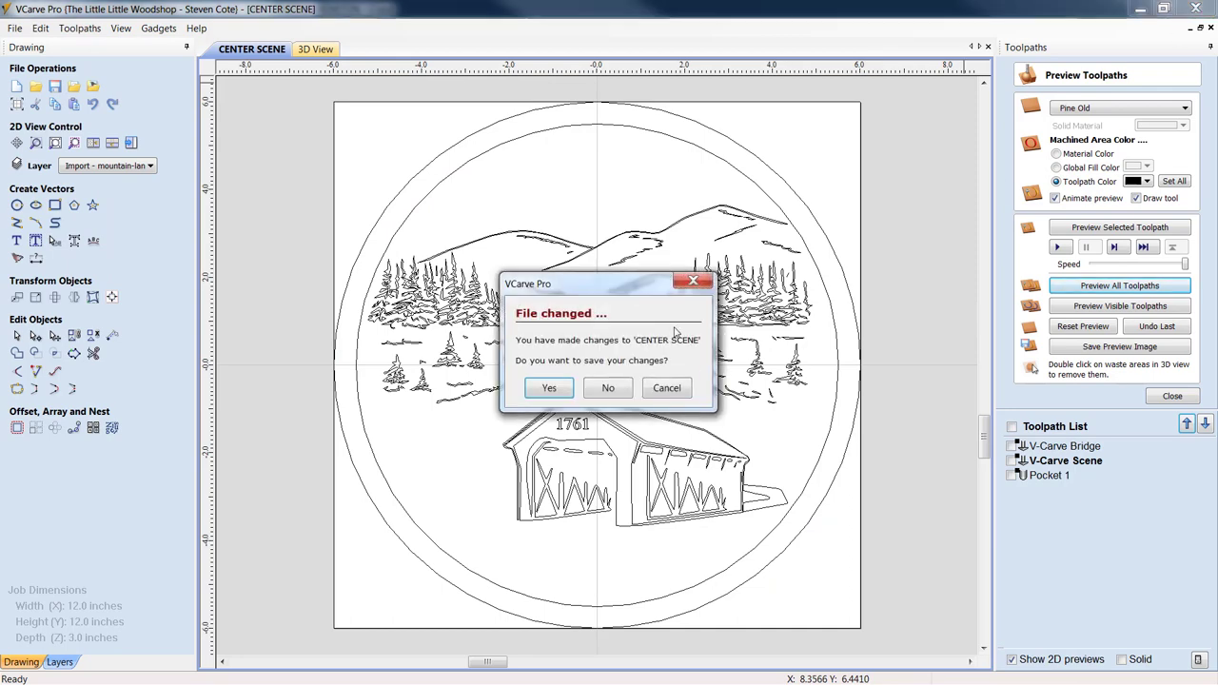
pyautogui.click(607, 388)
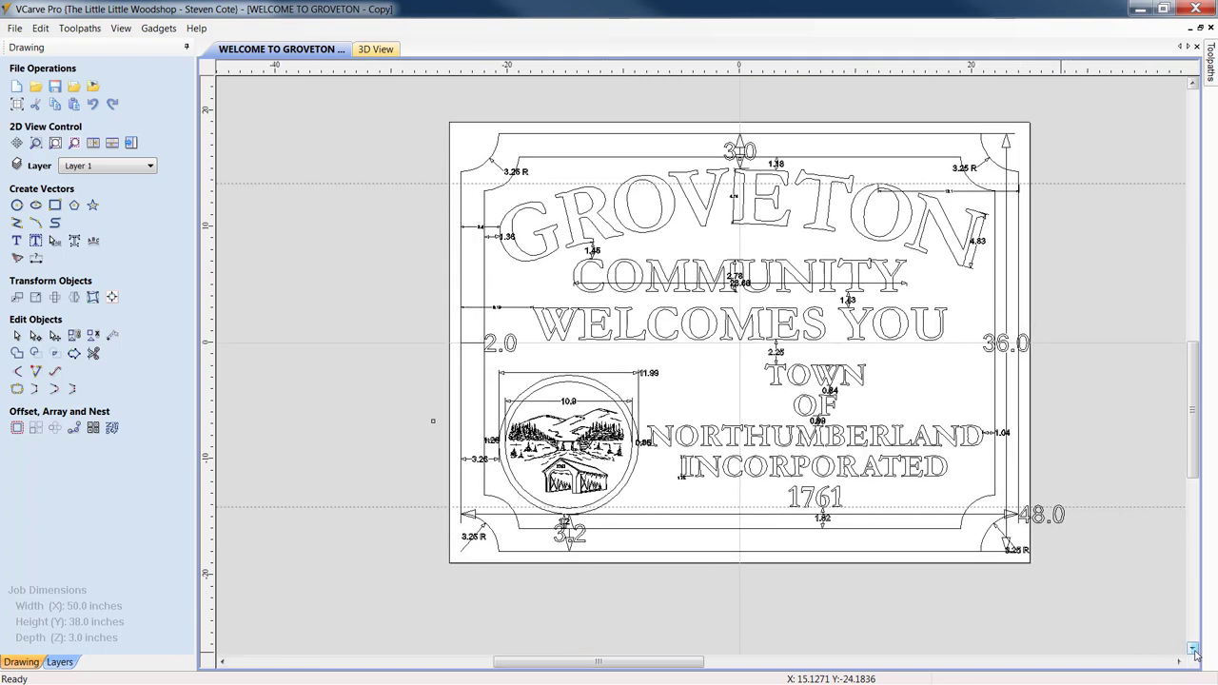
pyautogui.moveTo(990, 164)
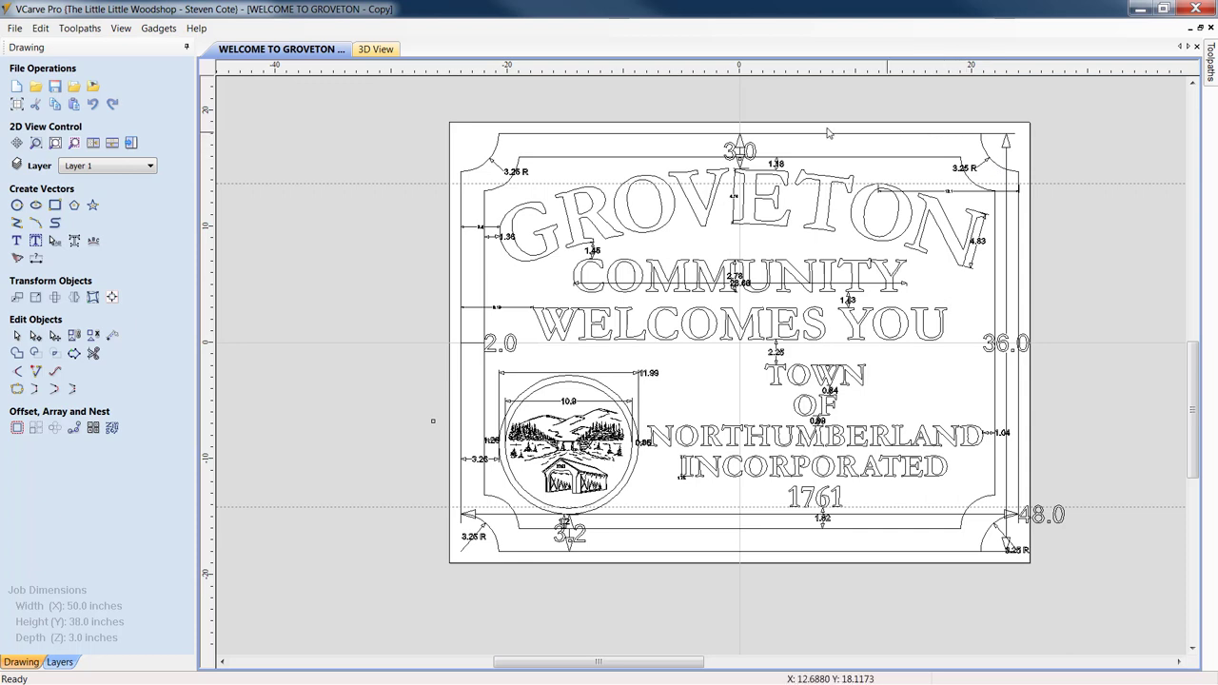
pyautogui.moveTo(857, 160)
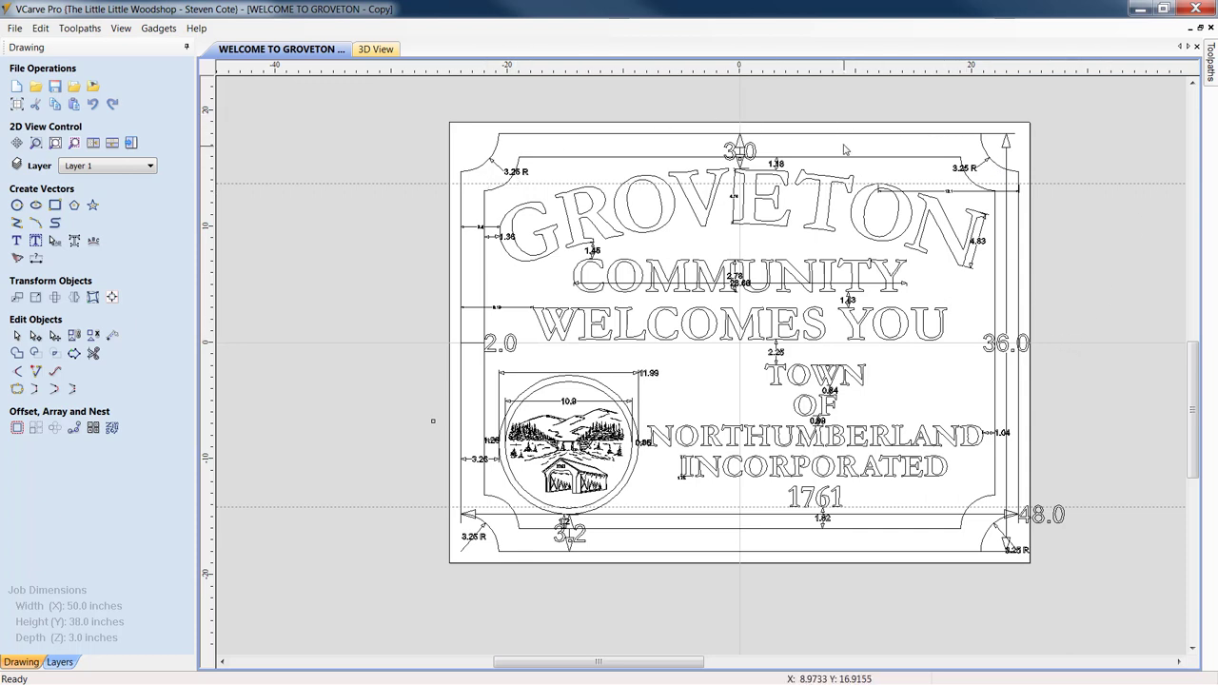
pyautogui.moveTo(358, 369)
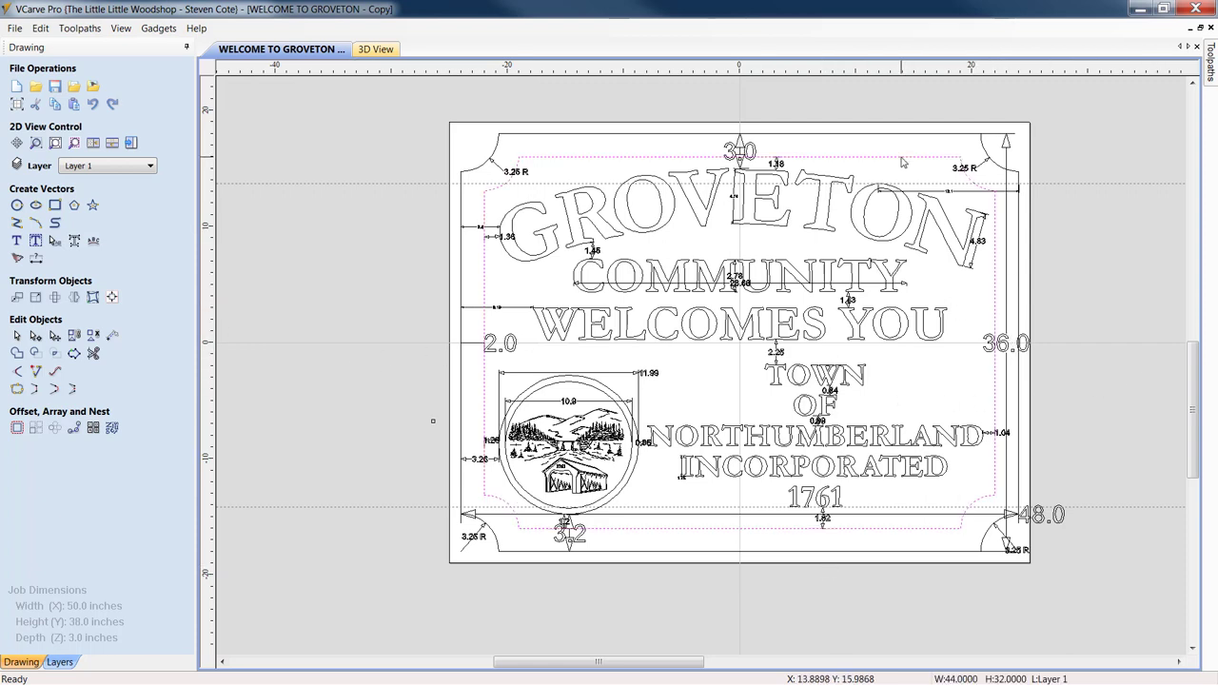
pyautogui.moveTo(853, 144)
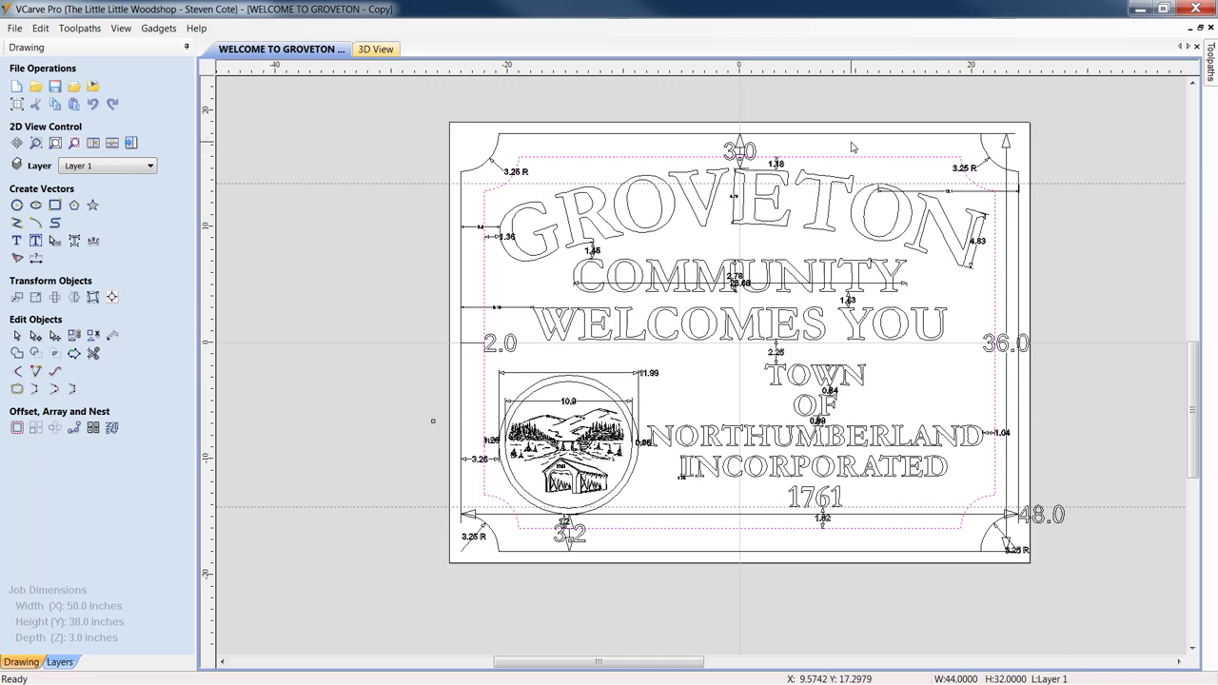
pyautogui.moveTo(948, 426)
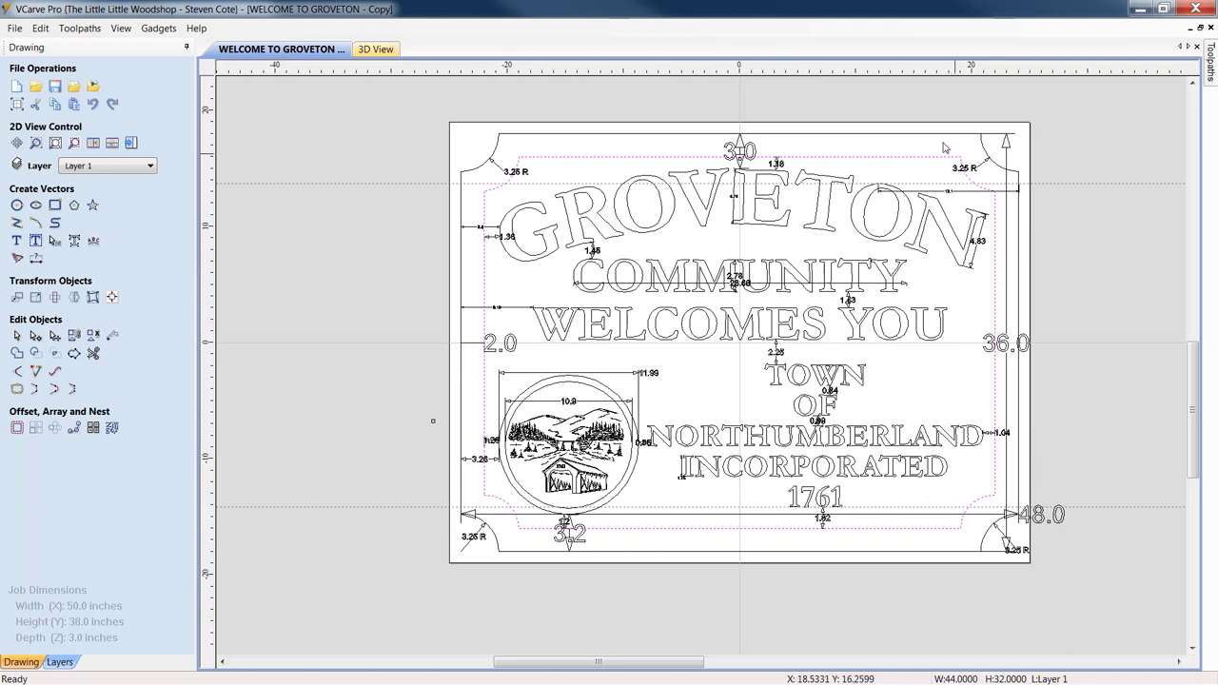
pyautogui.moveTo(590, 605)
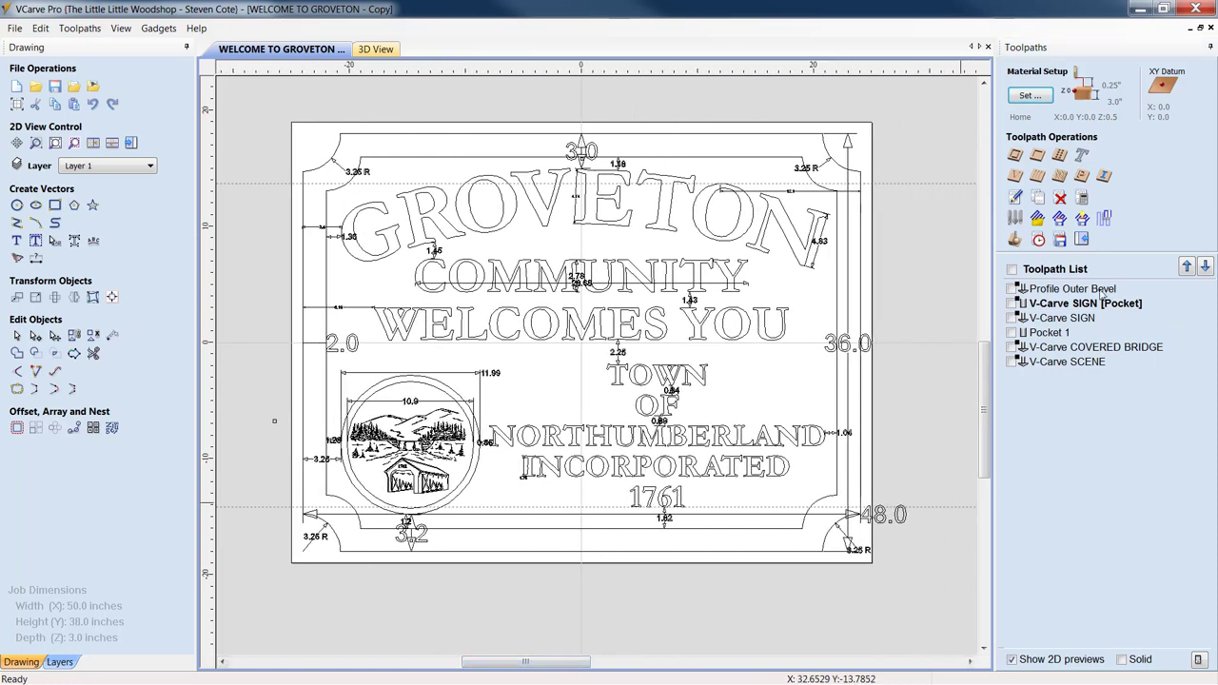
# Step: Open the Profile Outer Bevel toolpath for editing, a 0.25-inch outside cut with a 90° V-bit
pyautogui.doubleClick(1070, 289)
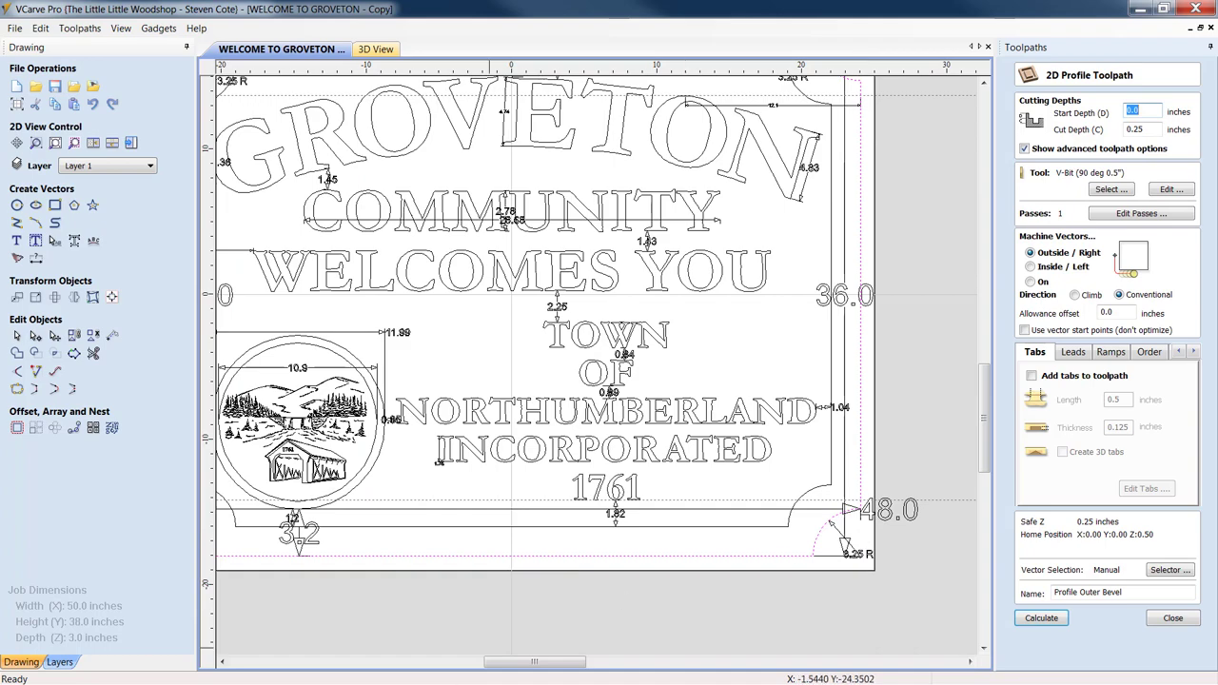
pyautogui.moveTo(533, 660); pyautogui.dragTo(497, 663)
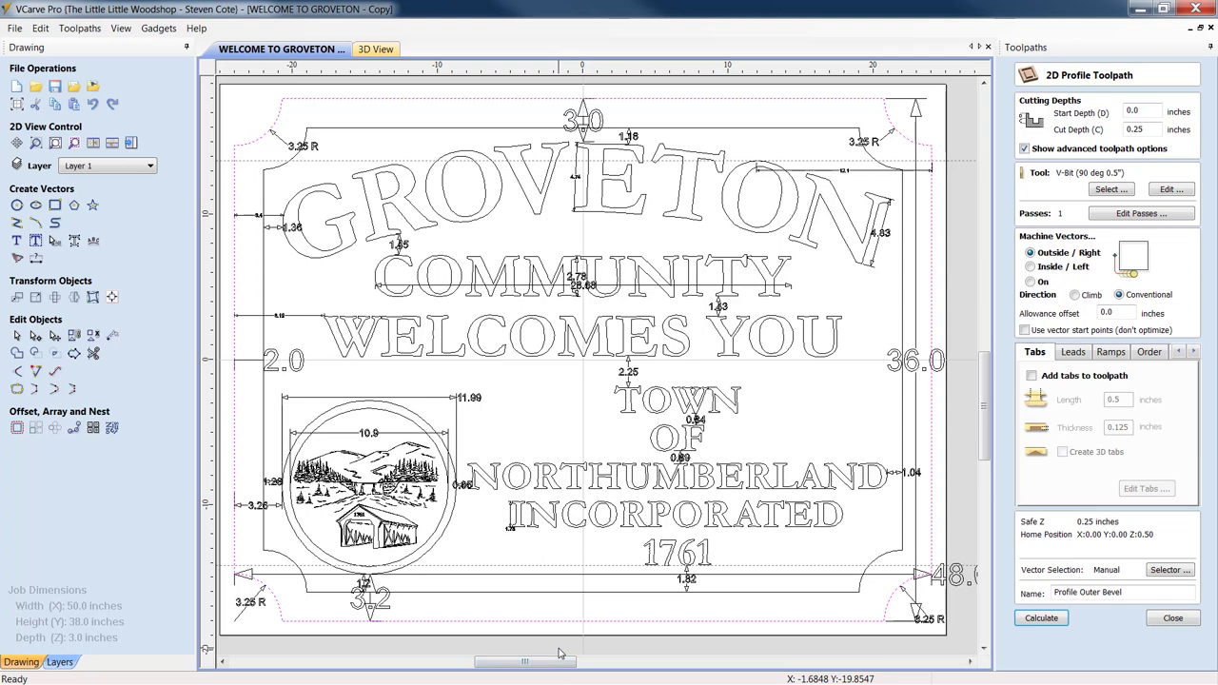
pyautogui.moveTo(567, 537)
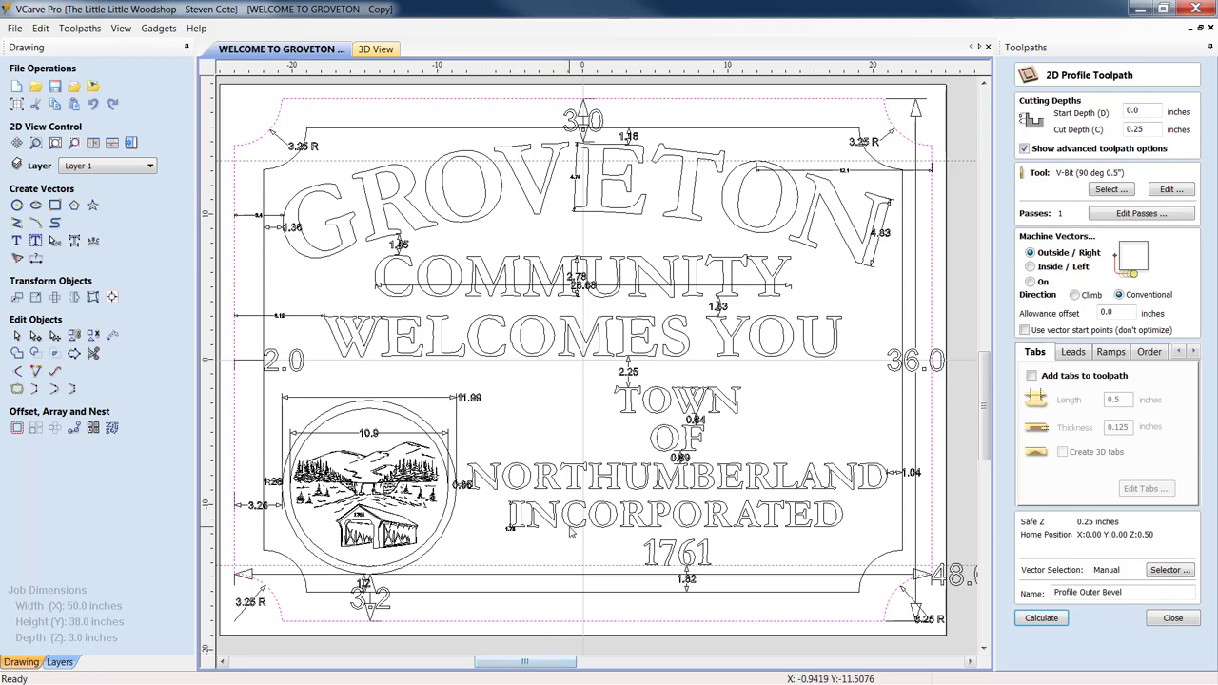
pyautogui.moveTo(904, 437)
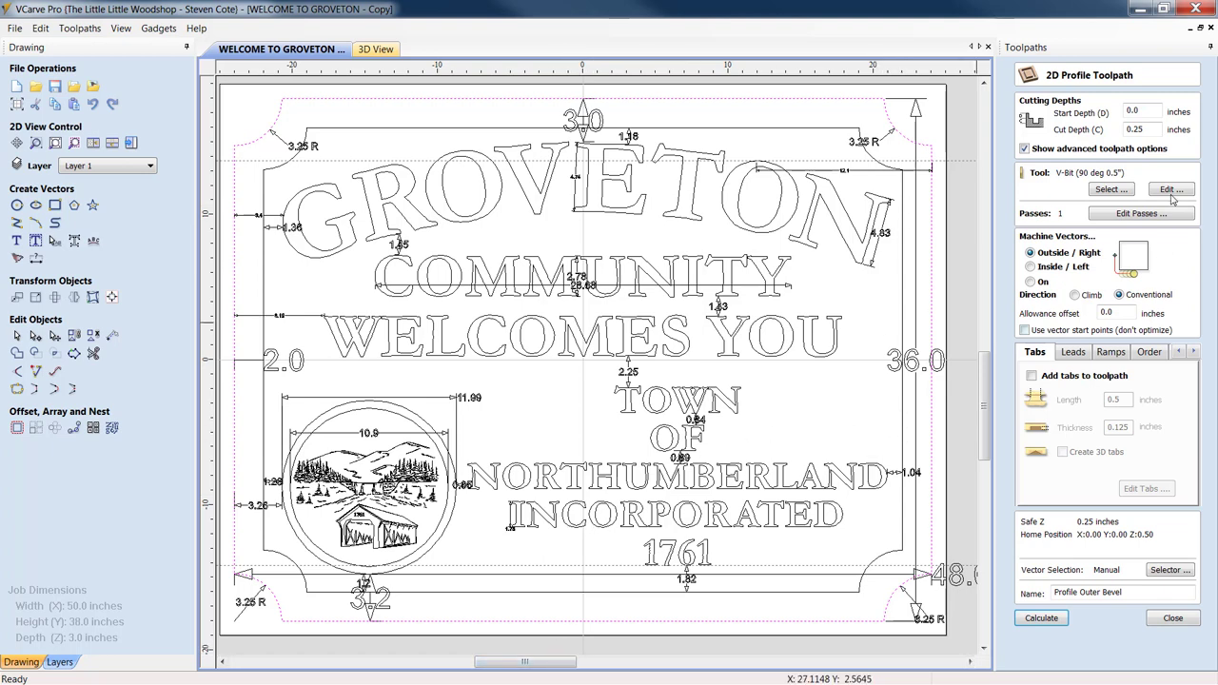
pyautogui.moveTo(936, 149)
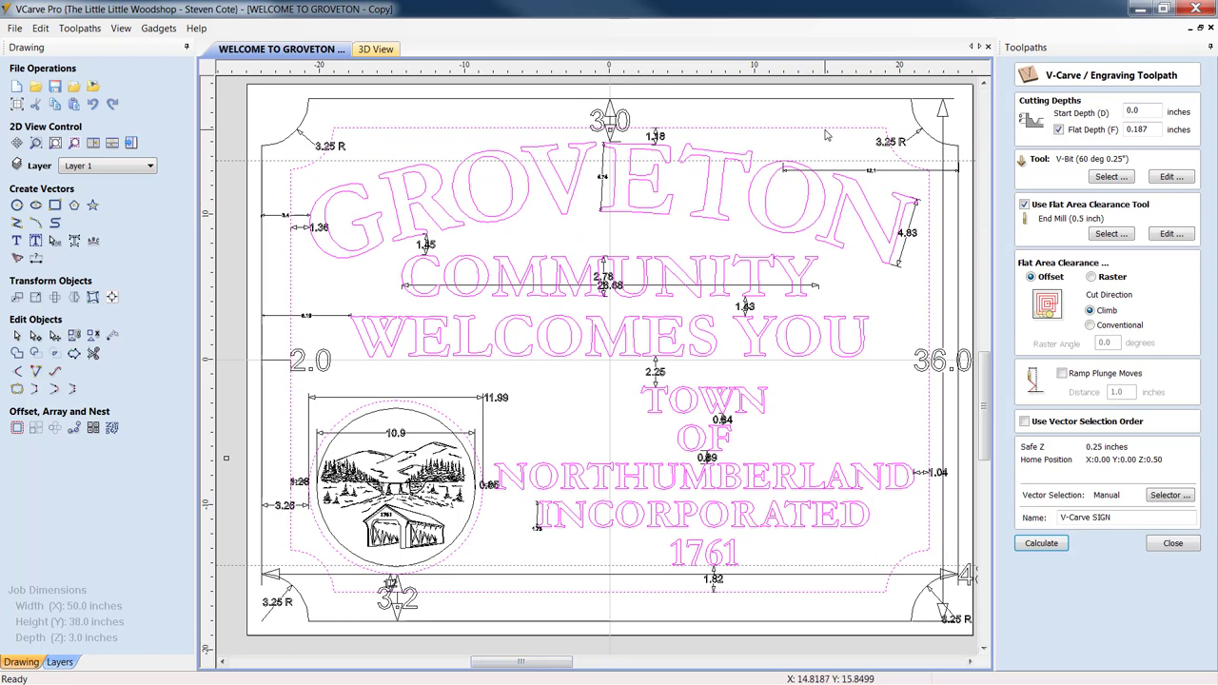
pyautogui.moveTo(826, 133)
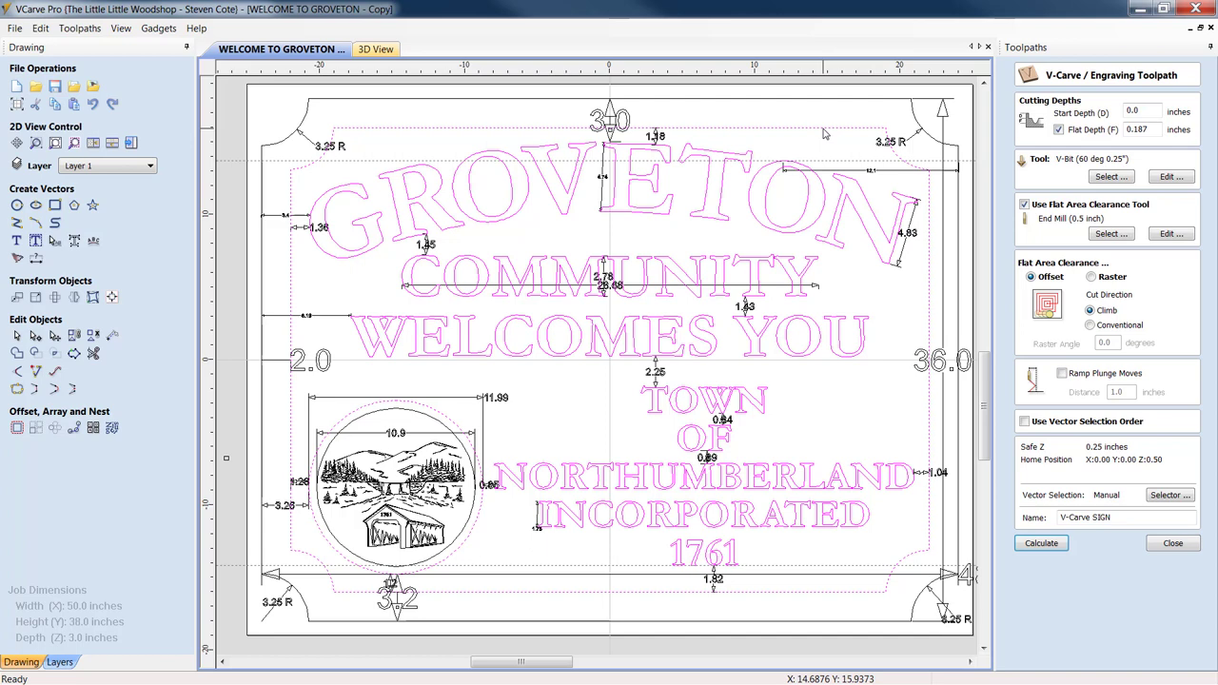
pyautogui.moveTo(819, 137)
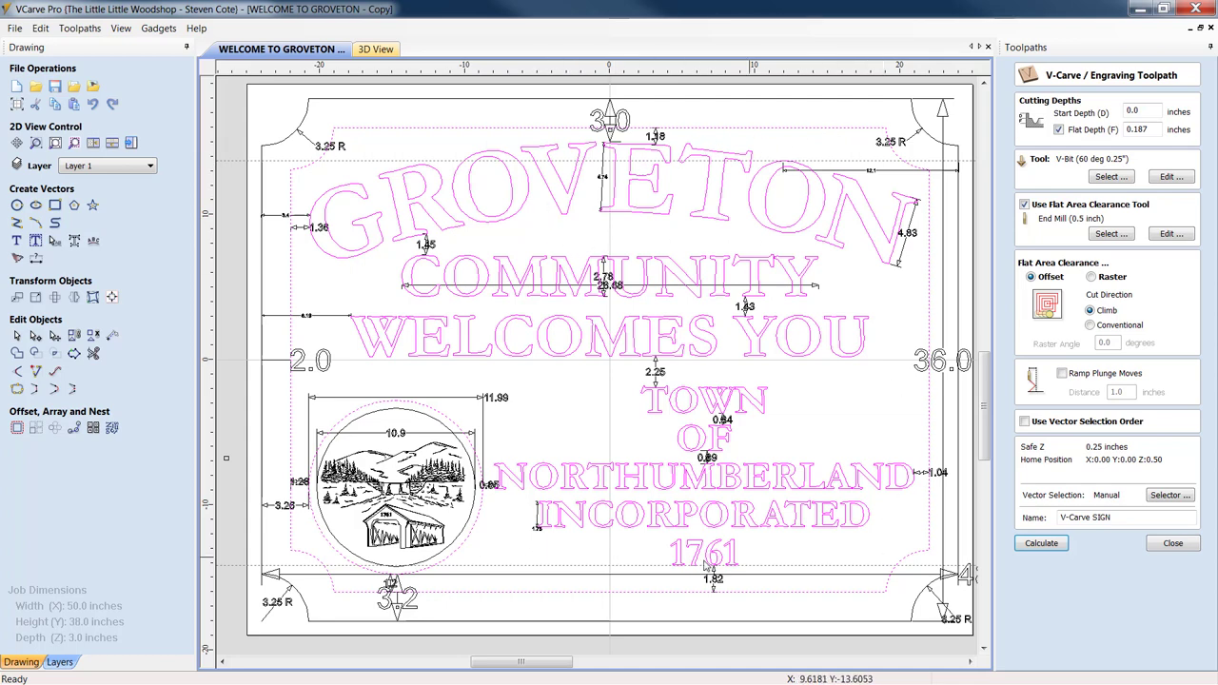
pyautogui.moveTo(792, 352)
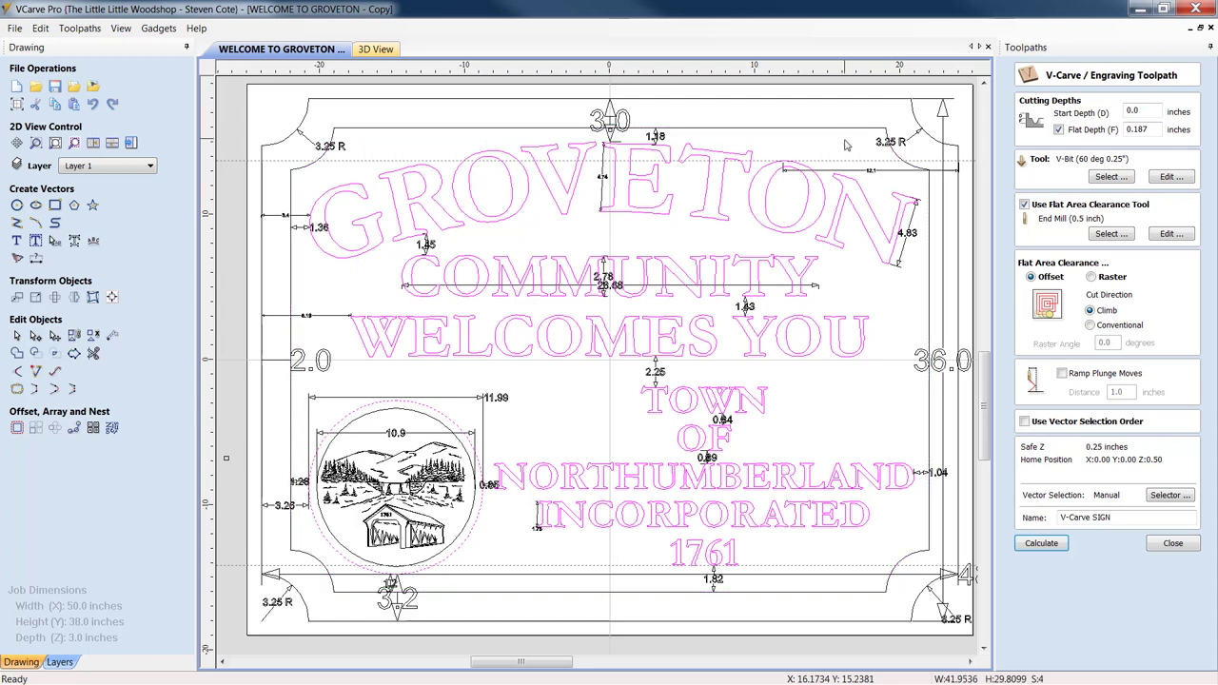
pyautogui.moveTo(1011, 164)
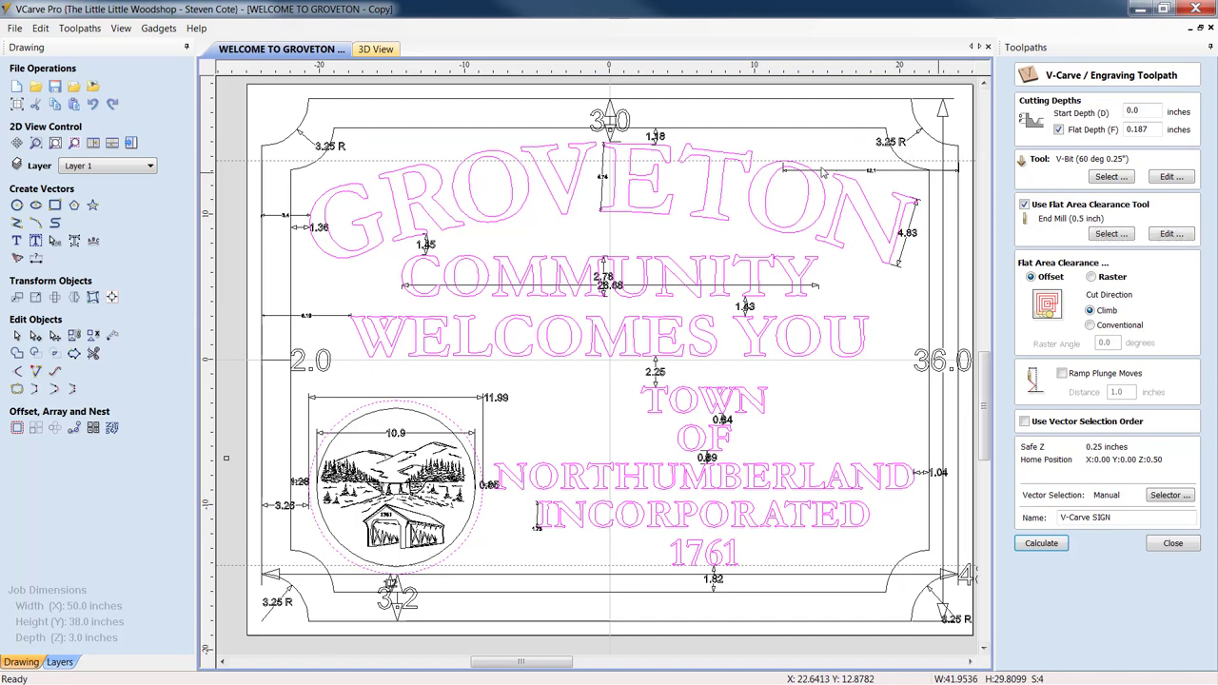
pyautogui.moveTo(887, 274)
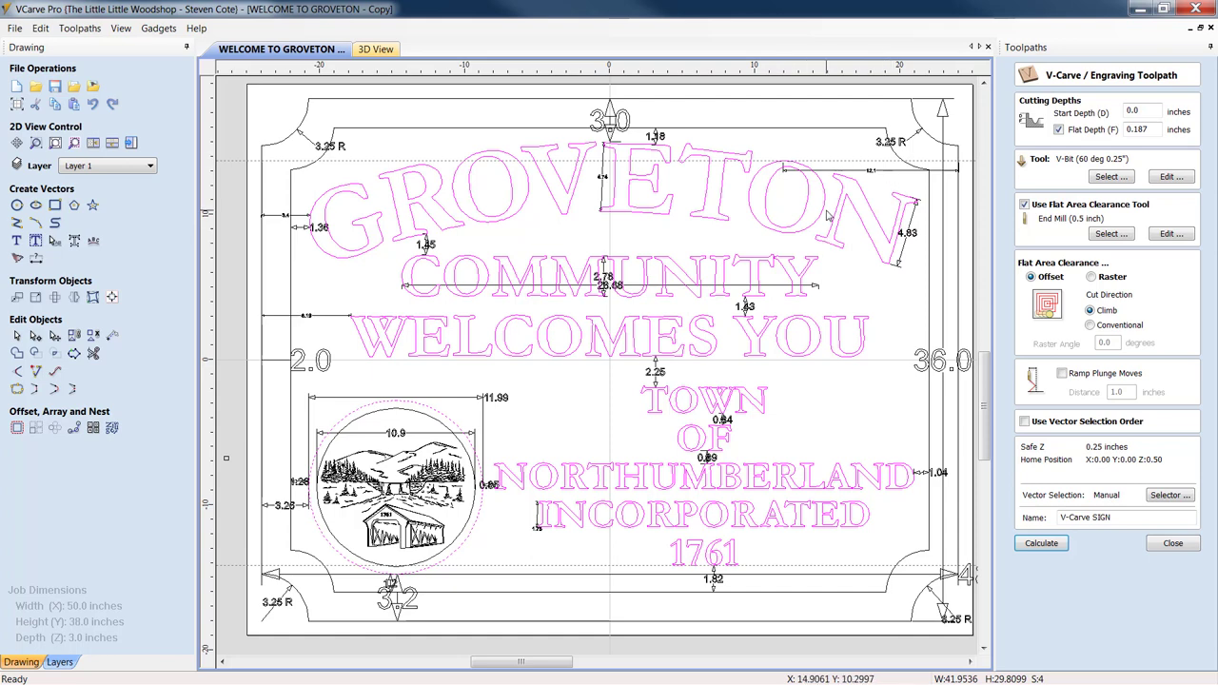
pyautogui.moveTo(826, 131)
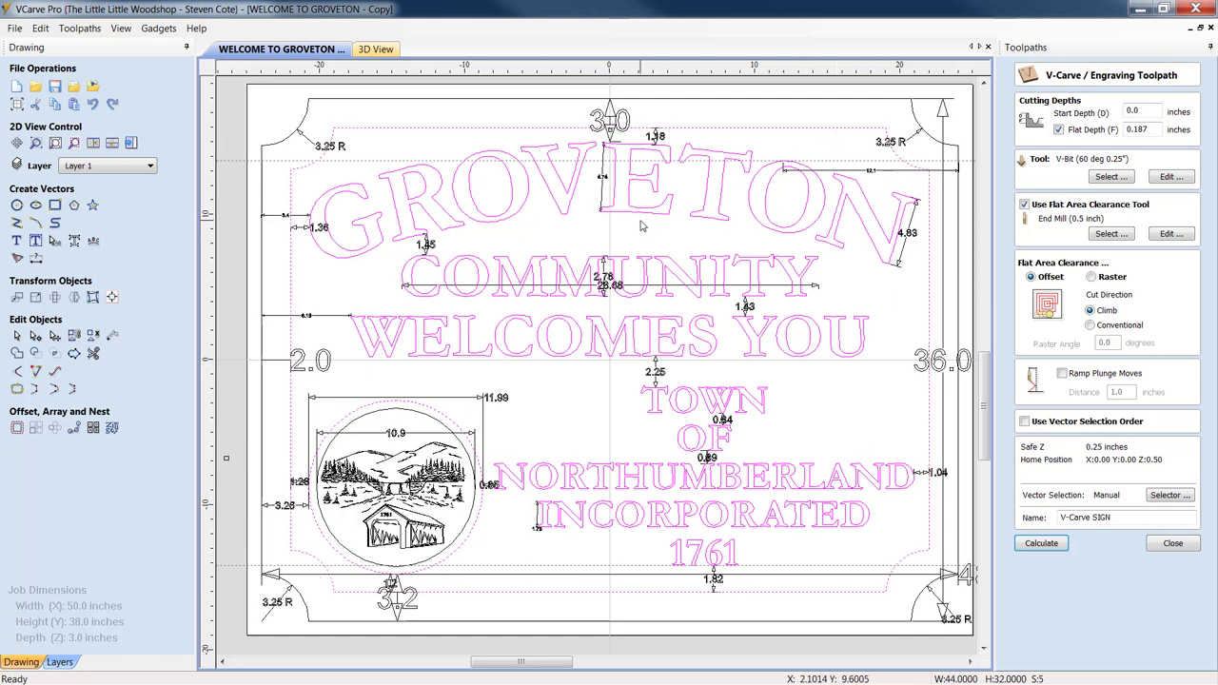
pyautogui.moveTo(404, 418)
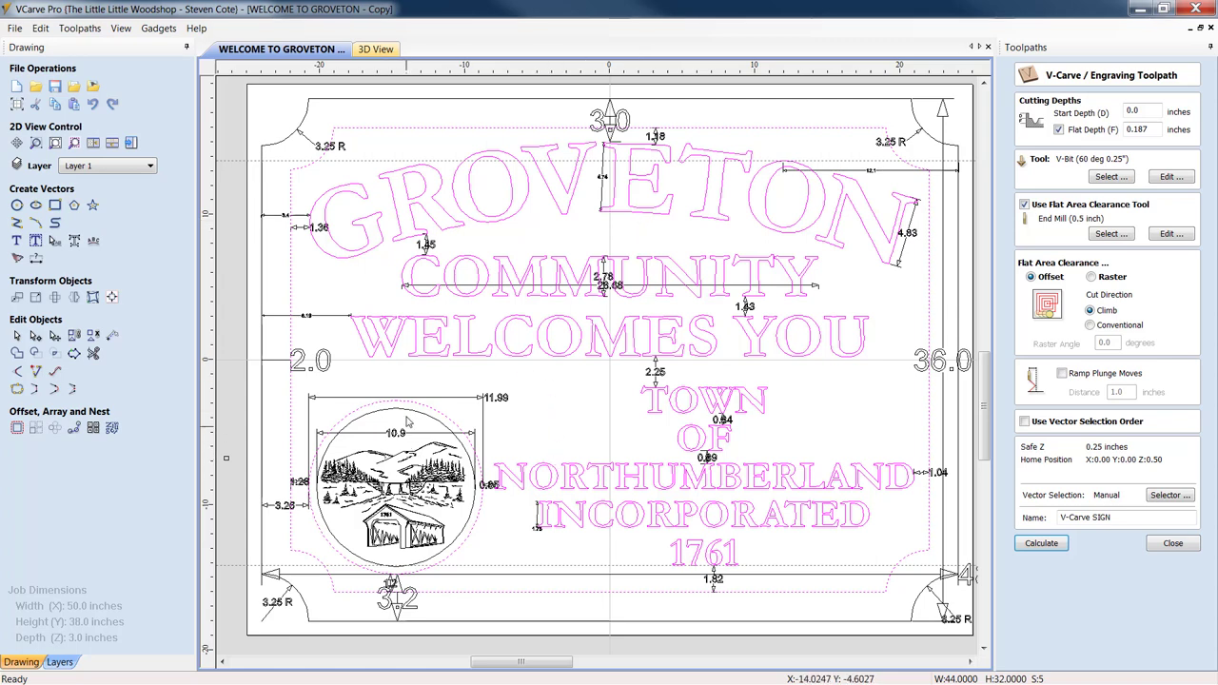
pyautogui.moveTo(441, 556)
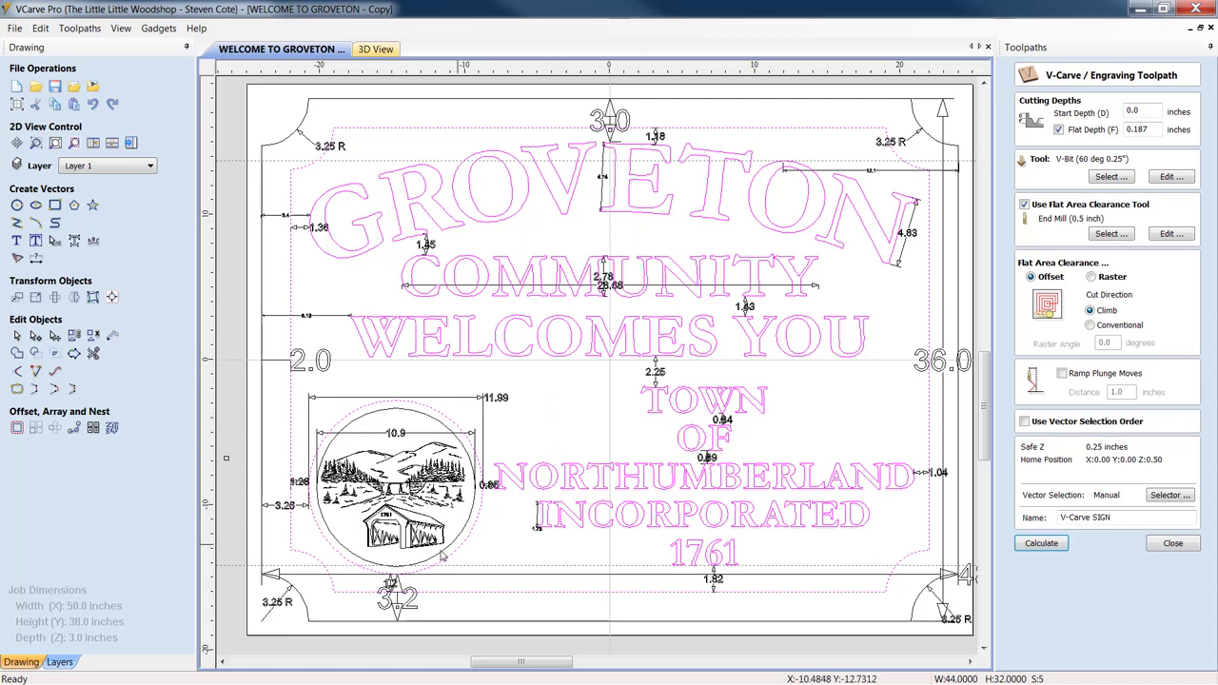
pyautogui.moveTo(417, 415)
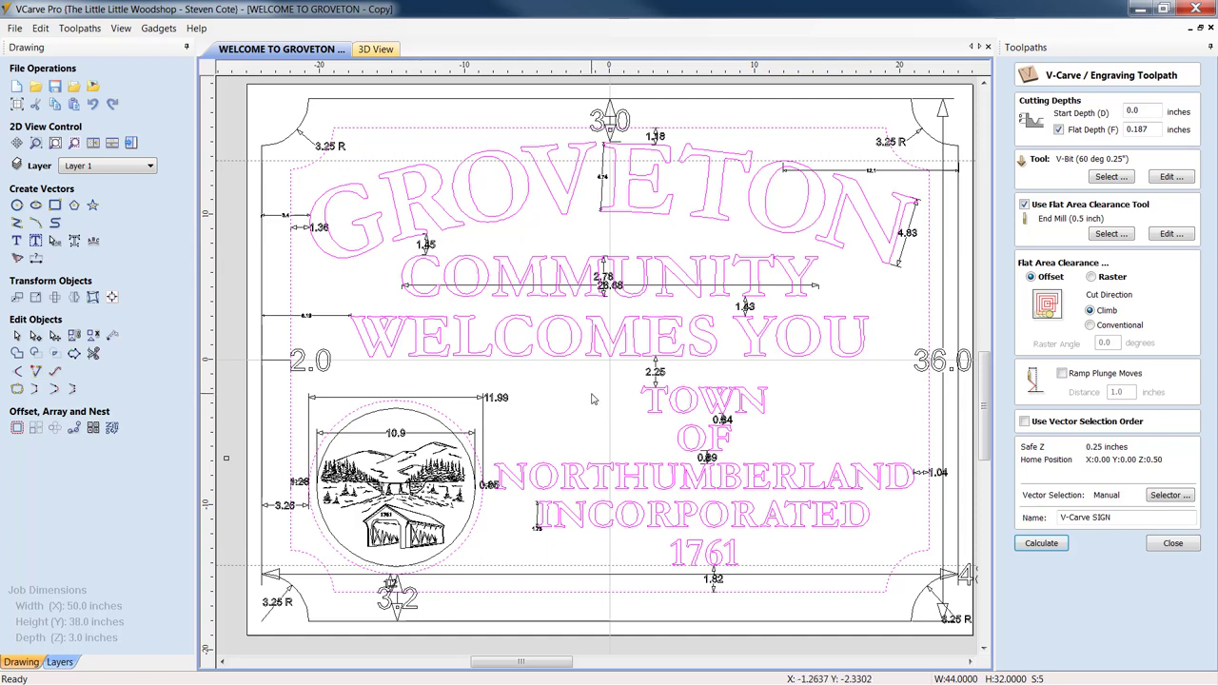
pyautogui.moveTo(590, 407)
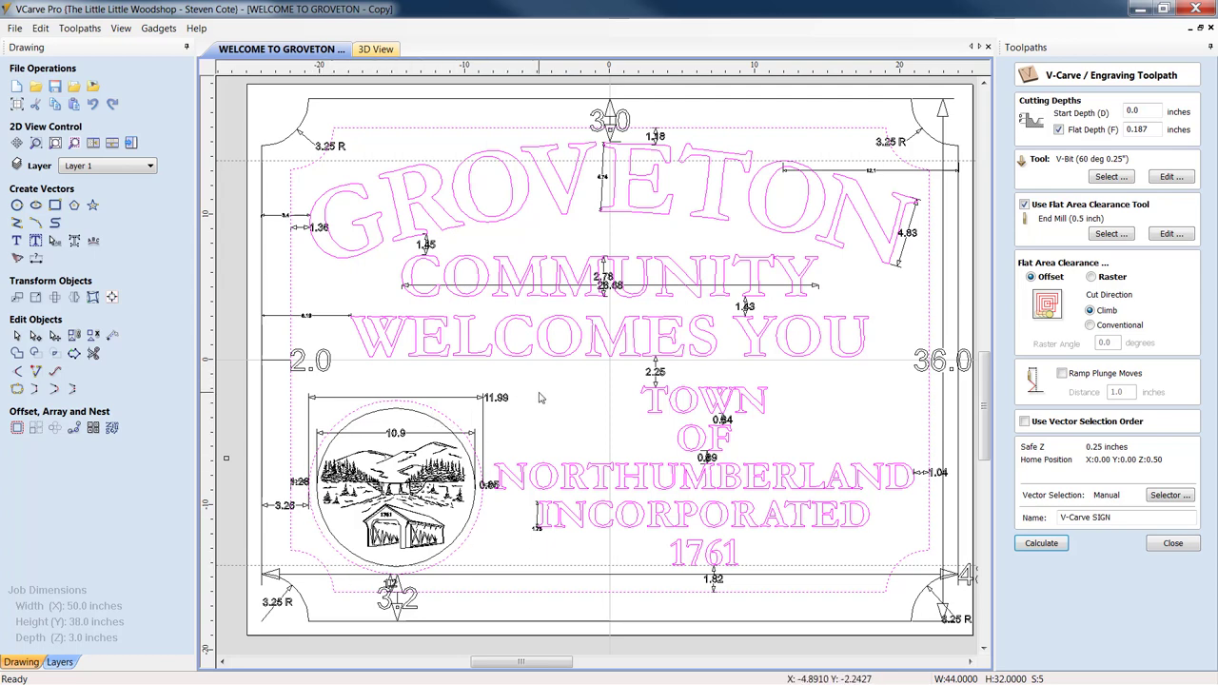
pyautogui.moveTo(837, 404)
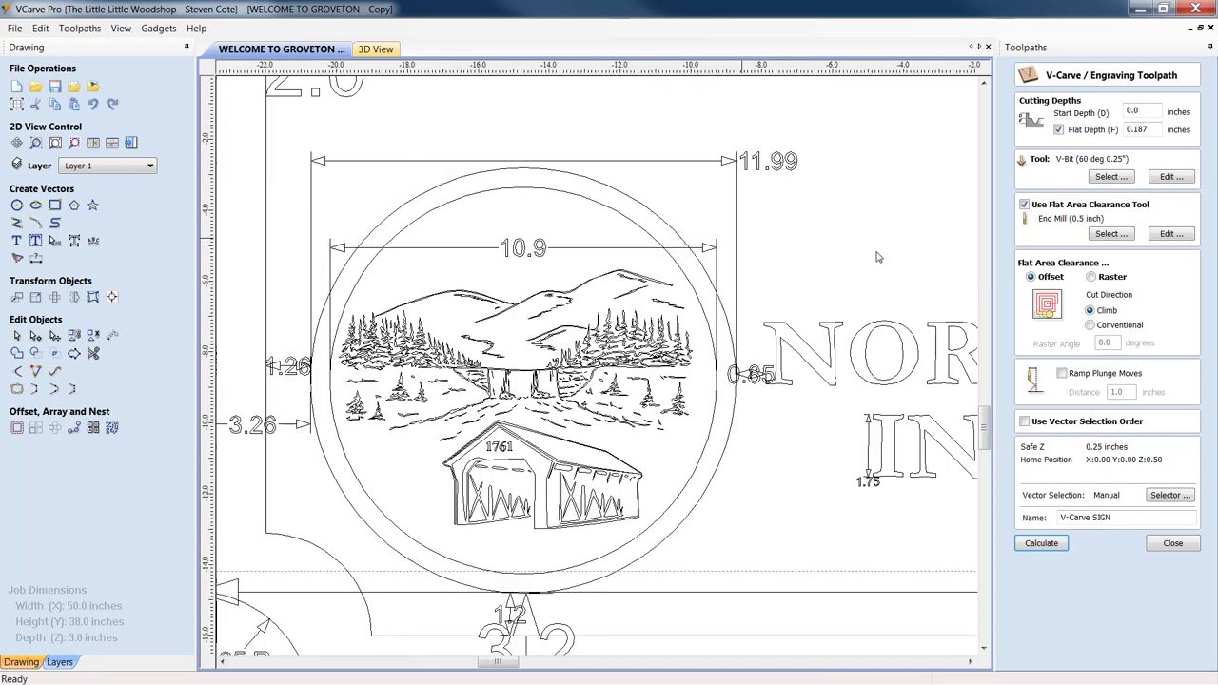
pyautogui.moveTo(830, 377)
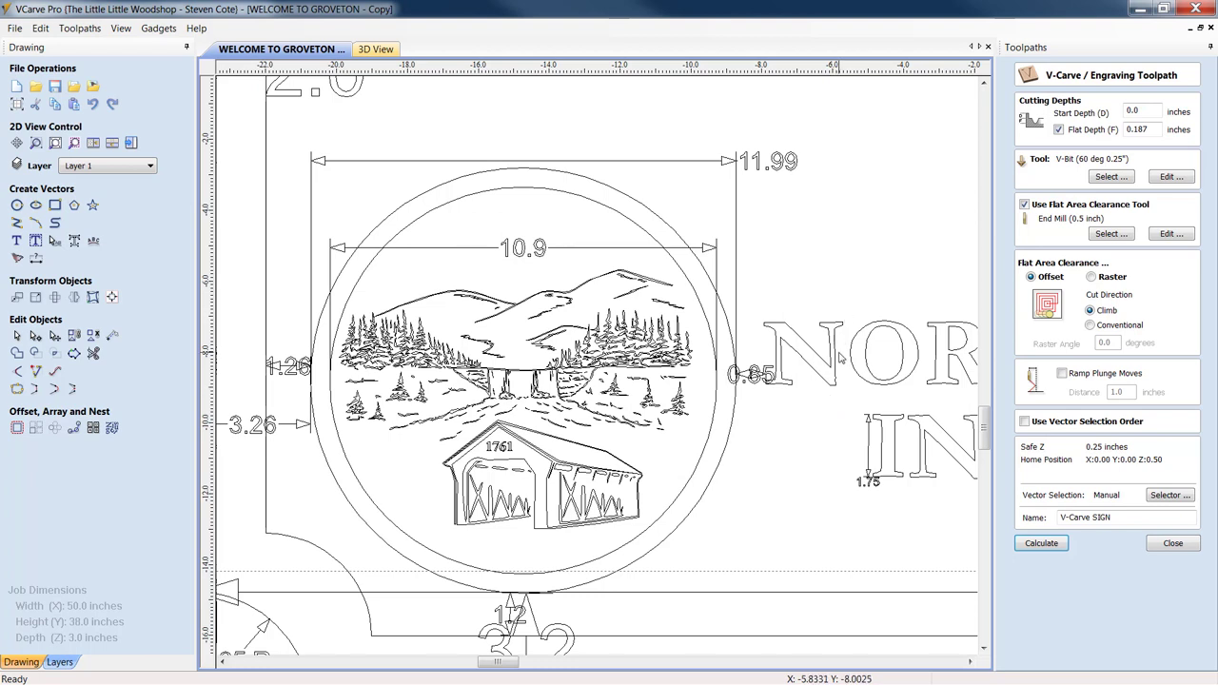
pyautogui.moveTo(837, 398)
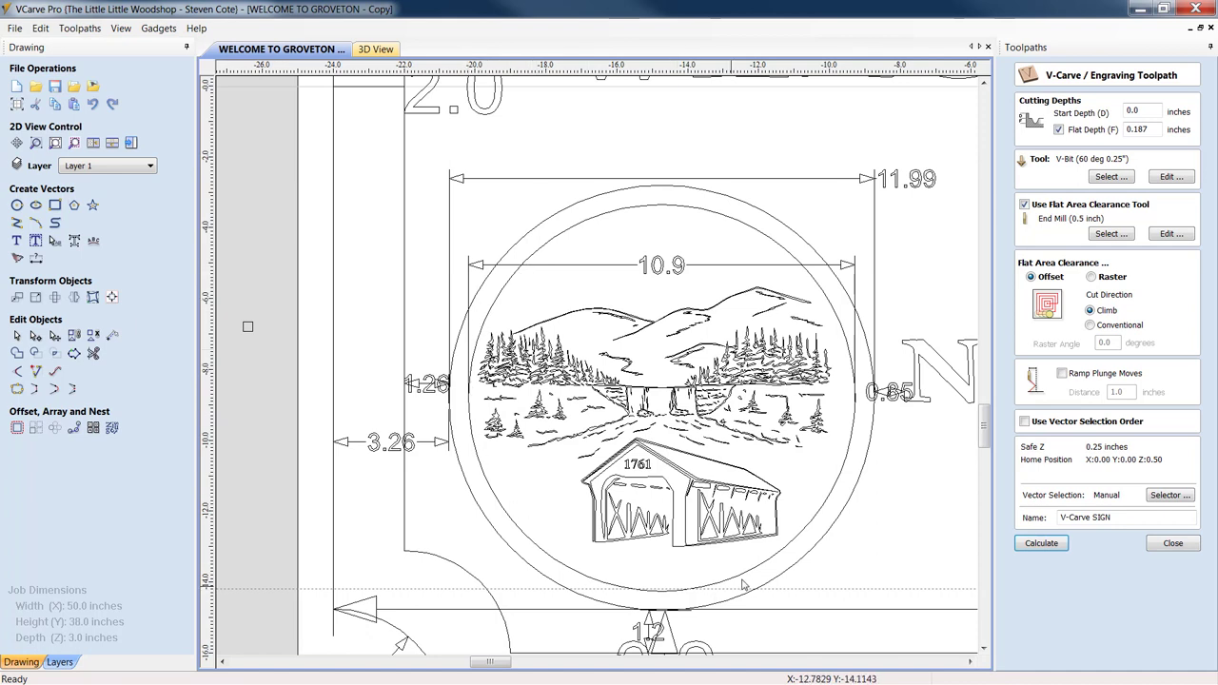
pyautogui.moveTo(918, 412)
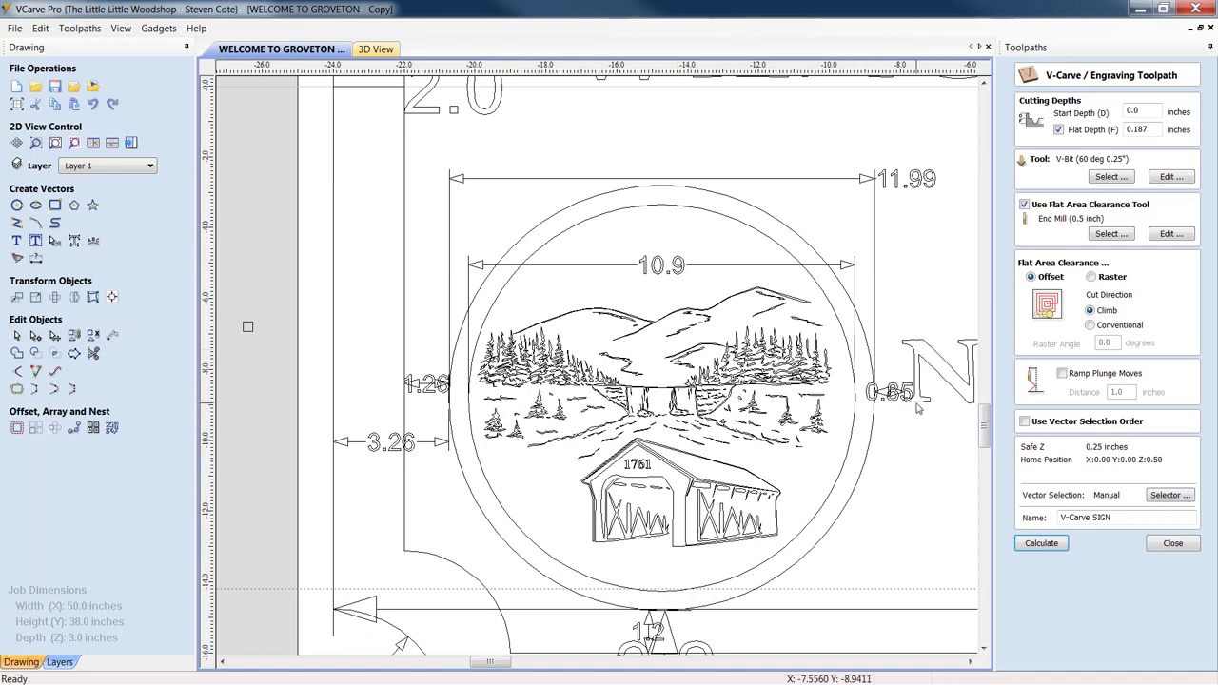
pyautogui.moveTo(502, 152)
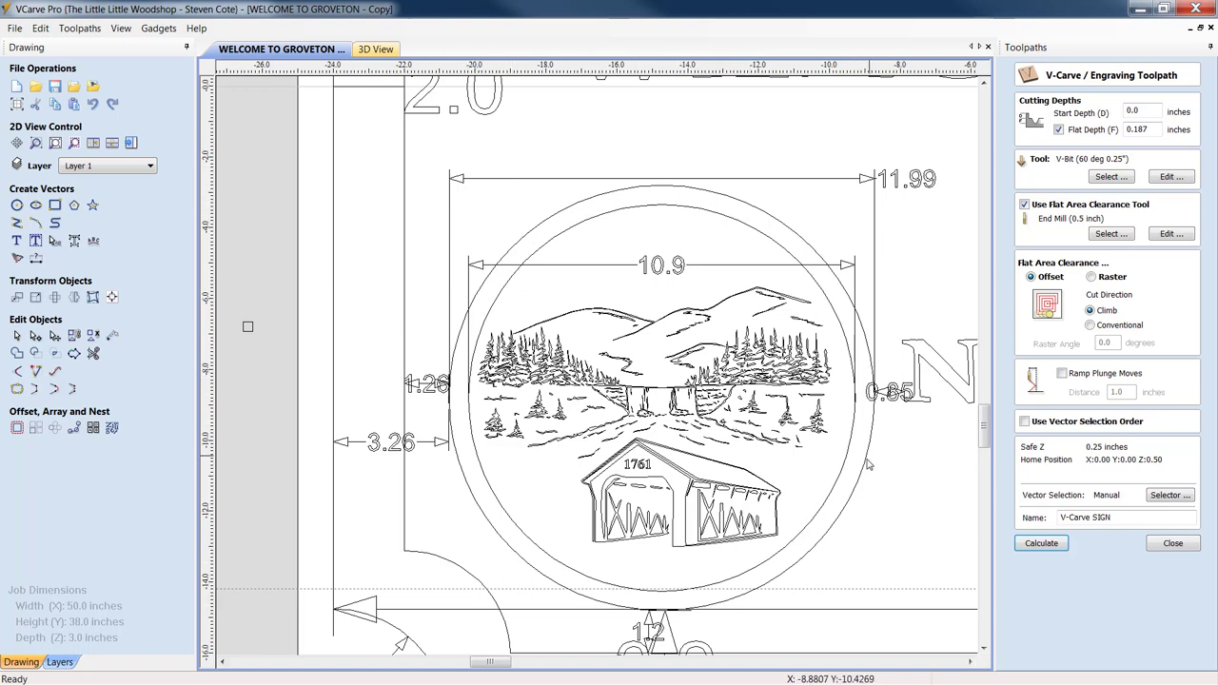
pyautogui.moveTo(880, 263)
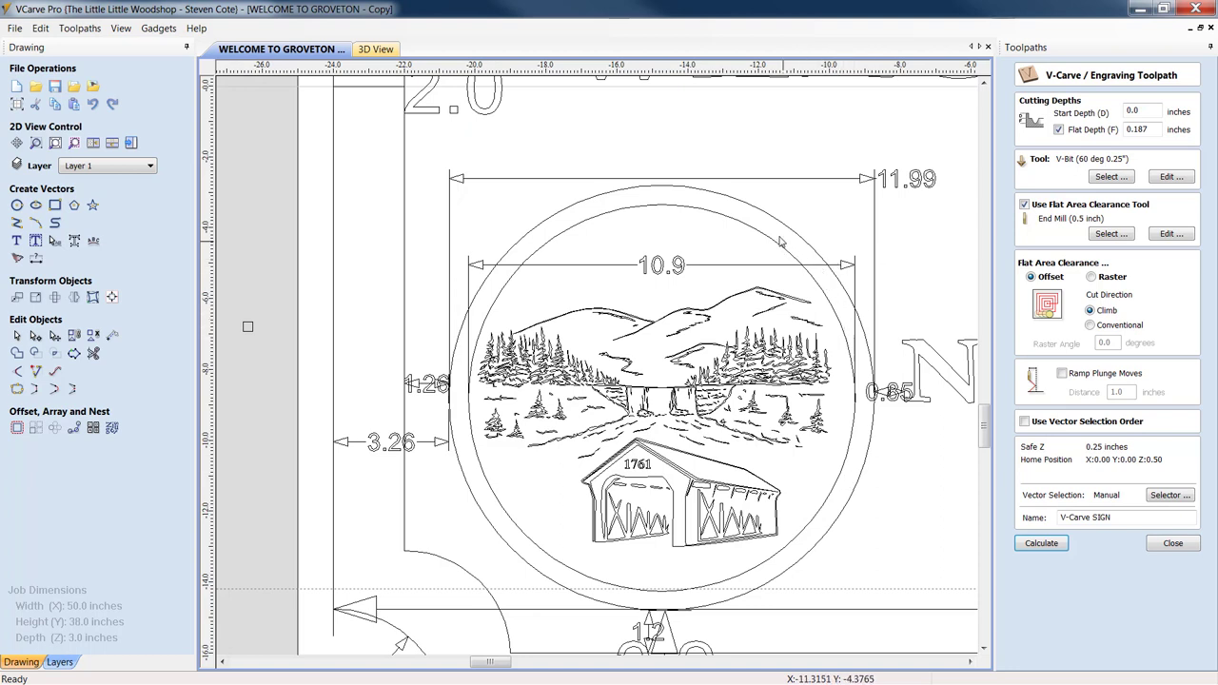
pyautogui.moveTo(879, 341)
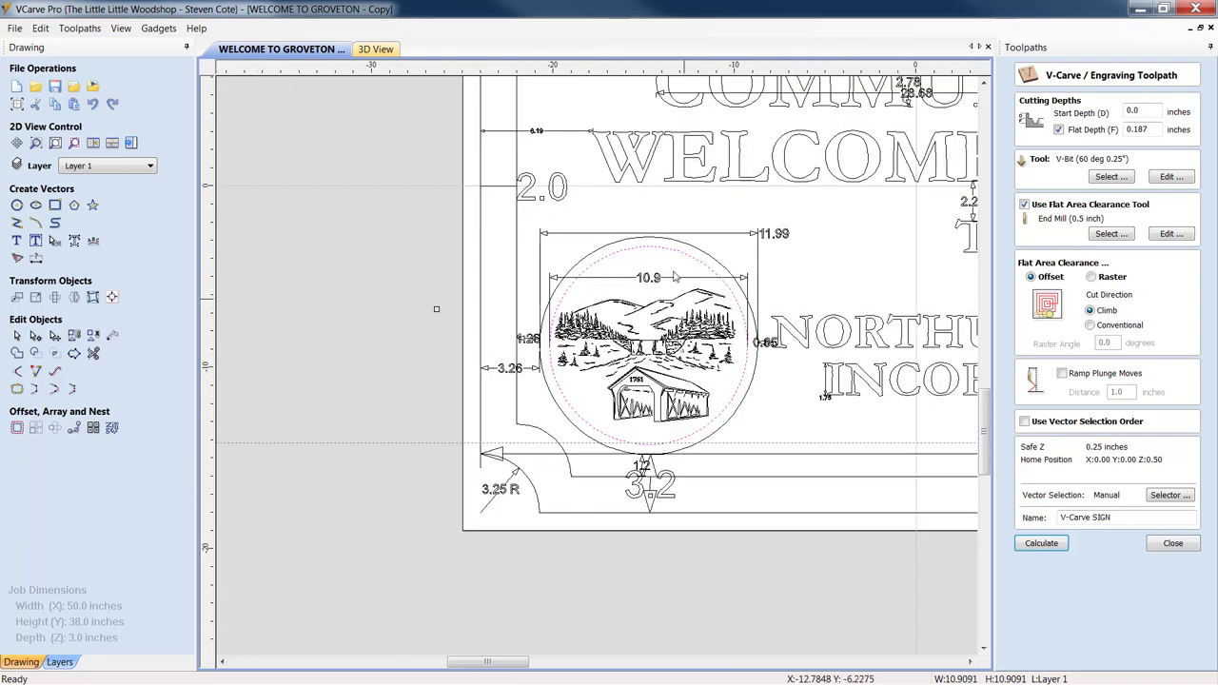
pyautogui.moveTo(719, 389)
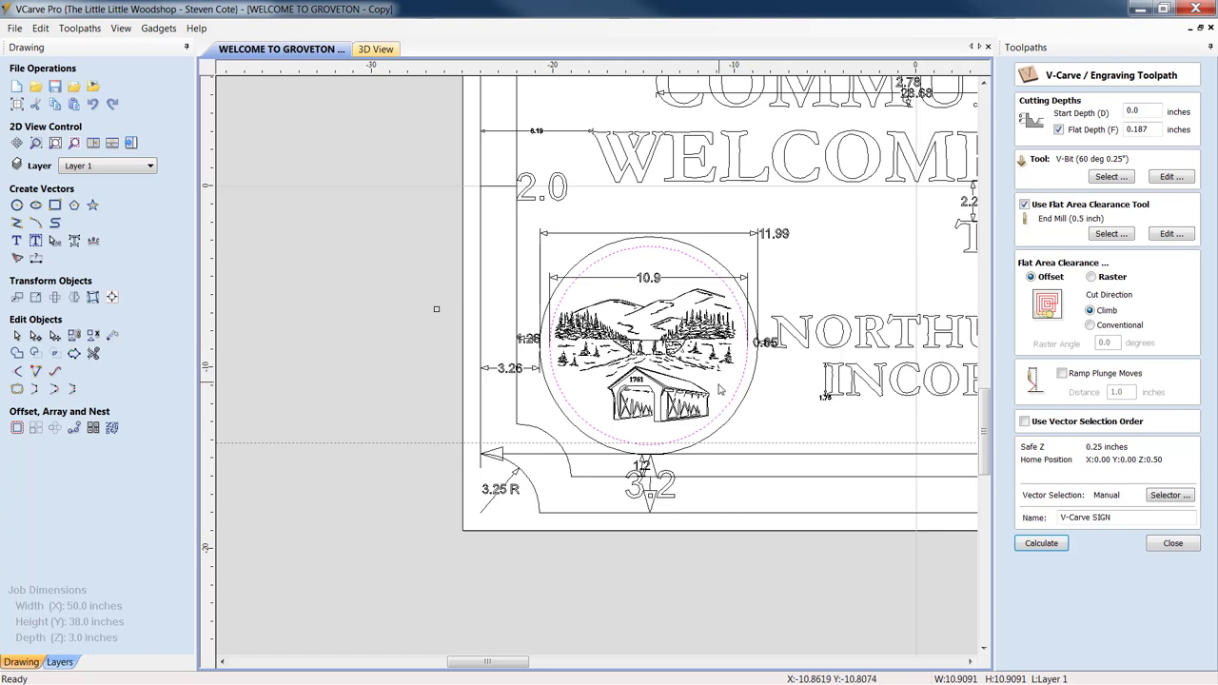
pyautogui.moveTo(716, 388)
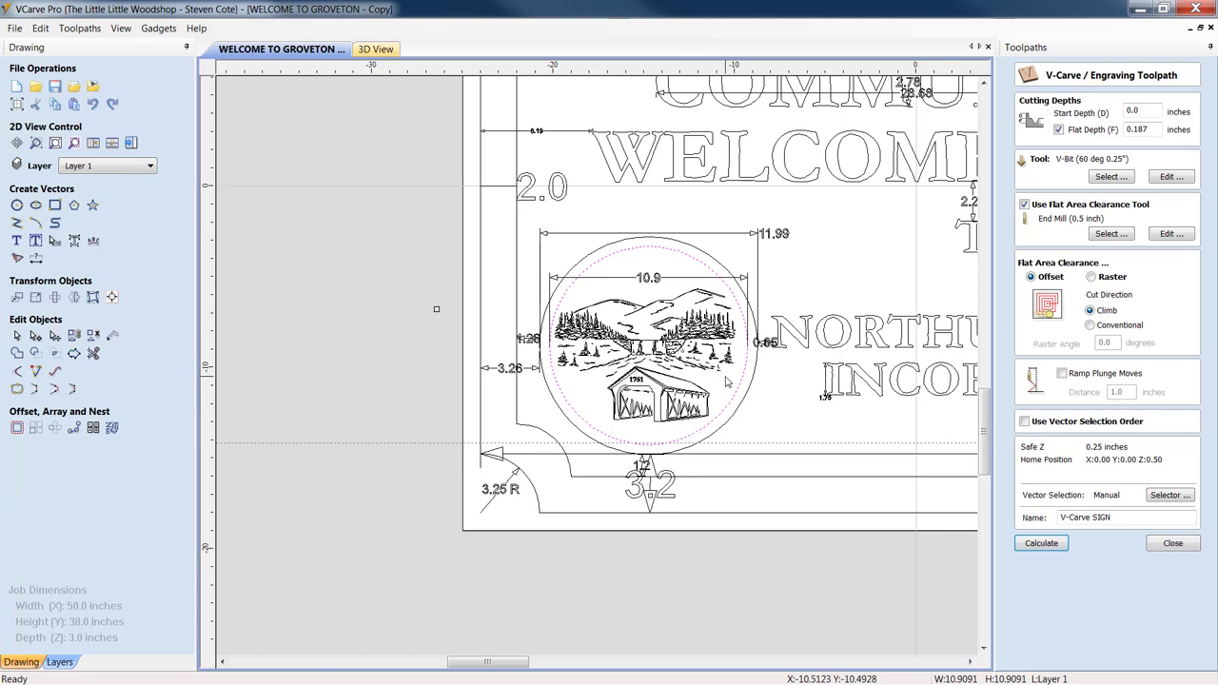
pyautogui.moveTo(760, 347)
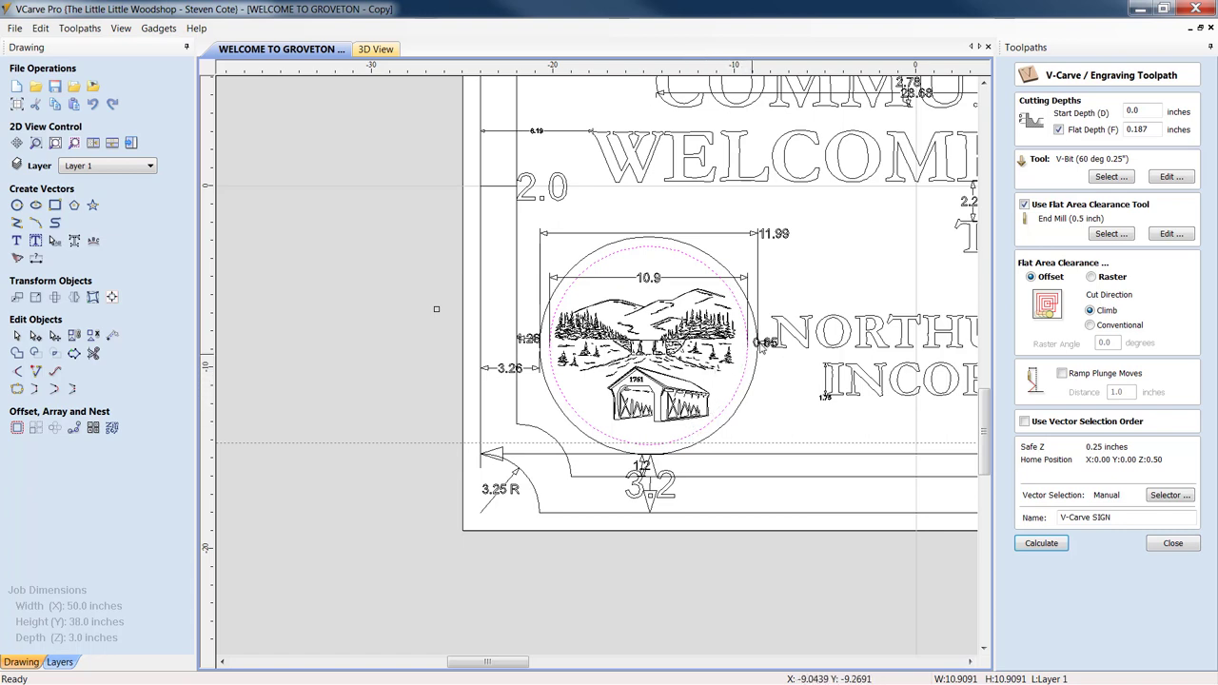
pyautogui.moveTo(588, 285)
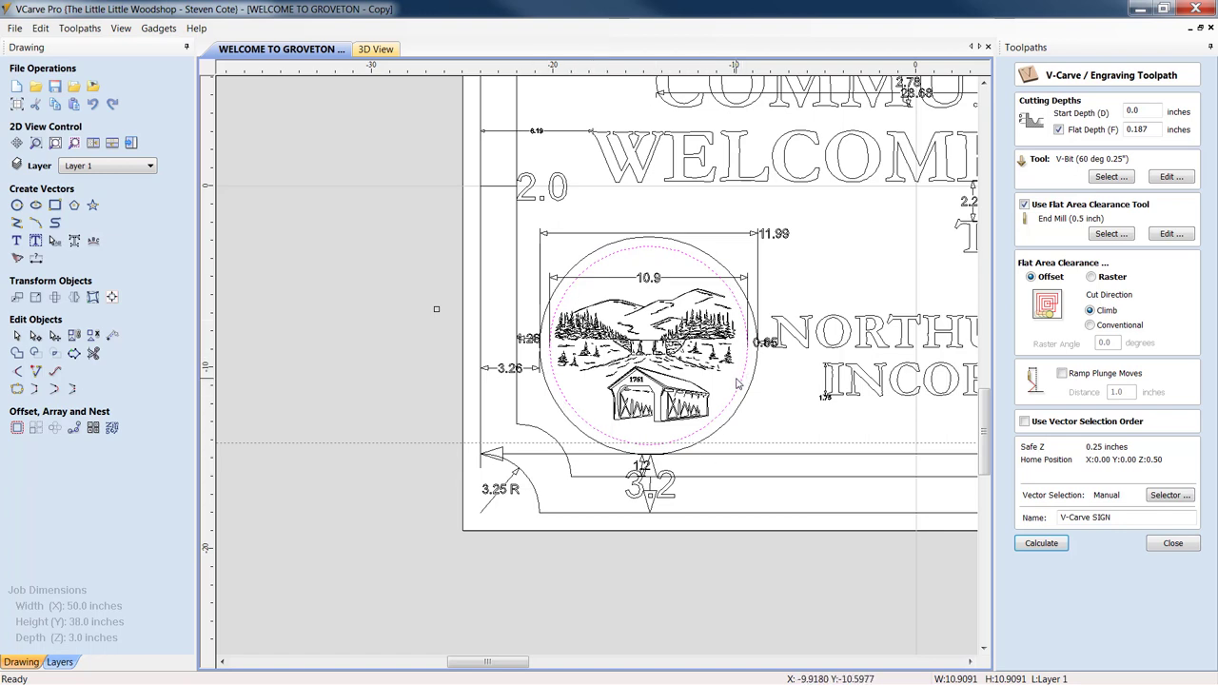
pyautogui.moveTo(761, 384)
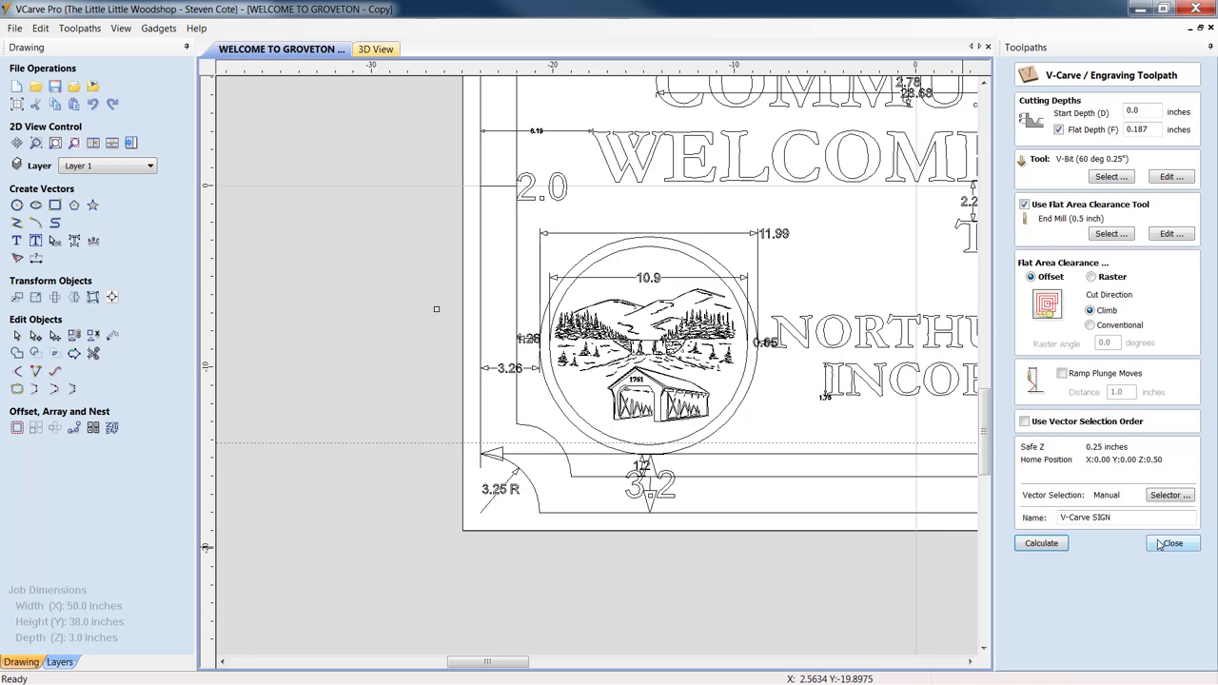
# Step: Close the sign engraving form and review the V-Carve COVERED BRIDGE start and flat depths
pyautogui.click(1173, 545)
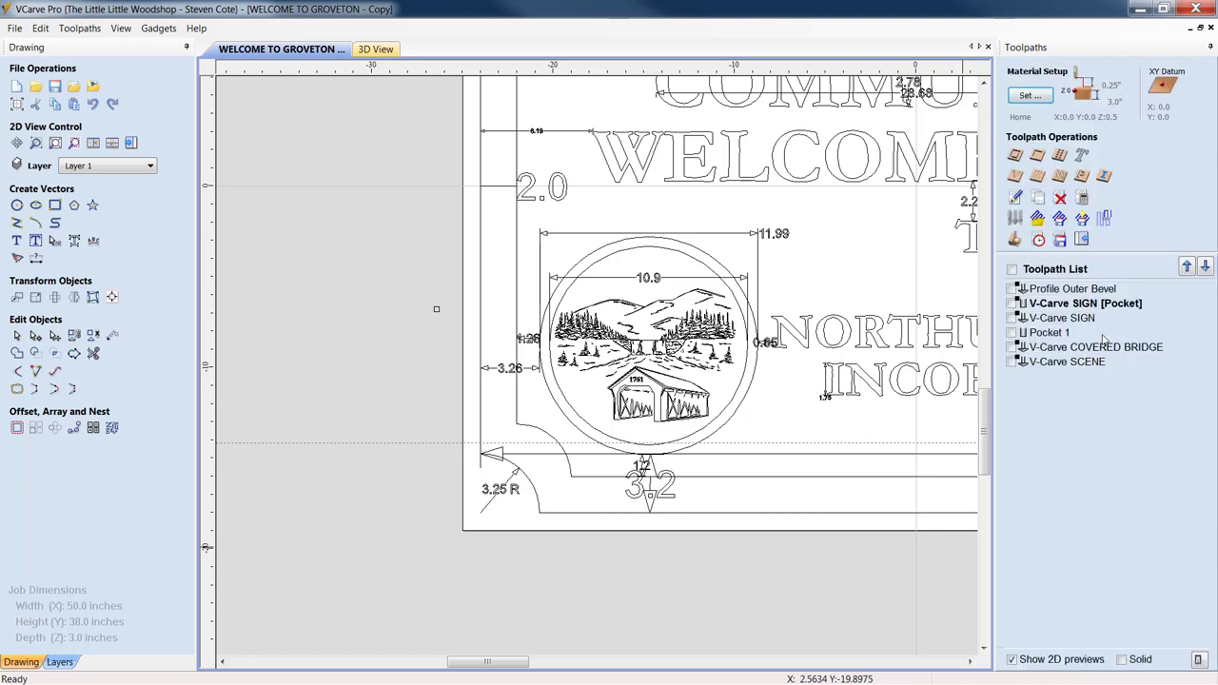
pyautogui.click(1095, 346)
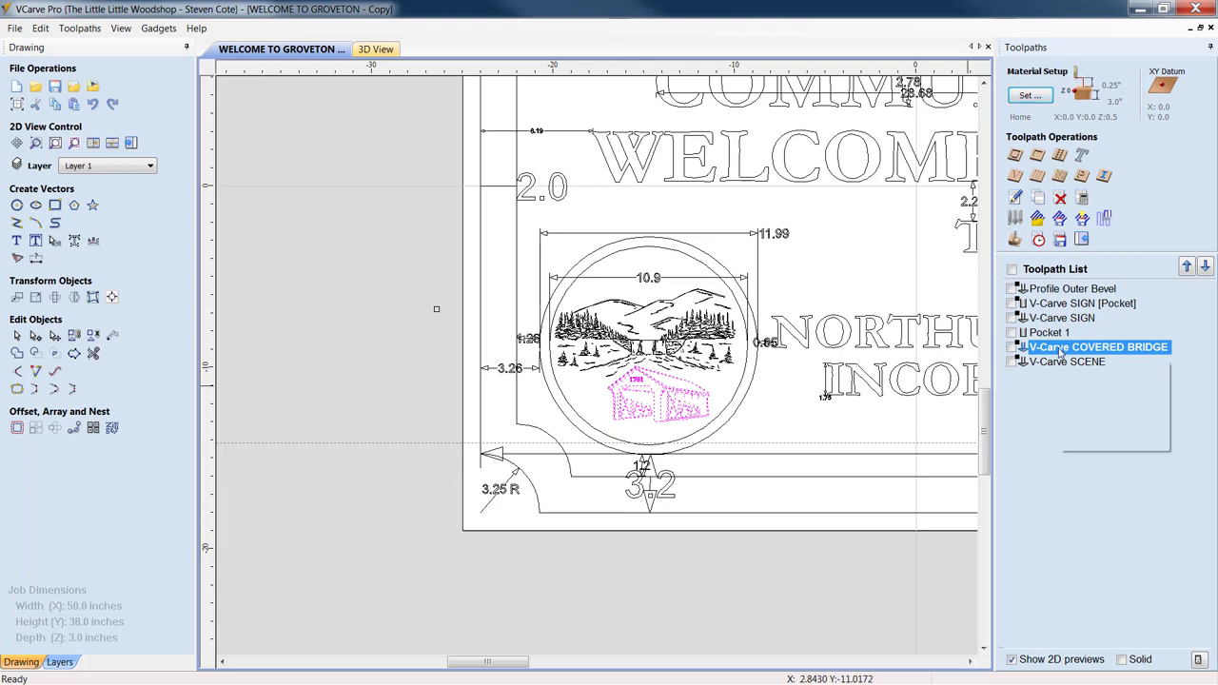
pyautogui.doubleClick(1095, 346)
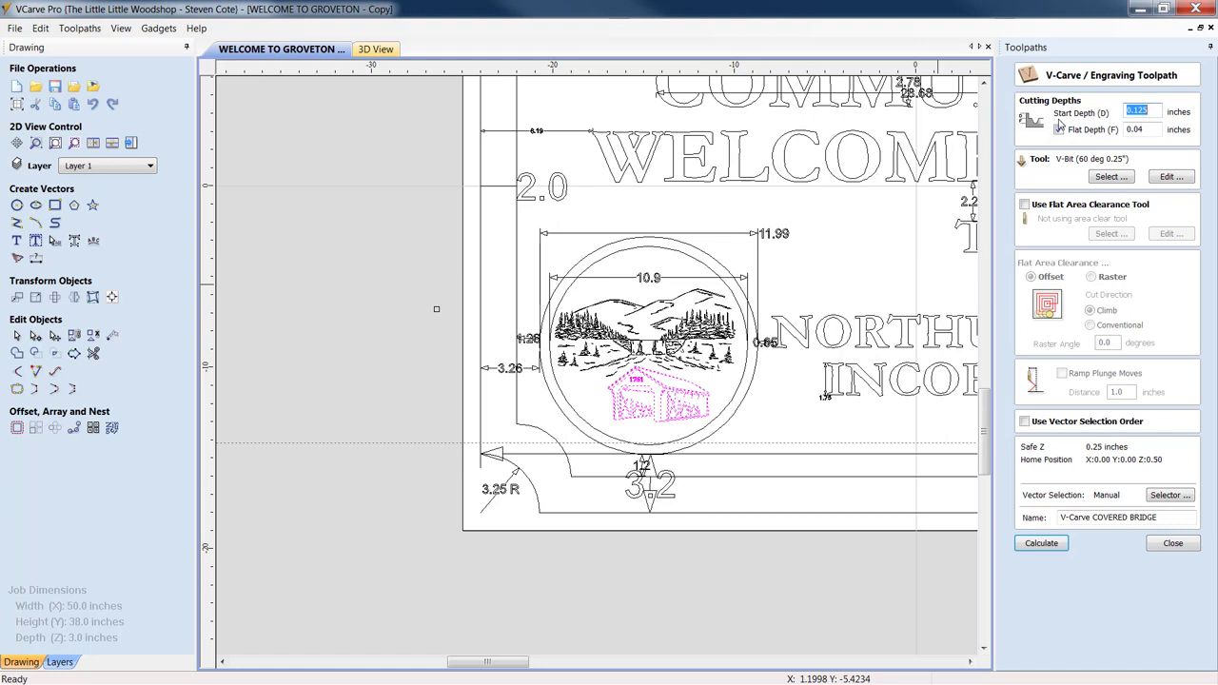
pyautogui.click(1058, 129)
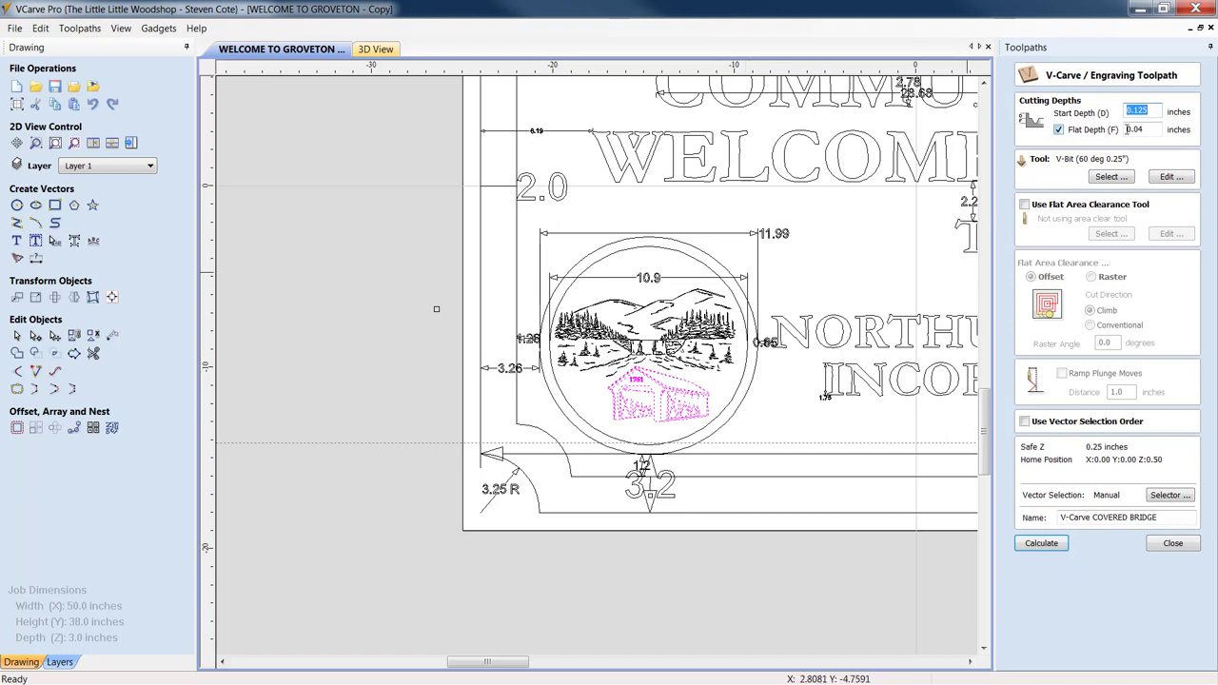
pyautogui.click(1134, 113)
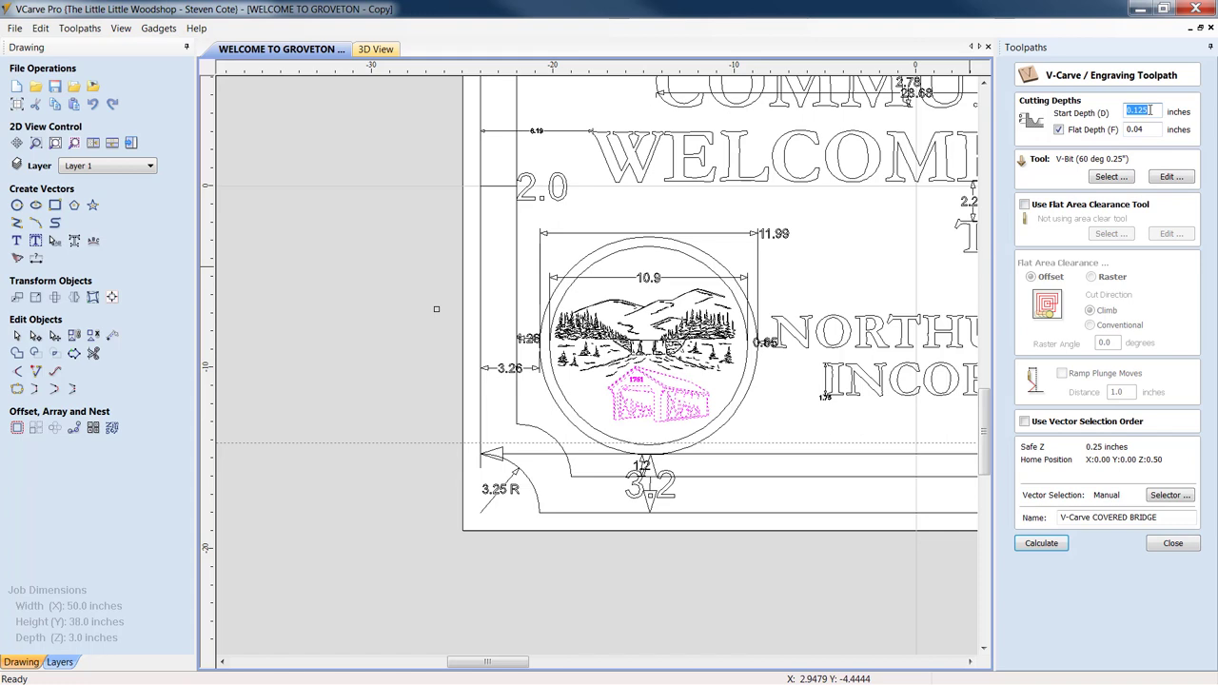
pyautogui.moveTo(1184, 599)
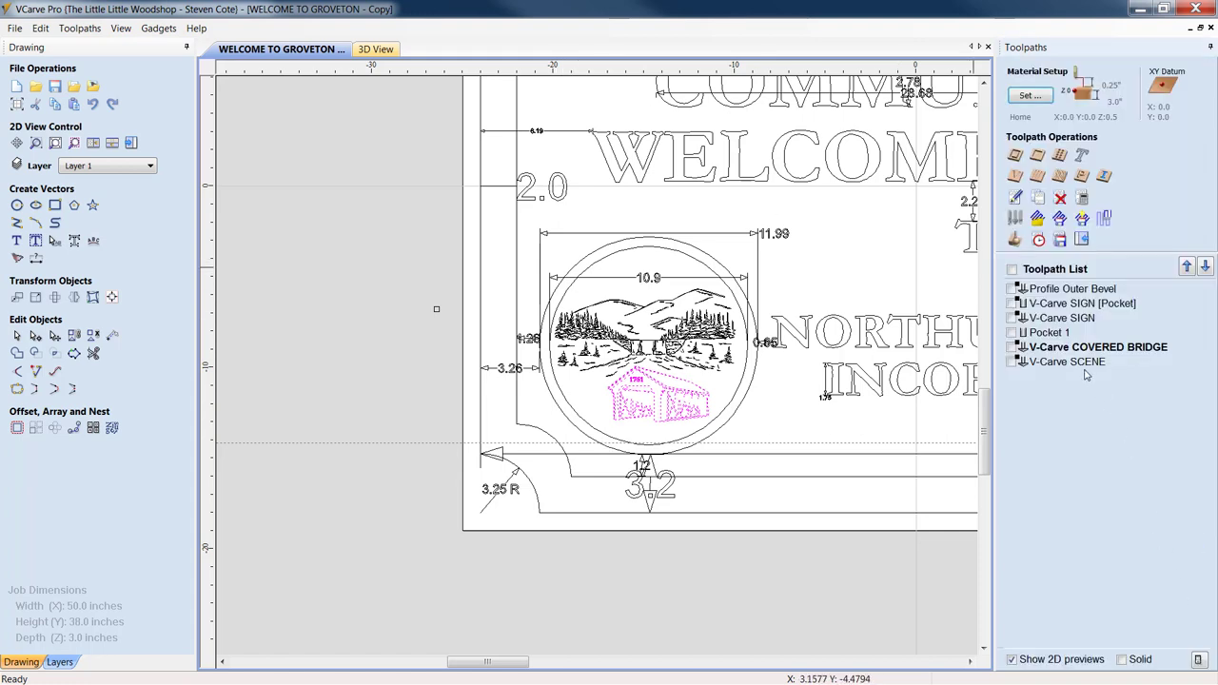
# Step: Bring up the V-Carve SCENE settings with its 0.125 inch start depth and 0.045 inch flat depth
pyautogui.doubleClick(1066, 362)
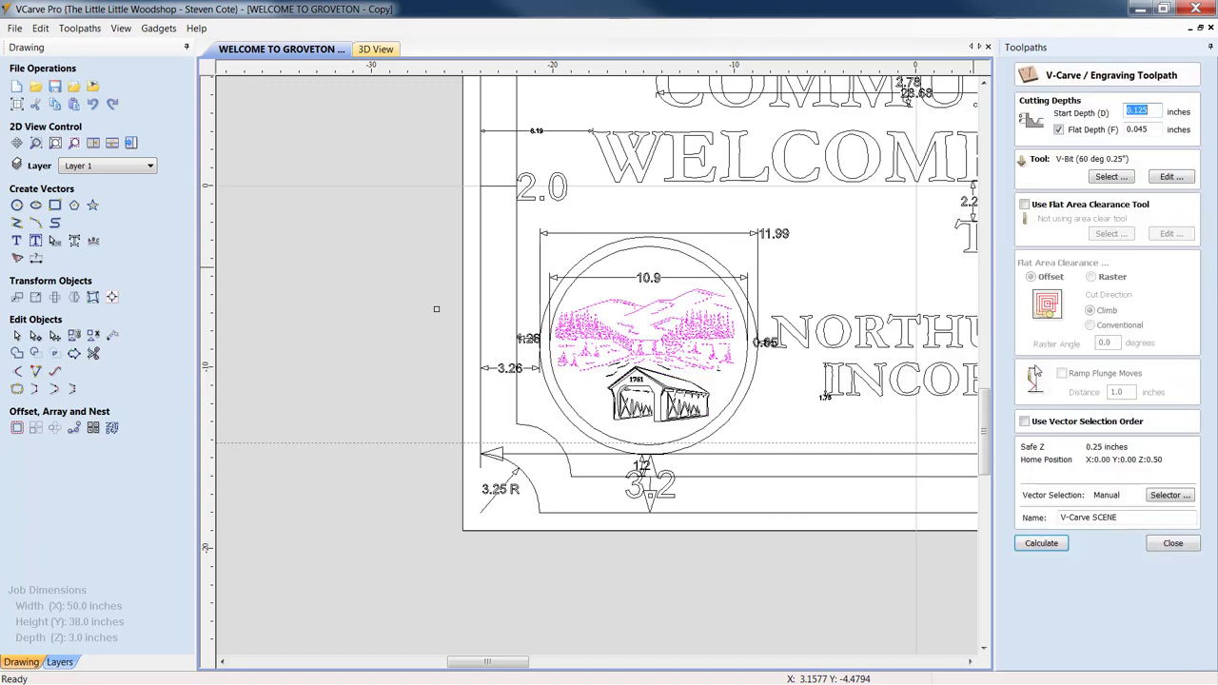
pyautogui.moveTo(580, 352)
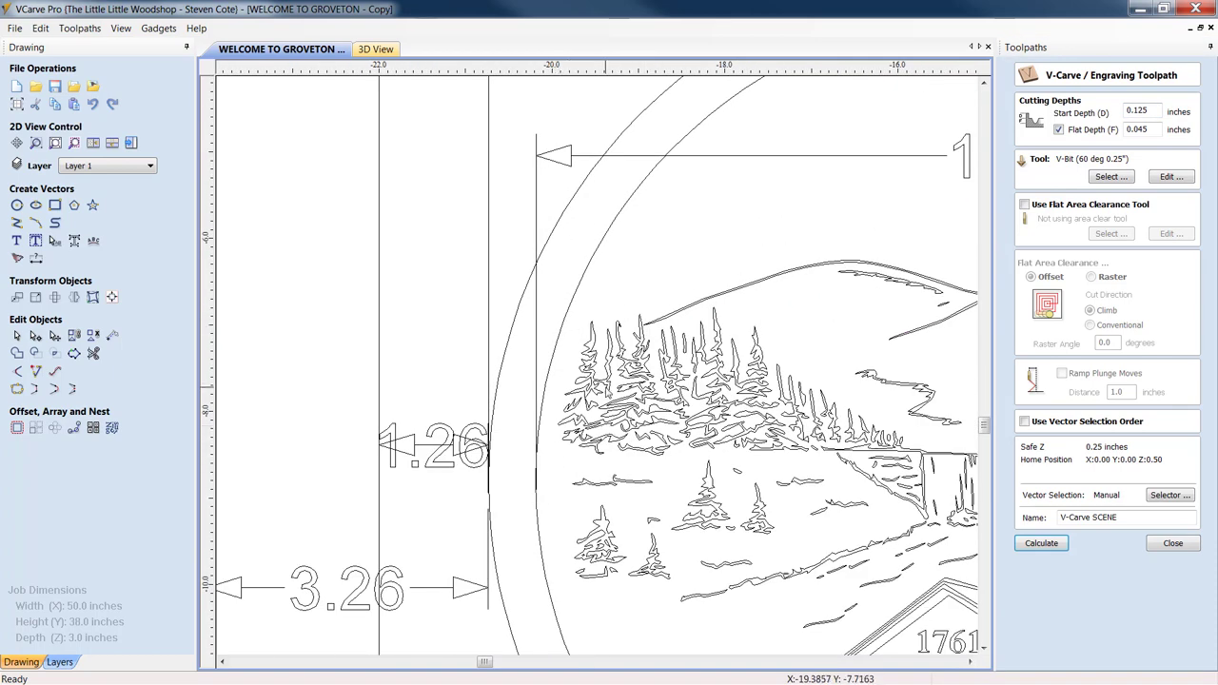
pyautogui.moveTo(548, 207)
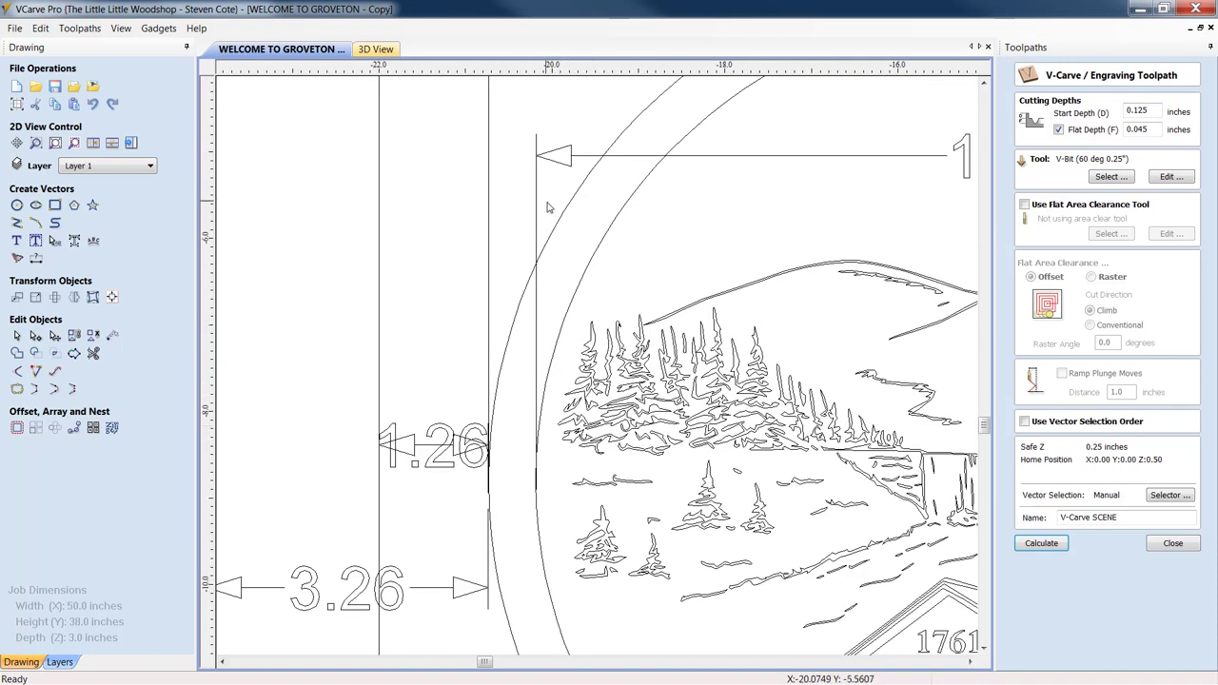
pyautogui.moveTo(558, 196)
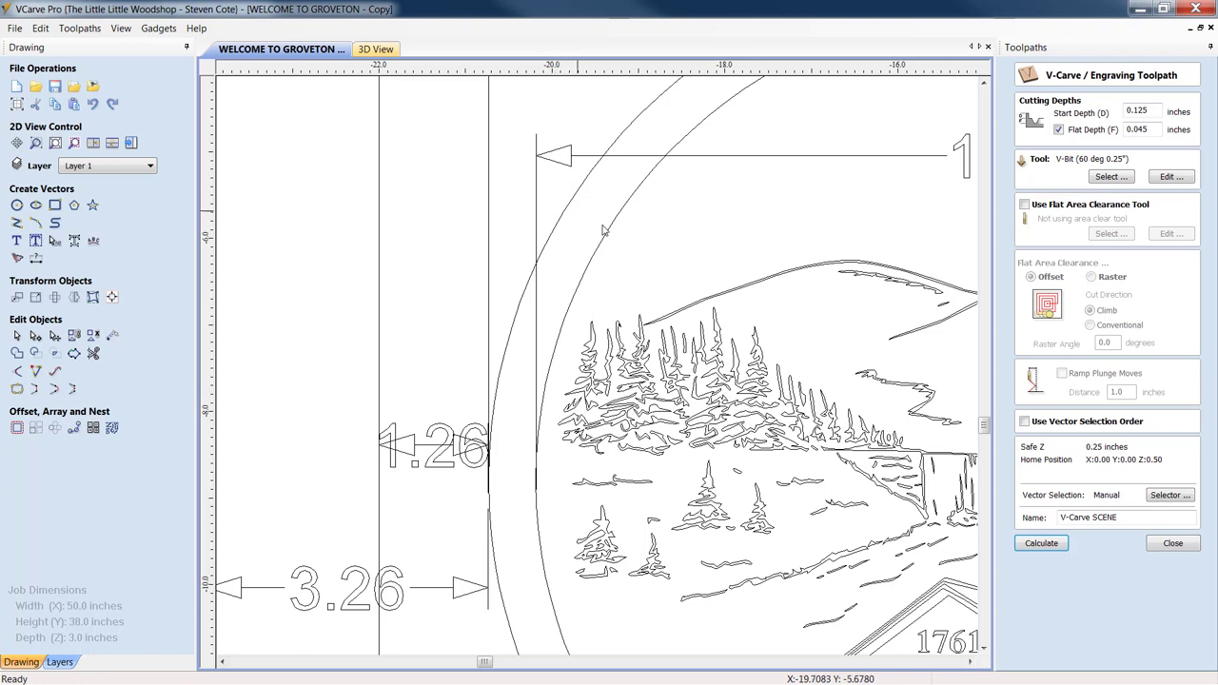
pyautogui.moveTo(723, 255)
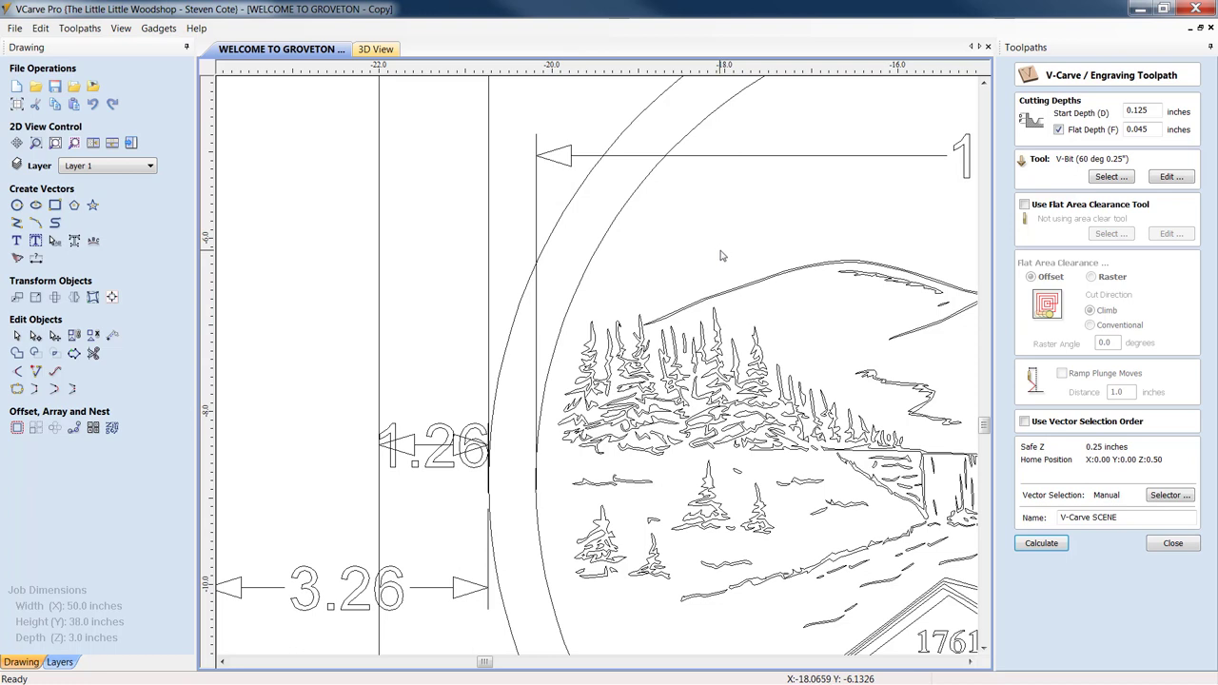
pyautogui.moveTo(969, 666)
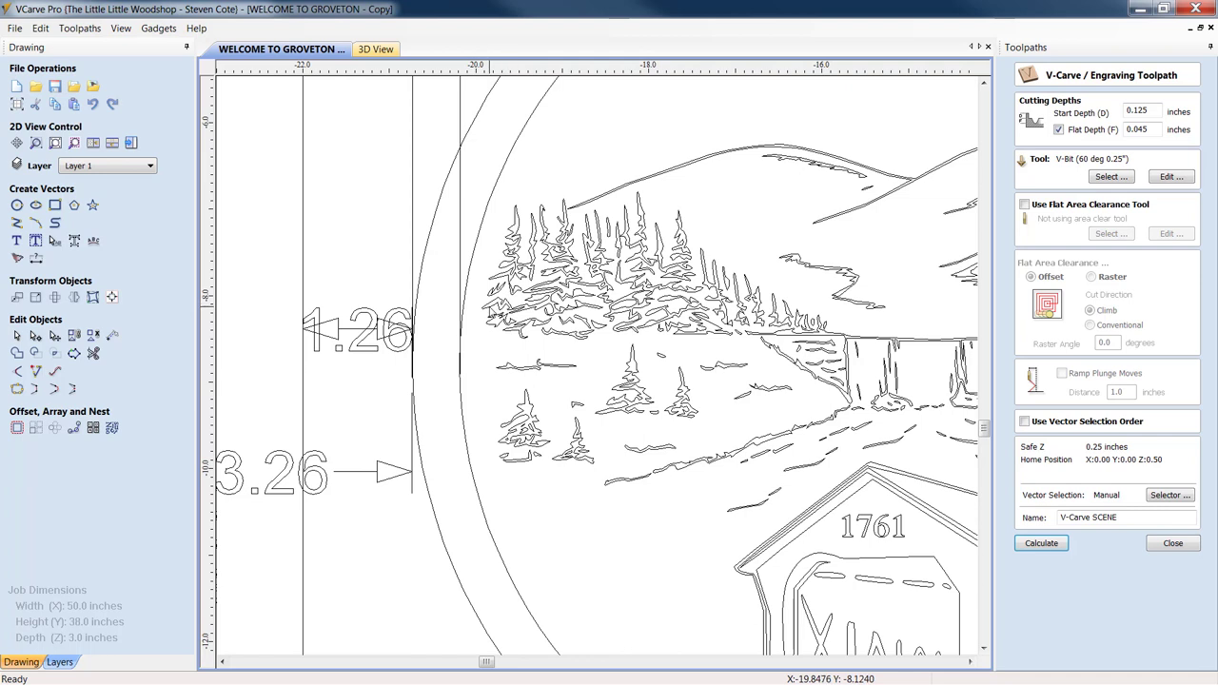
pyautogui.moveTo(472, 312)
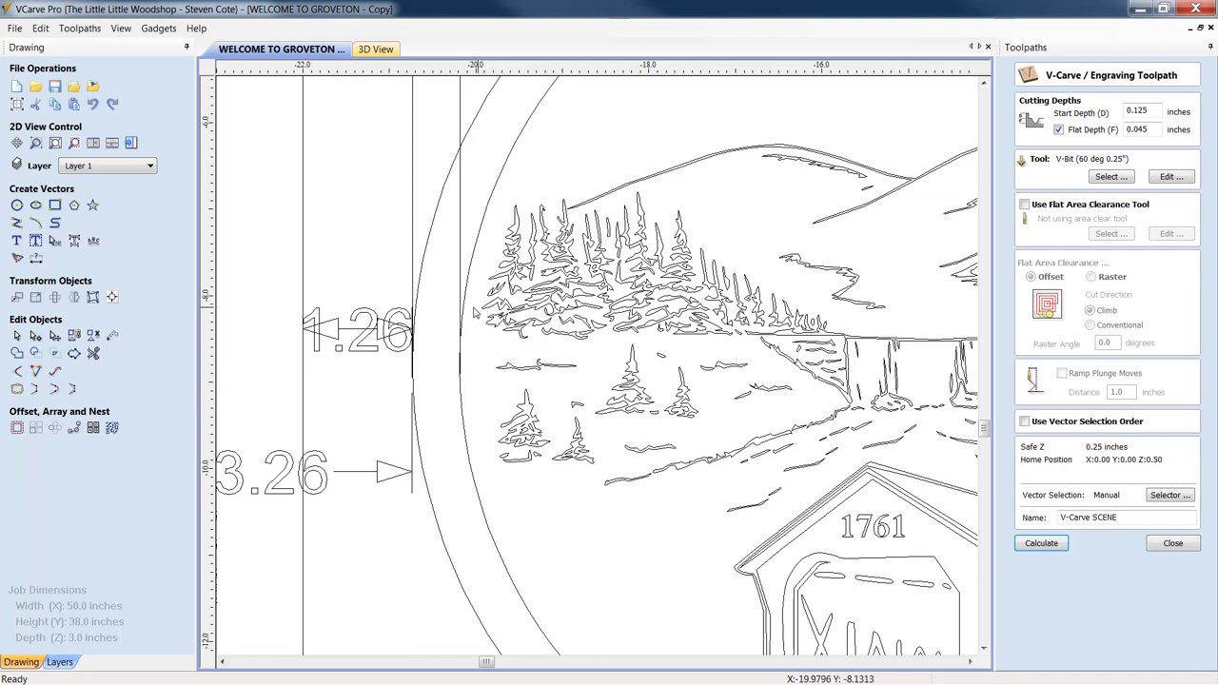
pyautogui.moveTo(461, 335)
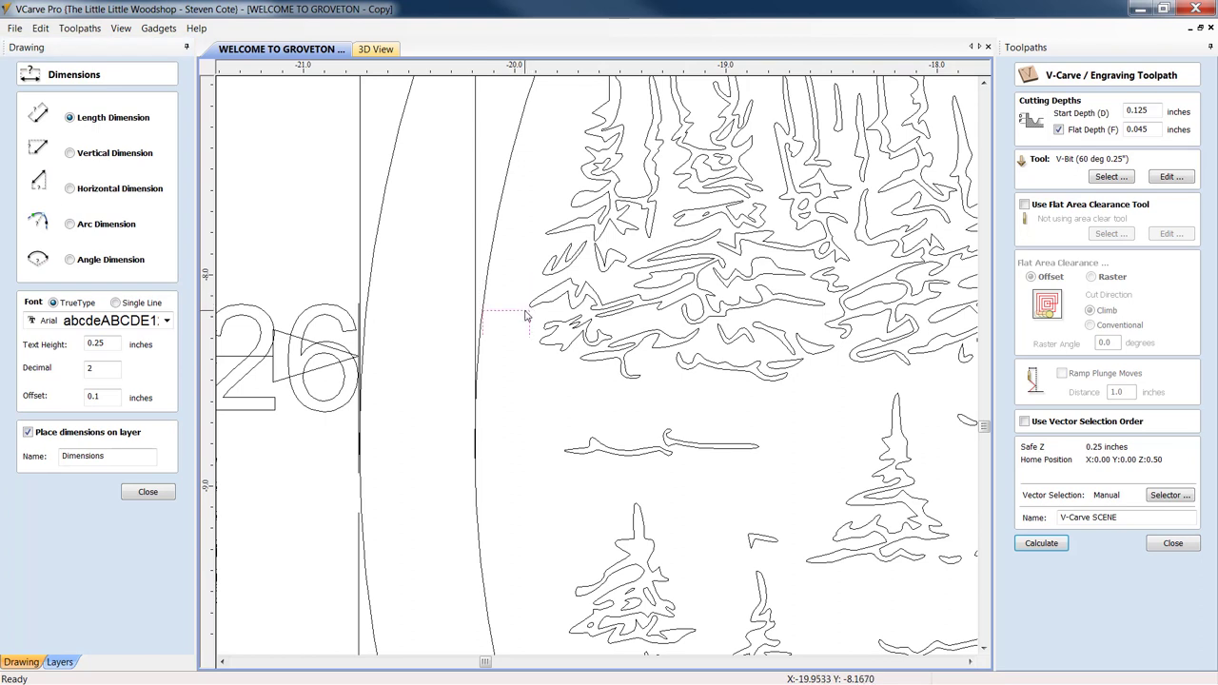
# Step: Select the stray mountain-scene vector pieces for the V-Carve SCENE toolpath
pyautogui.click(524, 315)
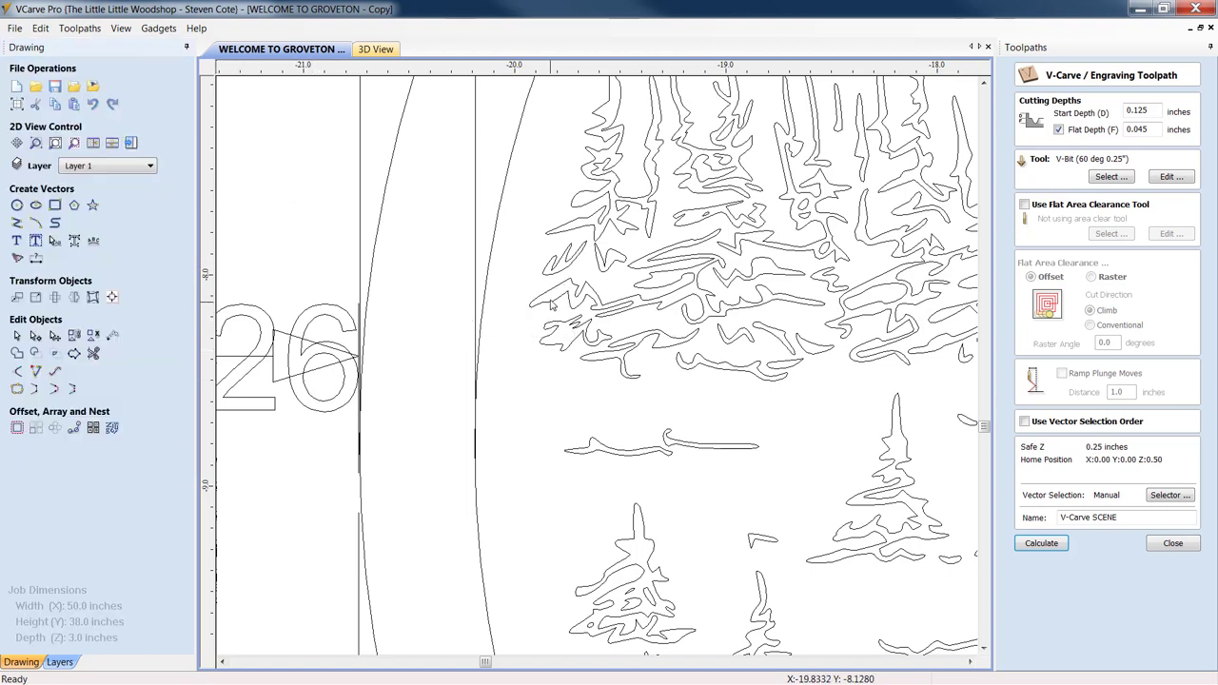
pyautogui.click(675, 286)
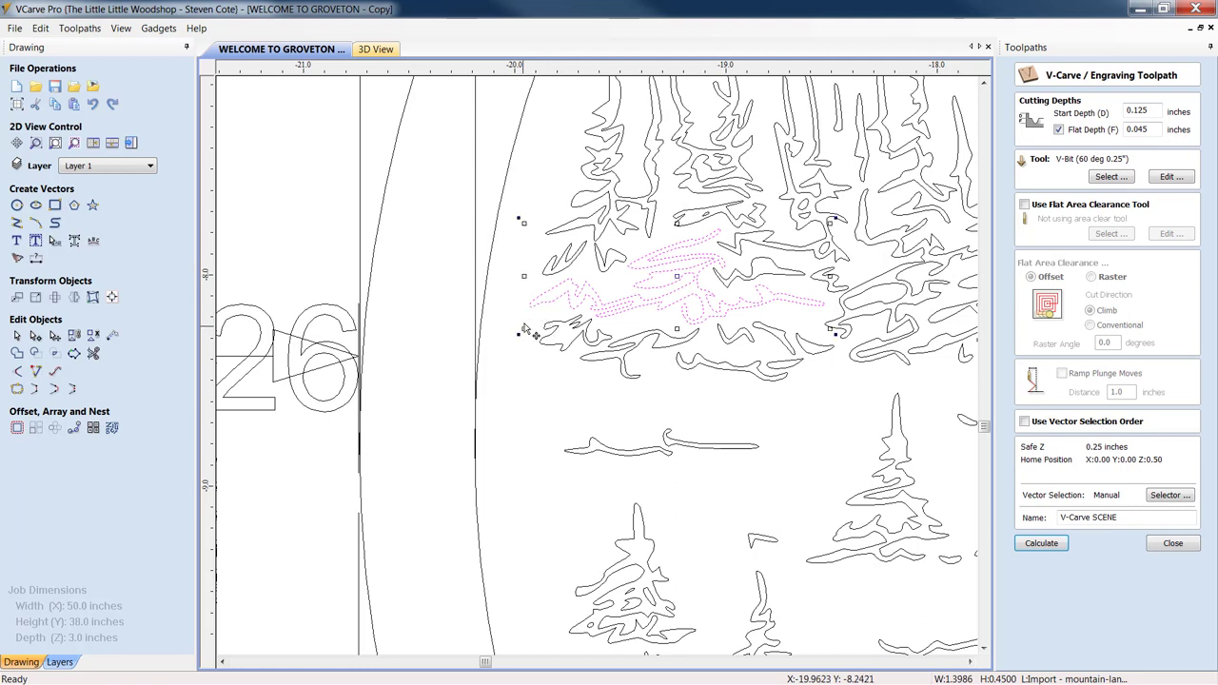
pyautogui.moveTo(548, 312)
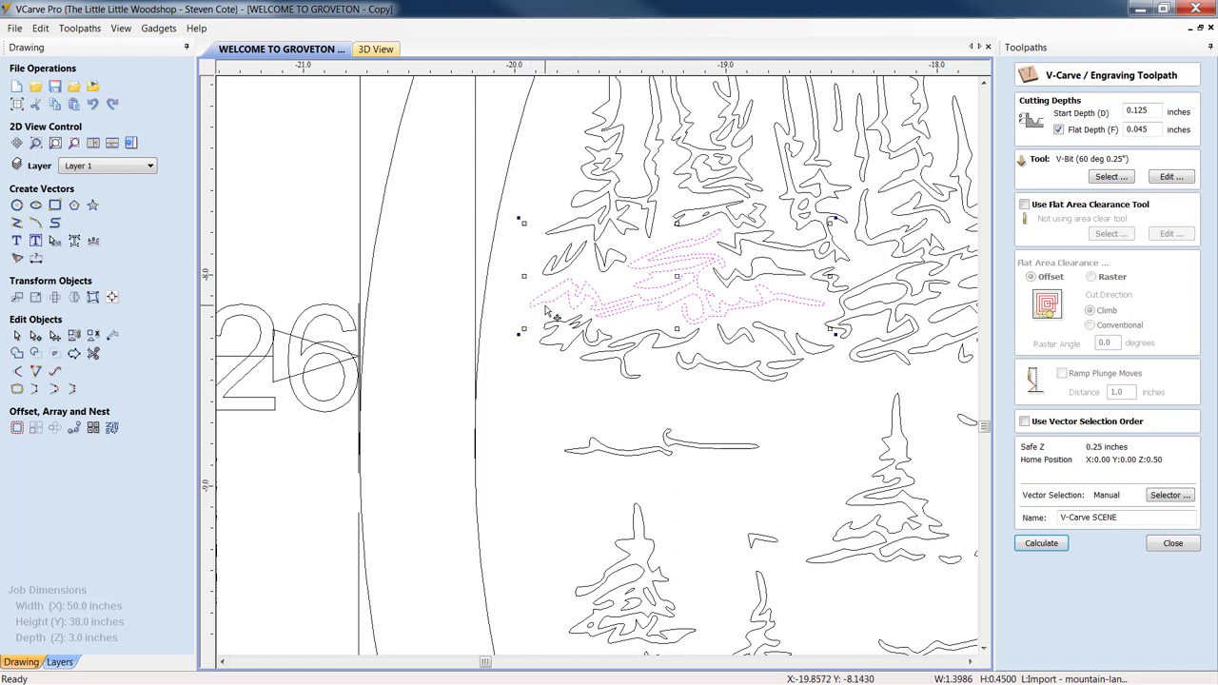
pyautogui.moveTo(567, 334)
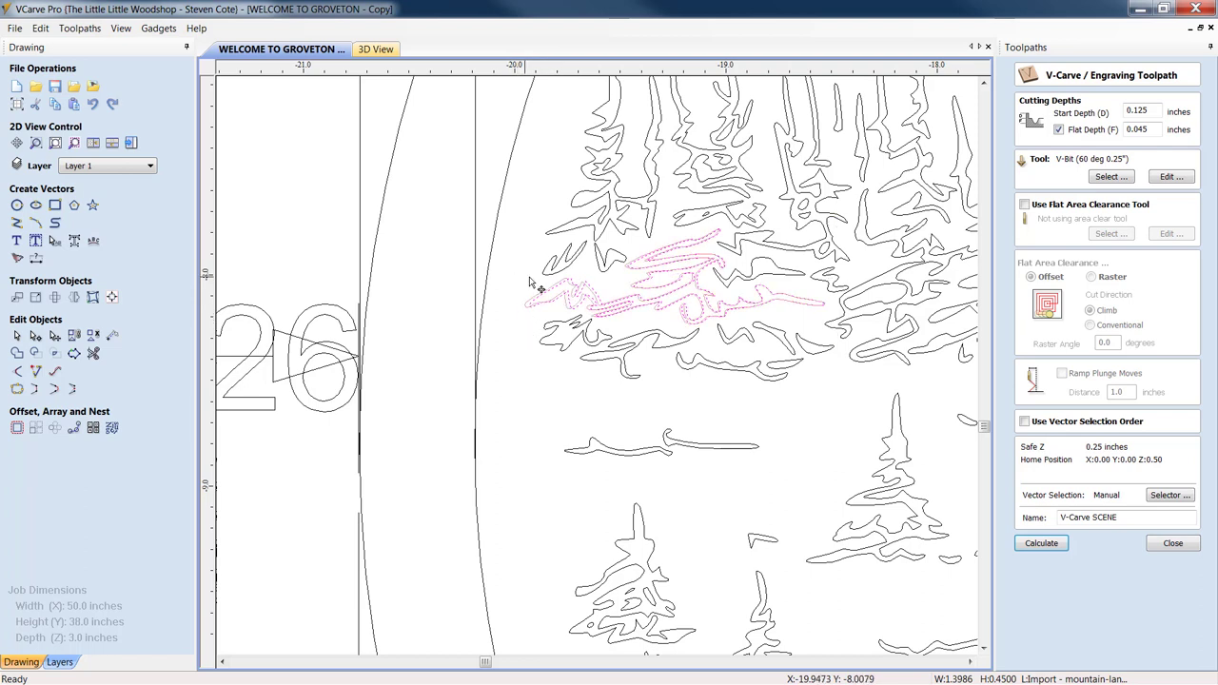
pyautogui.click(638, 301)
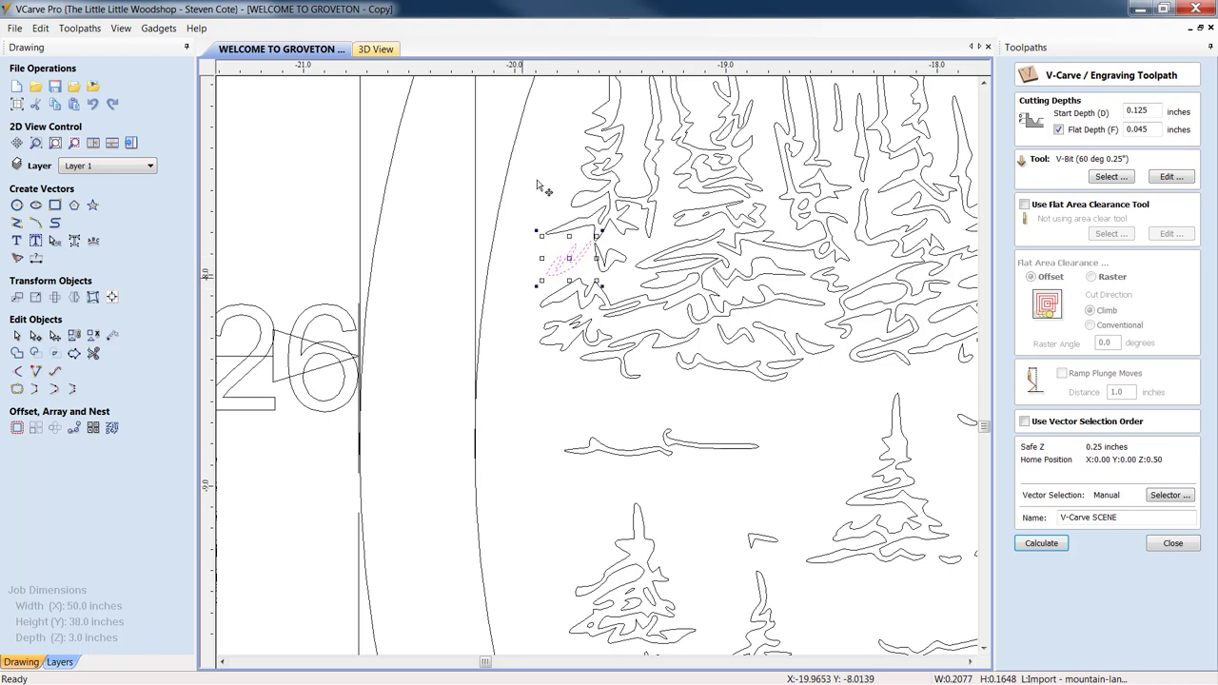
pyautogui.moveTo(483, 278)
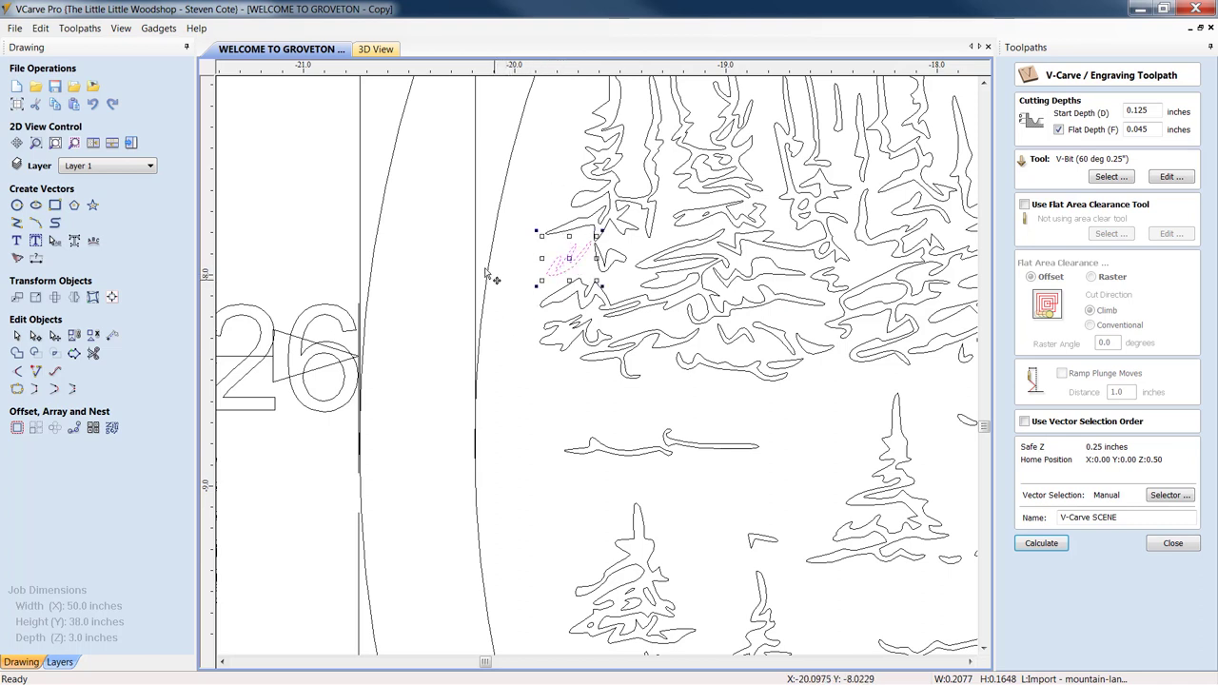
pyautogui.moveTo(498, 232)
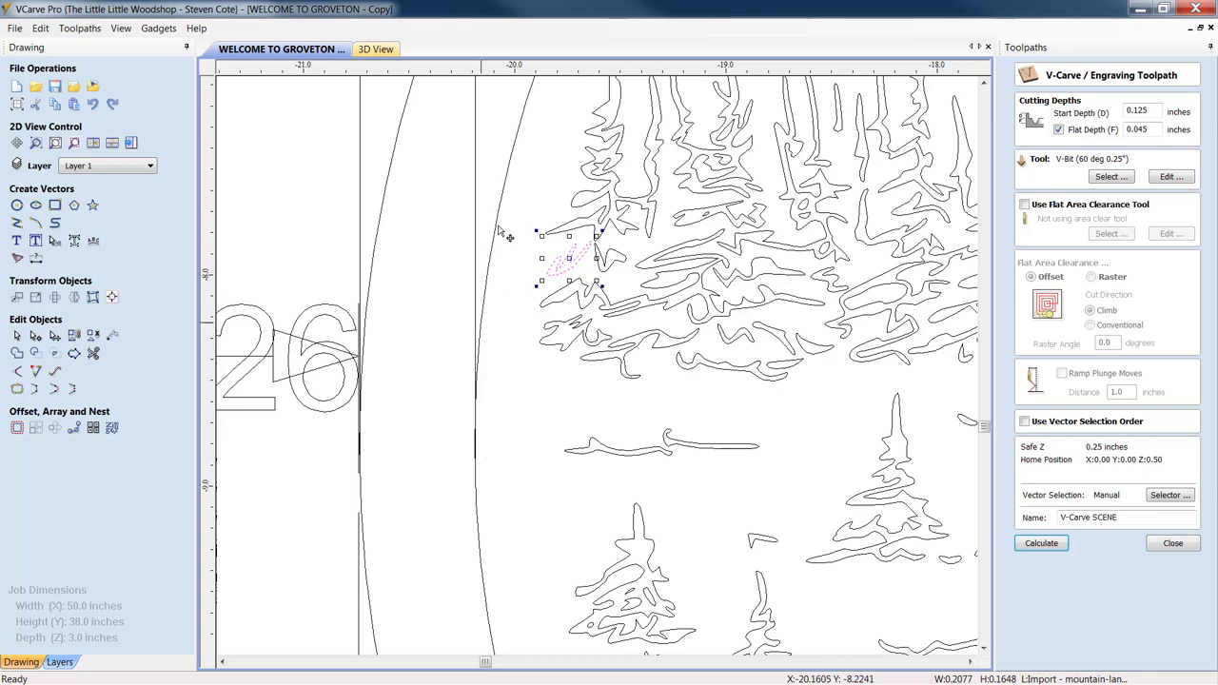
pyautogui.moveTo(818, 388)
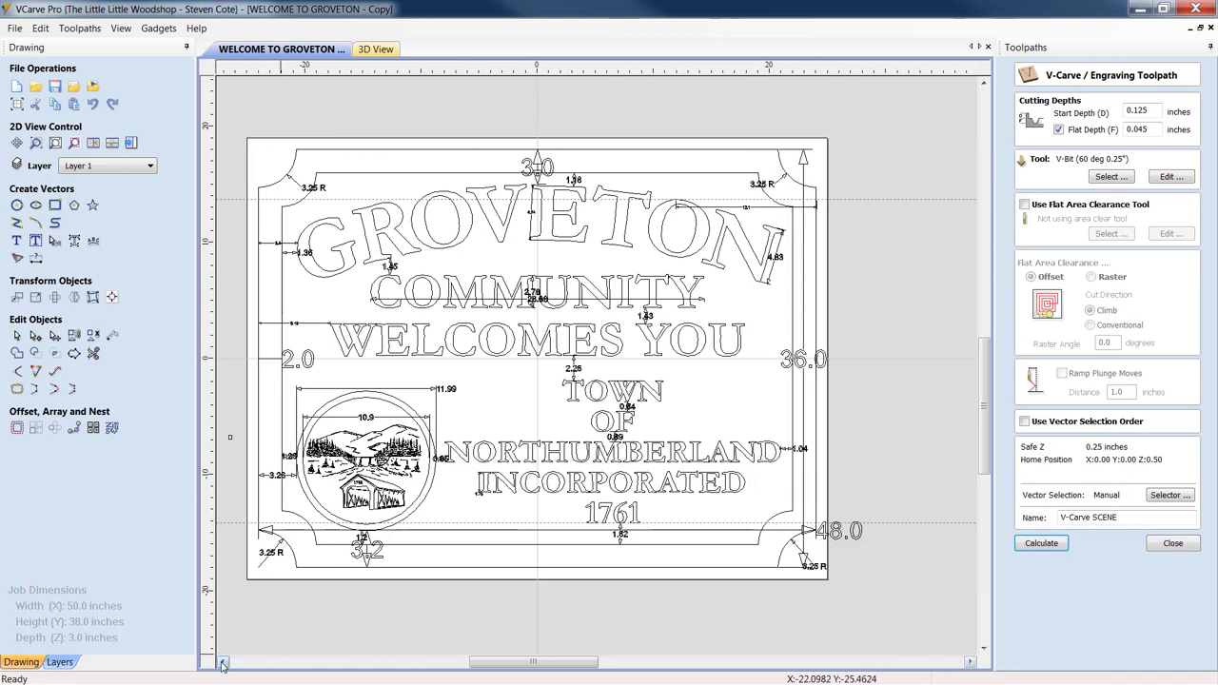
# Step: Reset the 3D preview and simulate the border and lettering toolpaths on a blank board
pyautogui.click(1172, 544)
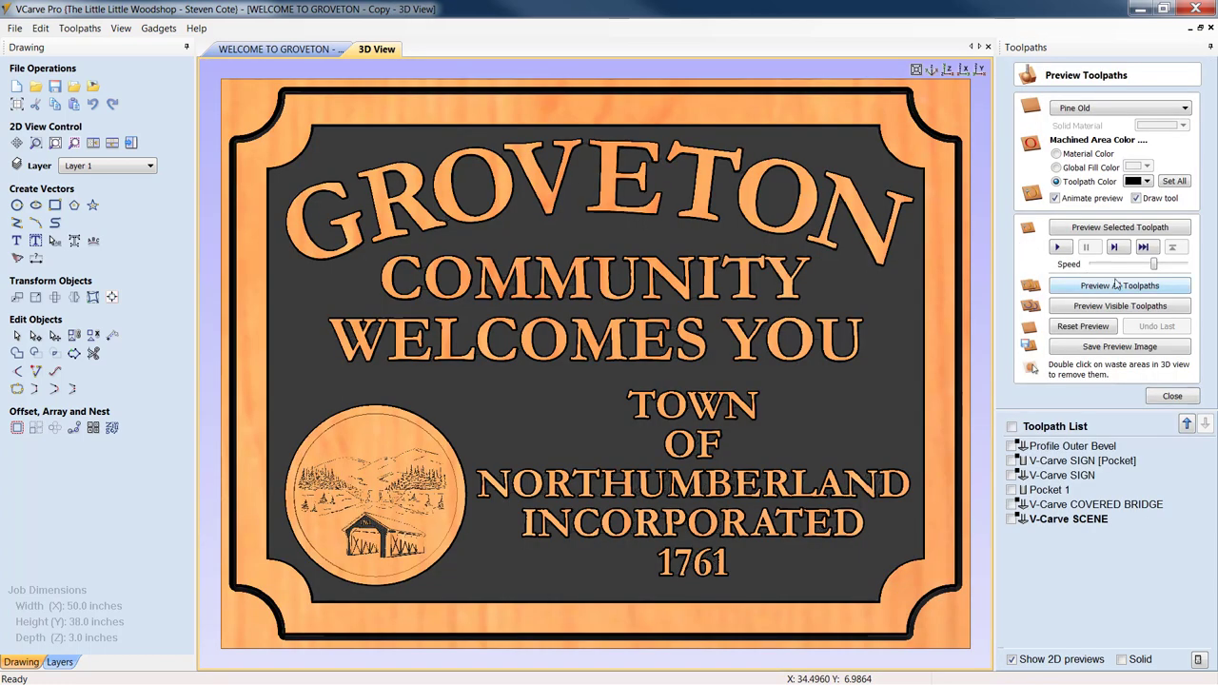
pyautogui.click(1081, 328)
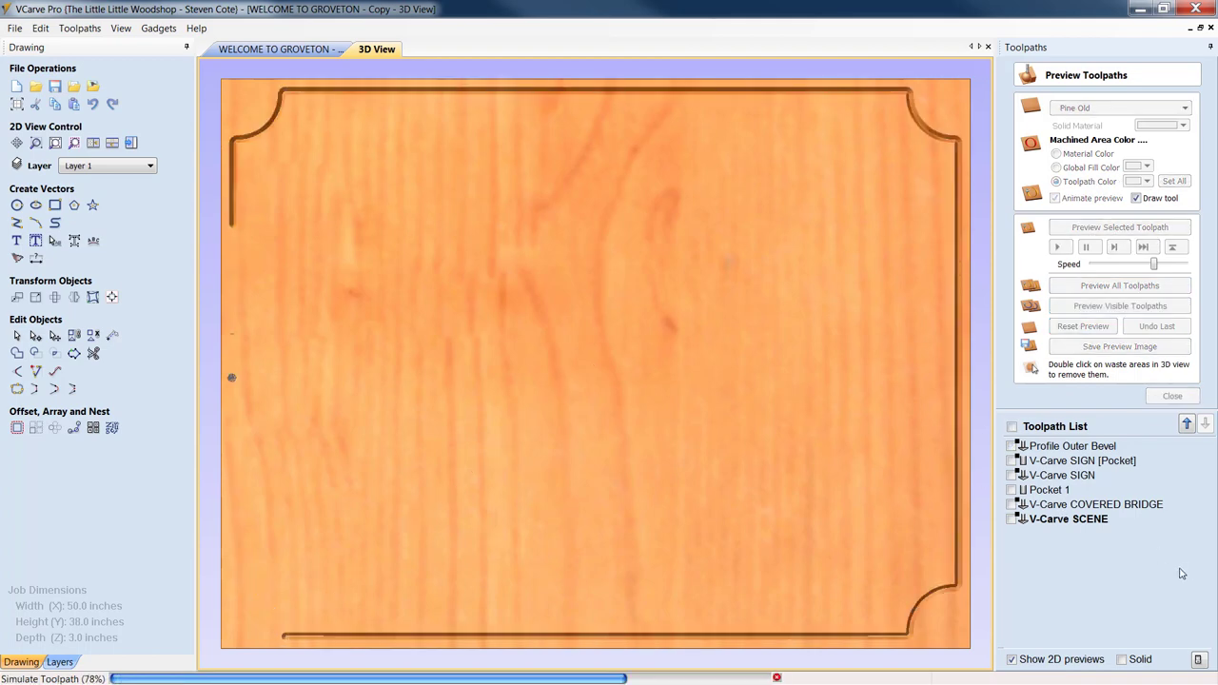
pyautogui.click(1120, 304)
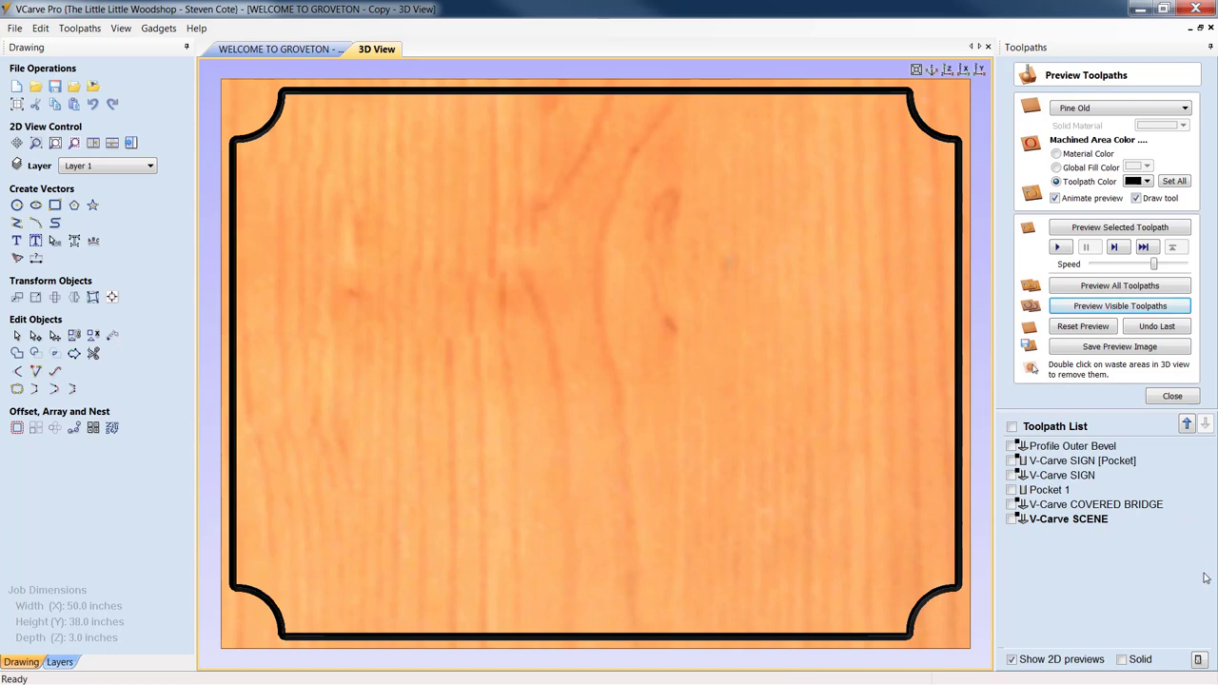
pyautogui.moveTo(1195, 571)
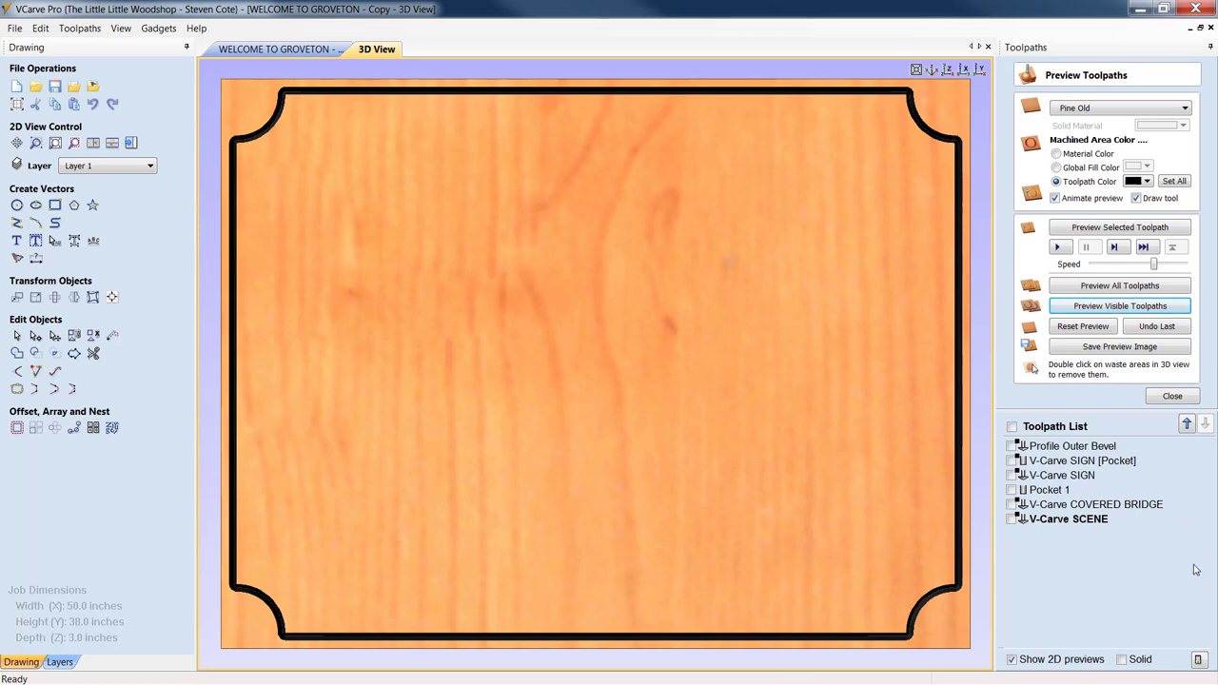
pyautogui.moveTo(1176, 590)
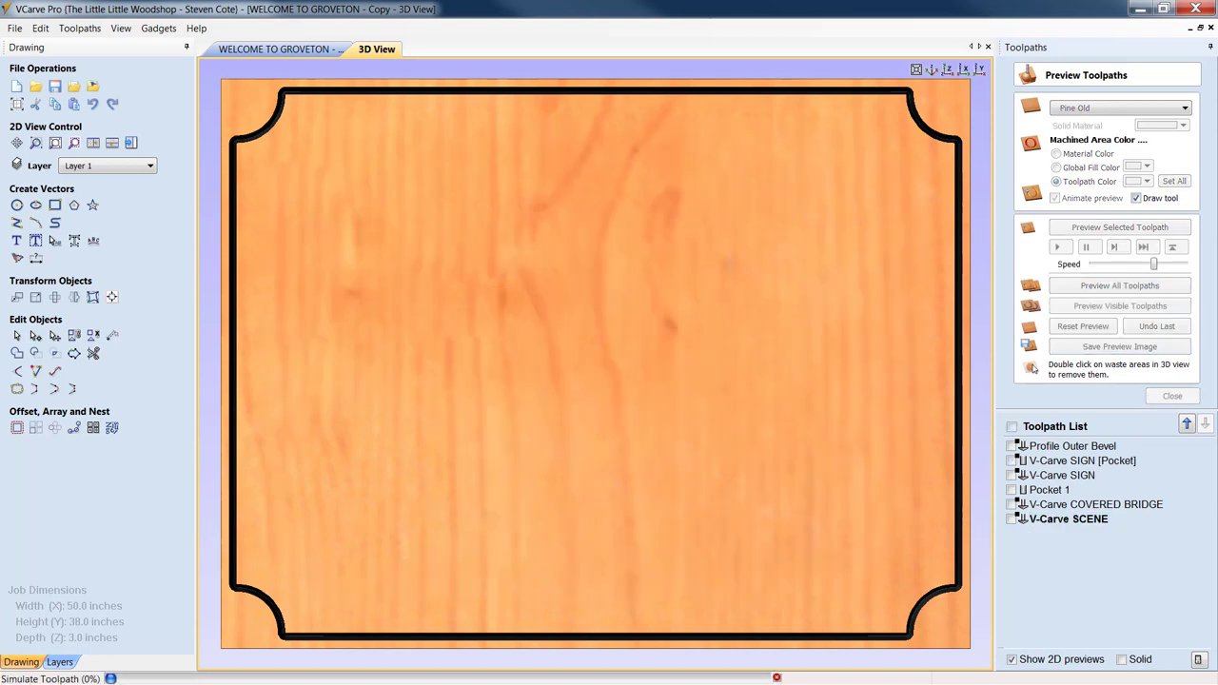
pyautogui.click(1059, 248)
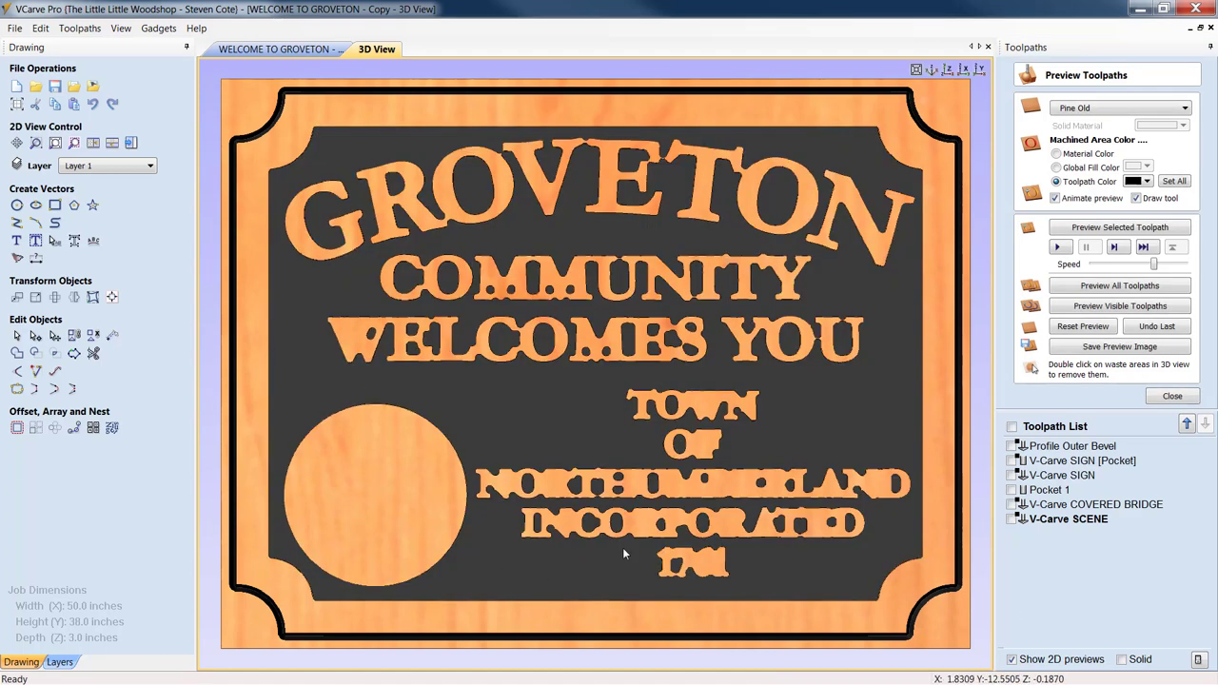
pyautogui.moveTo(1058, 476)
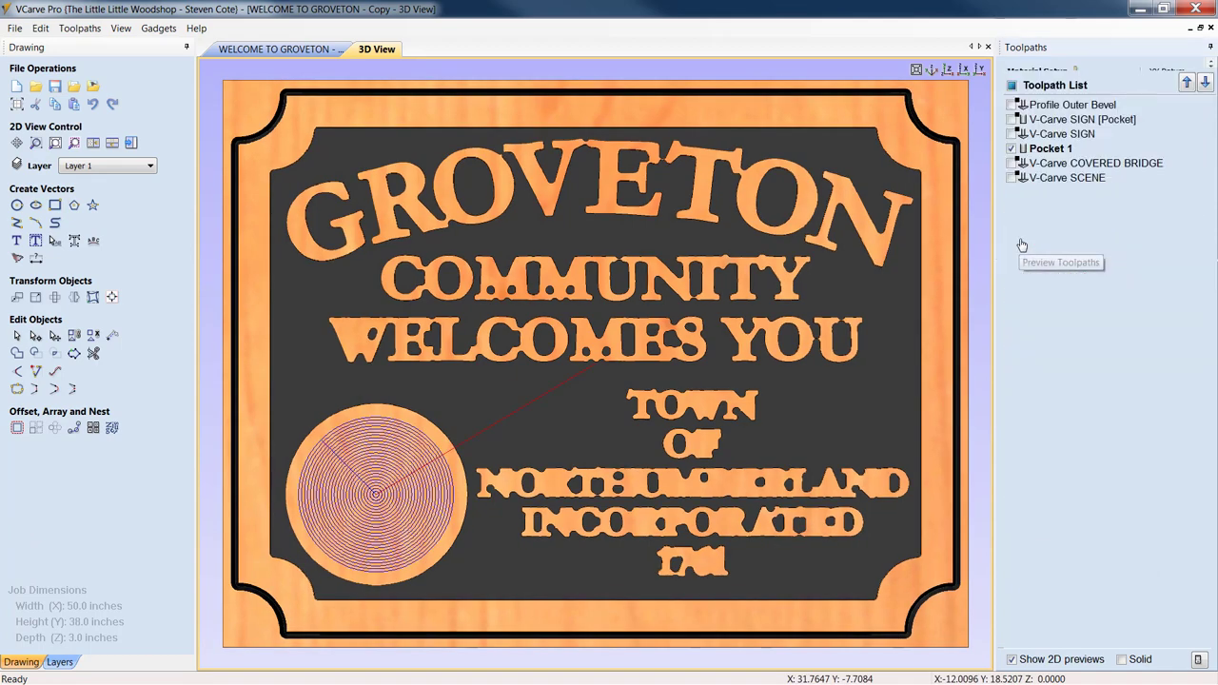
# Step: Include Pocket 1 and simulate the flat emblem circle pocket in the preview
pyautogui.click(1062, 262)
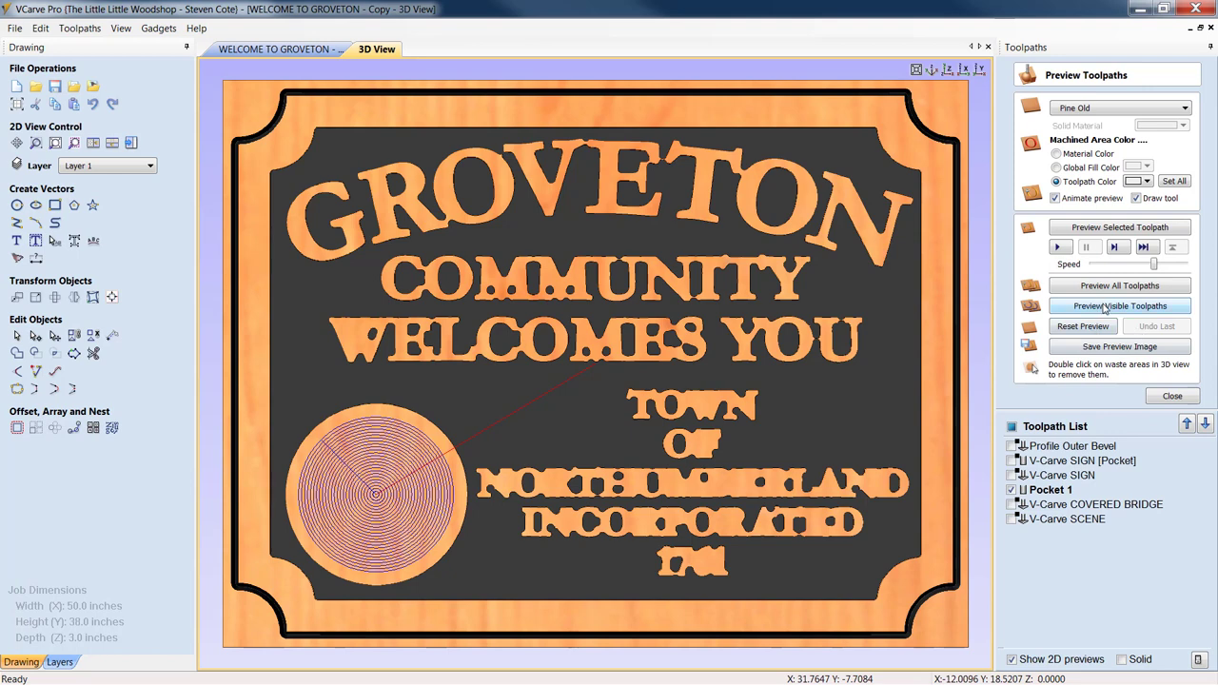
pyautogui.click(1119, 305)
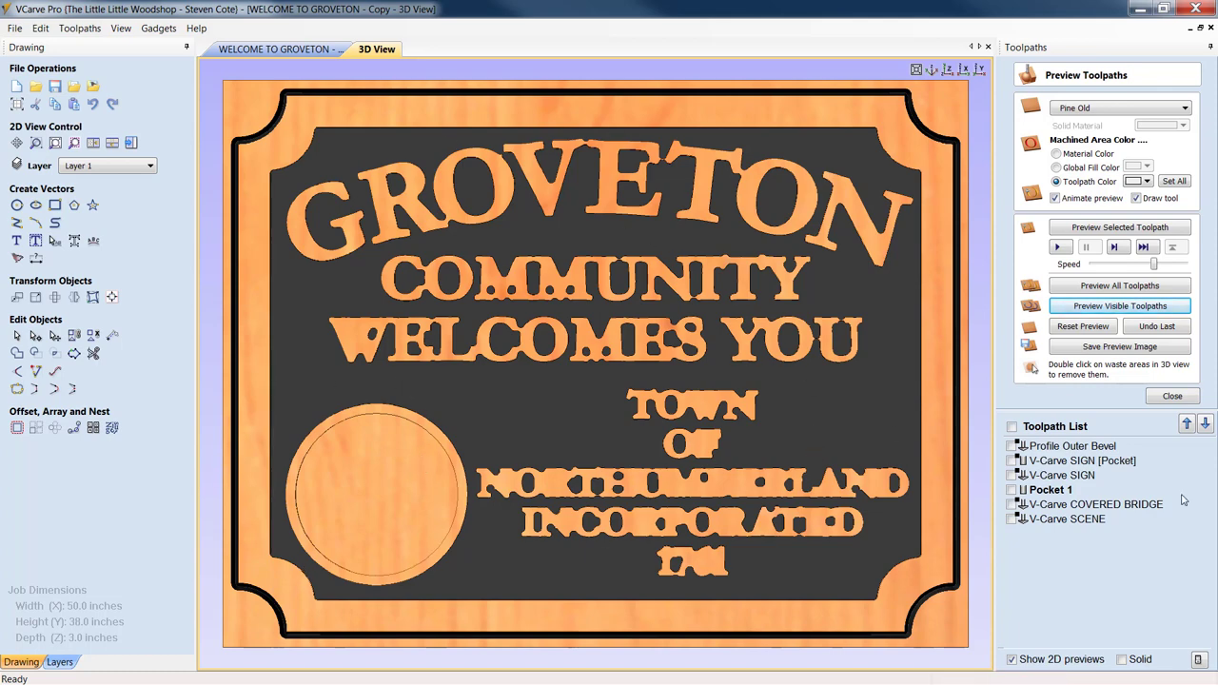
# Step: Close the Preview Toolpaths panel to return to the toolpath list
pyautogui.click(1173, 394)
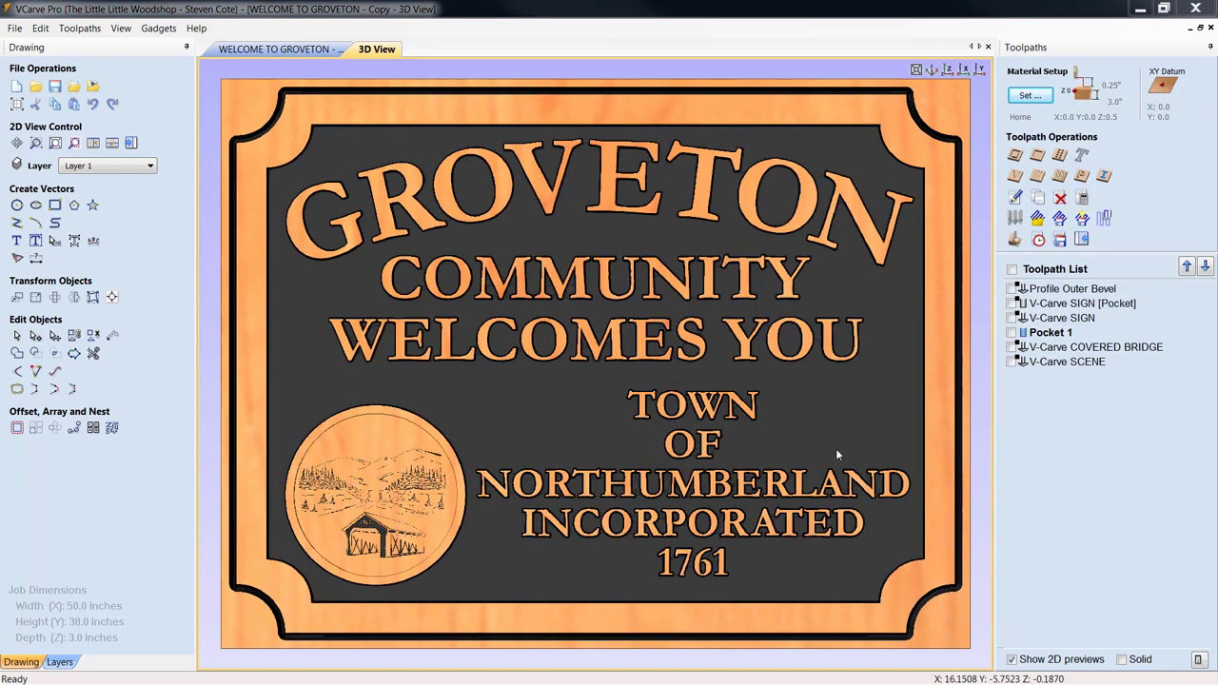
pyautogui.moveTo(404, 515)
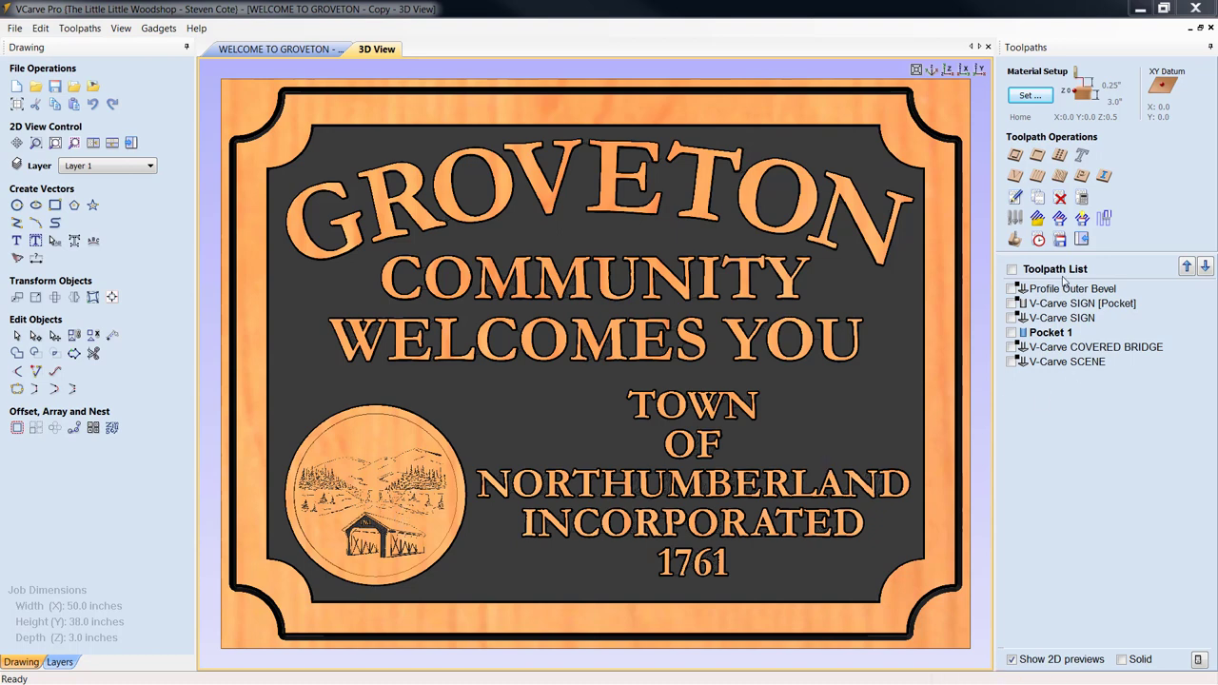
pyautogui.moveTo(884, 305)
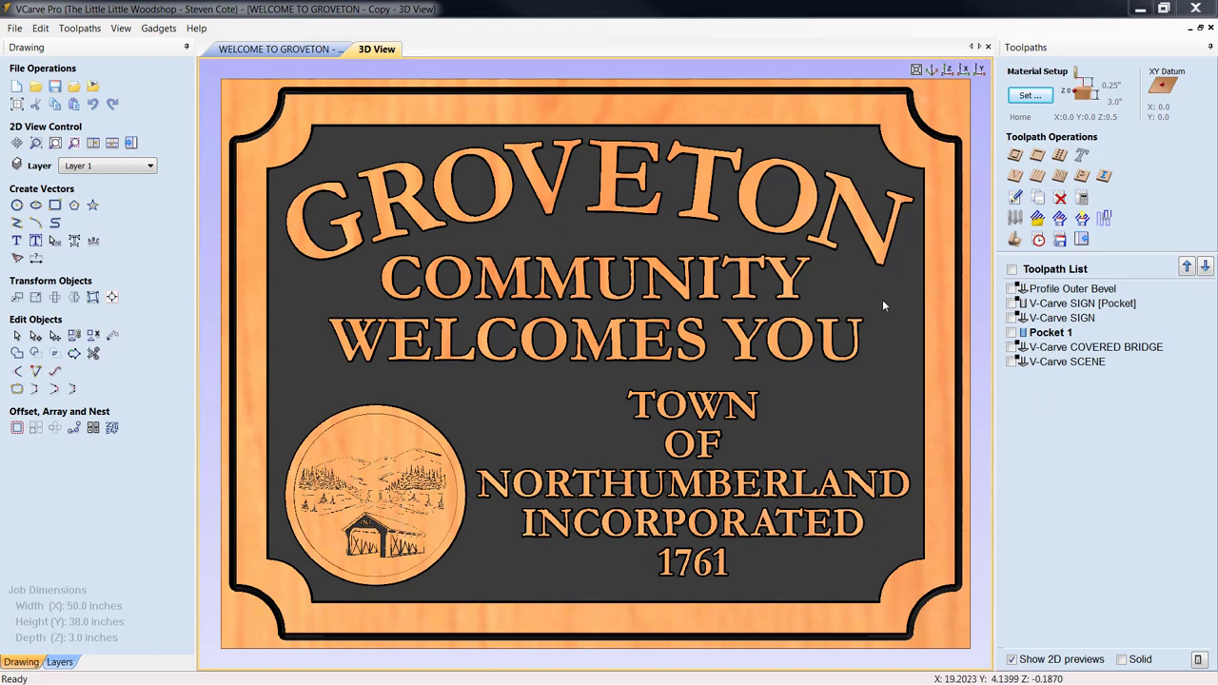
pyautogui.moveTo(556, 442)
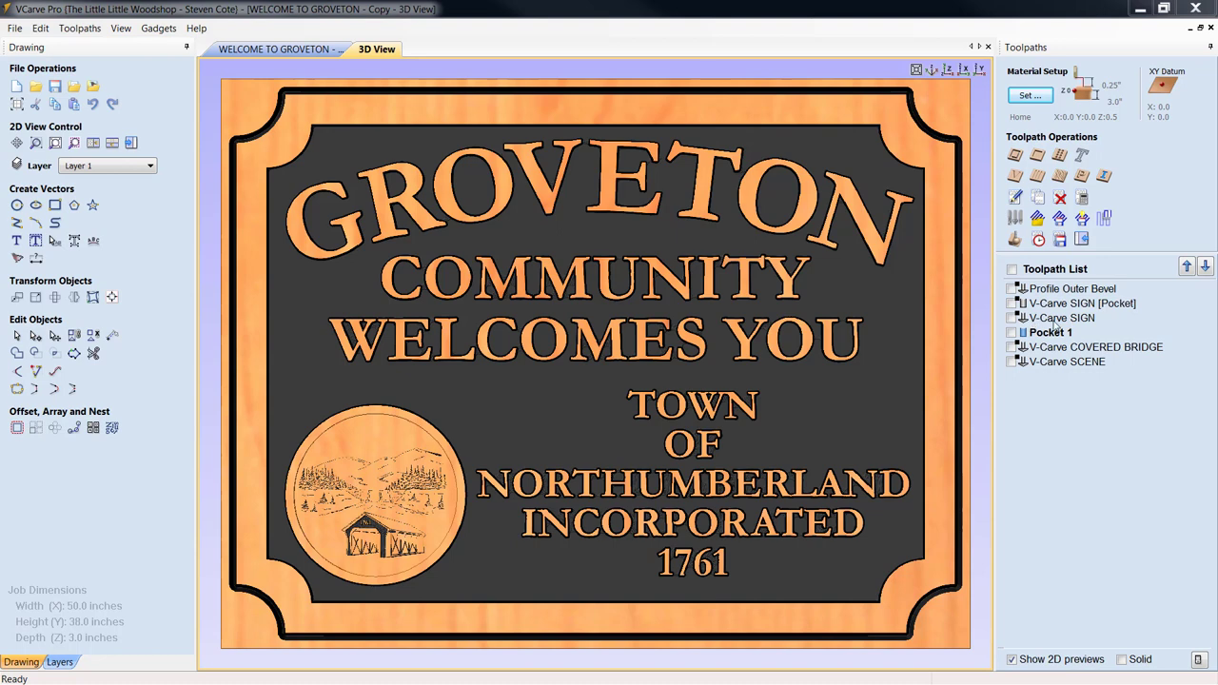
pyautogui.moveTo(865, 289)
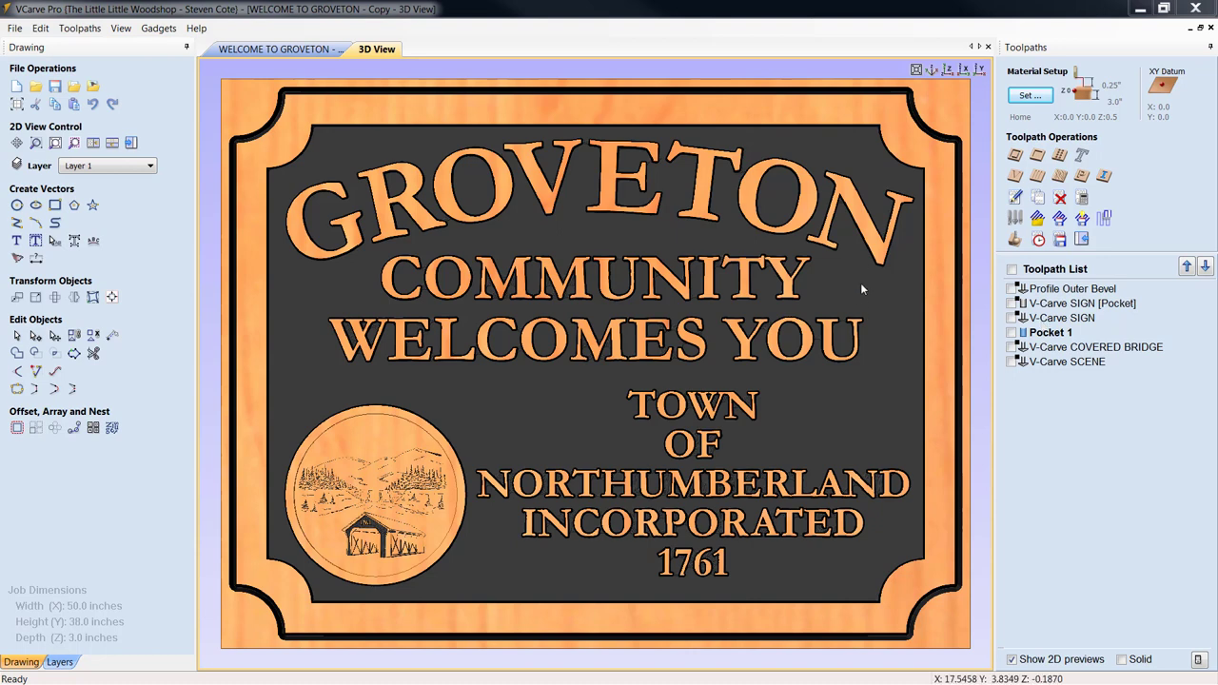
pyautogui.moveTo(647, 306)
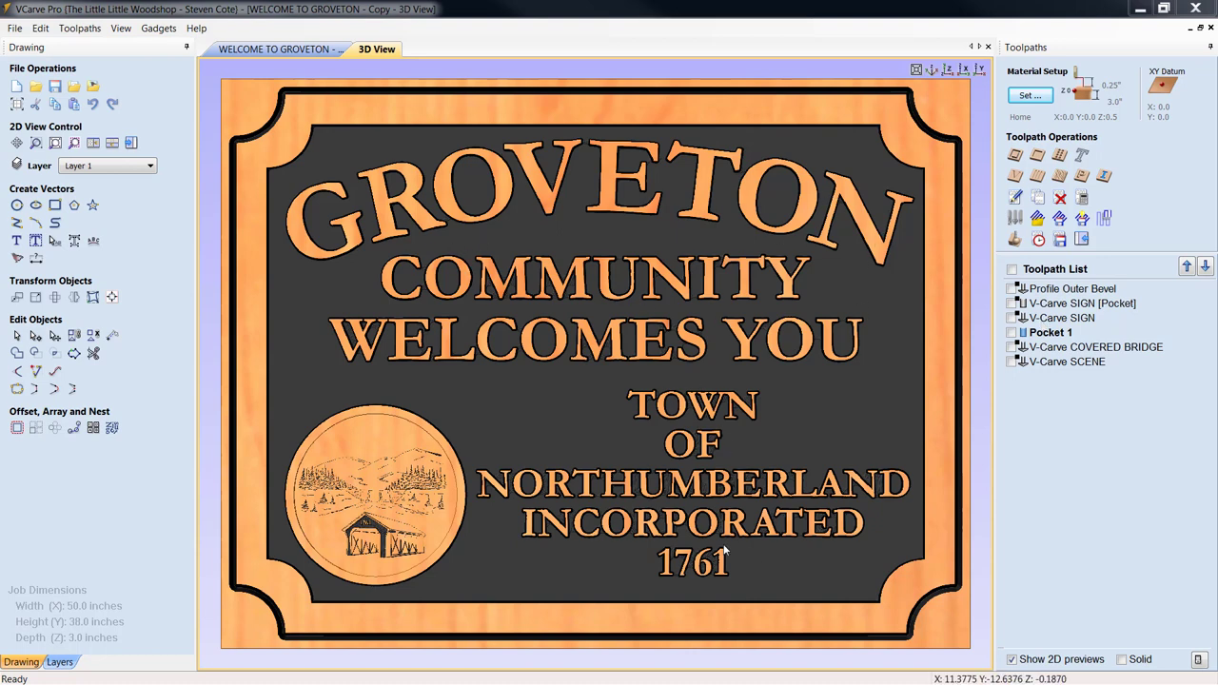
pyautogui.moveTo(381, 479)
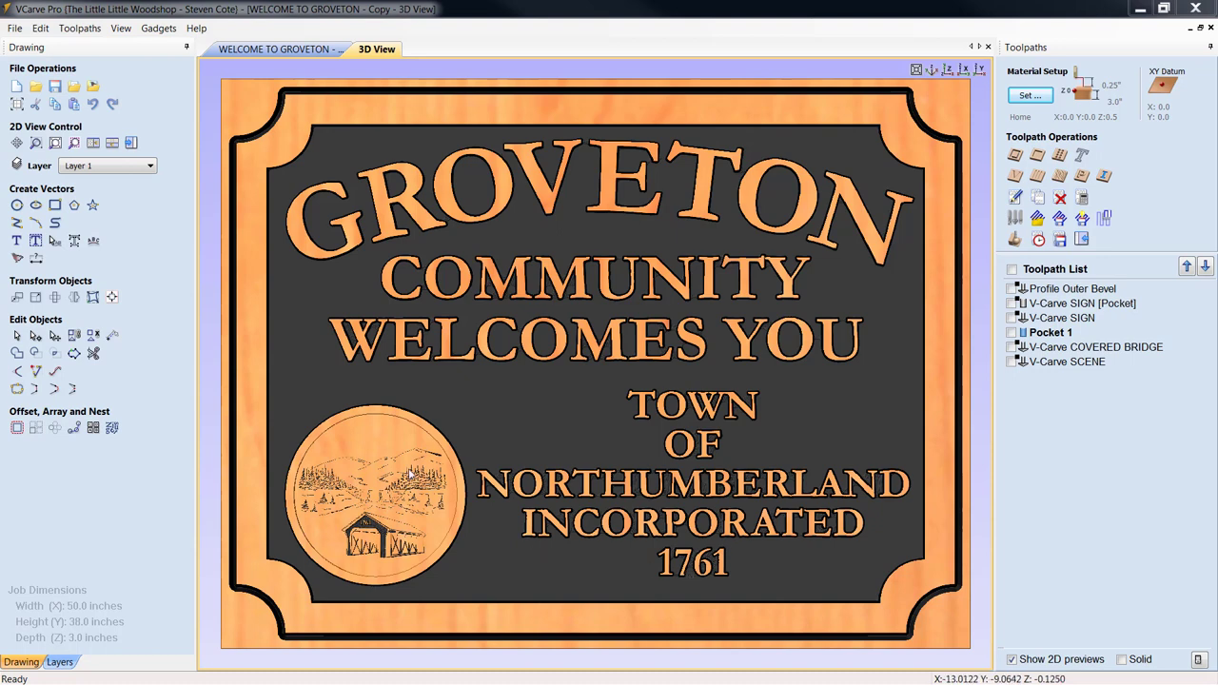
pyautogui.moveTo(427, 448)
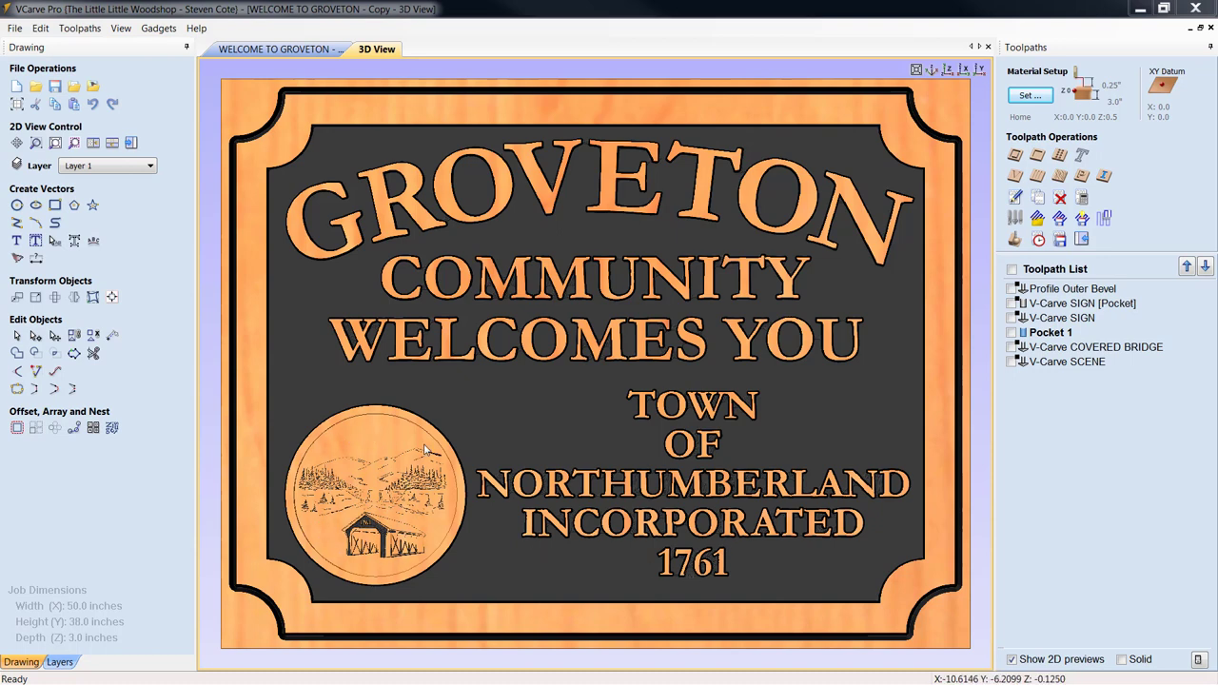
pyautogui.moveTo(403, 522)
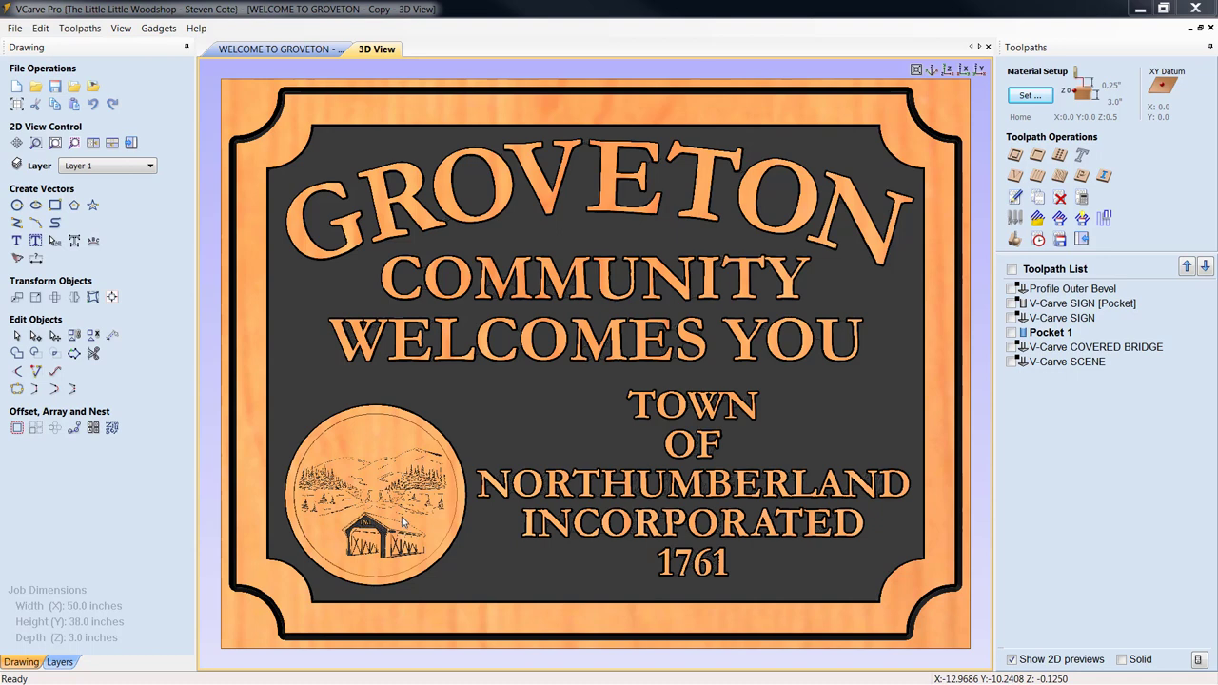
pyautogui.moveTo(1059, 302)
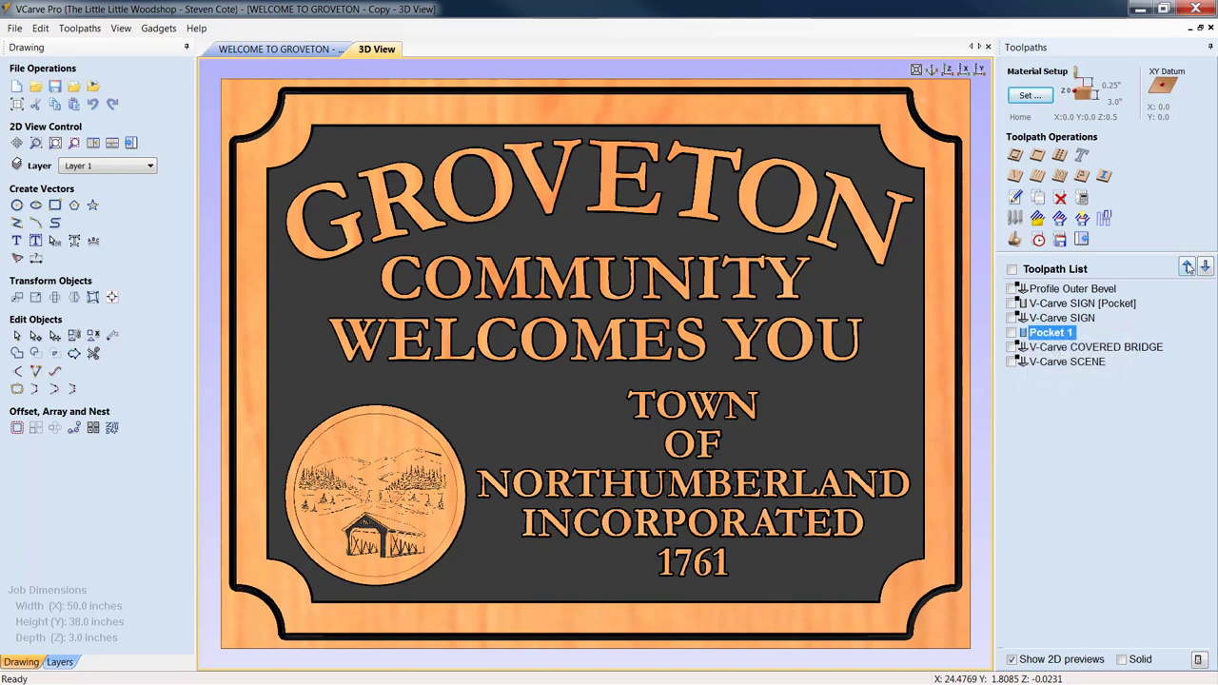
pyautogui.moveTo(1051, 318)
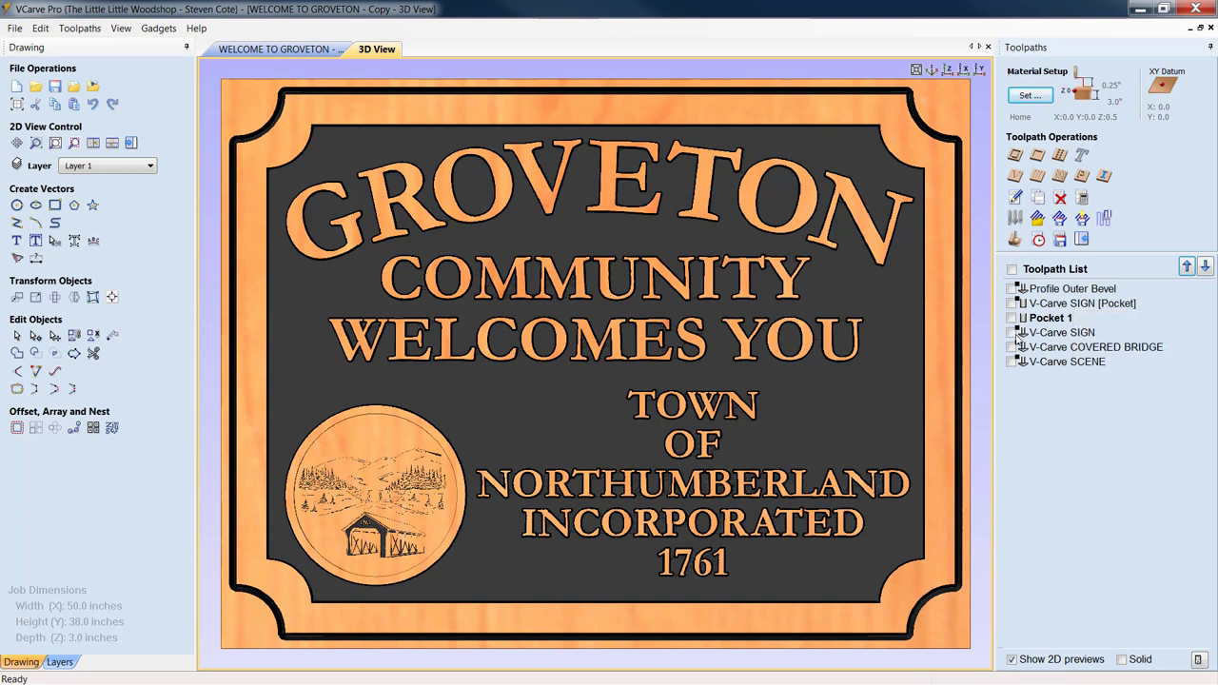
# Step: Move Pocket 1 up to sit after V-Carve SIGN [Pocket] in the toolpath list
pyautogui.click(1082, 302)
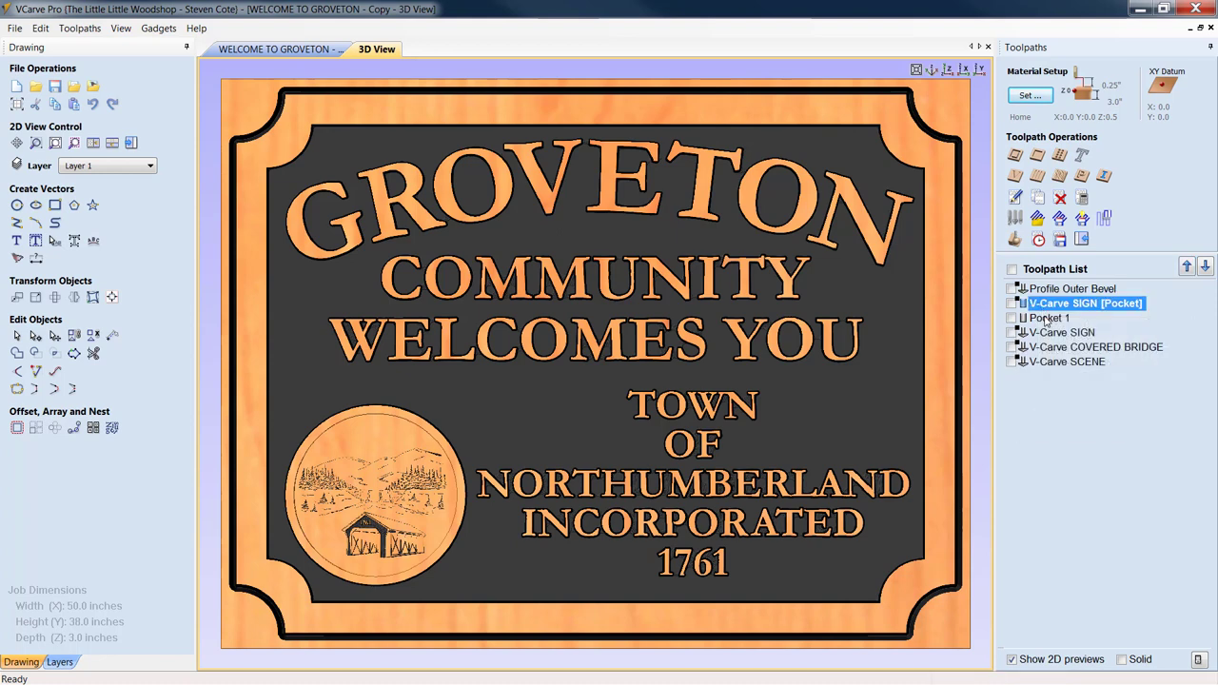
pyautogui.click(1051, 318)
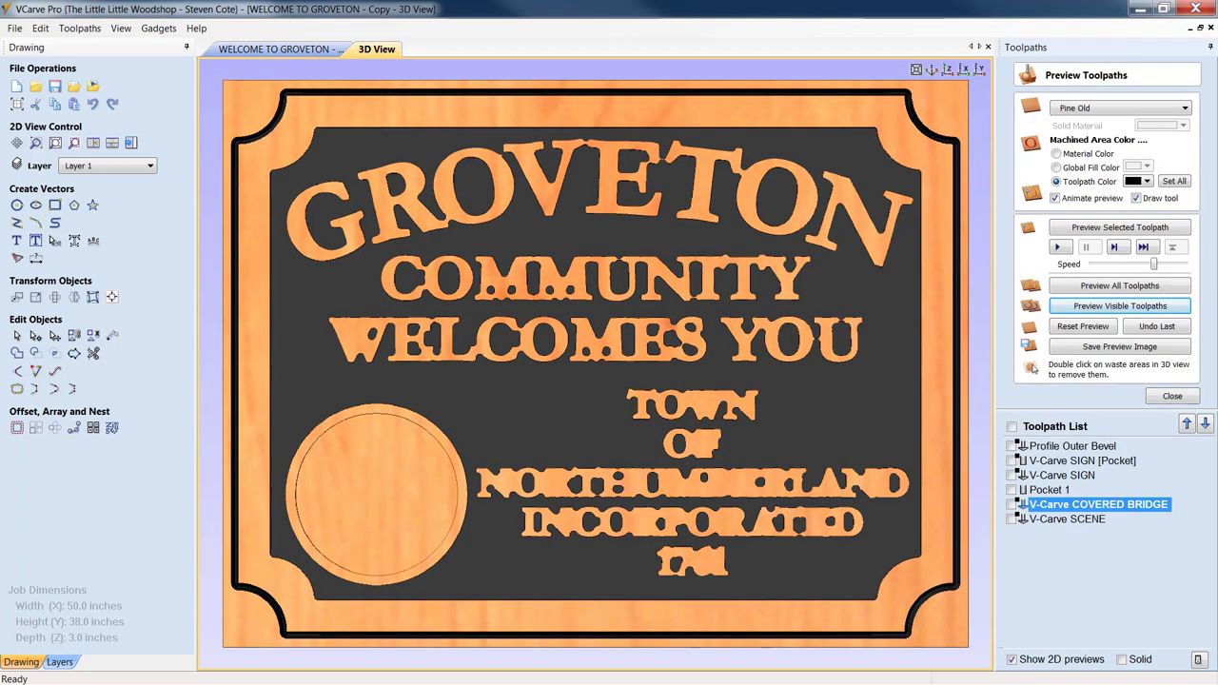
# Step: Recalculate the V-Carve COVERED BRIDGE toolpath so the bridge carves into the emblem
pyautogui.click(1119, 305)
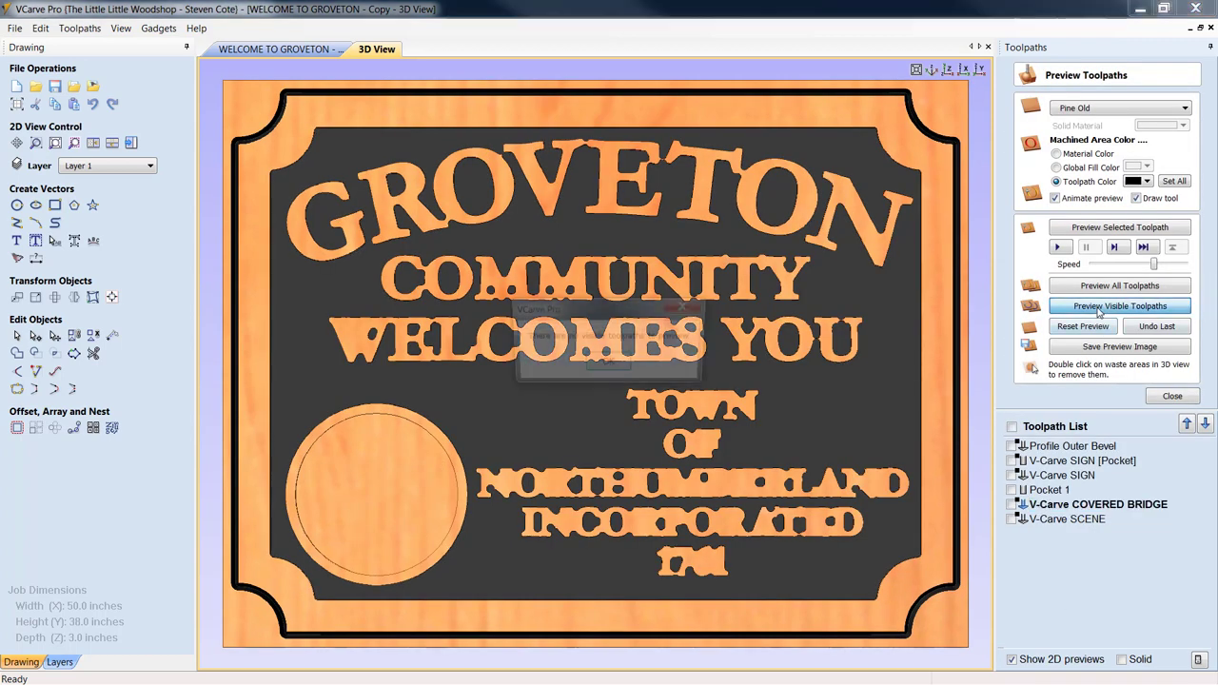
pyautogui.click(1119, 304)
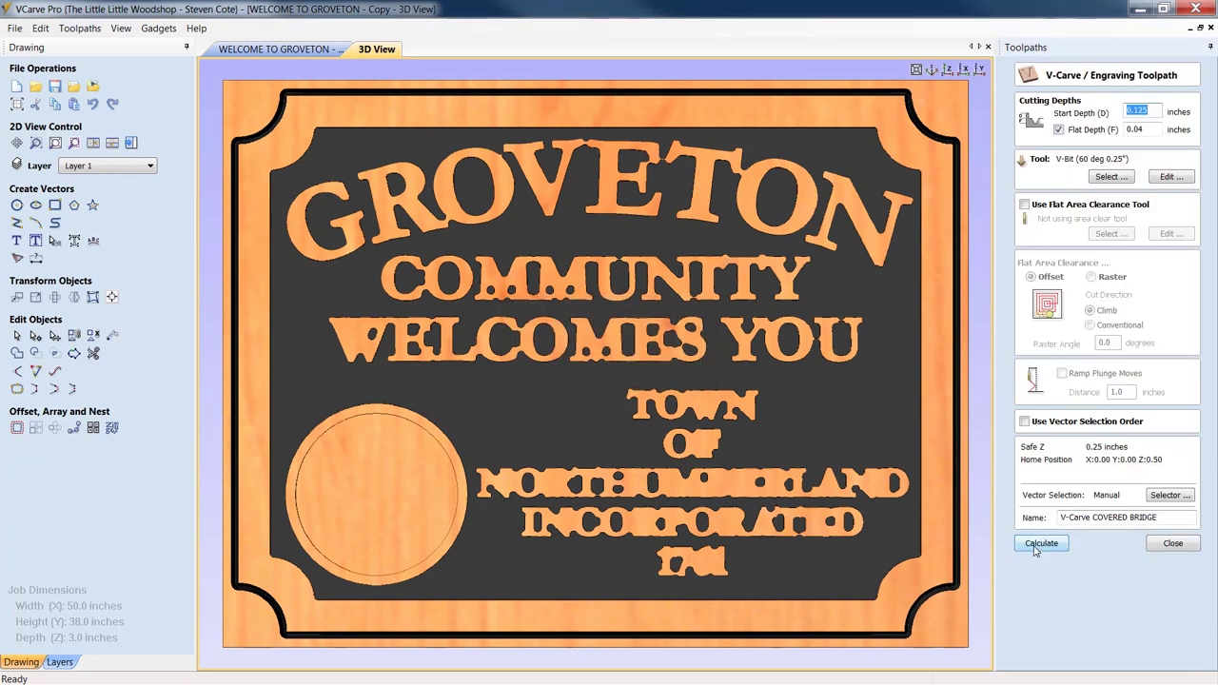
pyautogui.click(1041, 544)
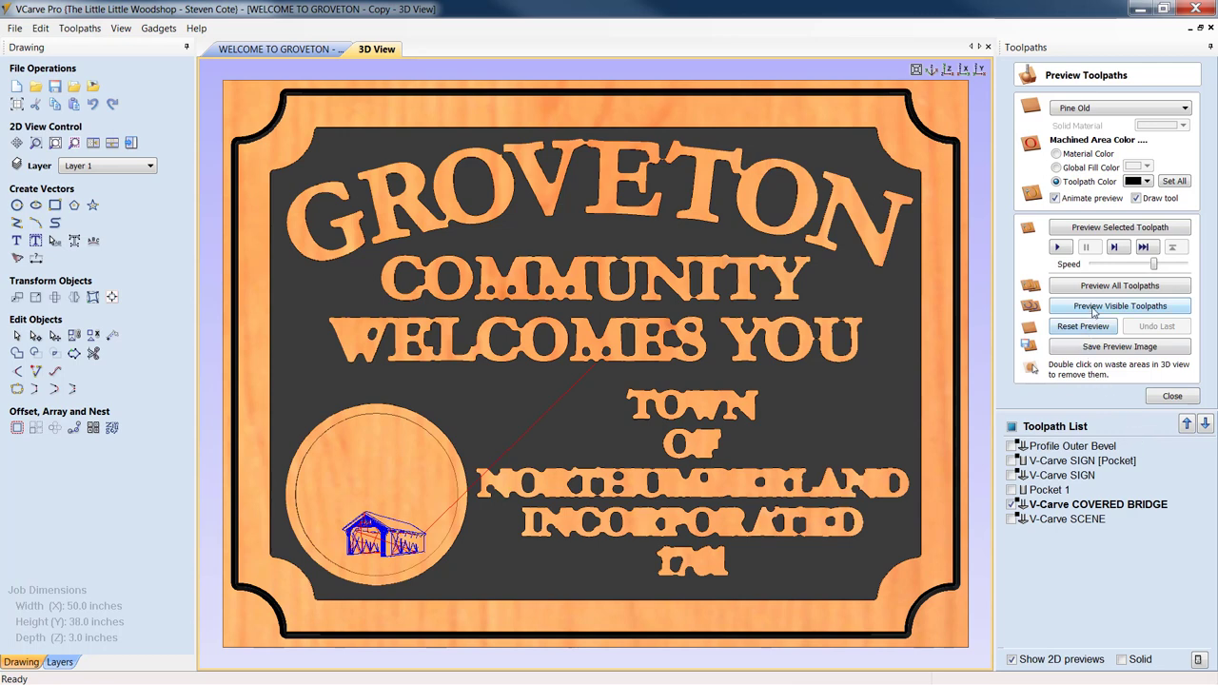
pyautogui.click(1120, 305)
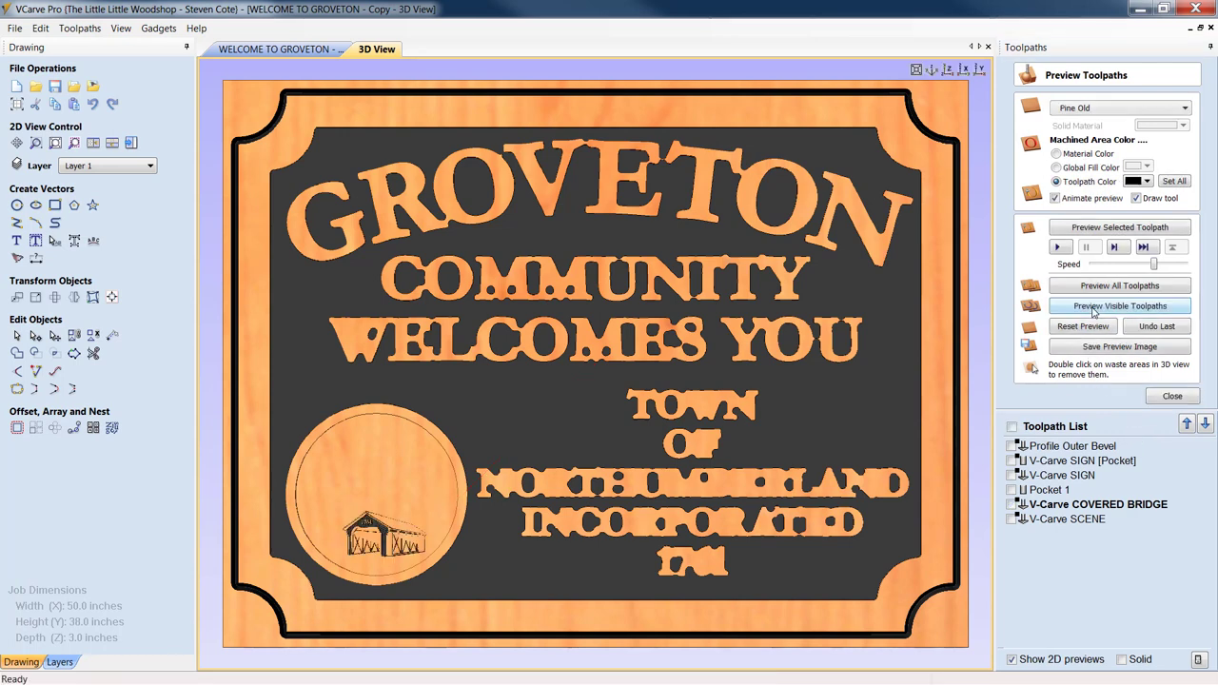
pyautogui.moveTo(1066, 518)
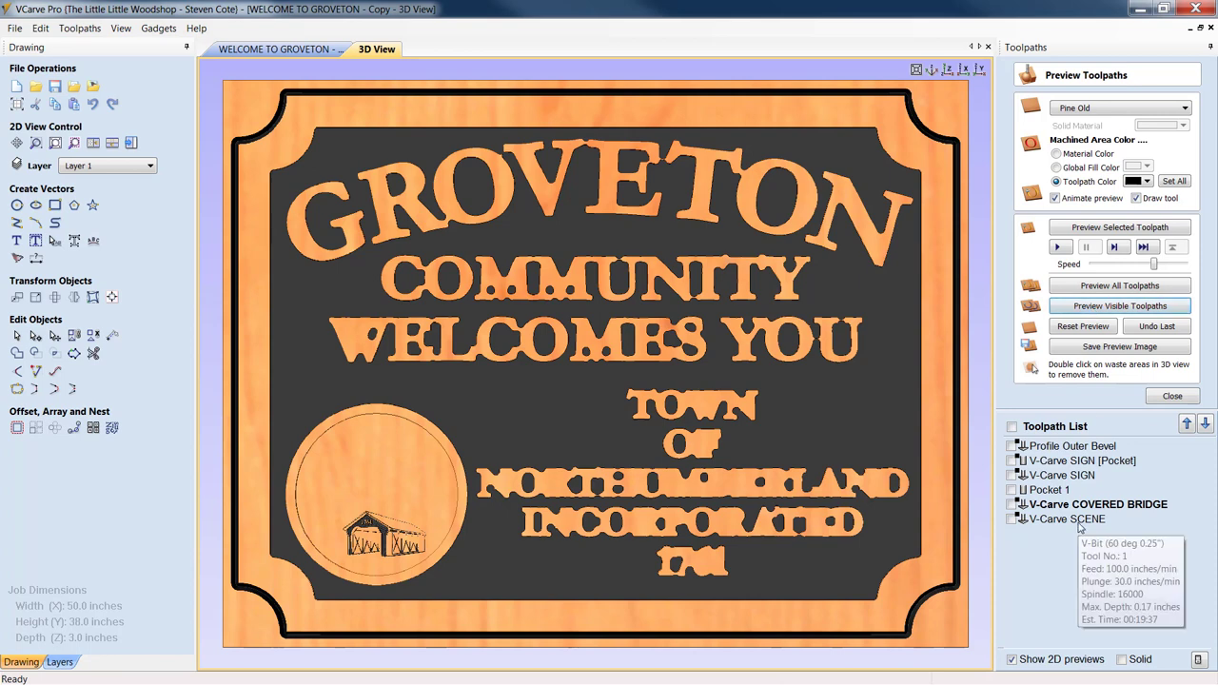
# Step: Recalculate the V-Carve SCENE toolpath so the mountains carve above the bridge
pyautogui.doubleClick(1066, 517)
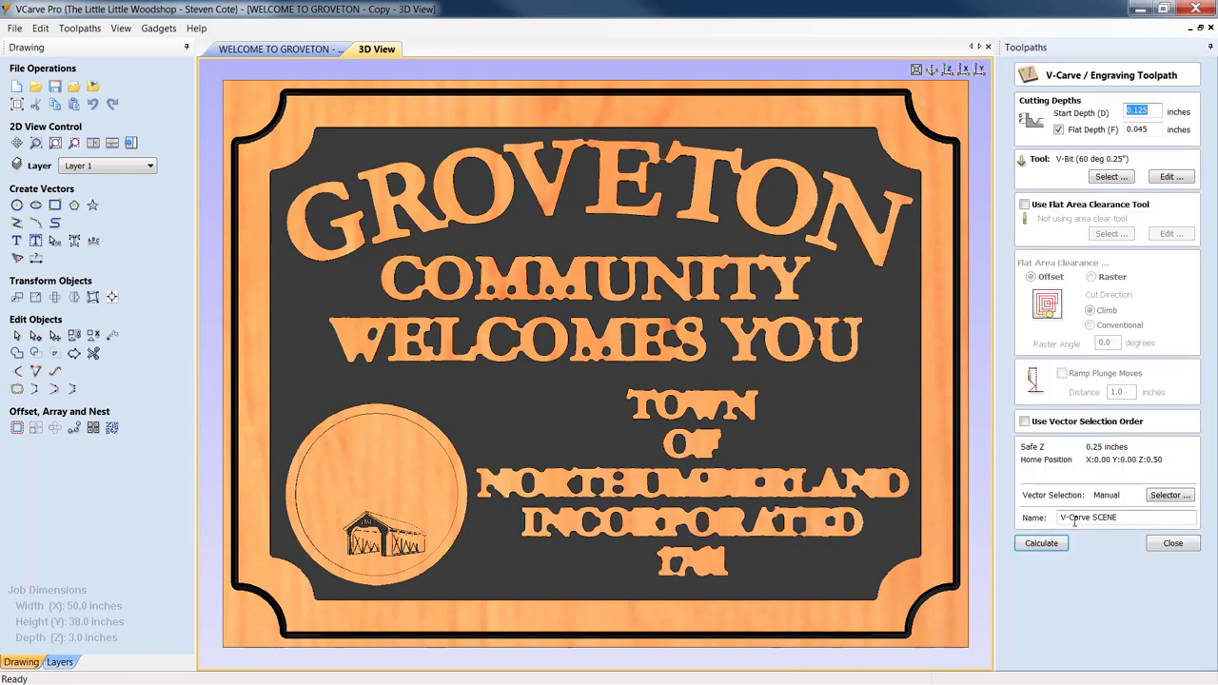
pyautogui.click(1041, 543)
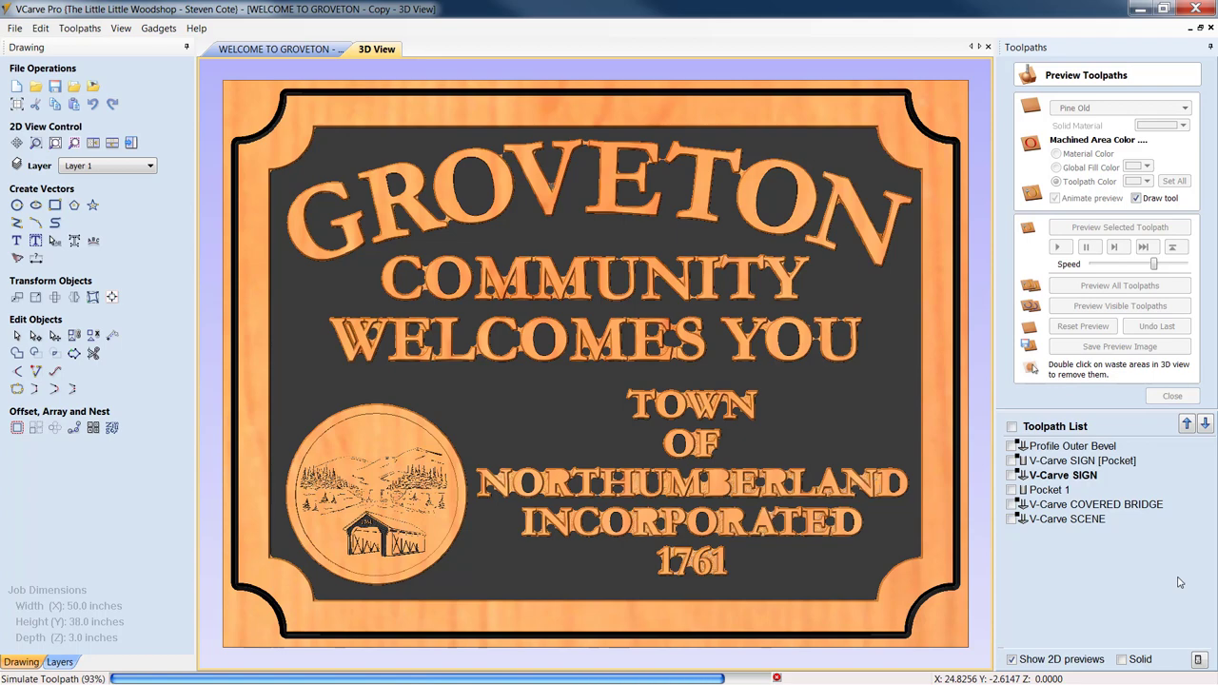
# Step: Preview all visible toolpaths to finish the simulated sign with lettering, bridge and mountains
pyautogui.click(1119, 304)
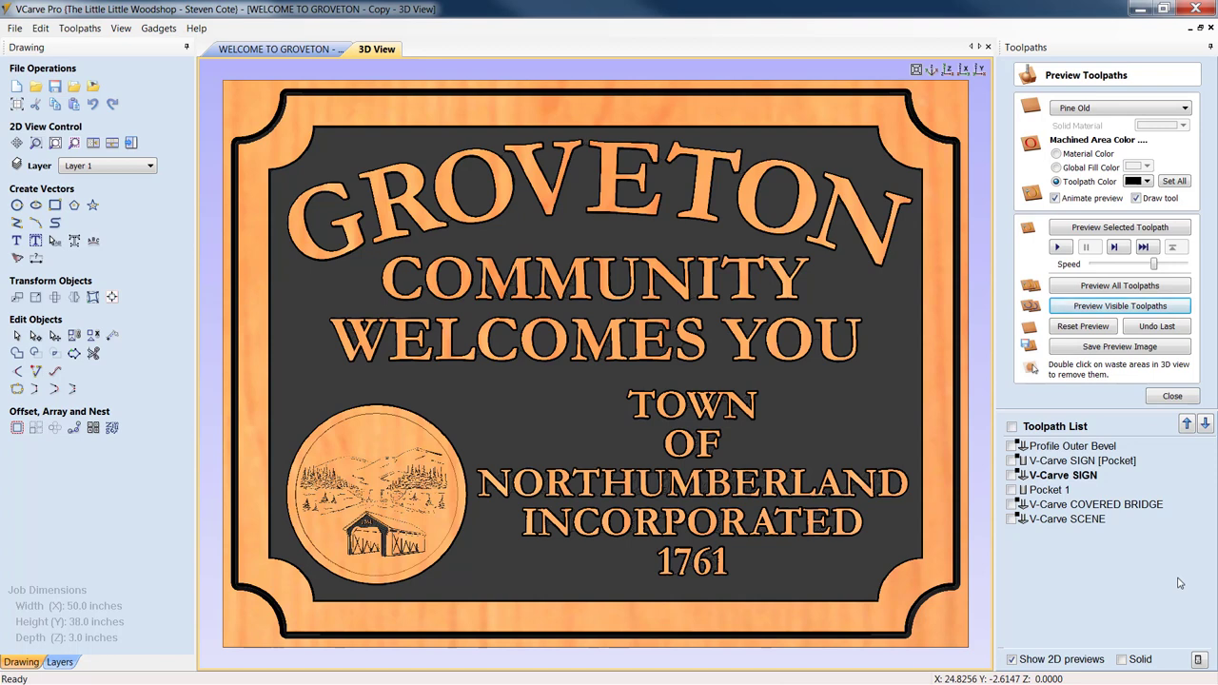
pyautogui.moveTo(1177, 579)
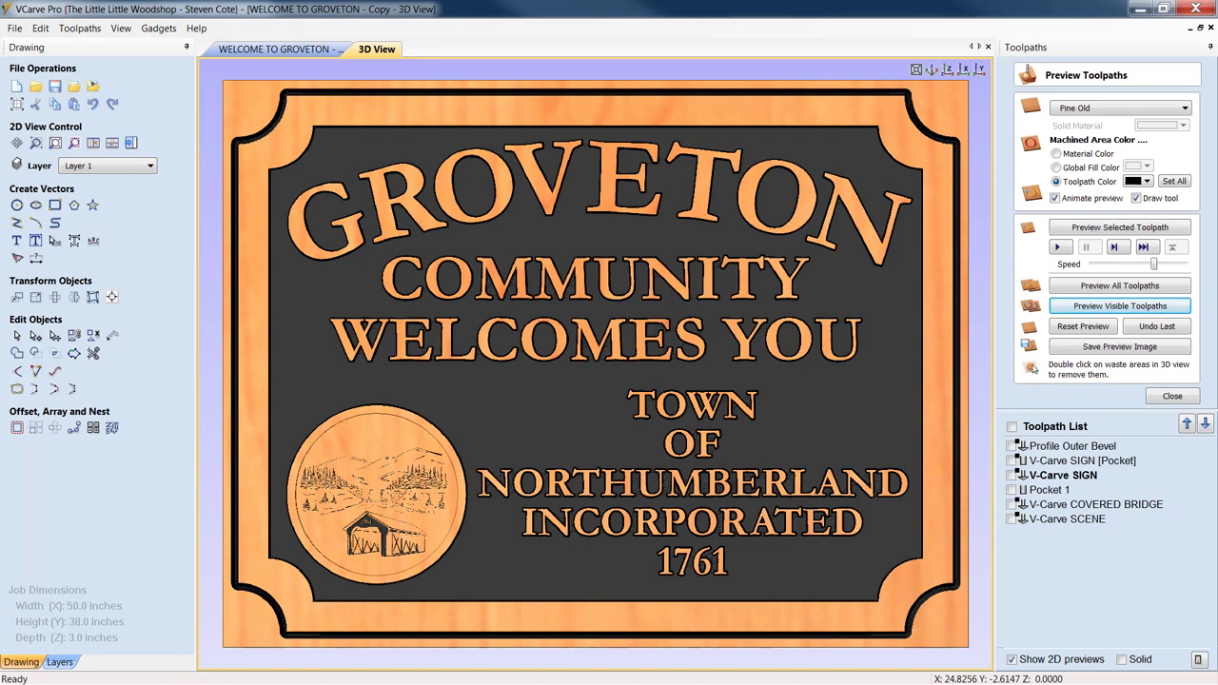
pyautogui.moveTo(1010, 579)
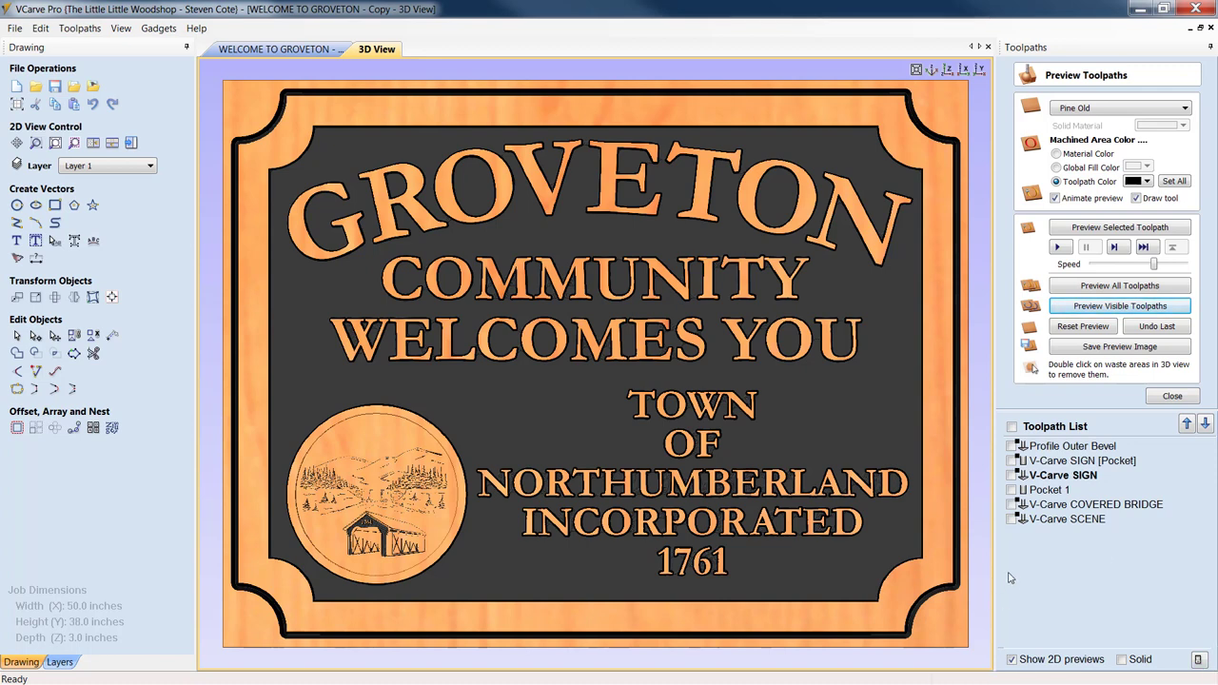
pyautogui.moveTo(935, 112)
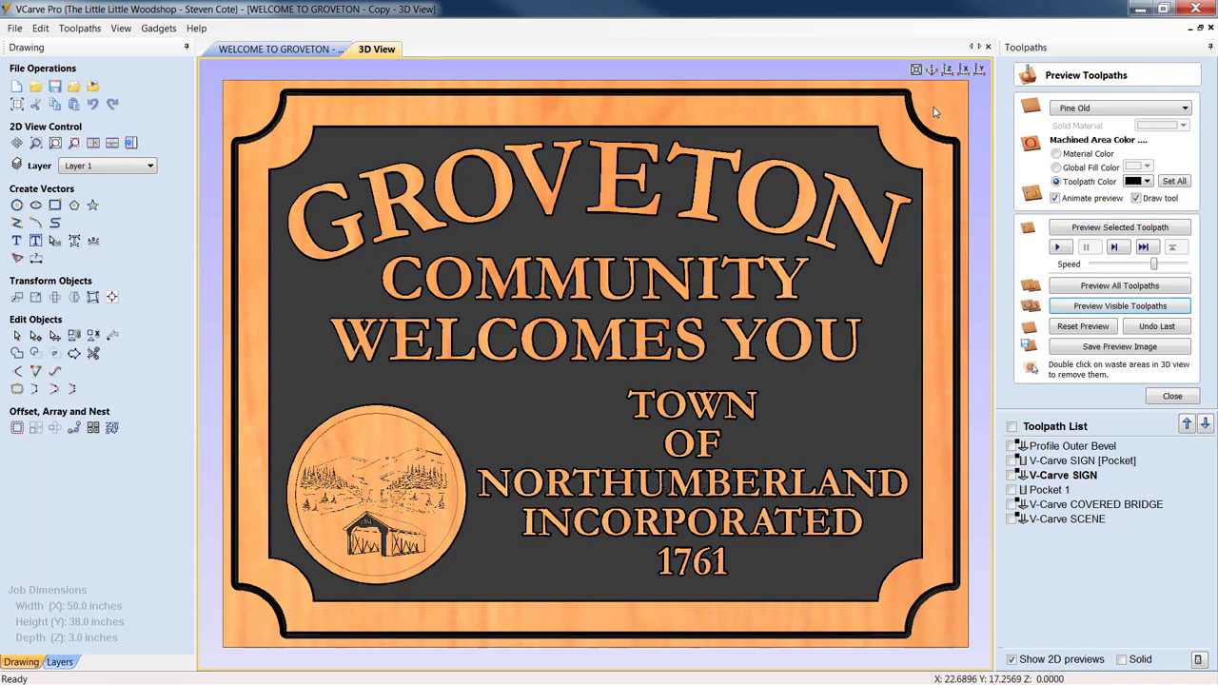
pyautogui.moveTo(233, 632)
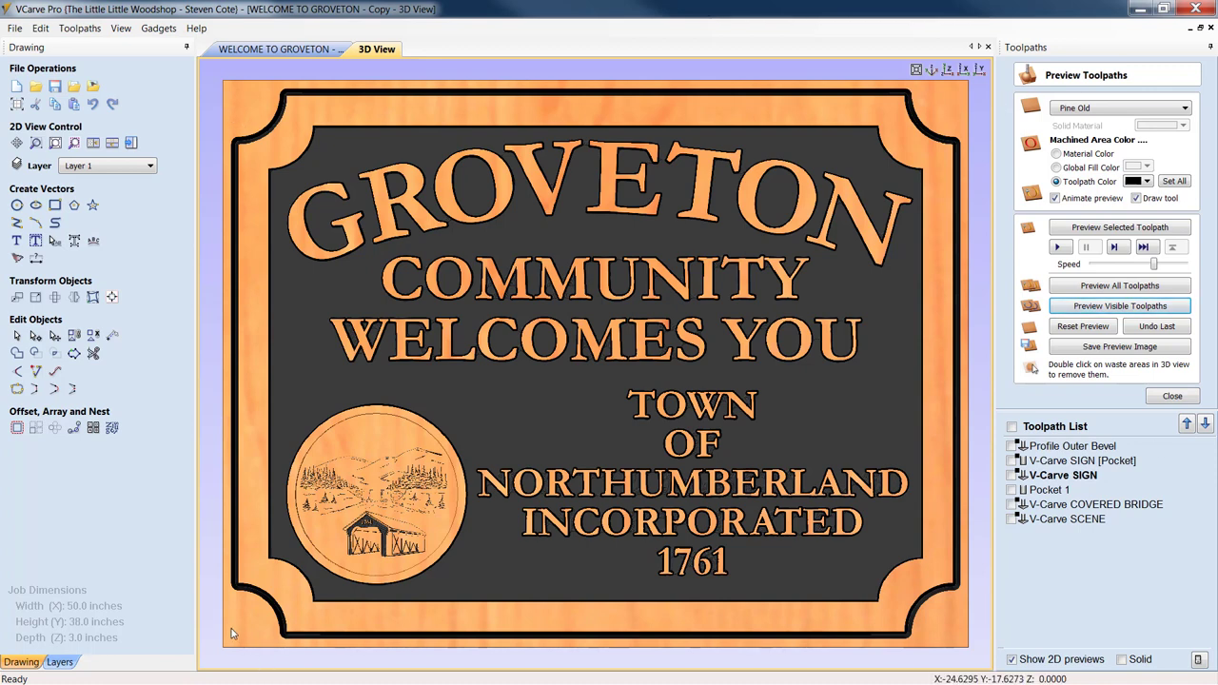
pyautogui.moveTo(944, 624)
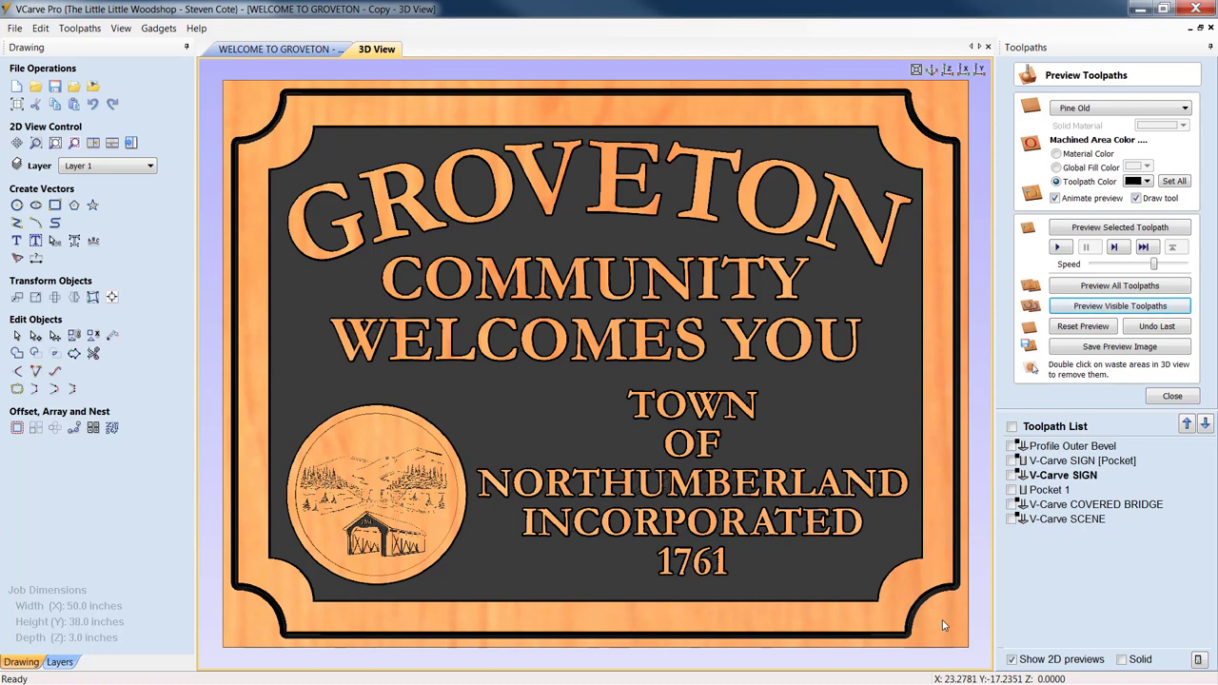
pyautogui.moveTo(934, 630)
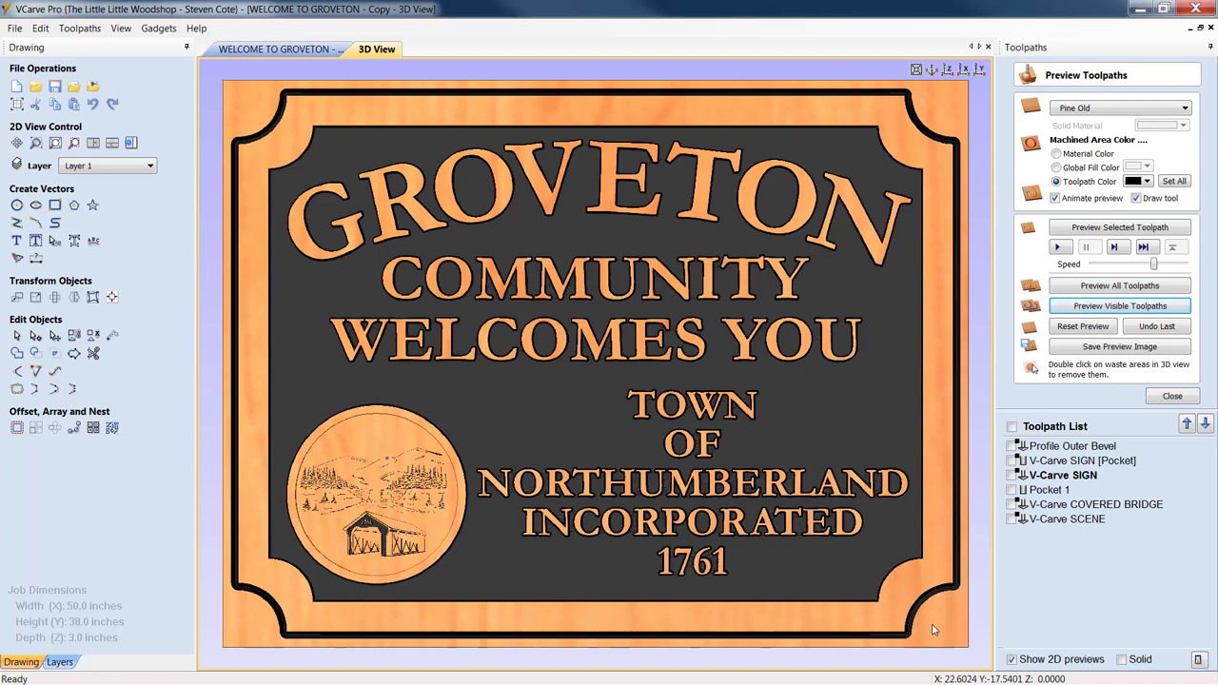
pyautogui.moveTo(849, 91)
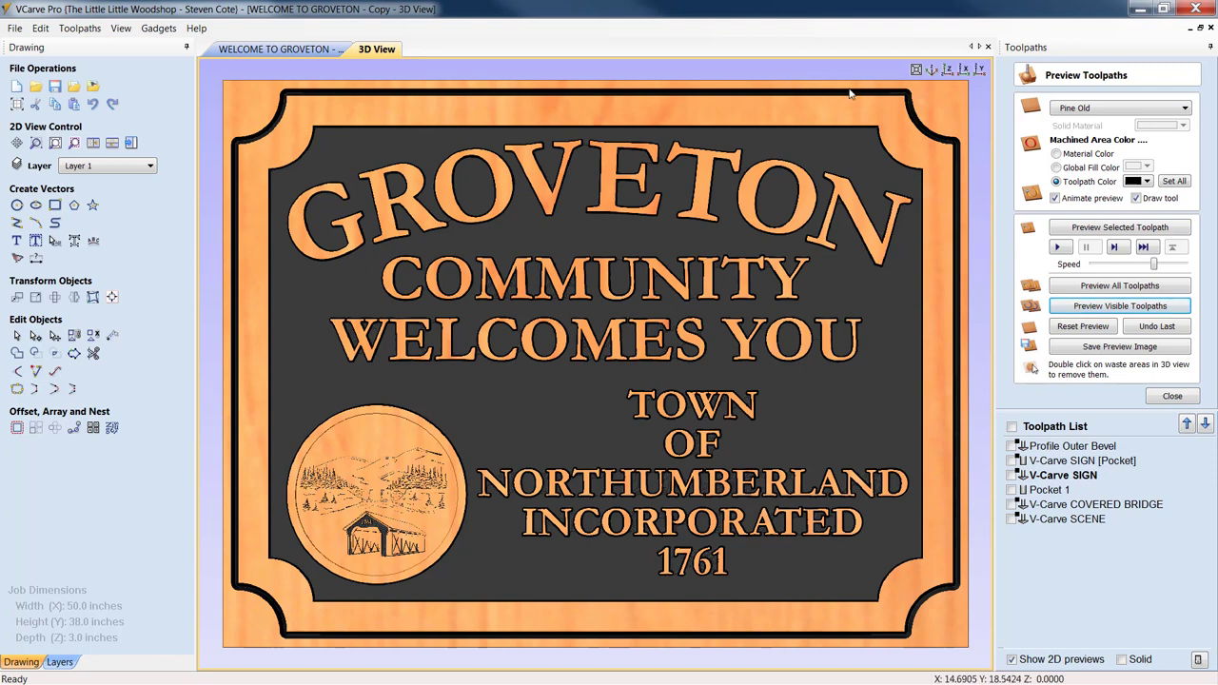
pyautogui.moveTo(959, 529)
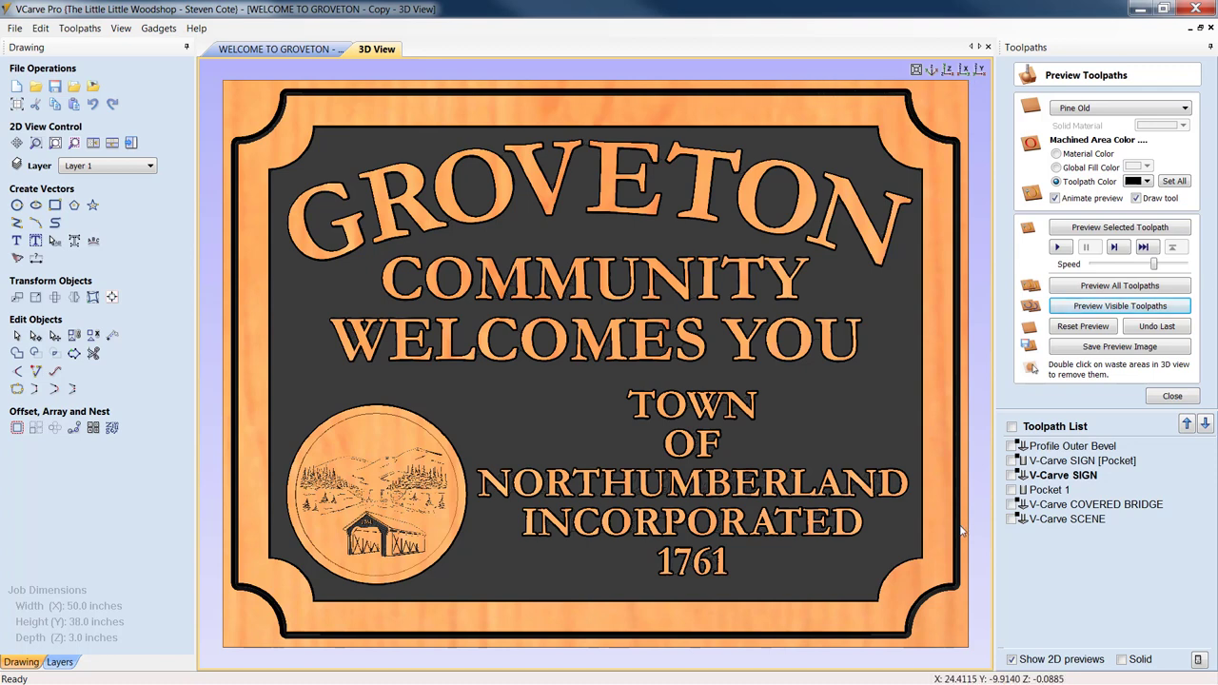
pyautogui.moveTo(937, 431)
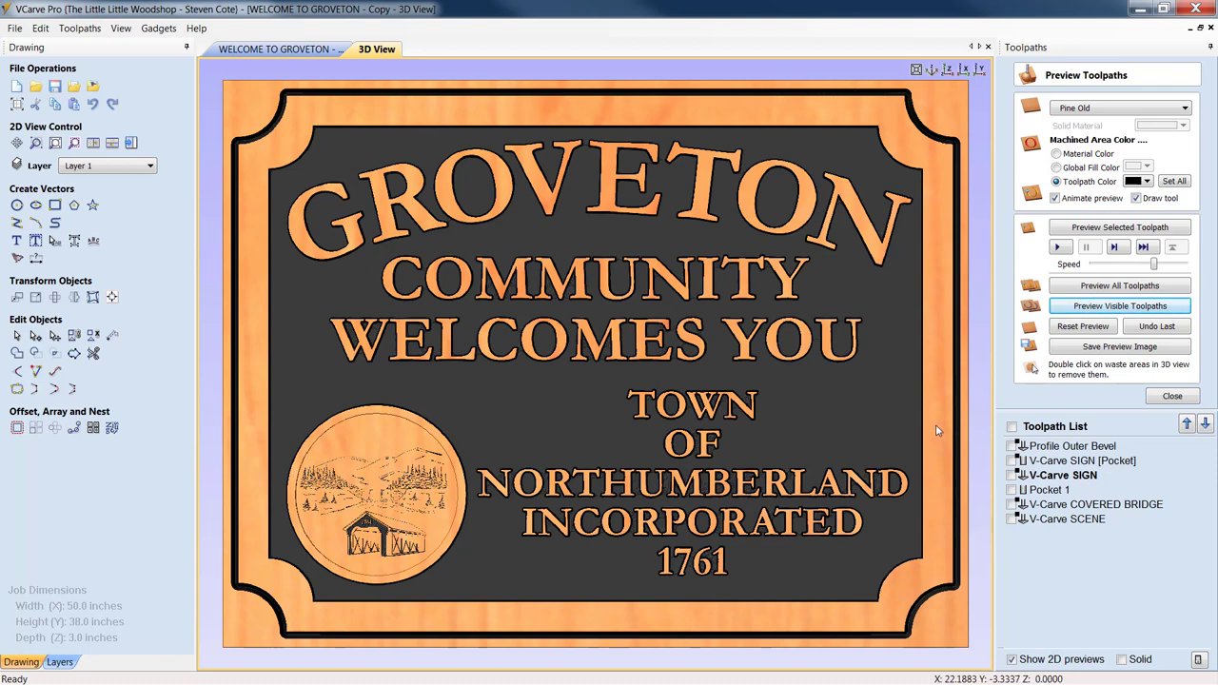
pyautogui.moveTo(773, 389)
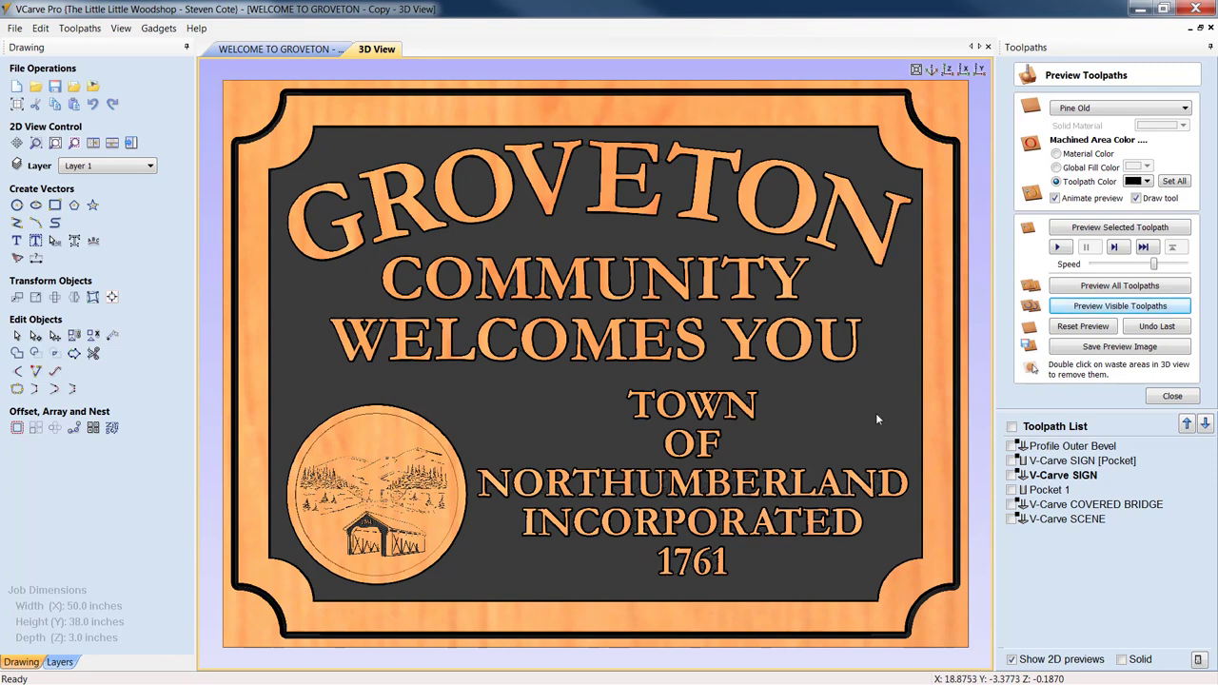
pyautogui.moveTo(867, 438)
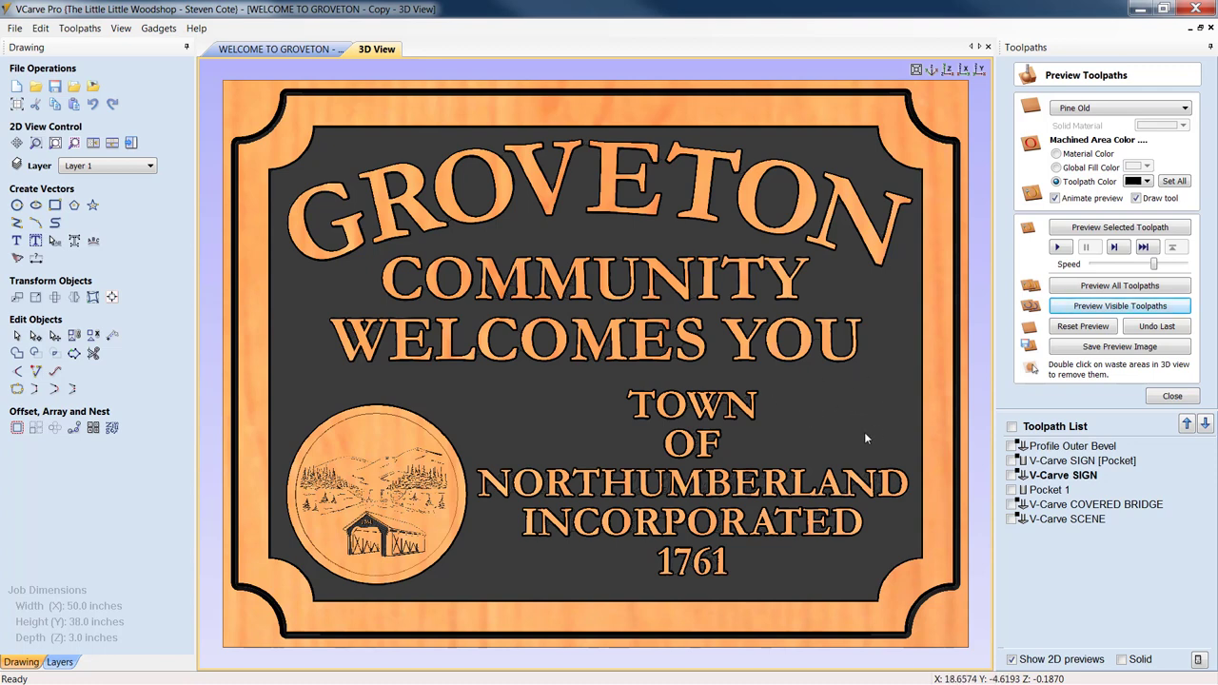
pyautogui.moveTo(510, 406)
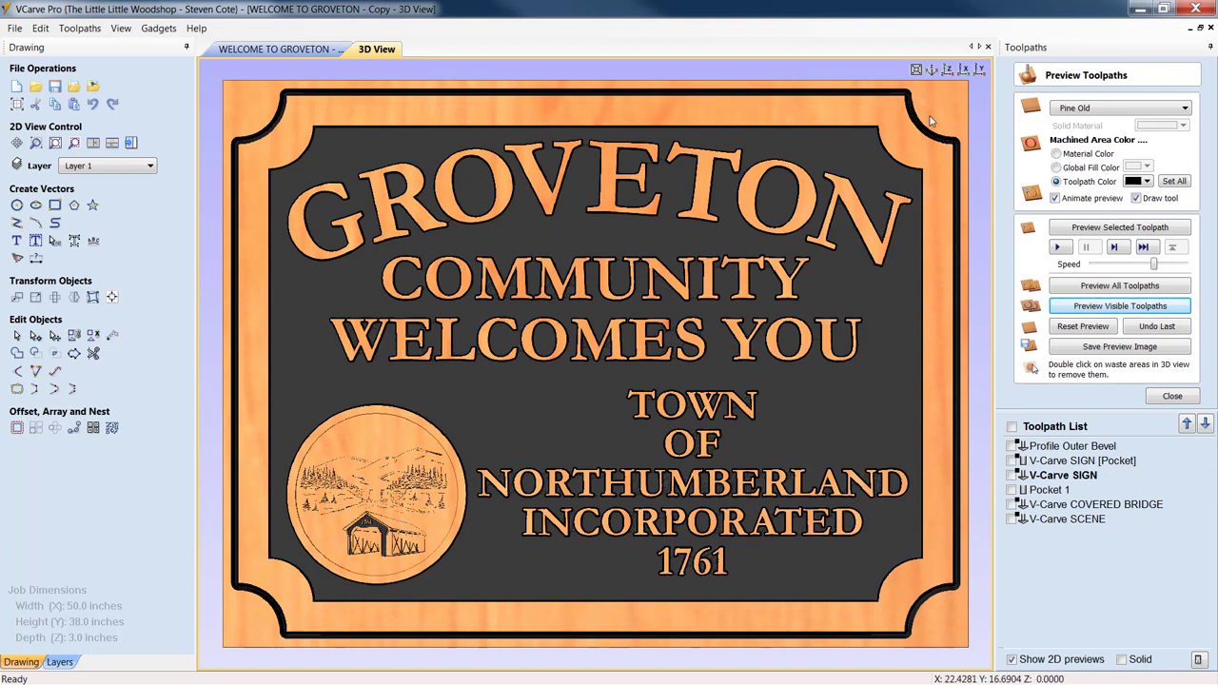
pyautogui.moveTo(240, 523)
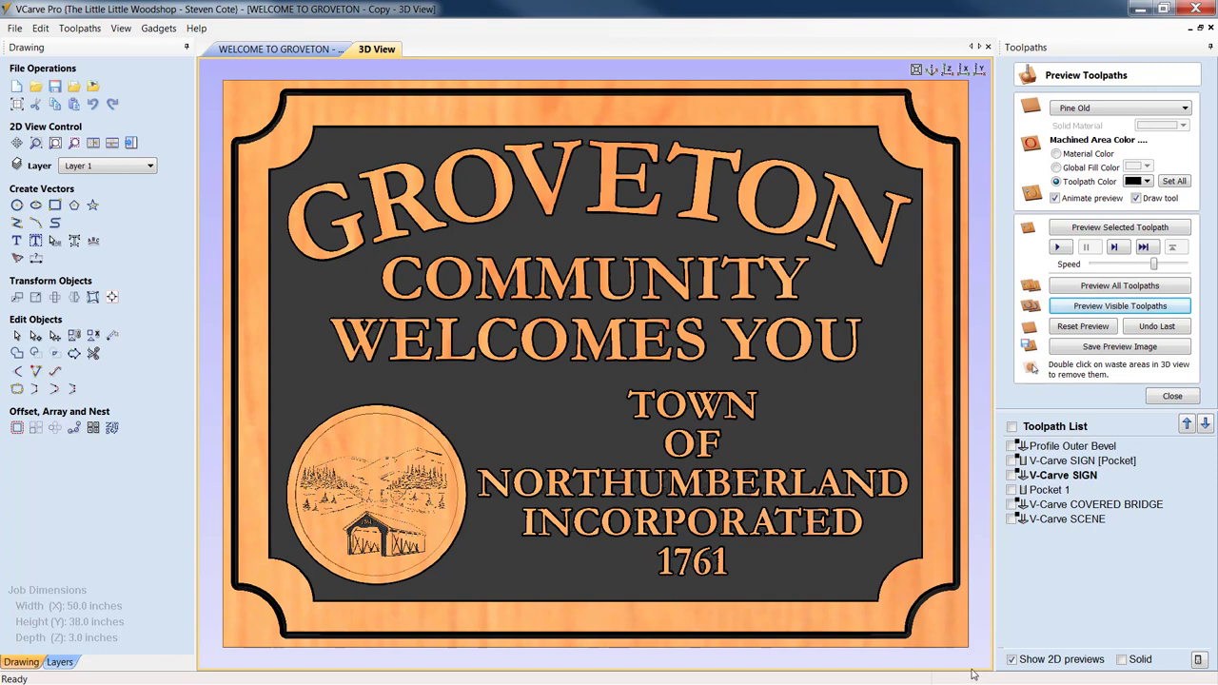
pyautogui.moveTo(842, 663)
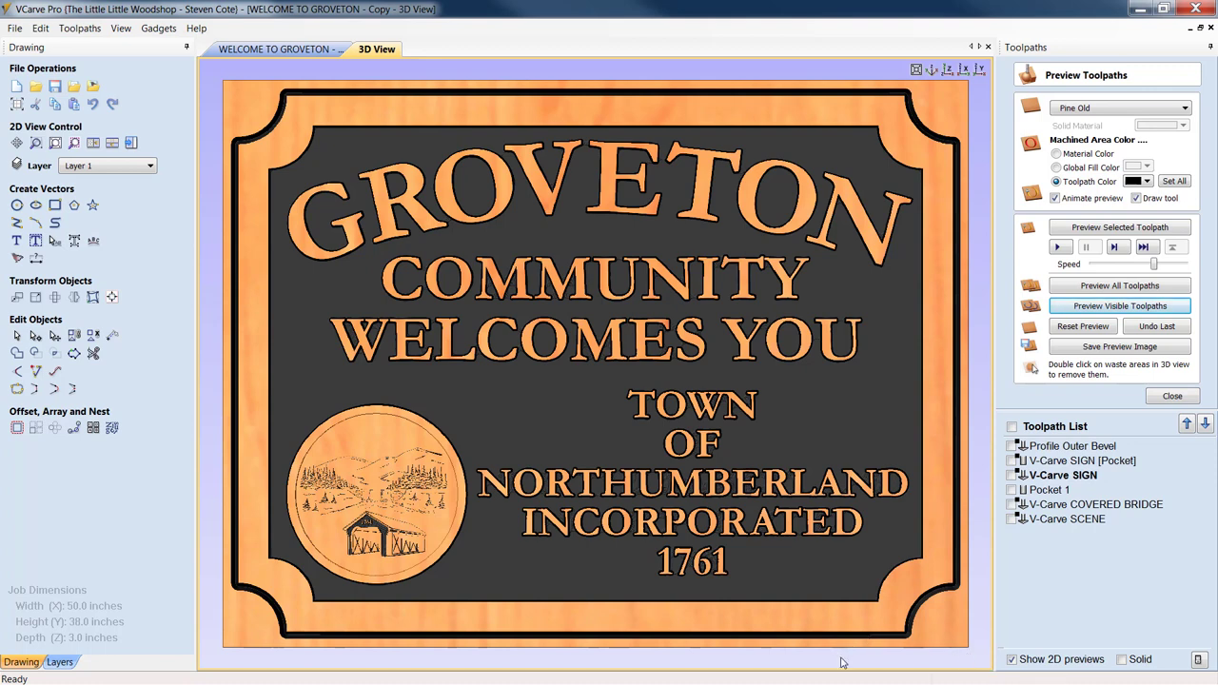
pyautogui.moveTo(743, 521)
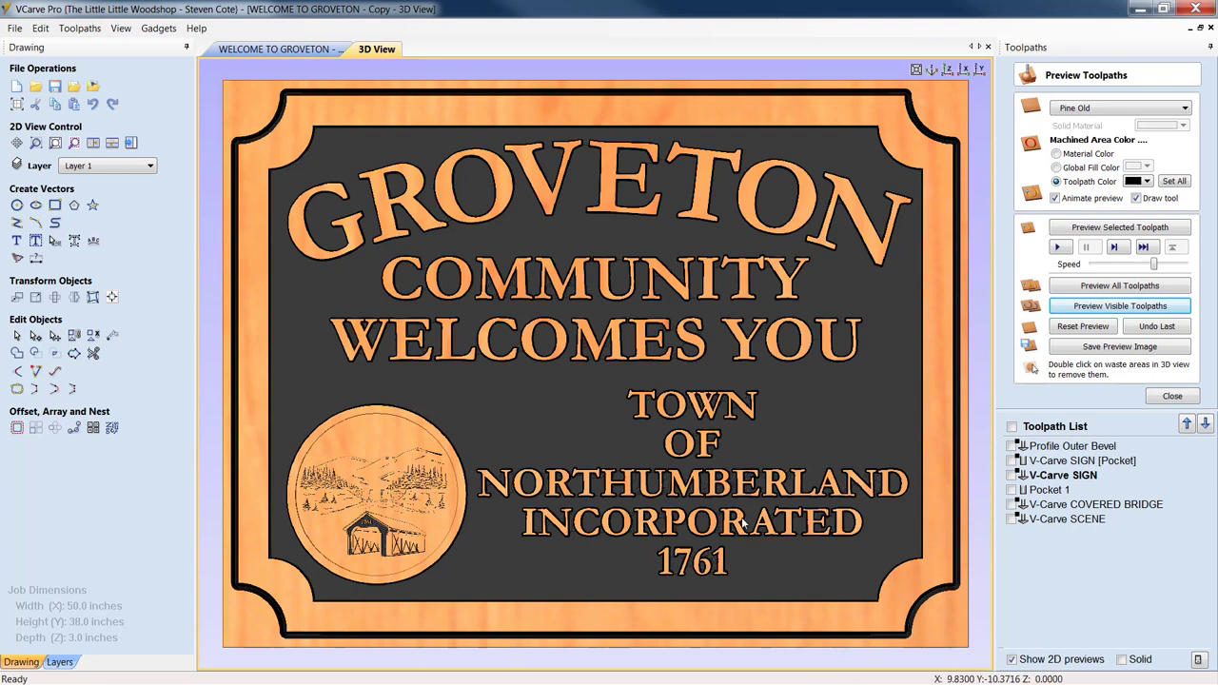
pyautogui.moveTo(693, 226)
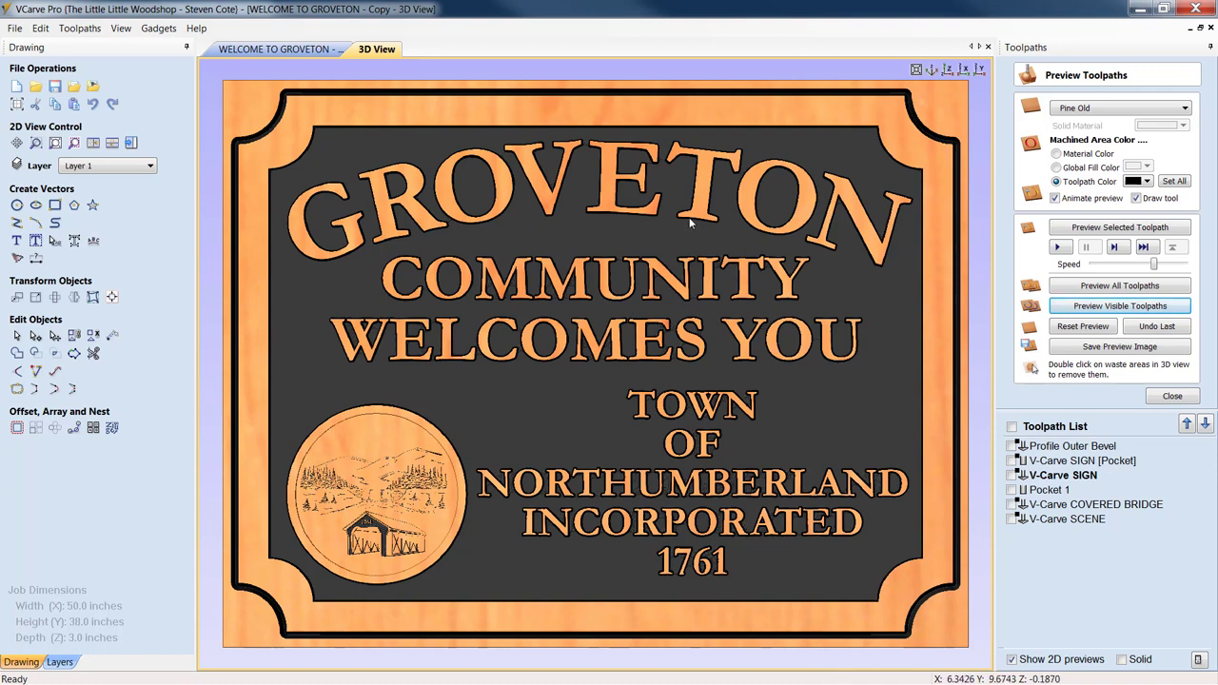
pyautogui.moveTo(655, 121)
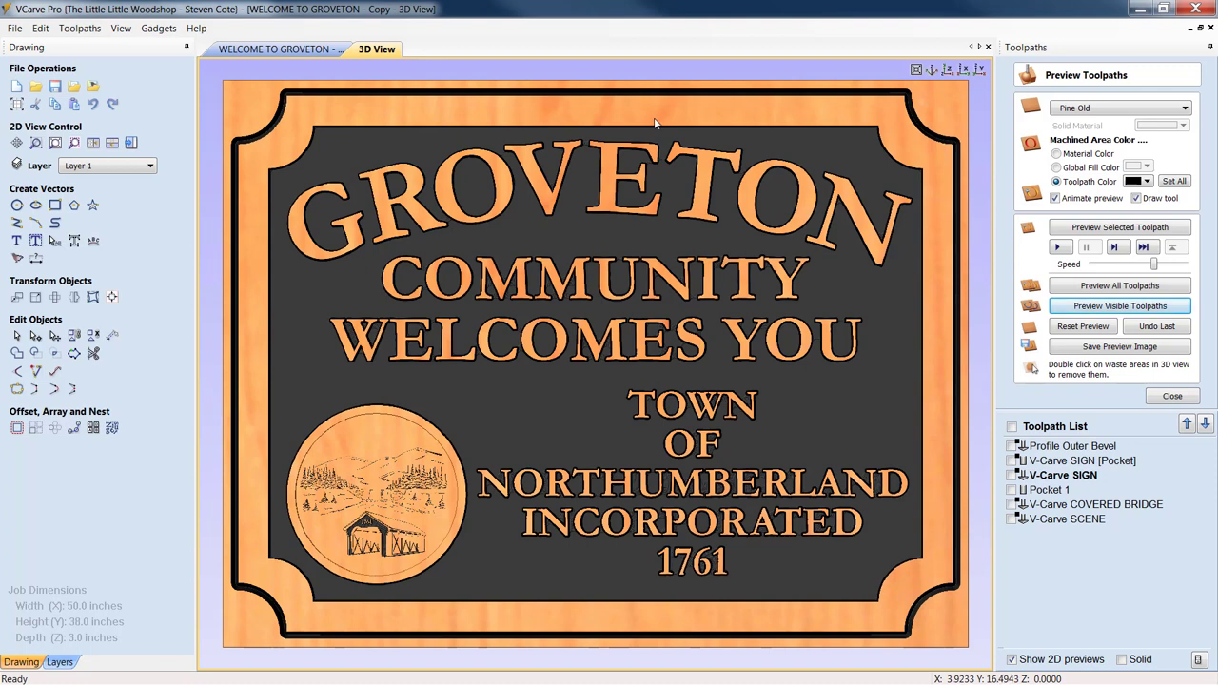
pyautogui.moveTo(695, 190)
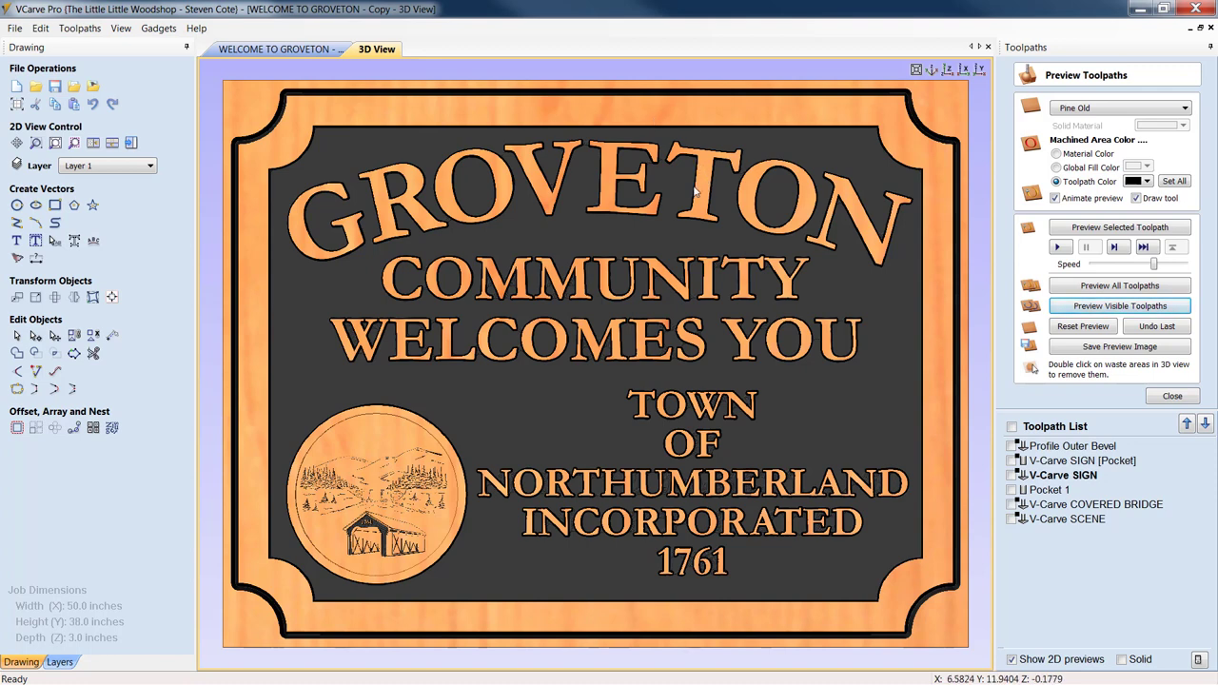
pyautogui.moveTo(267, 21)
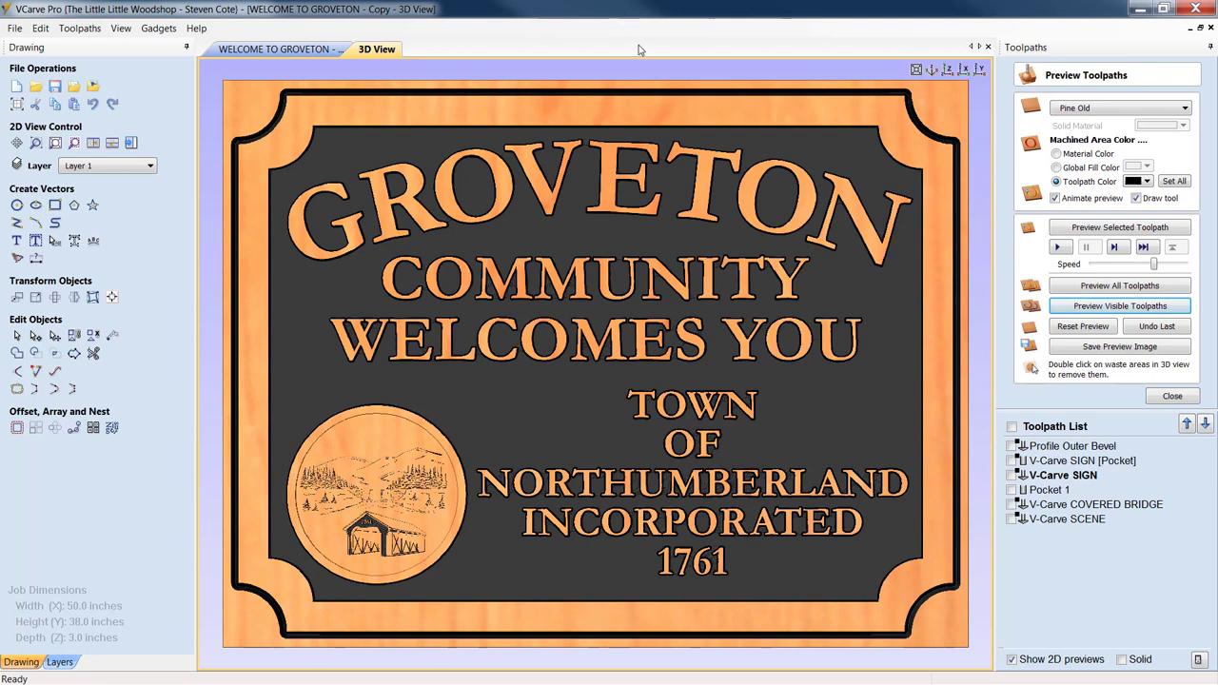
pyautogui.moveTo(649, 38)
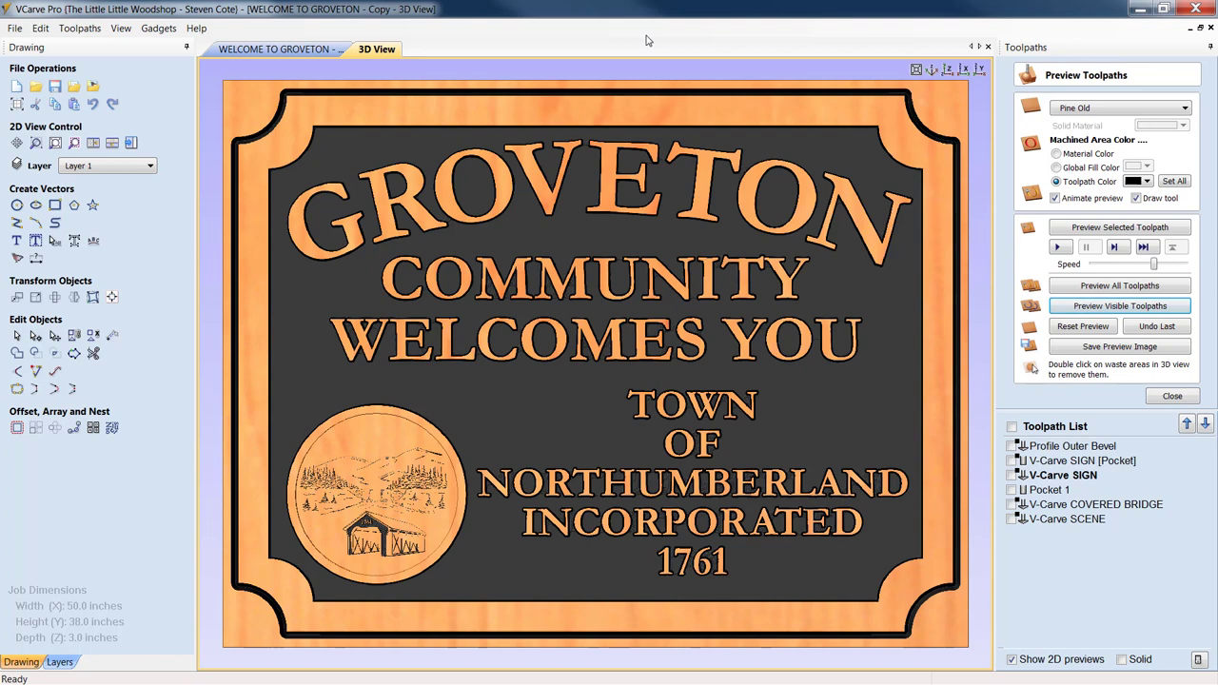
pyautogui.moveTo(654, 38)
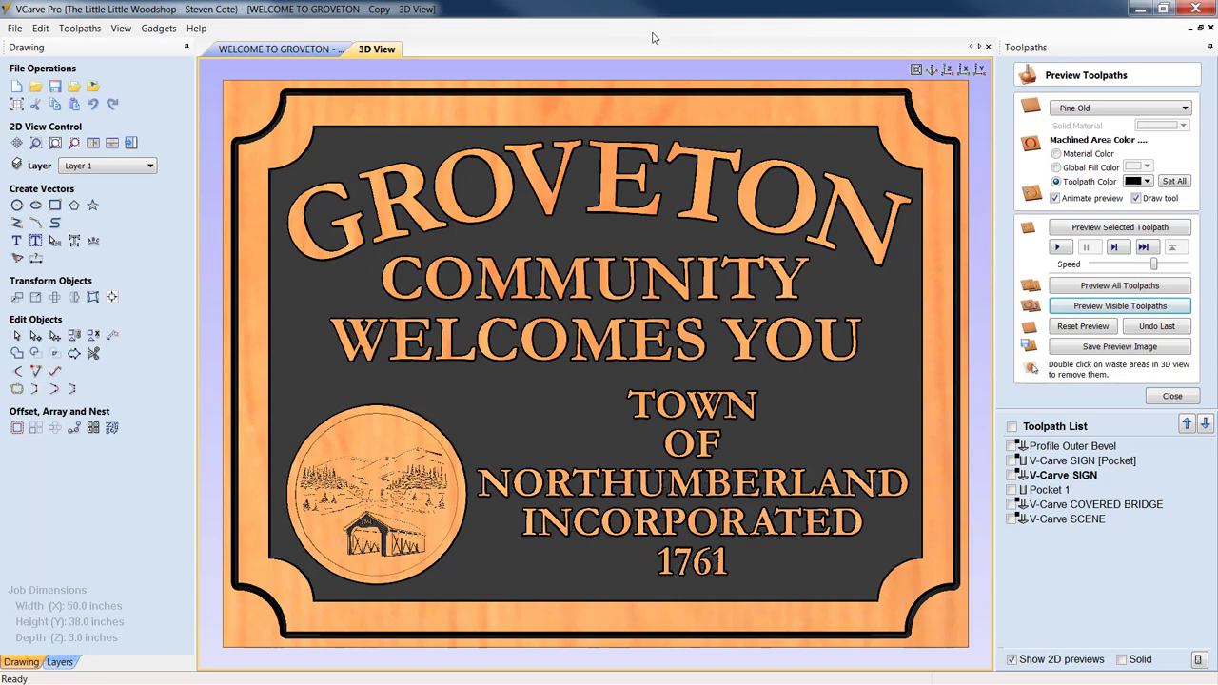